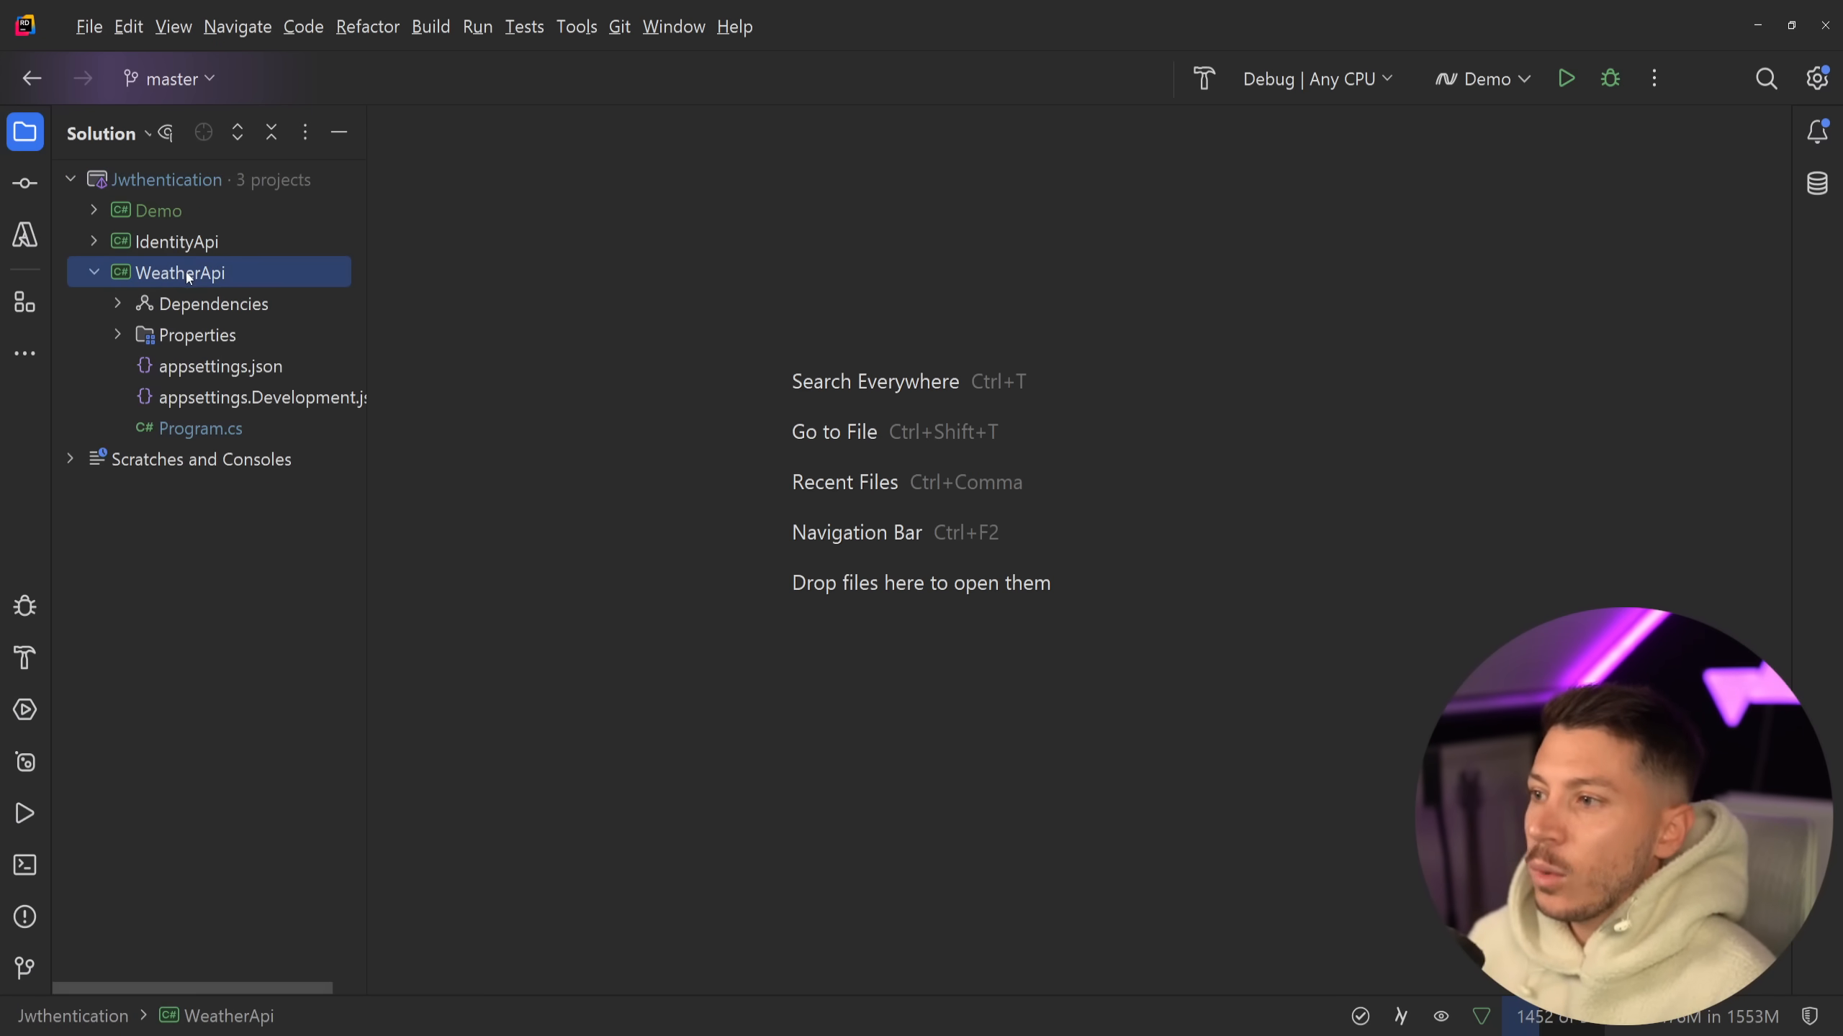
- Open WeatherApi's Program.cs and review the /weather endpoint and WeatherForecast record
double_click(200, 428)
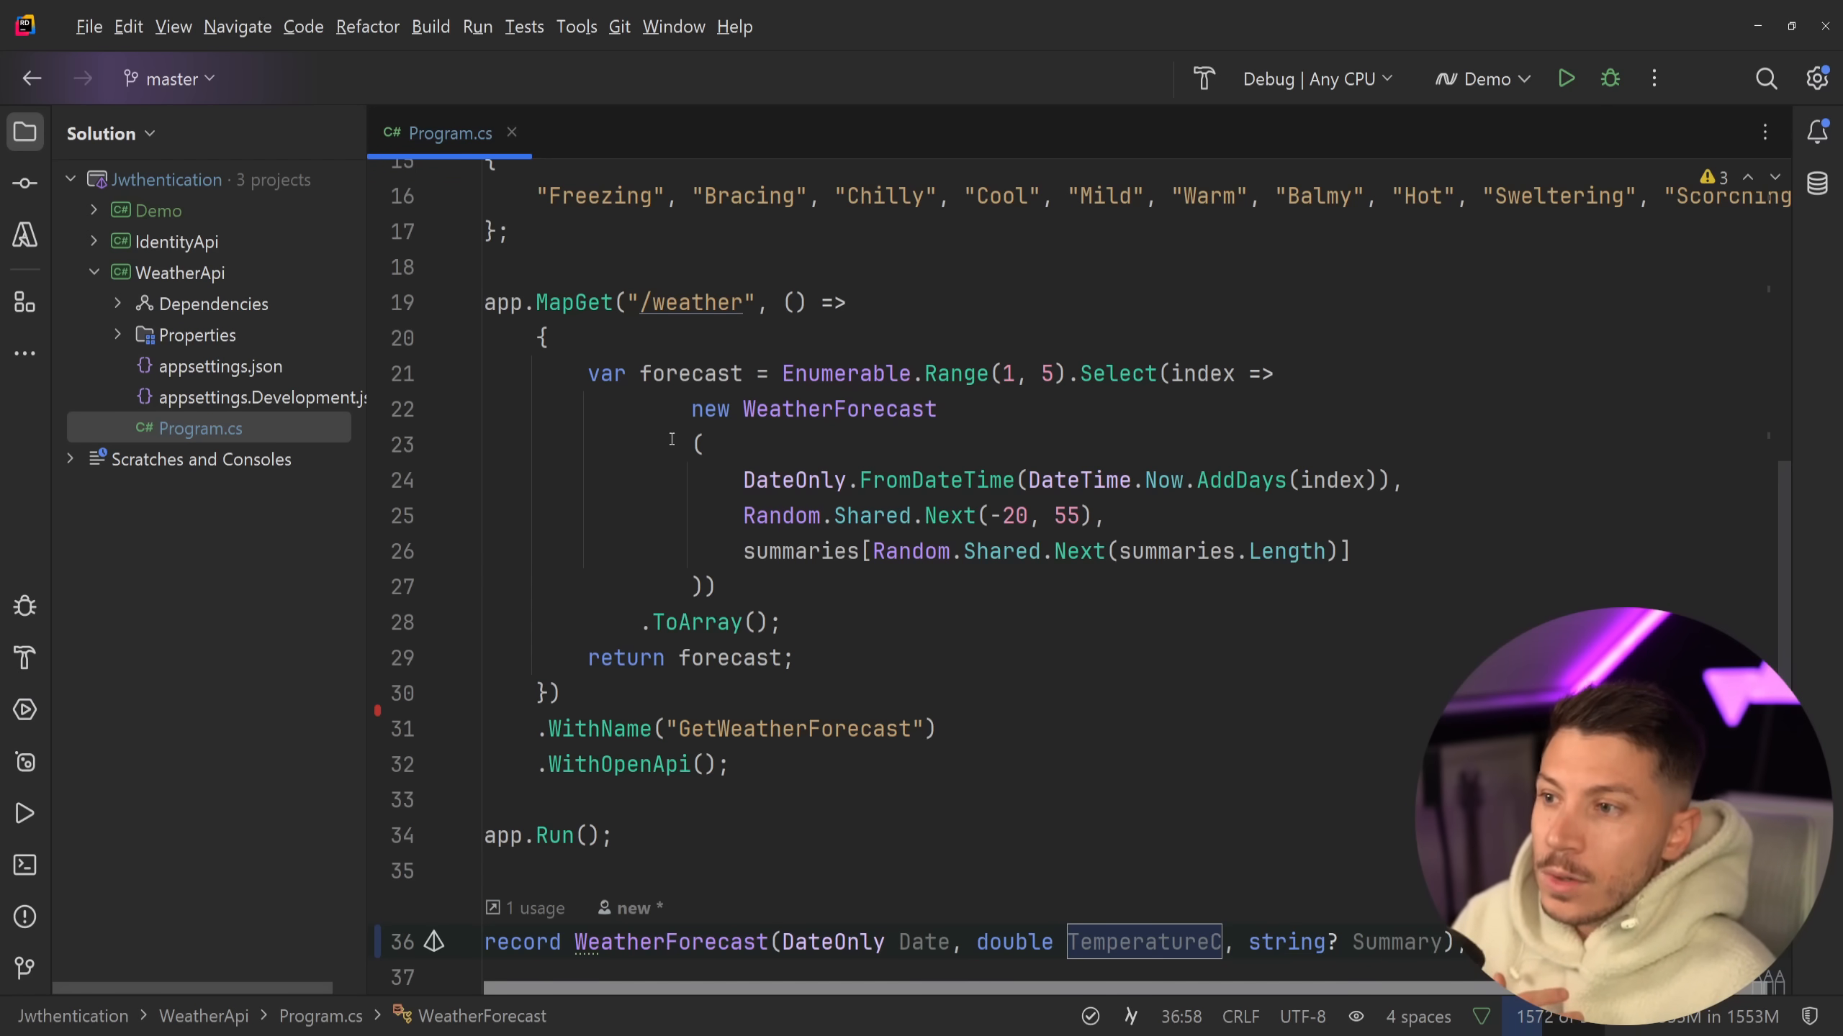
scroll("down", 3)
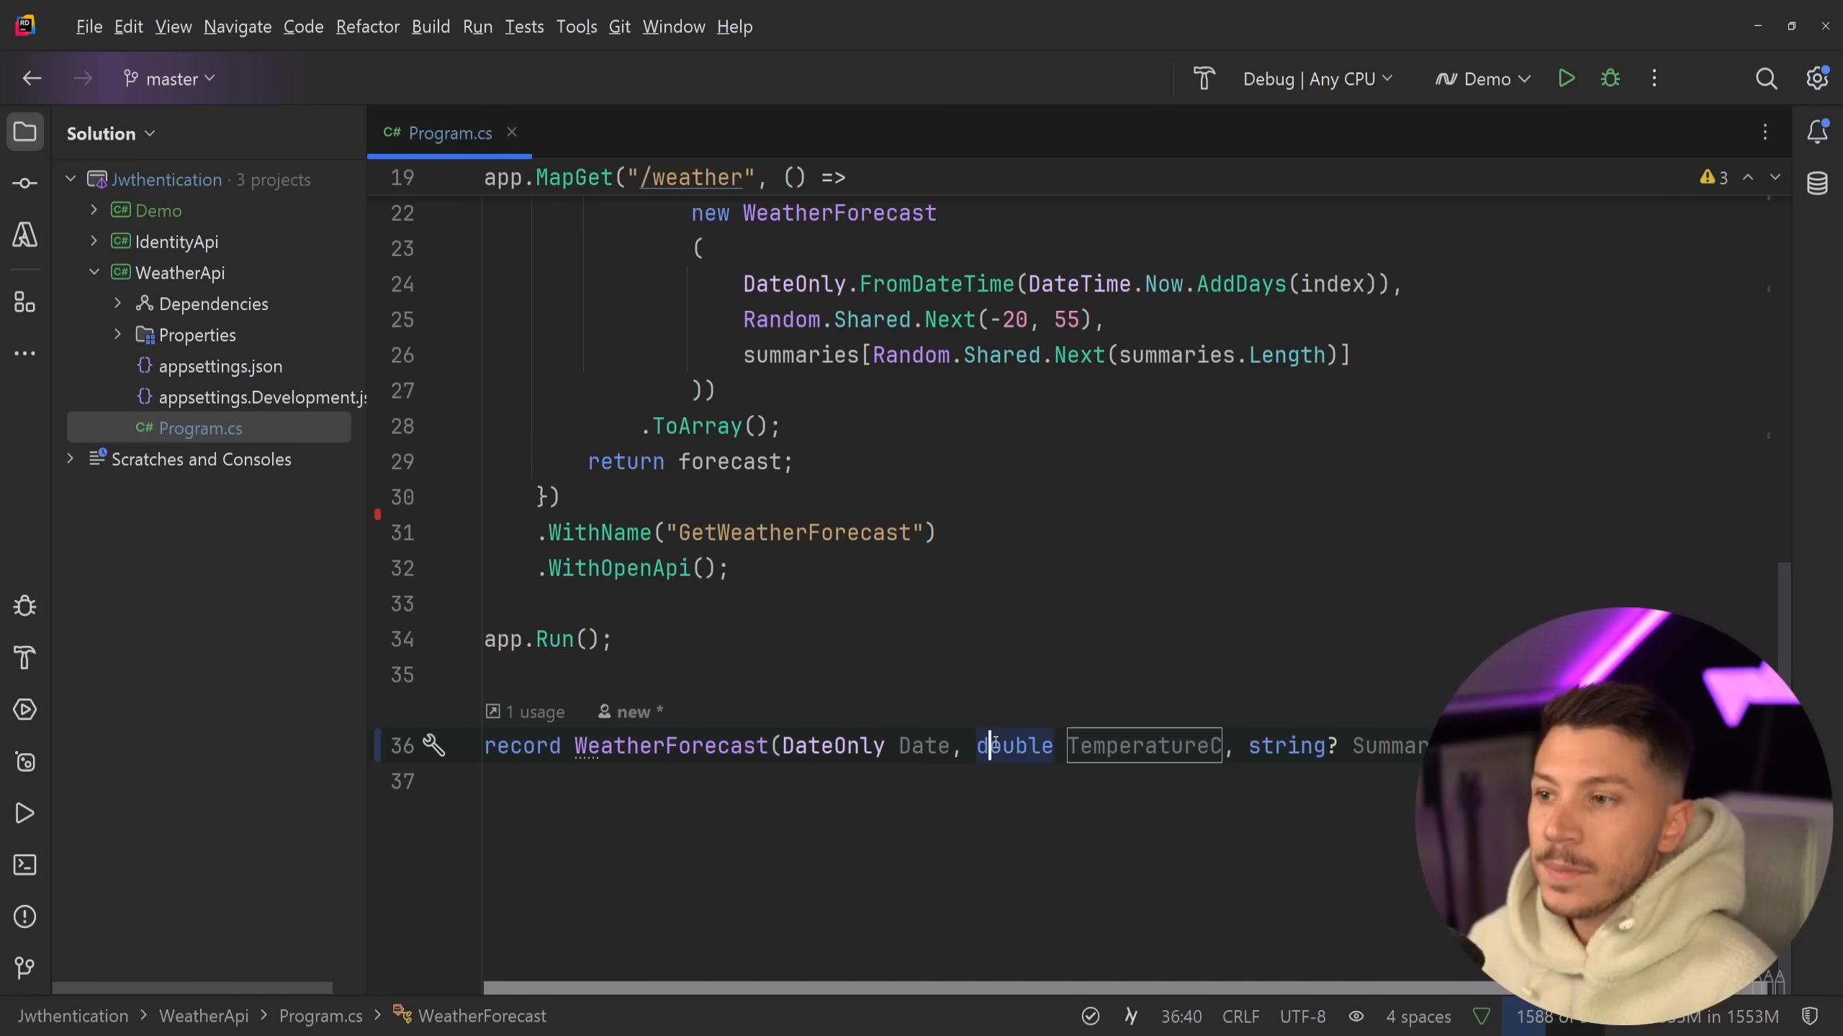
scroll("up", 3)
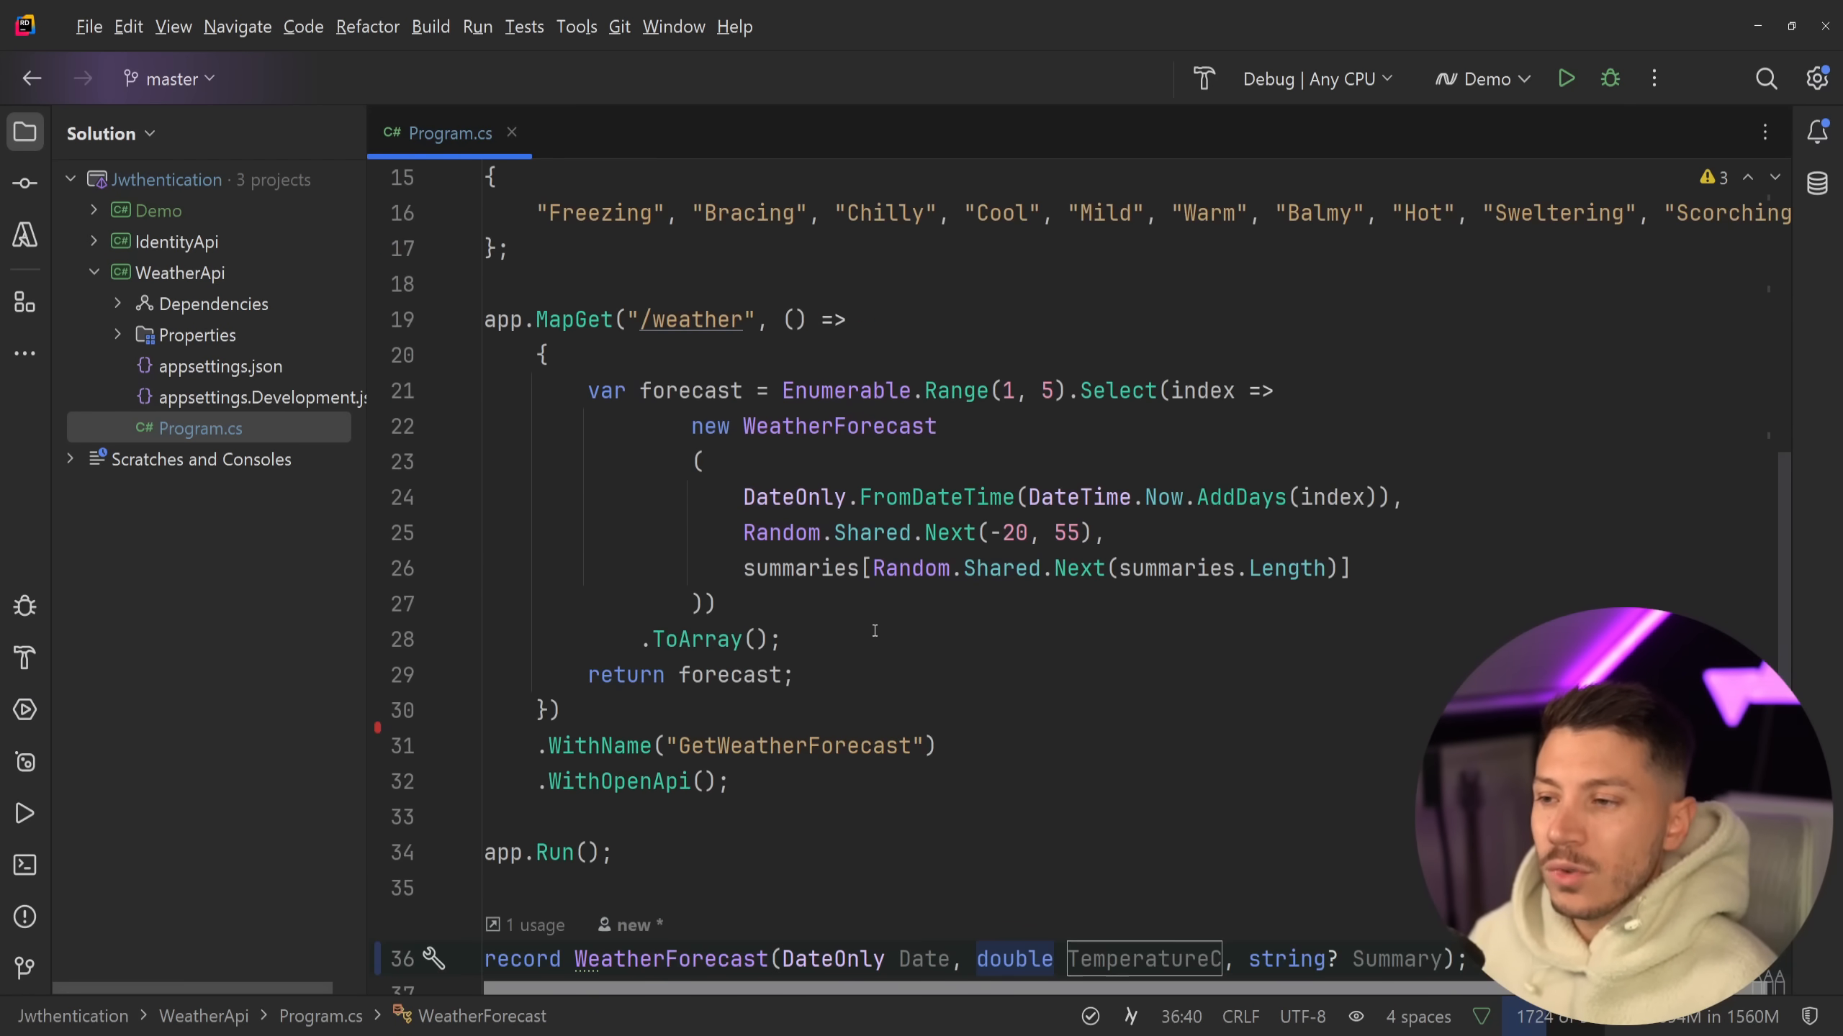
- Switch the run configuration to Jwthentication: http and start the solution
left_click(1565, 79)
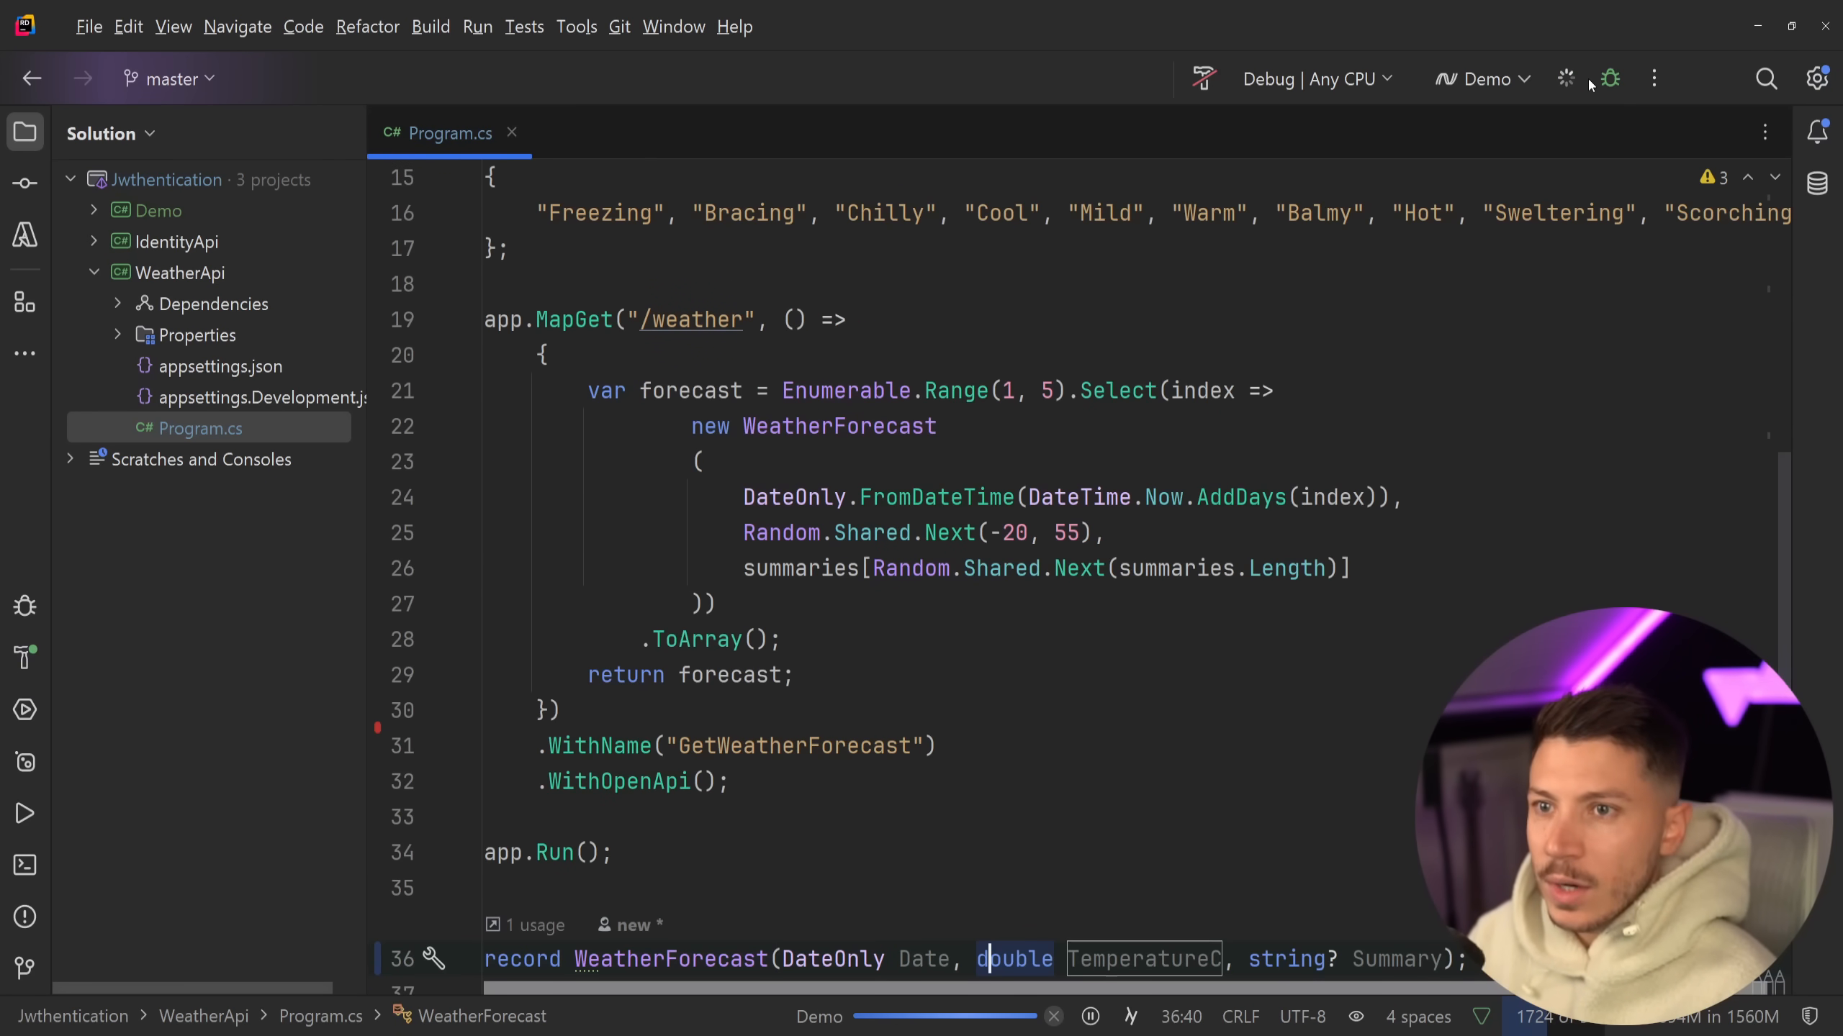
left_click(1565, 80)
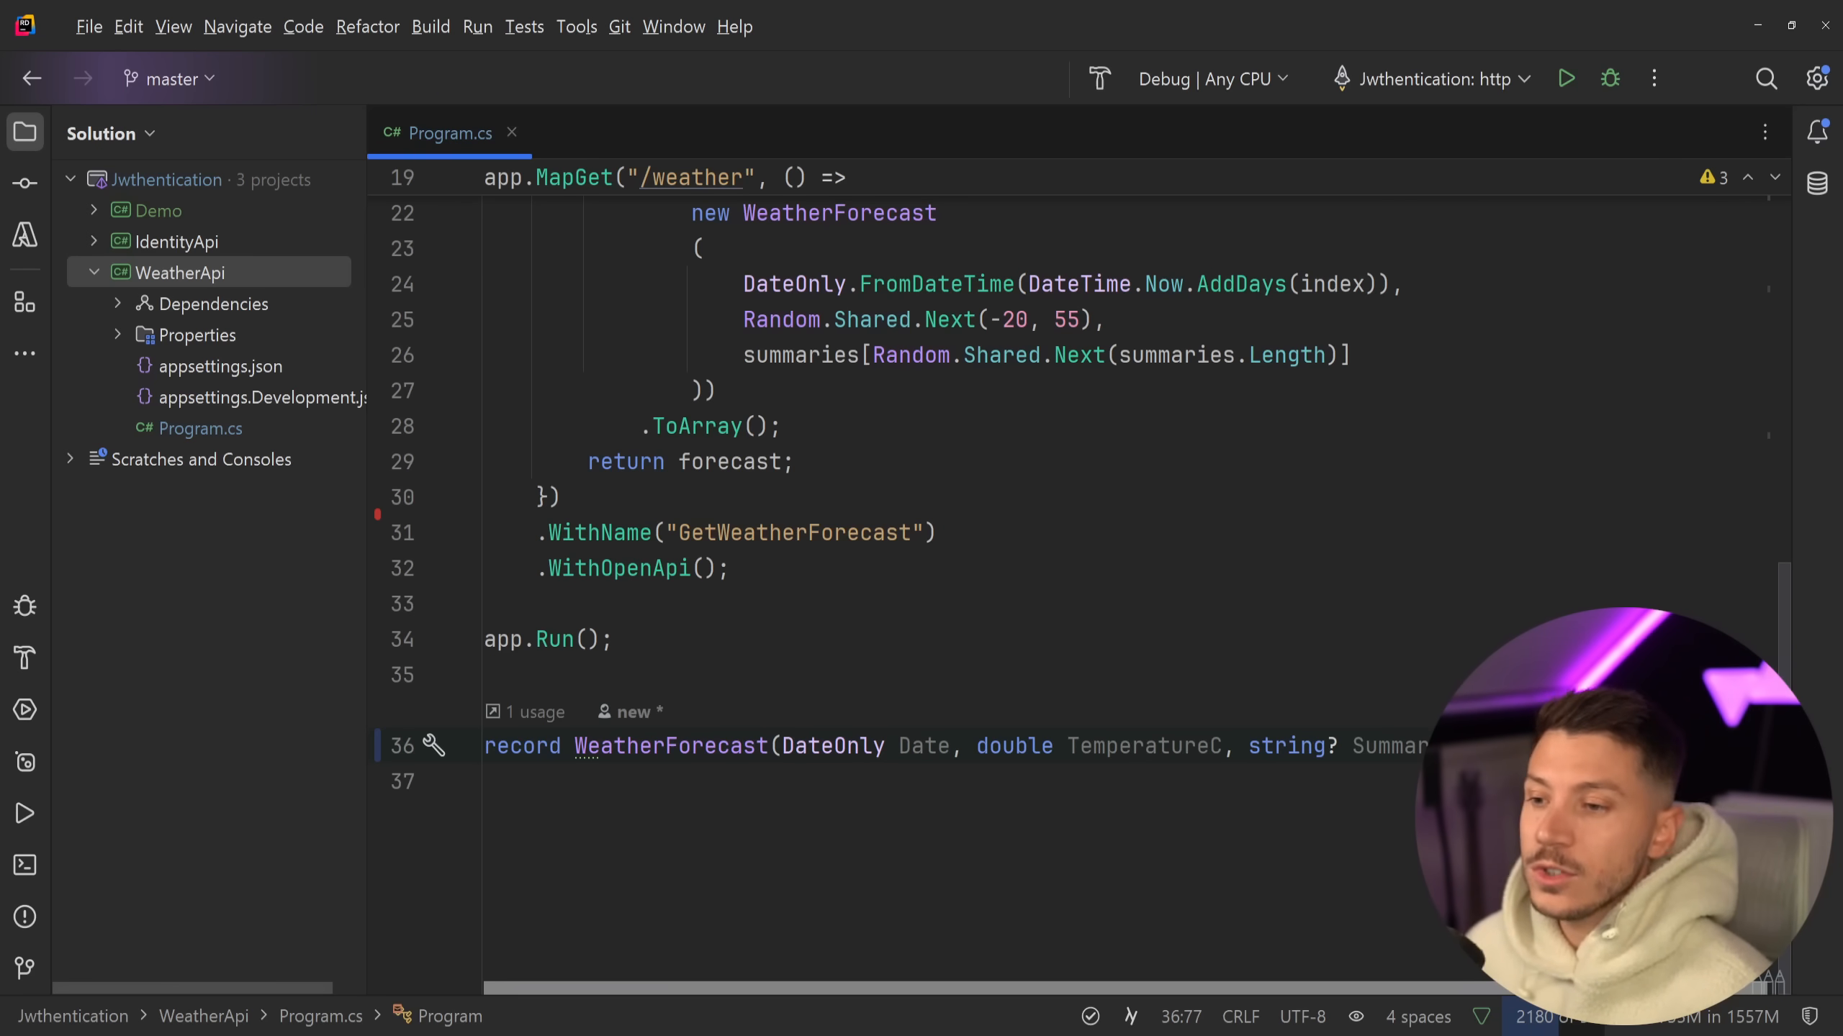
scroll("up", 3)
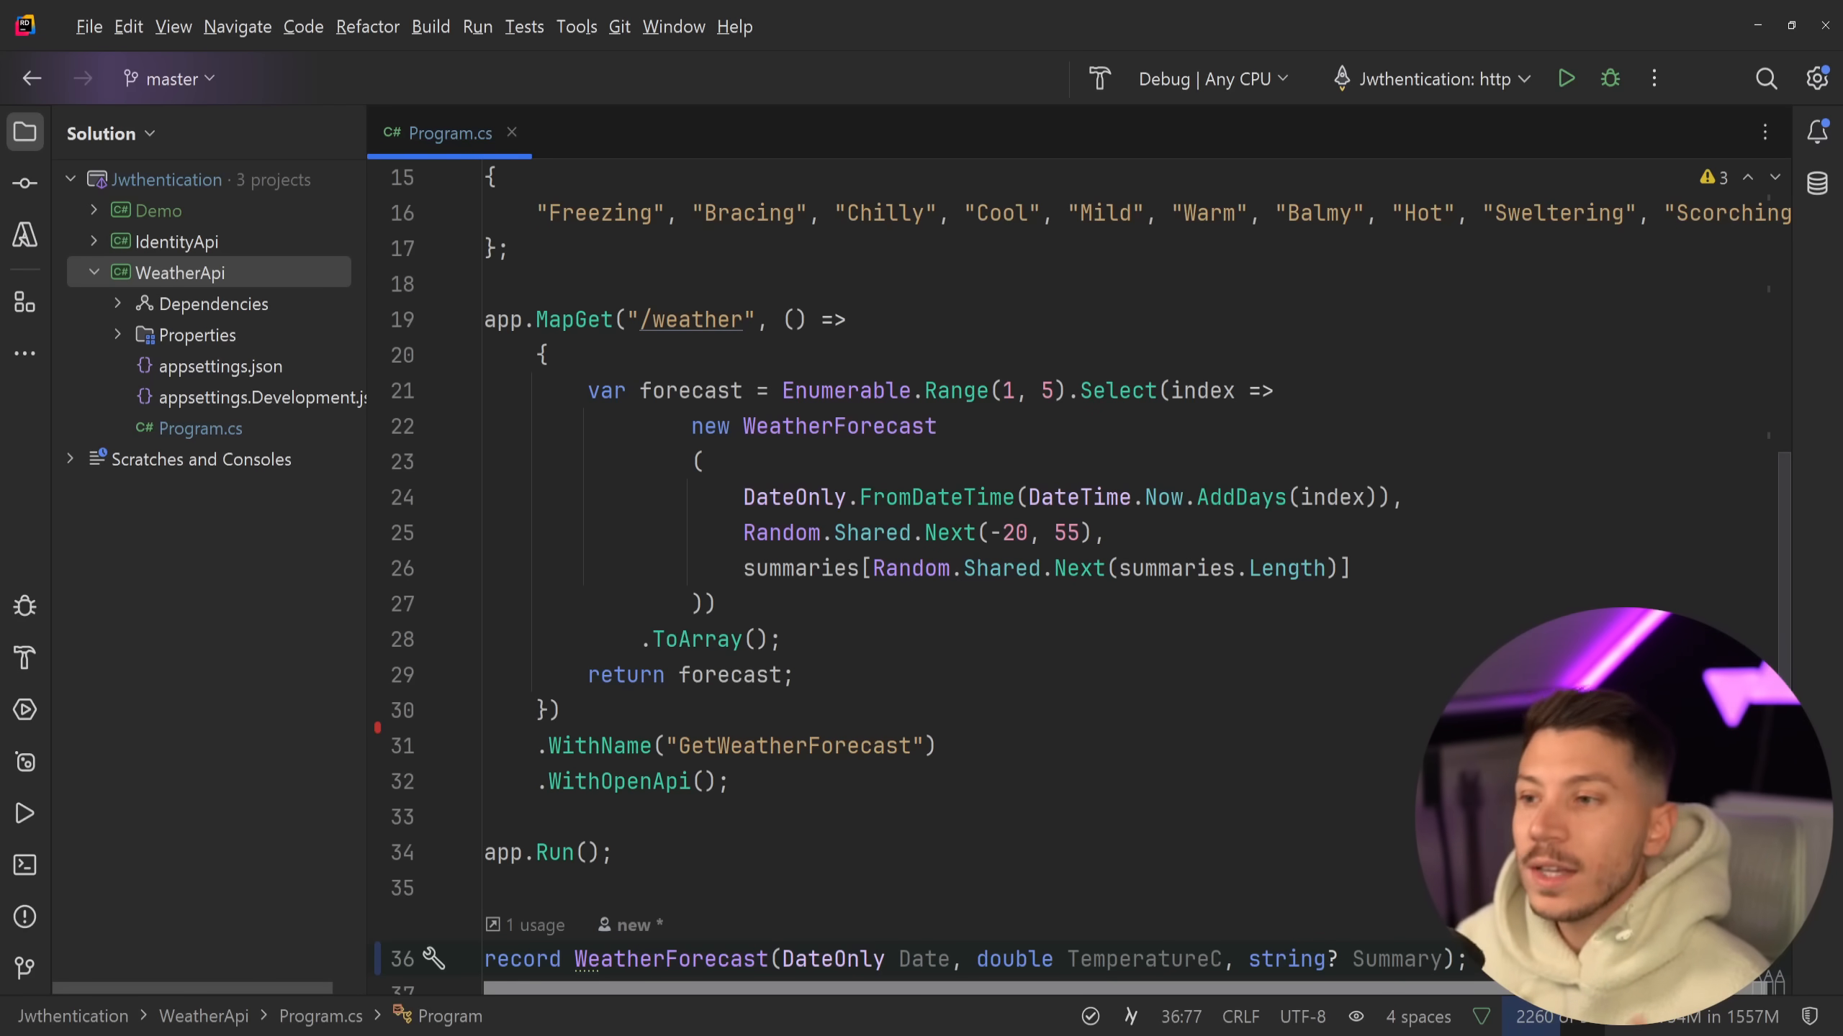
- Add a string unit parameter defaulting to "°C" to the MapGet lambda
type("sttring unit =")
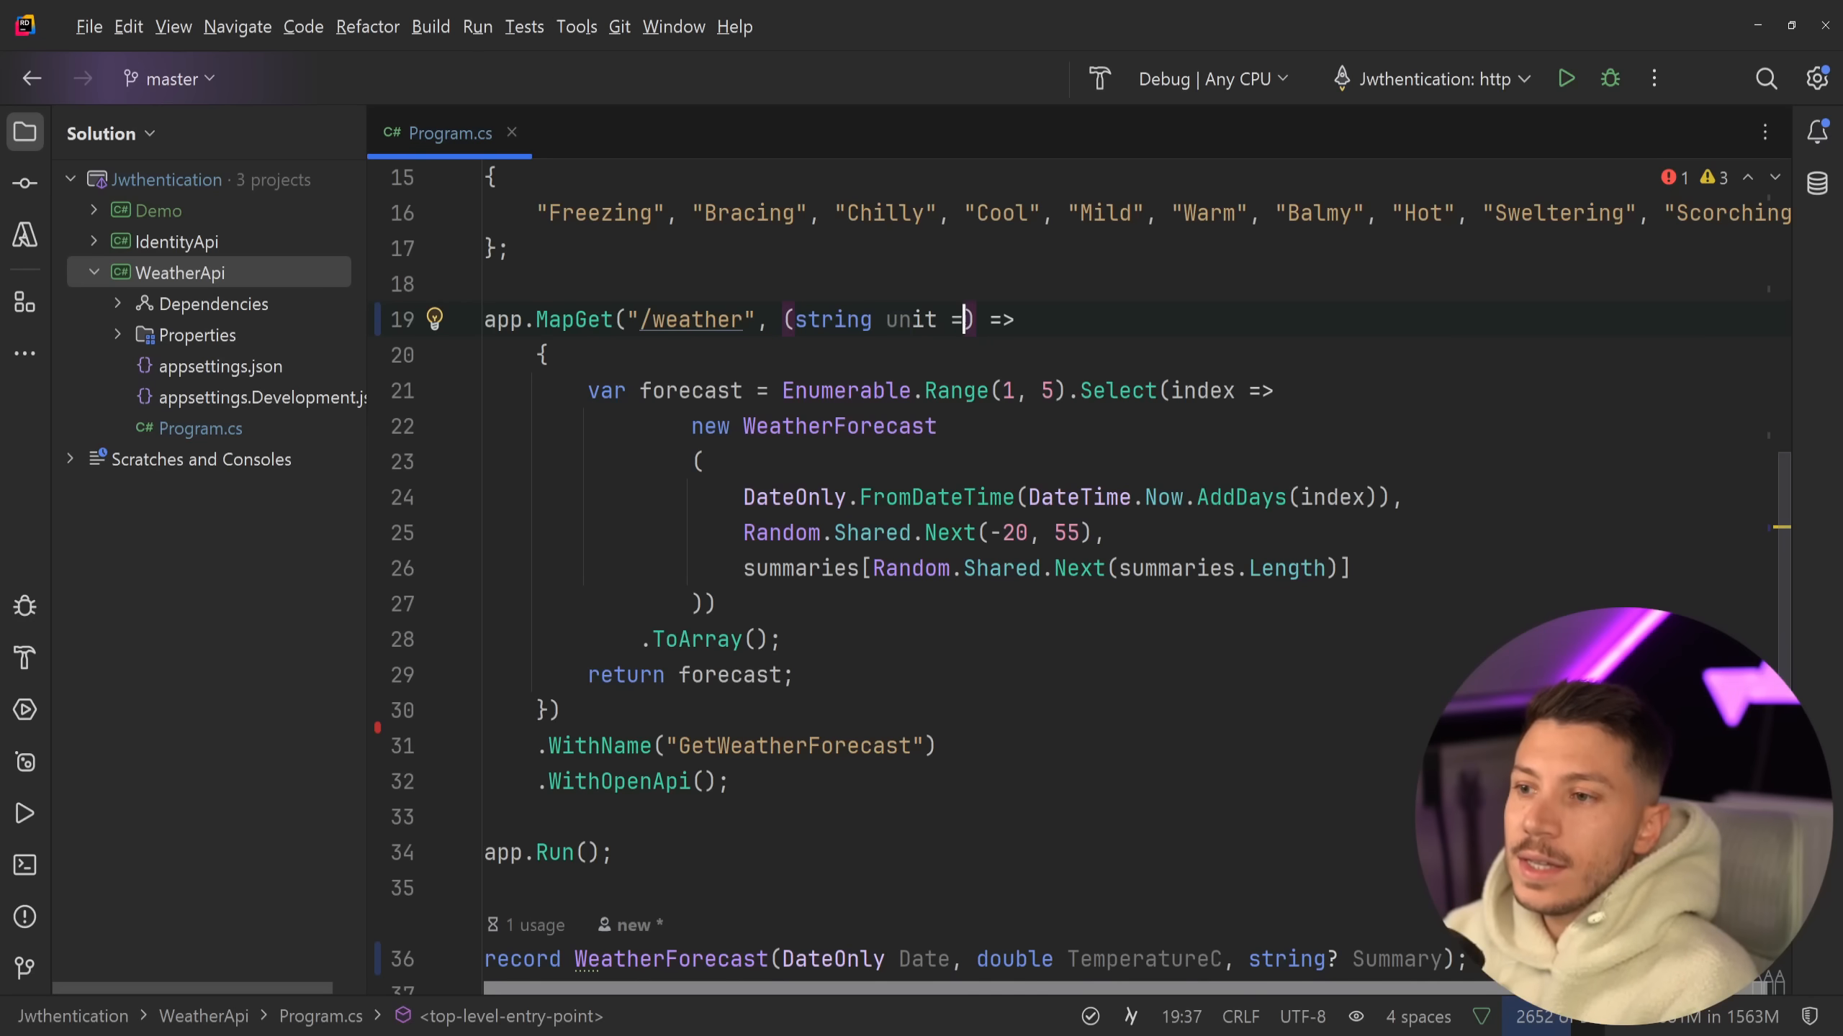
type("\"\"")
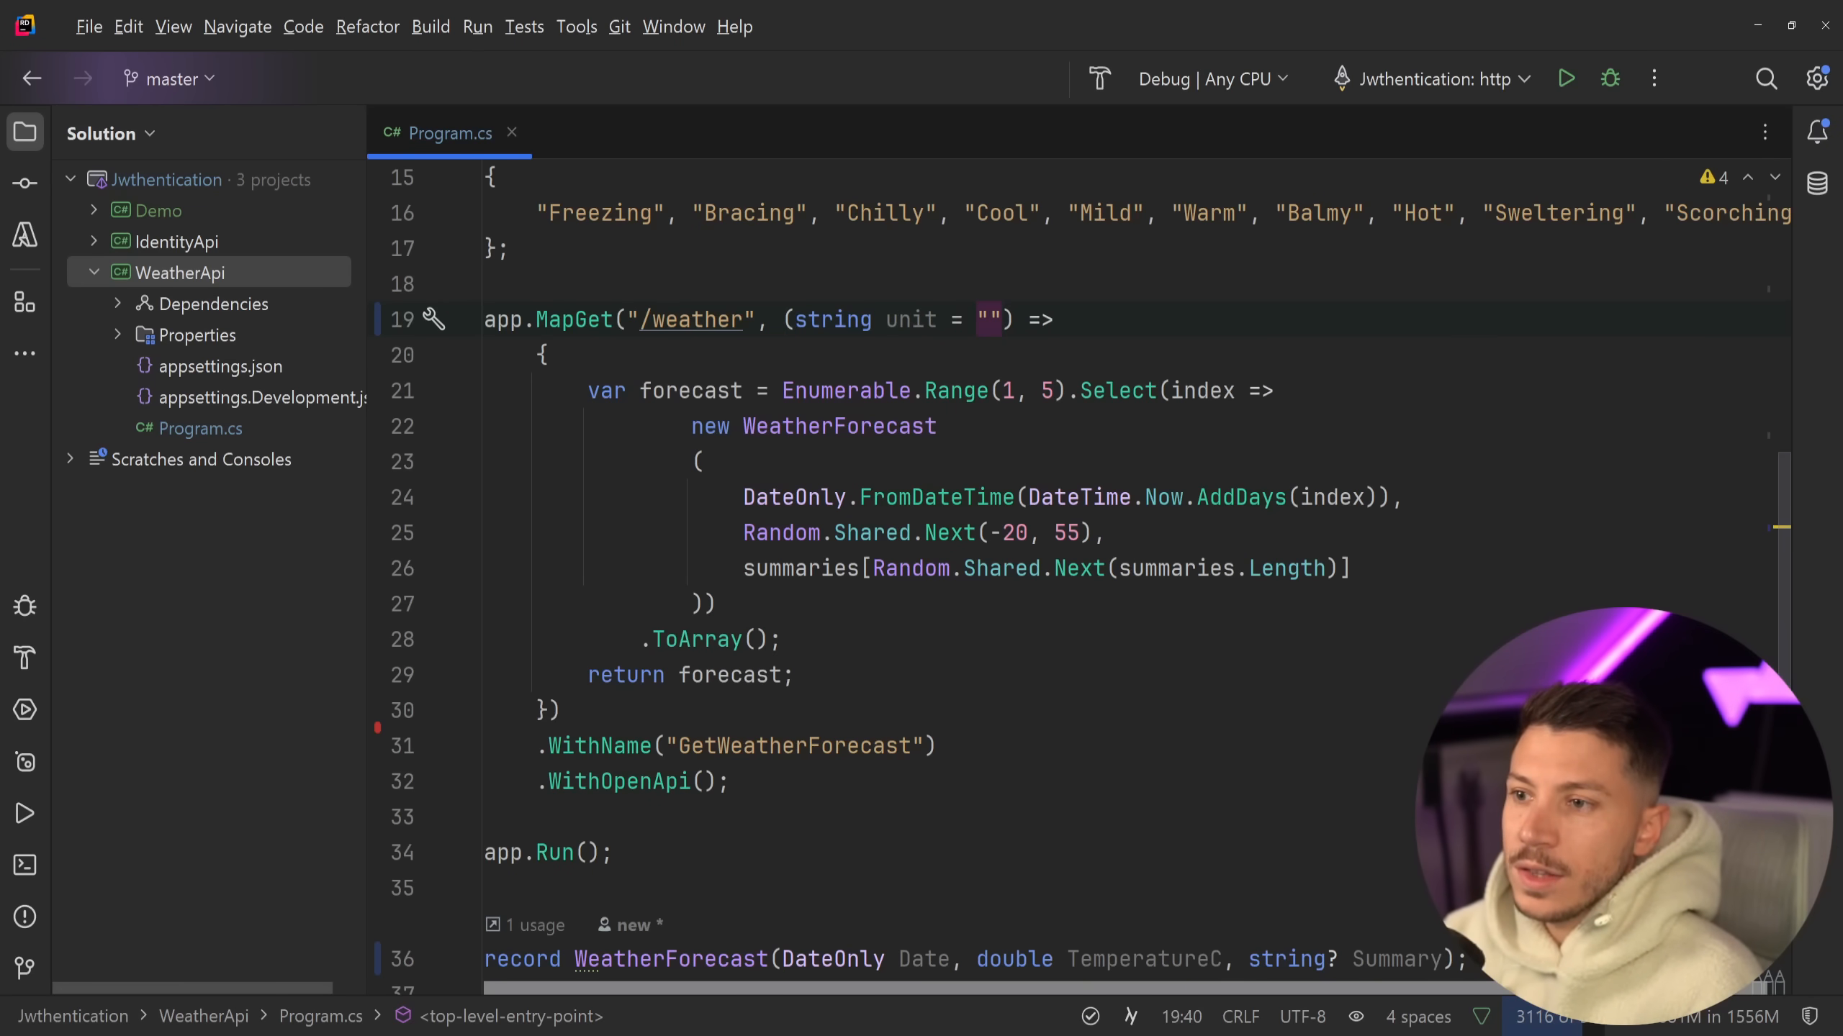
type("°C")
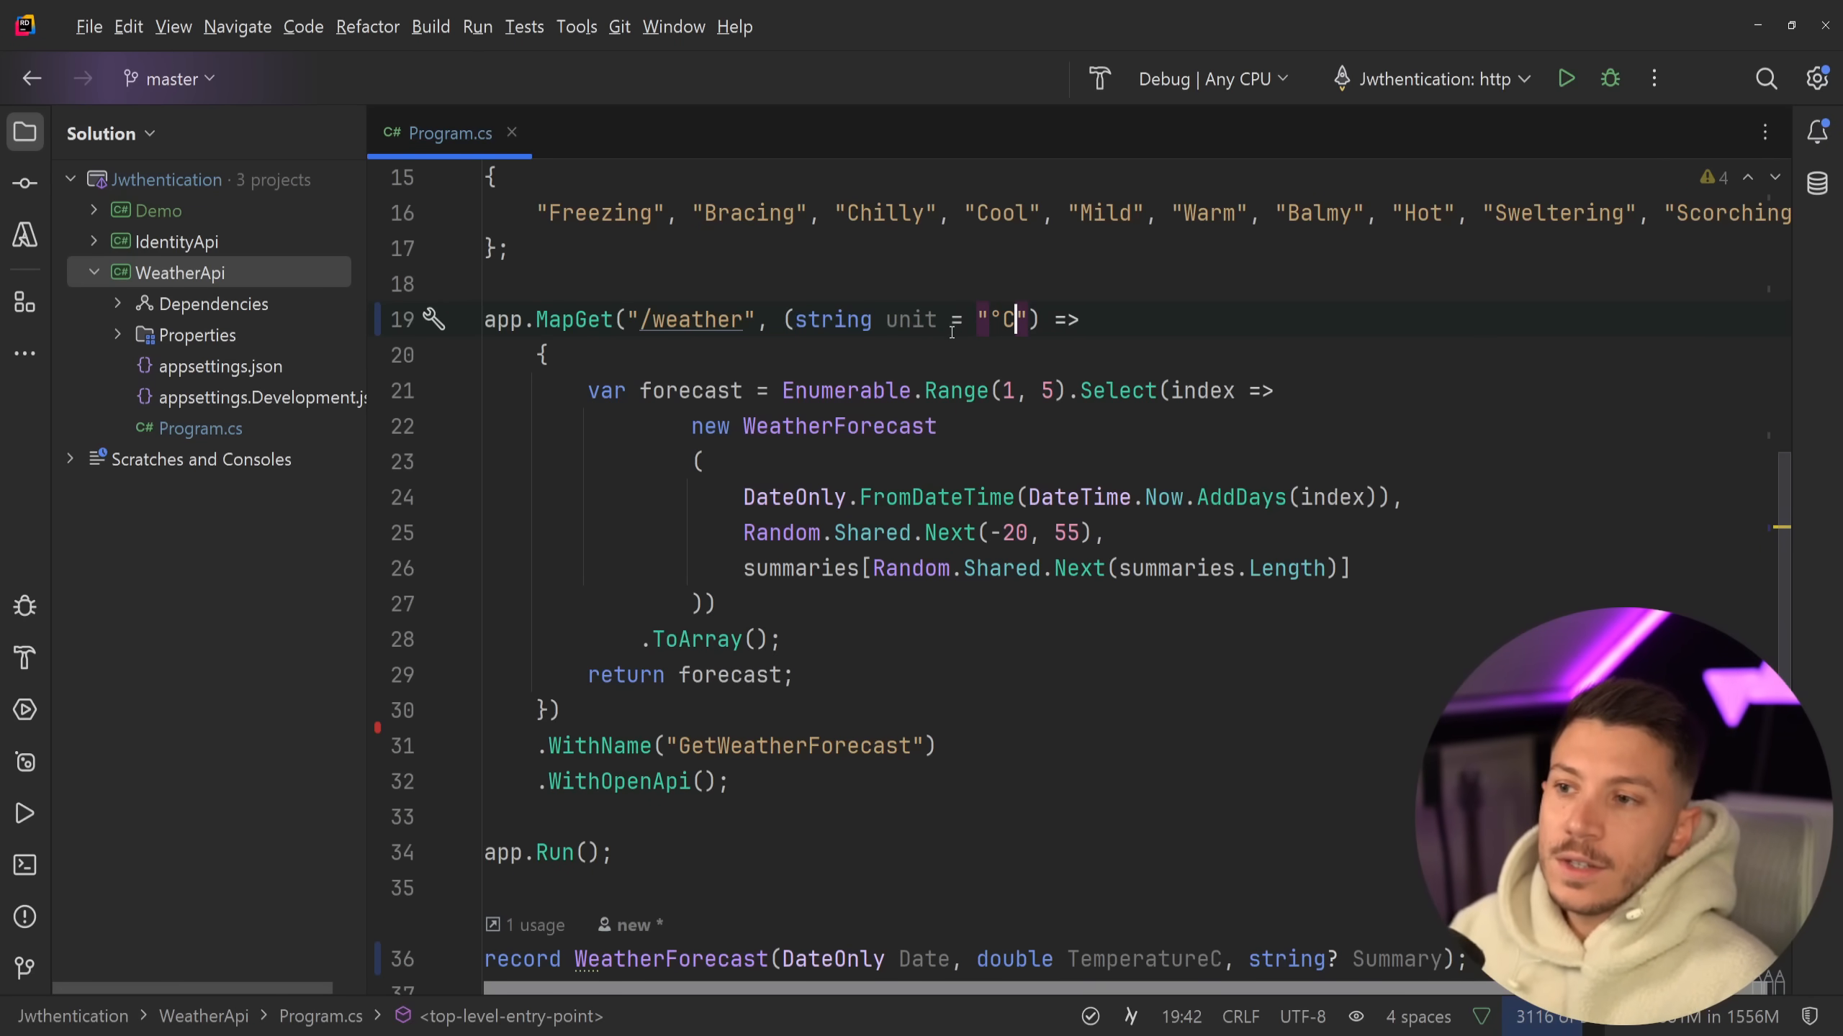
double_click(907, 319)
type("c")
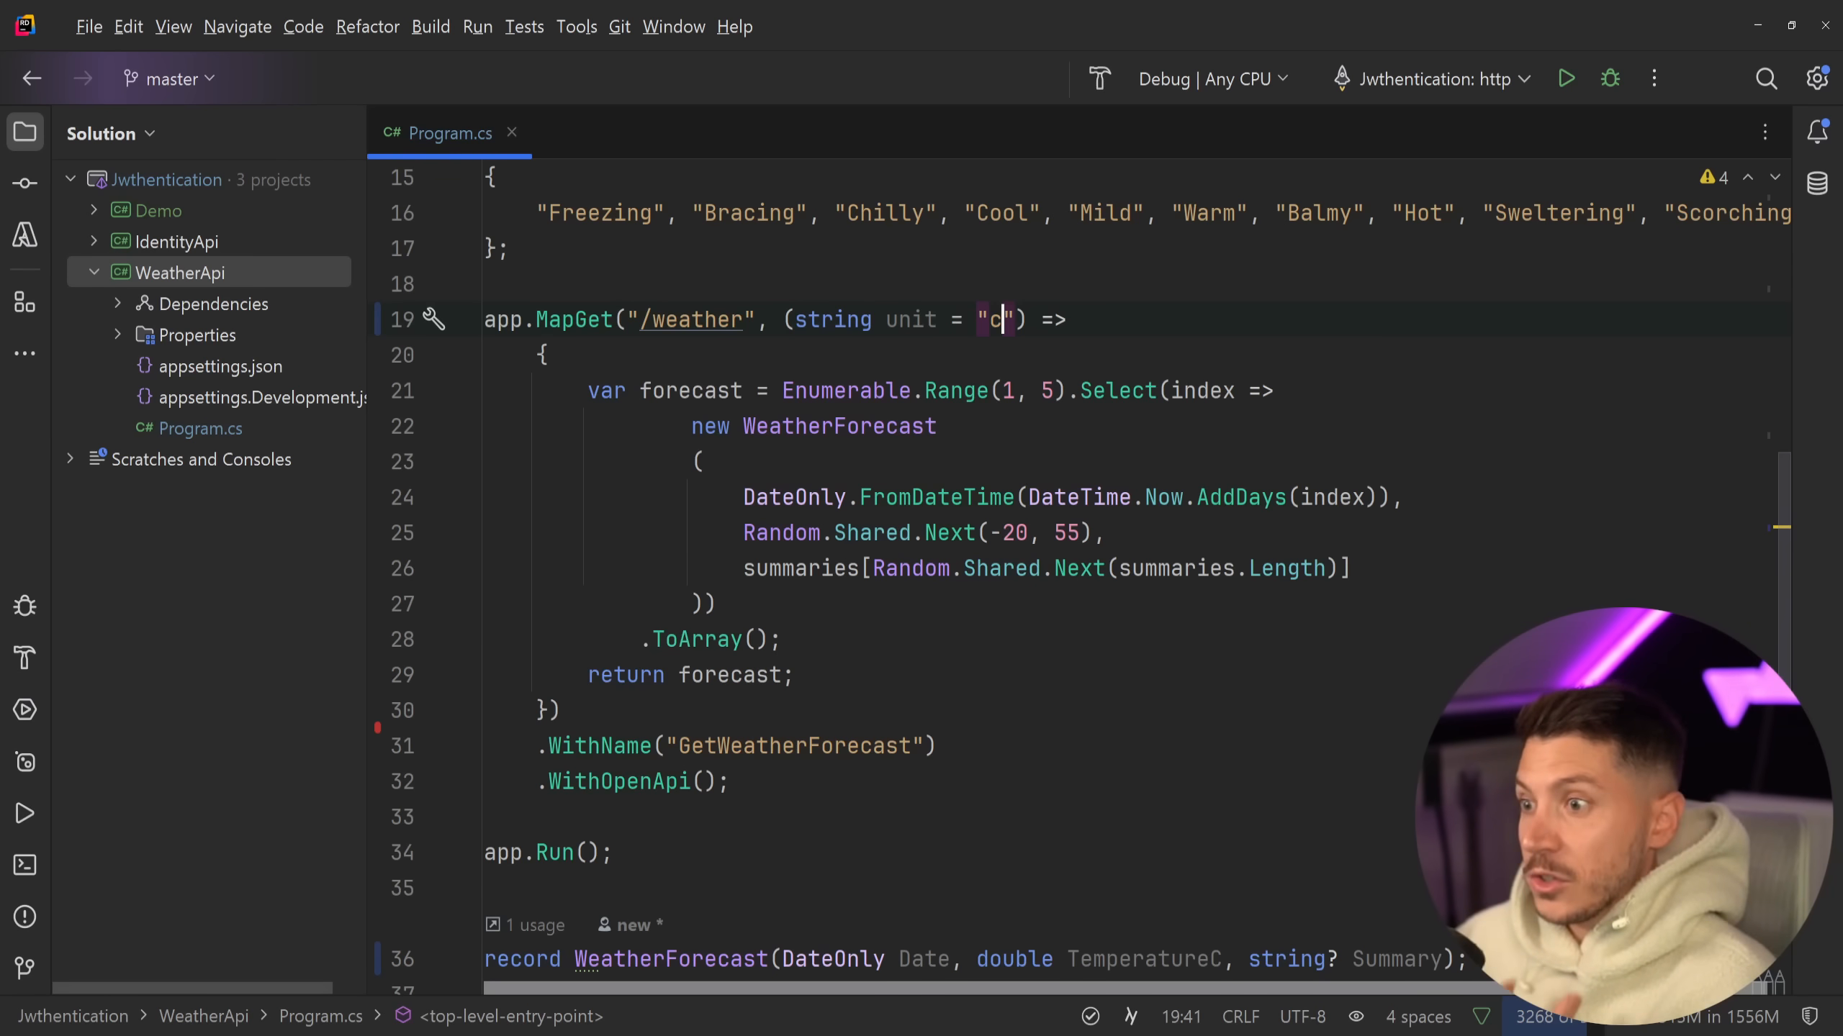
type("°C")
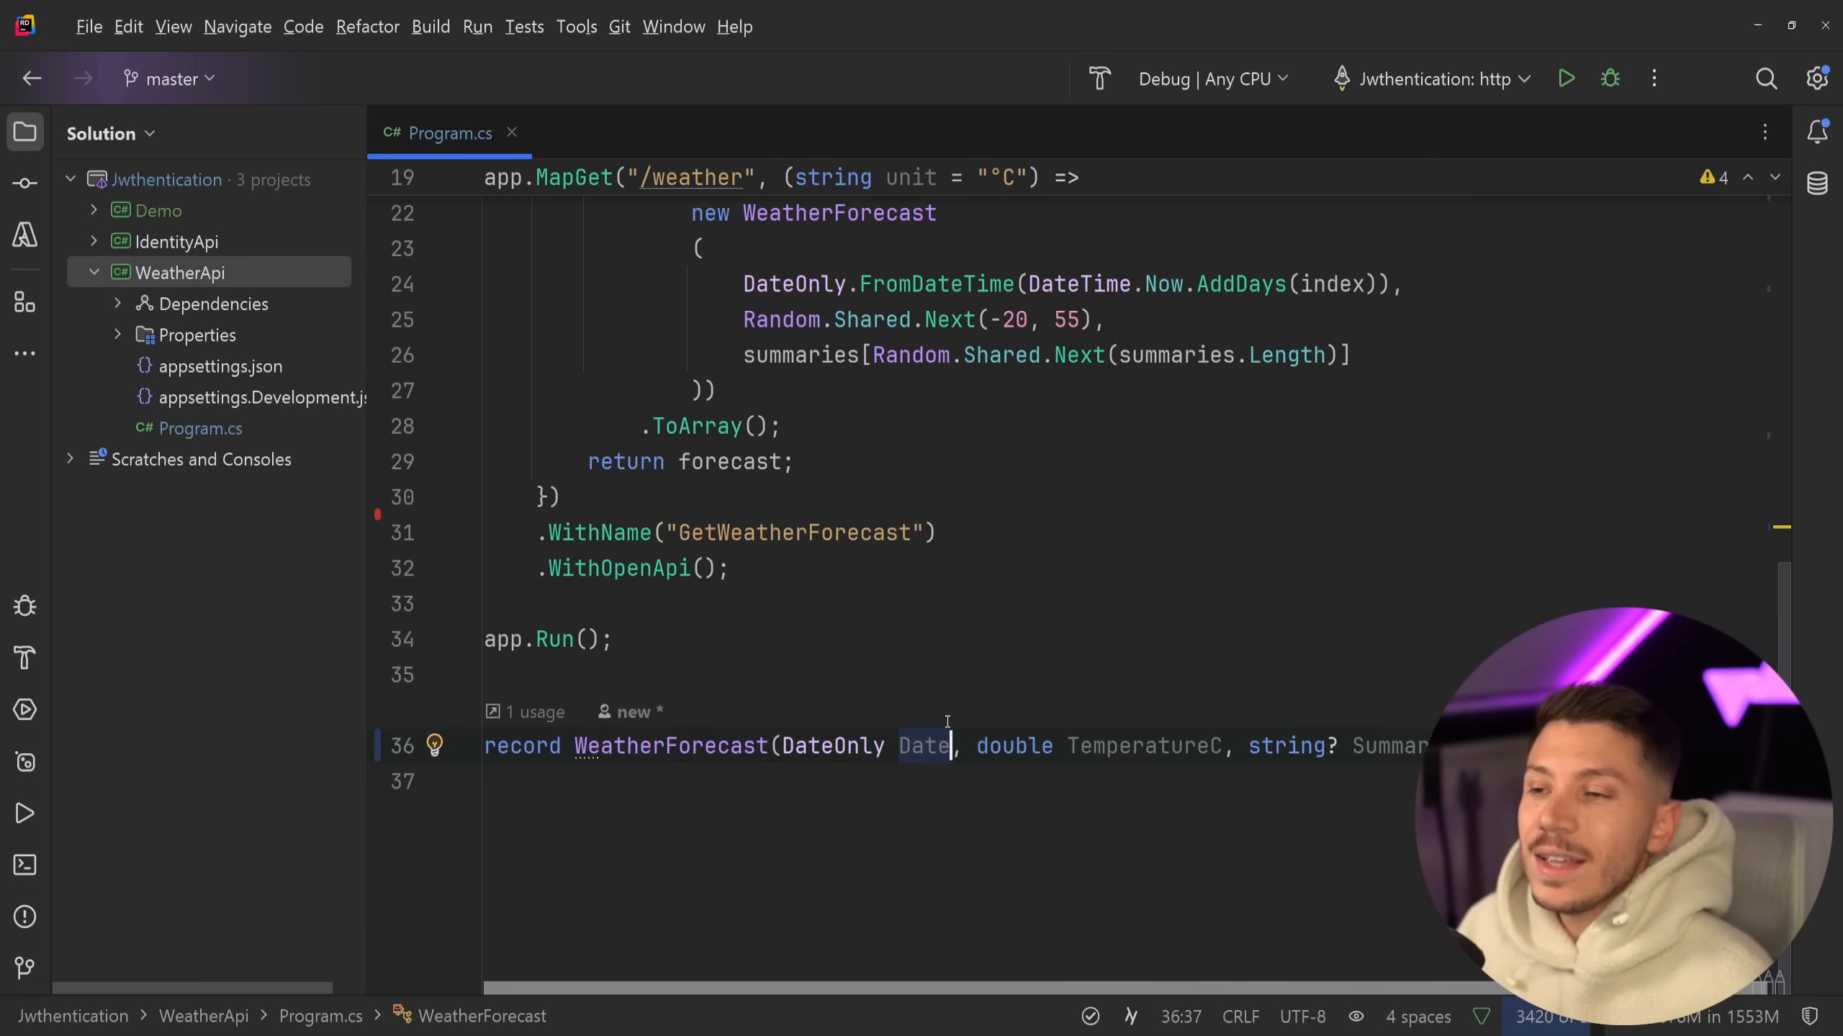
- Bring up the NuGet package manager for WeatherApi
scroll("up", 3)
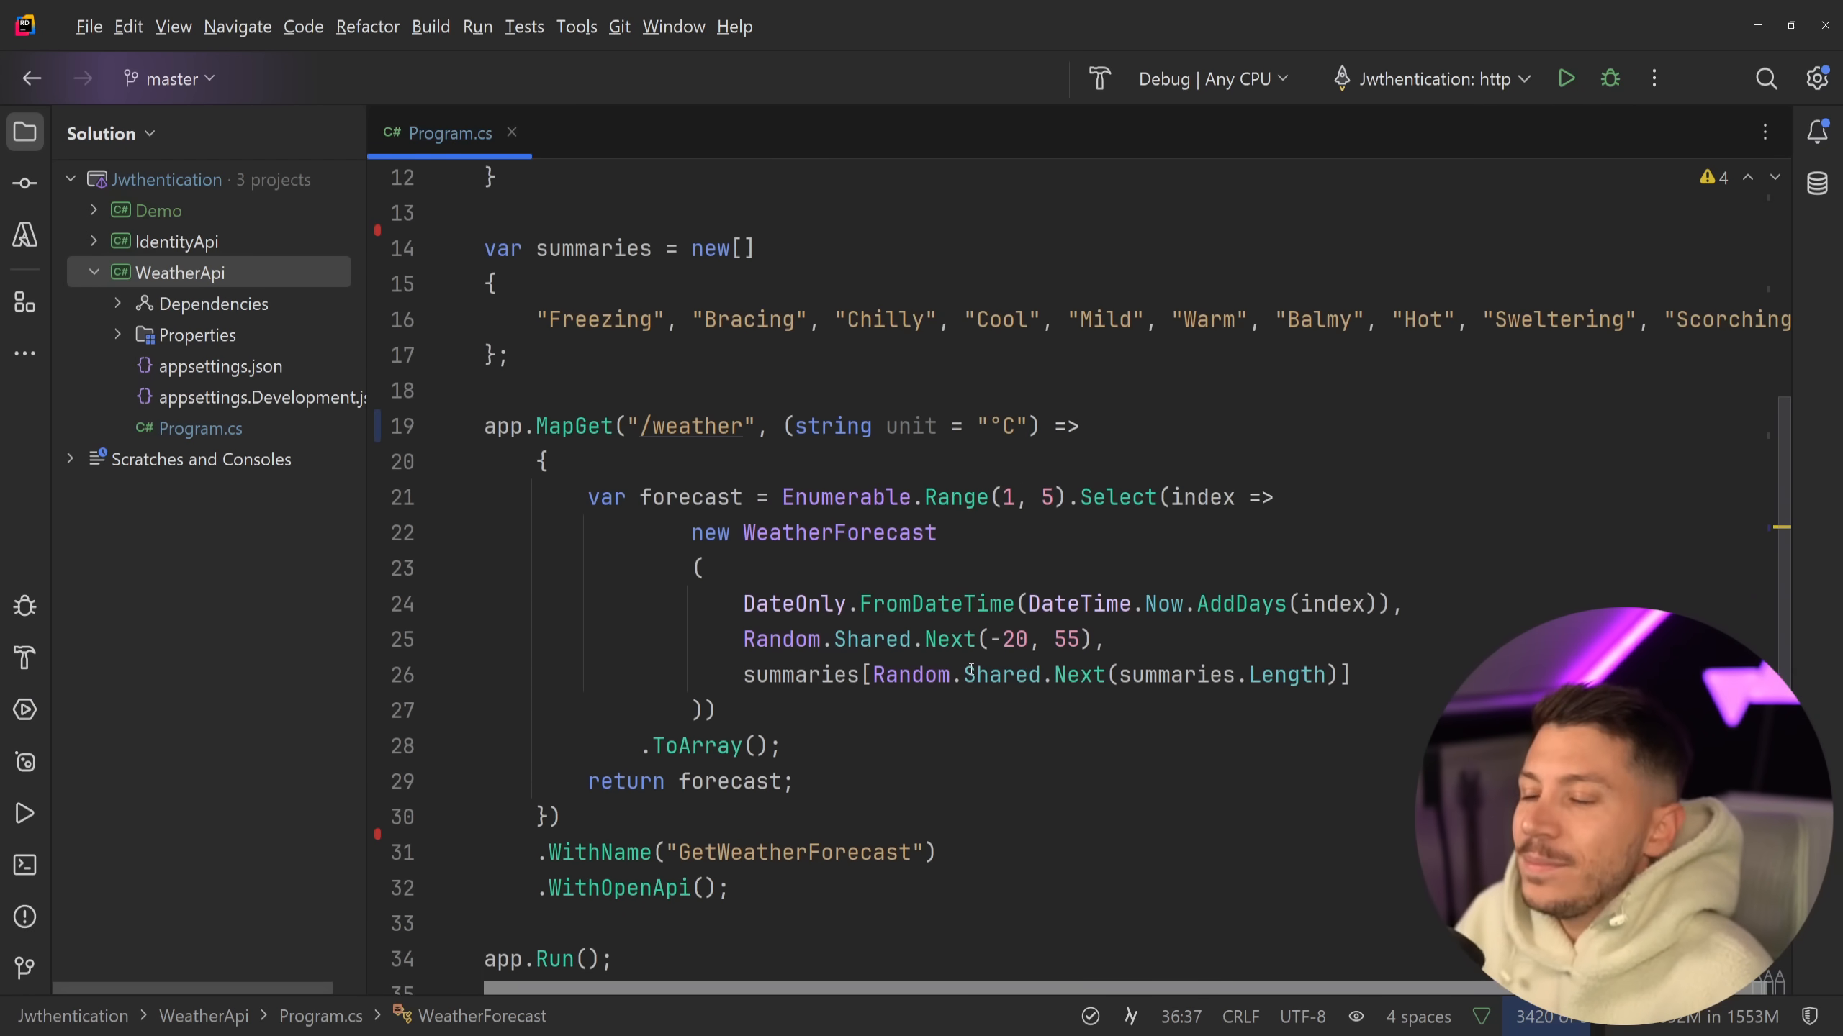
scroll("down", 3)
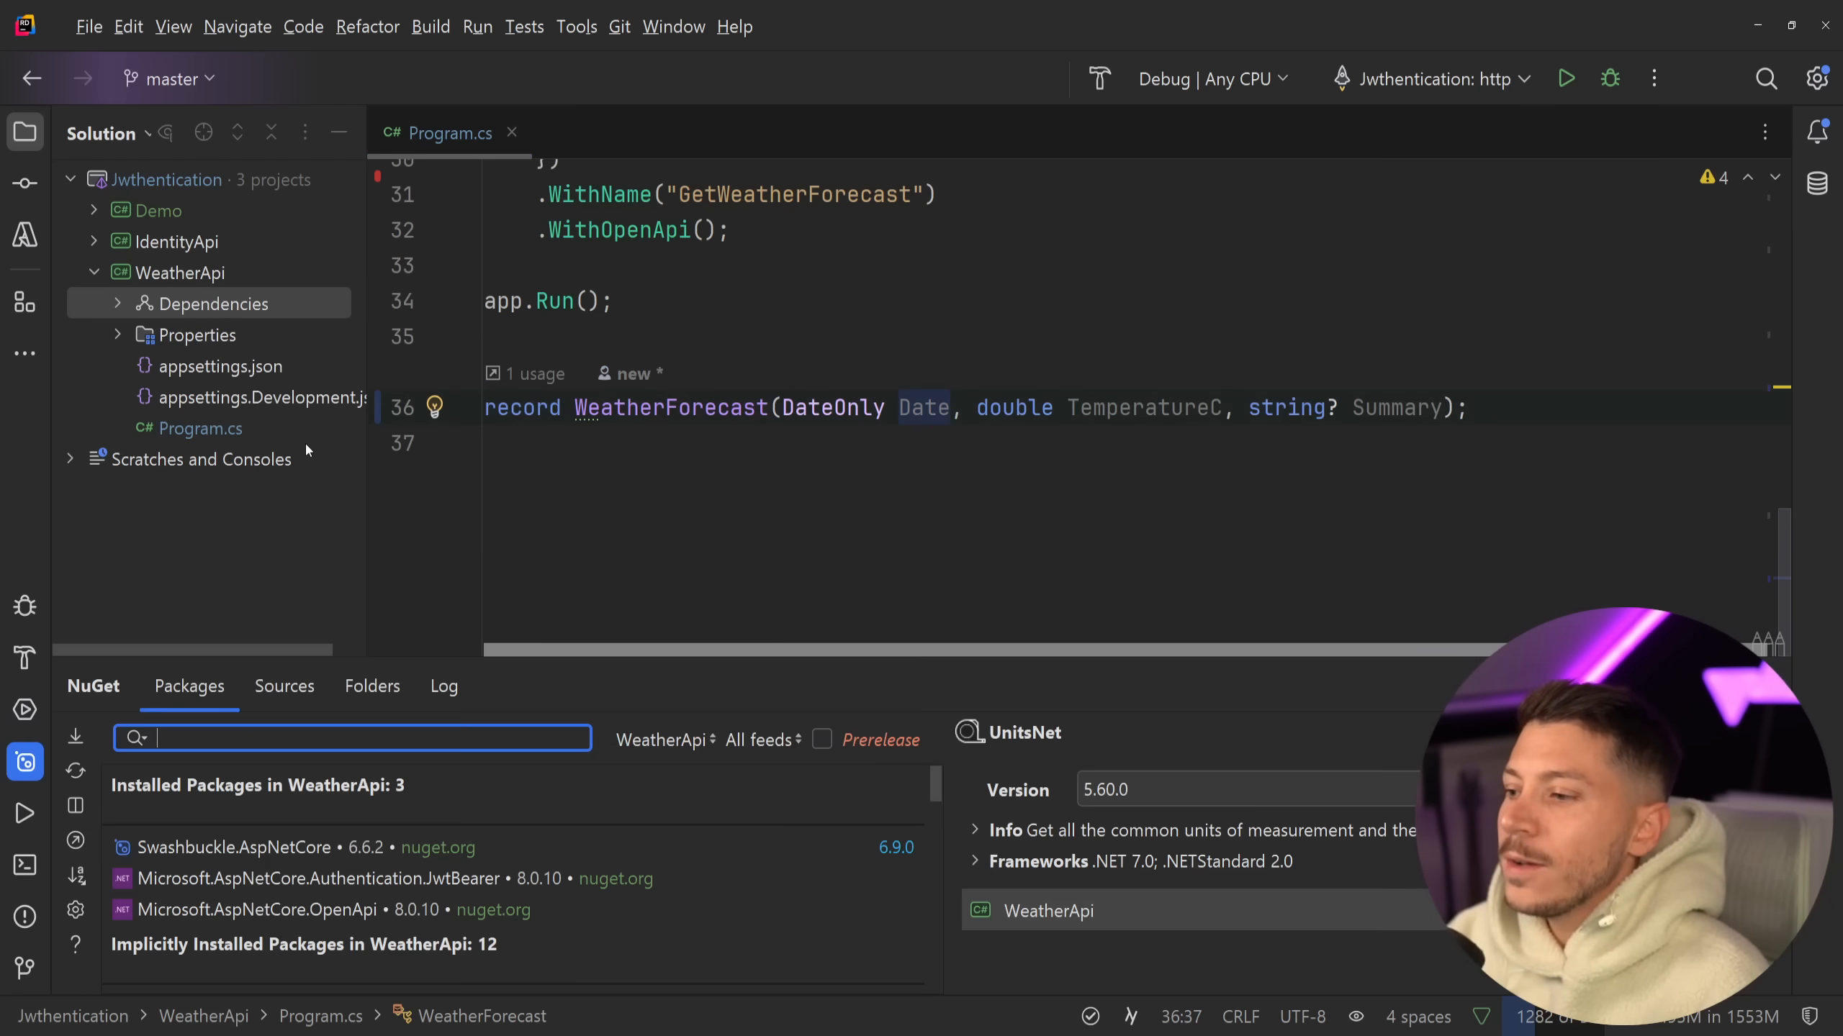
- Install the UnitsNet 5.60.0 NuGet package into WeatherApi and return to the unit parameter
type("UnitNet")
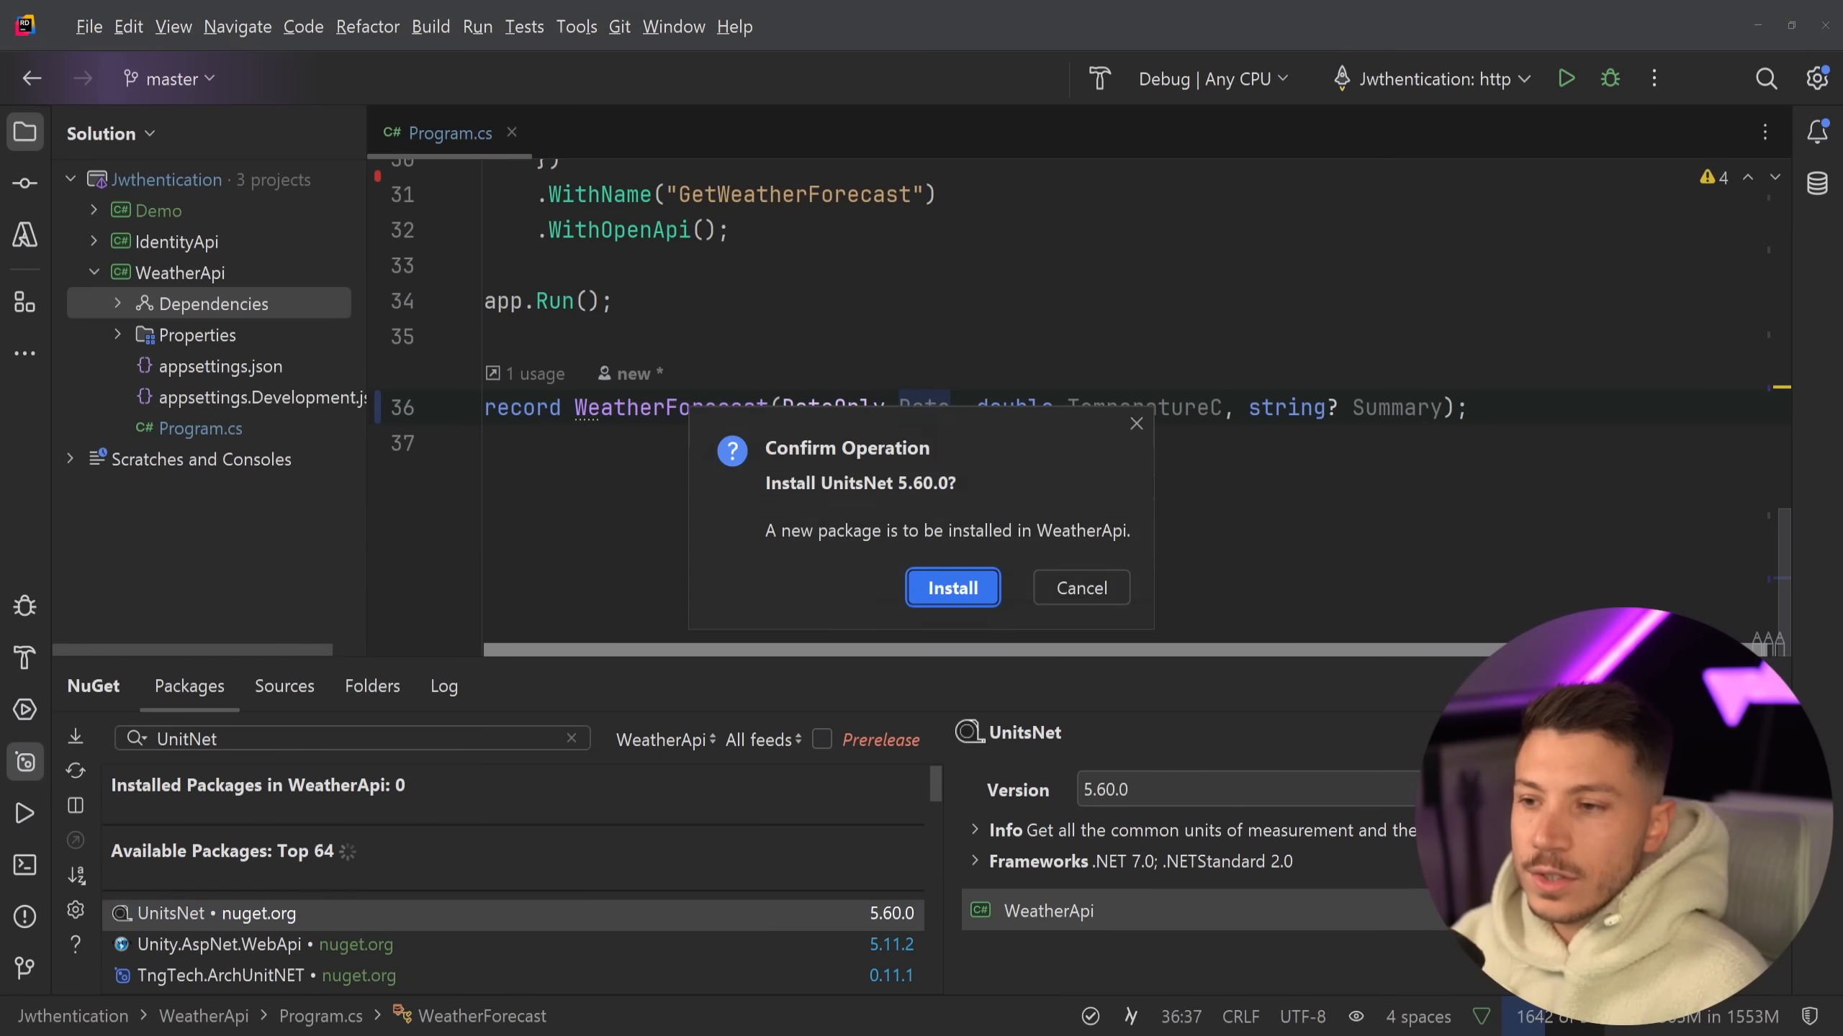
left_click(951, 587)
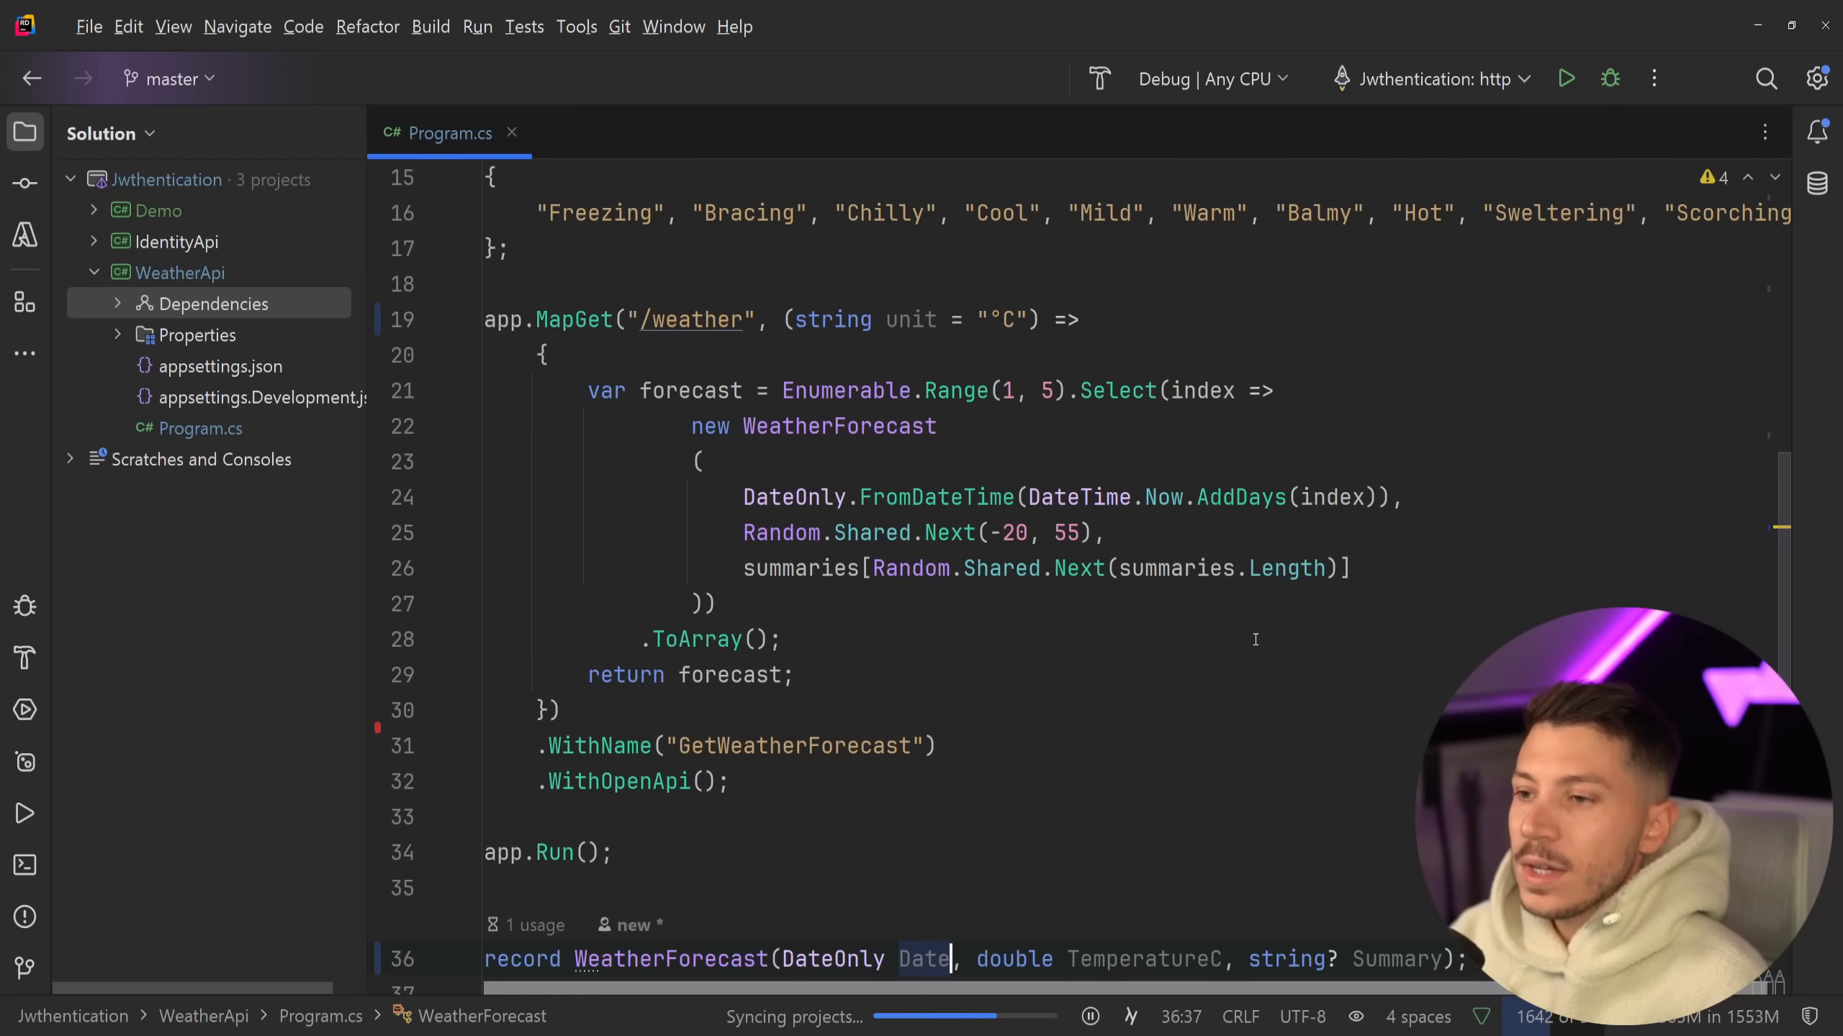
left_click(543, 355)
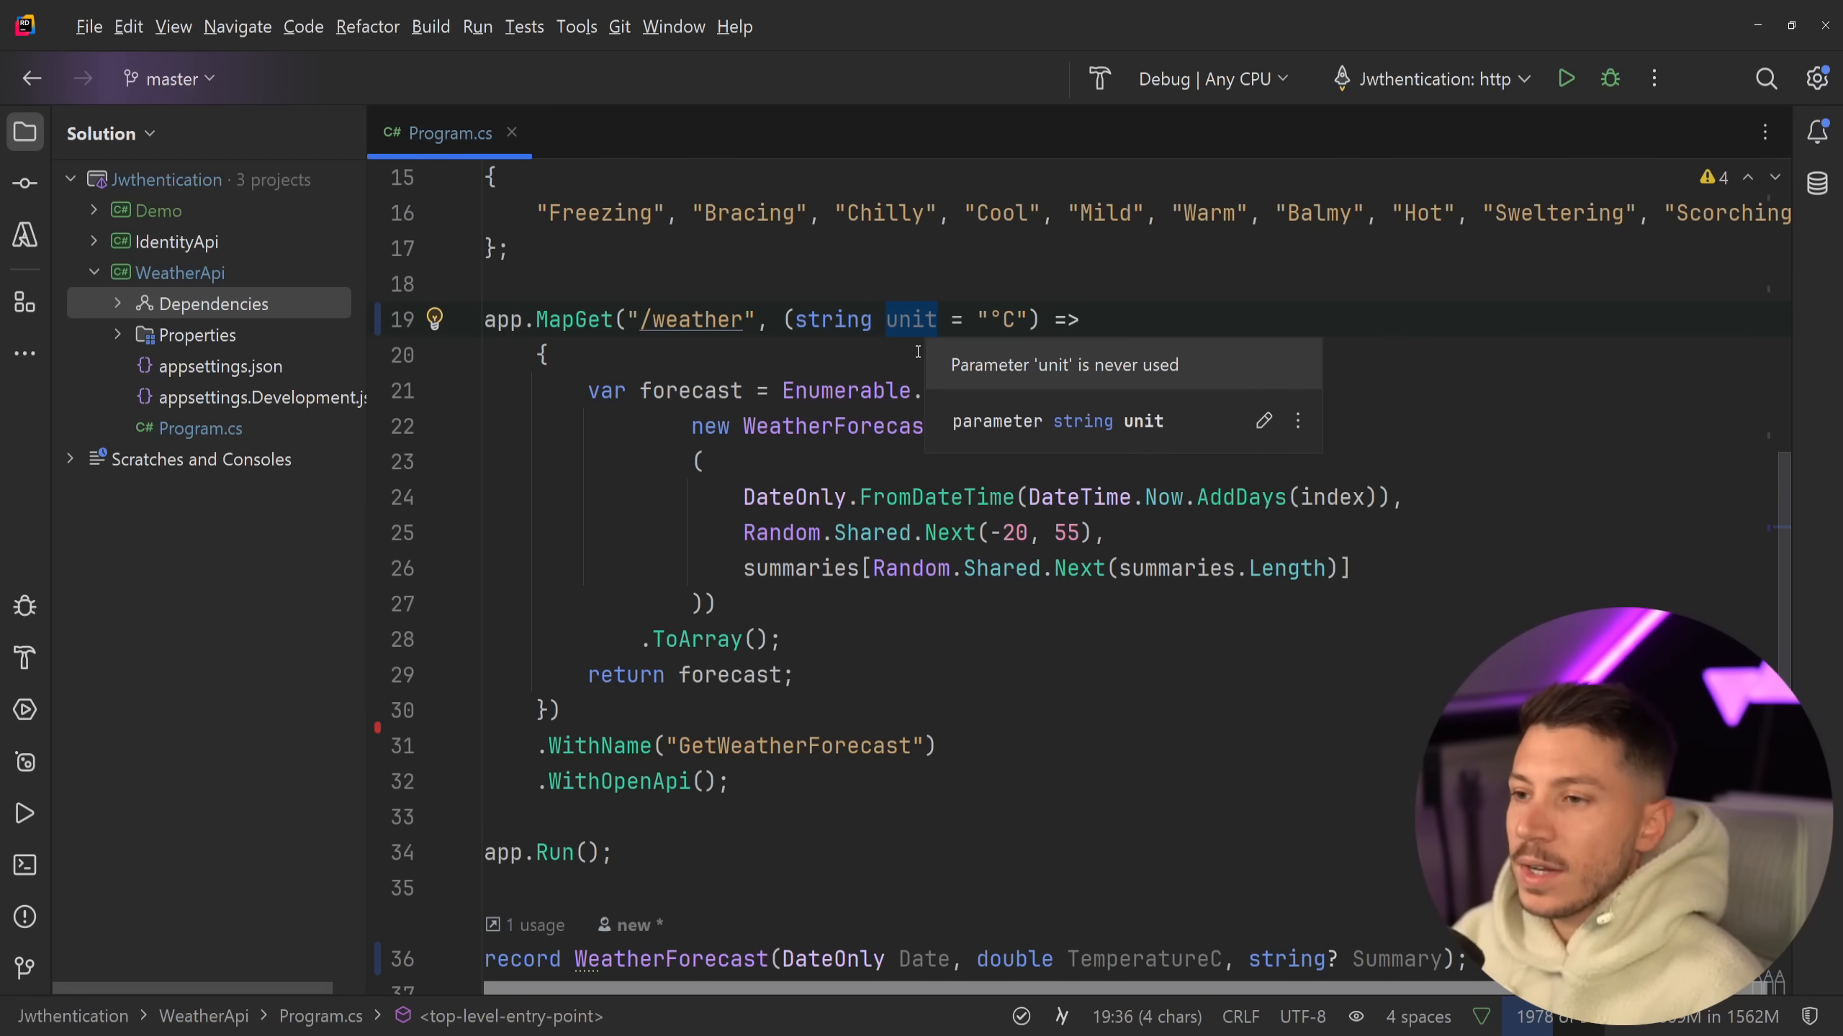
- Add var parsedUnit = Temperature.ParseUnit(unit); to the handler
type("var _parsedUnit = Temperature.P")
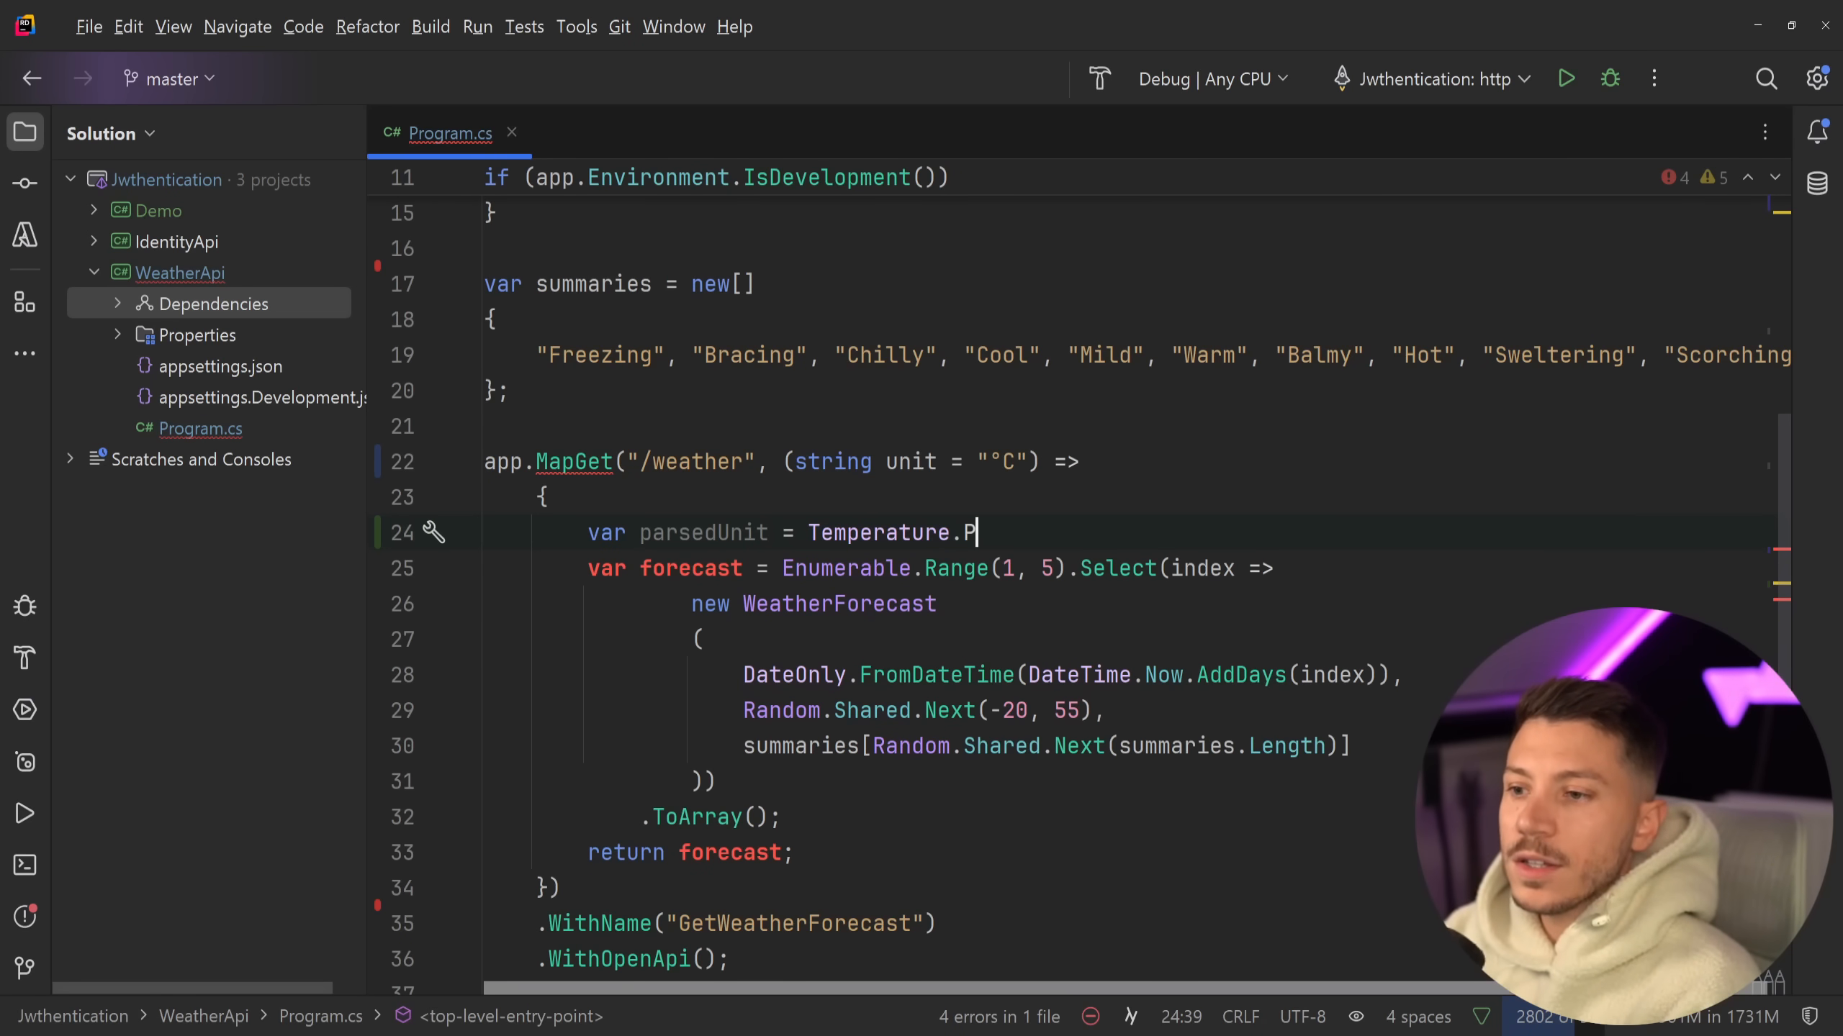
type("arseUnit(u")
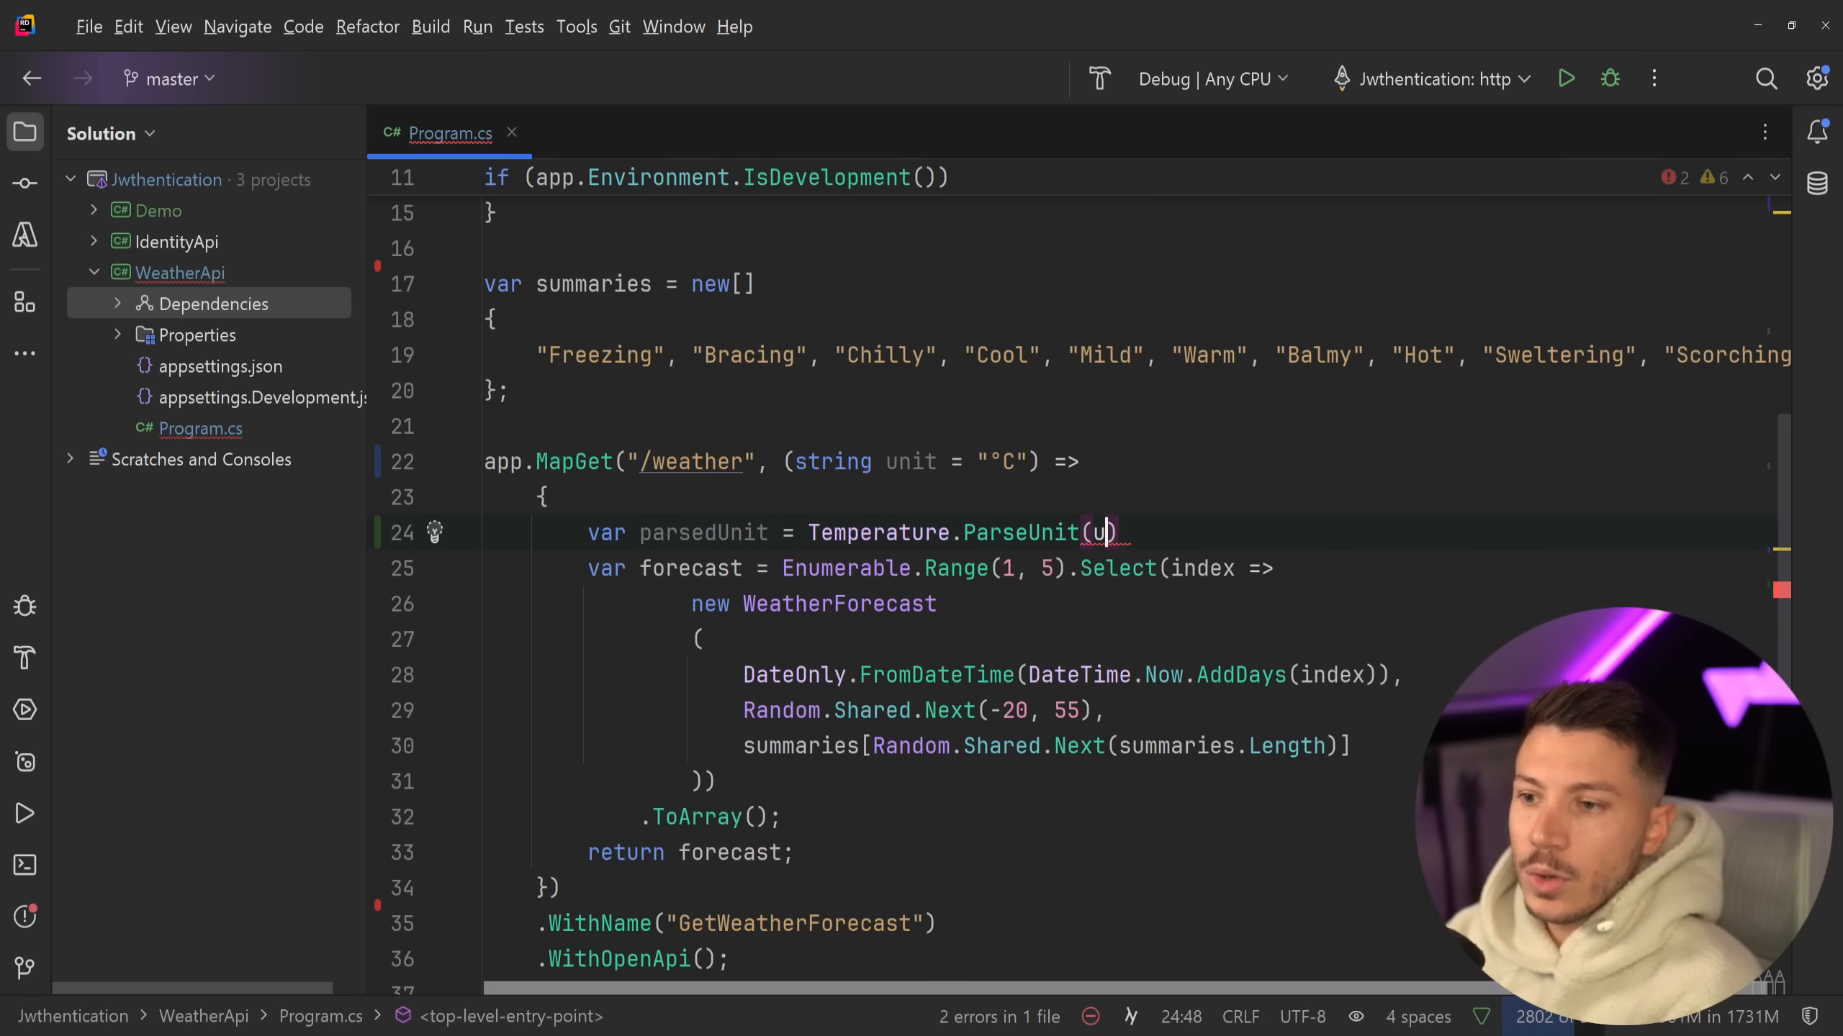
type("nit")
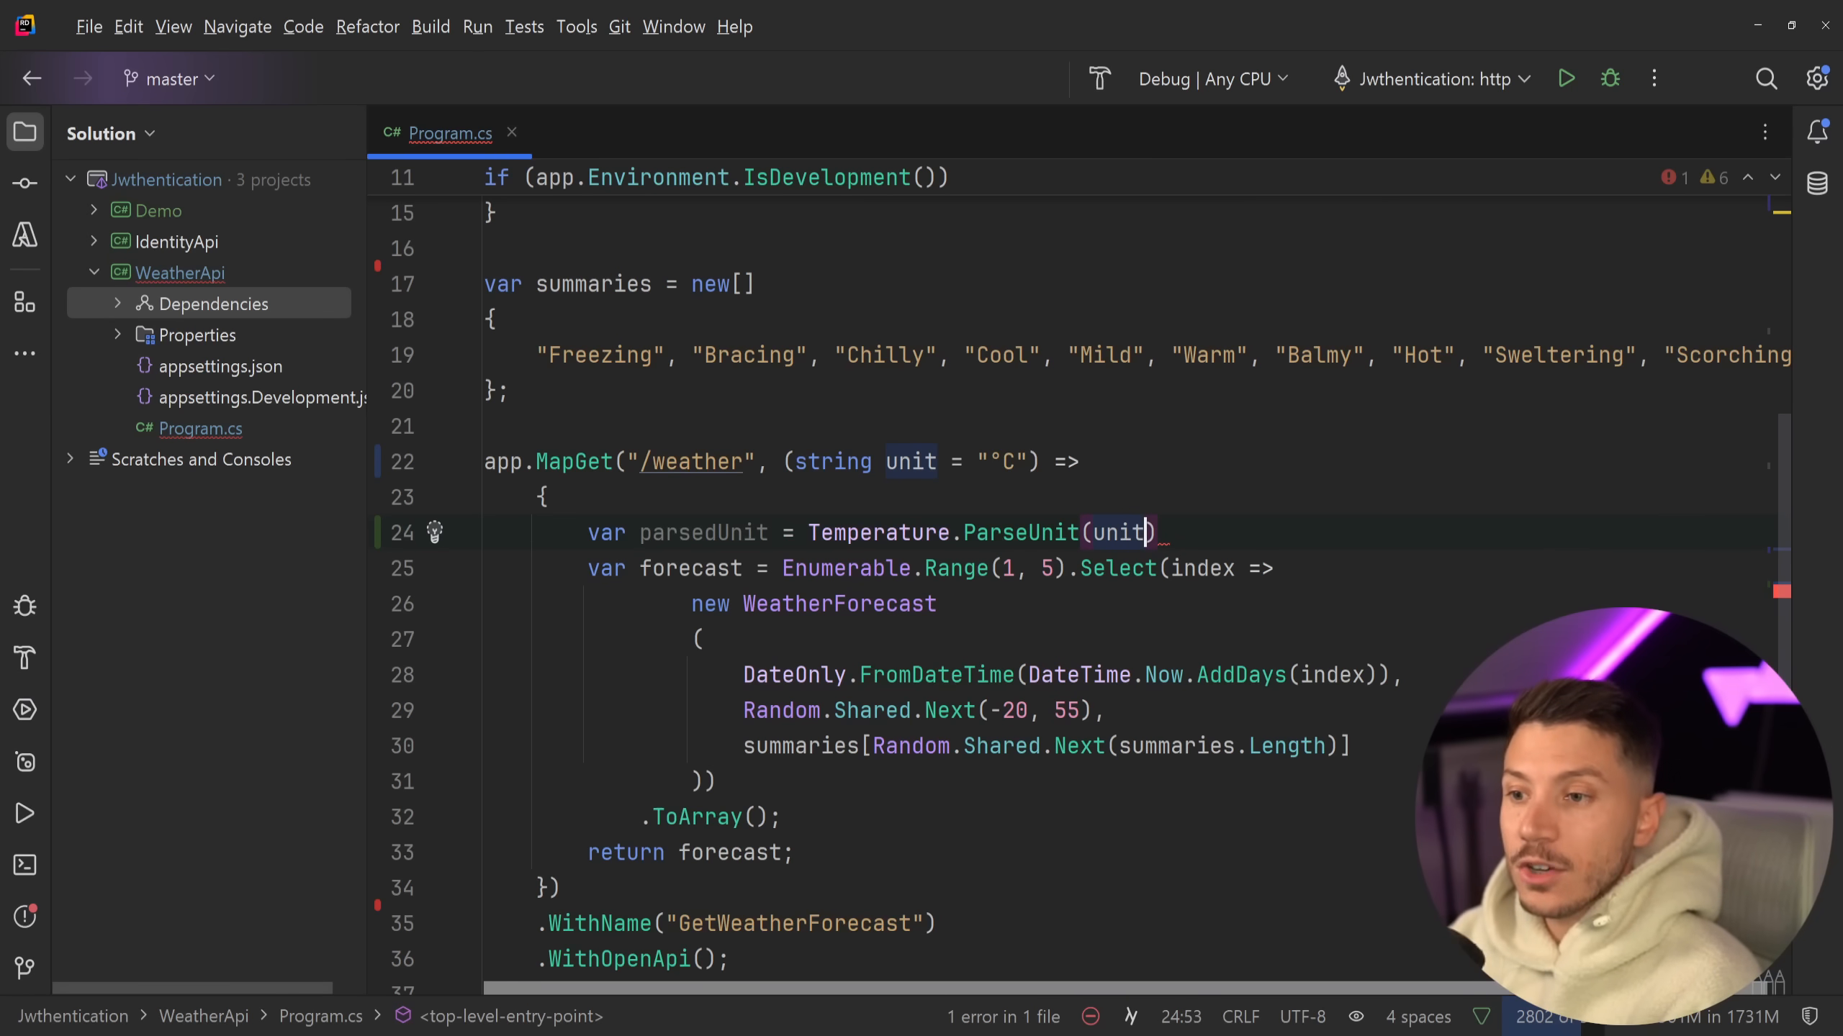
type(";")
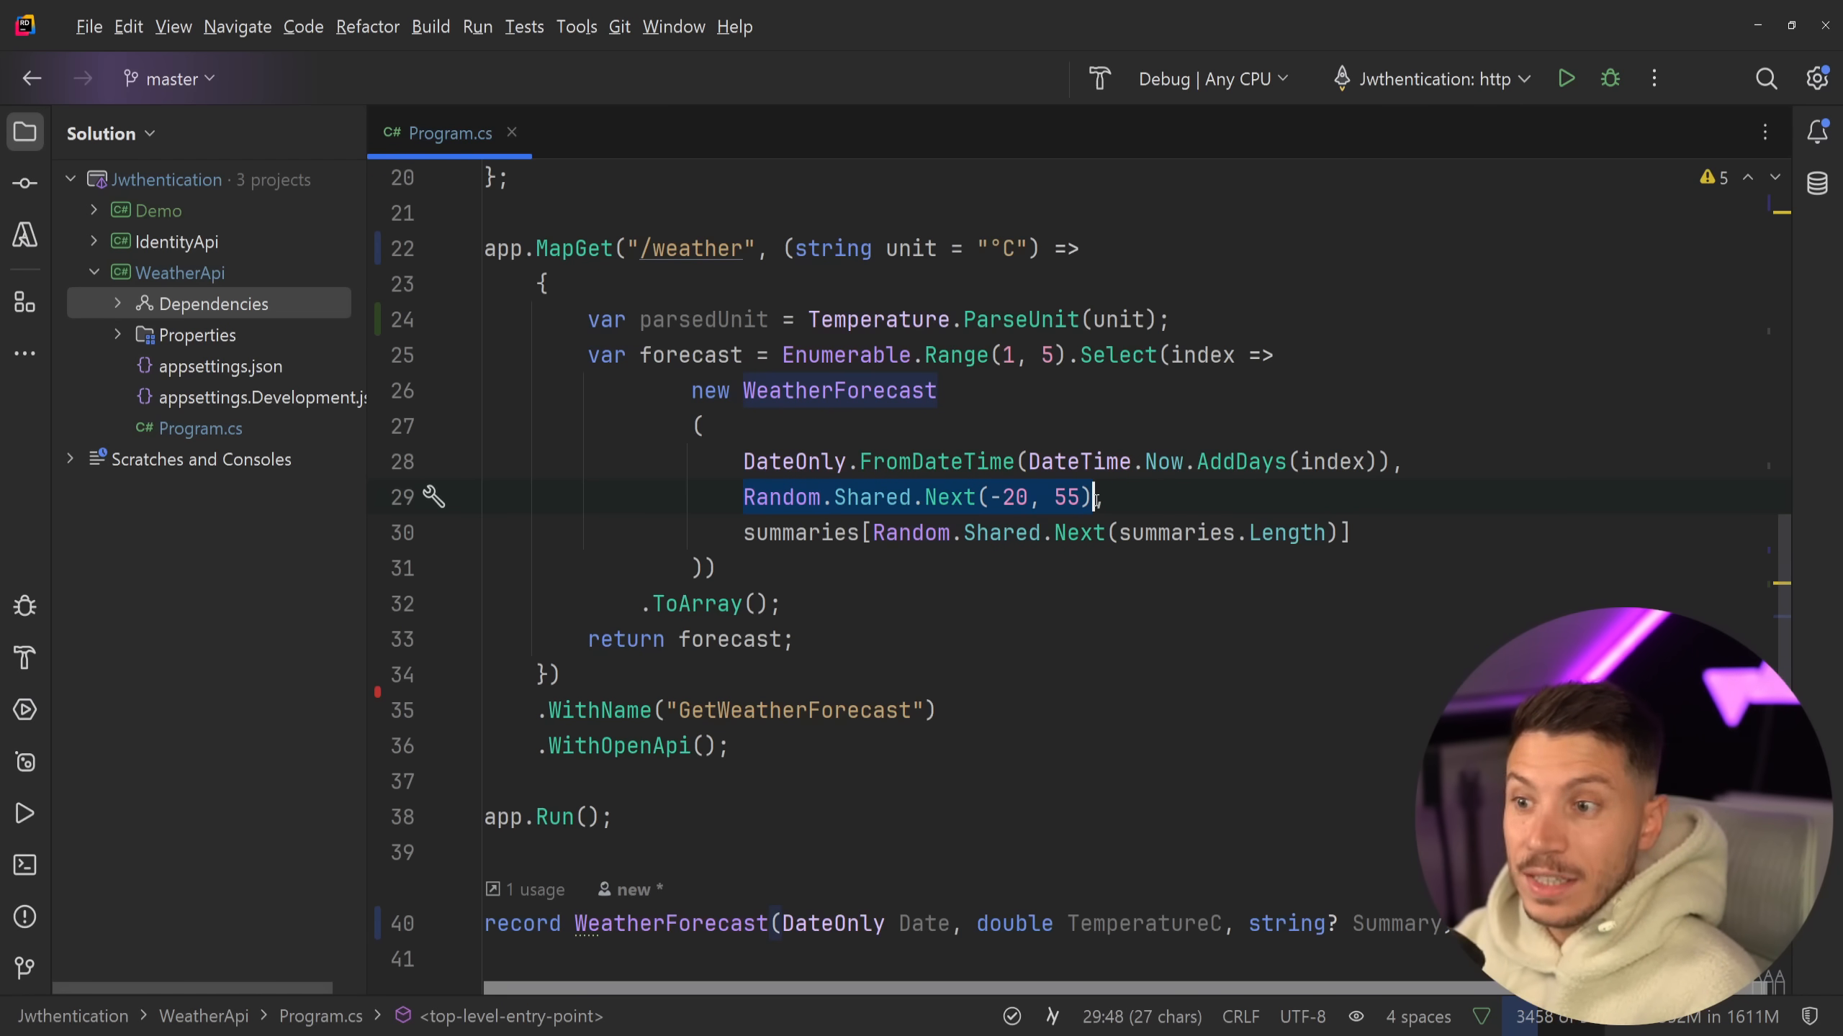
- Return Temperature.FromDegreesCelsius(Random.Shared.Next(-20, 55)).As(parsedUnit) as the forecast value
type("Temperature.FromDegreesCelsius(),")
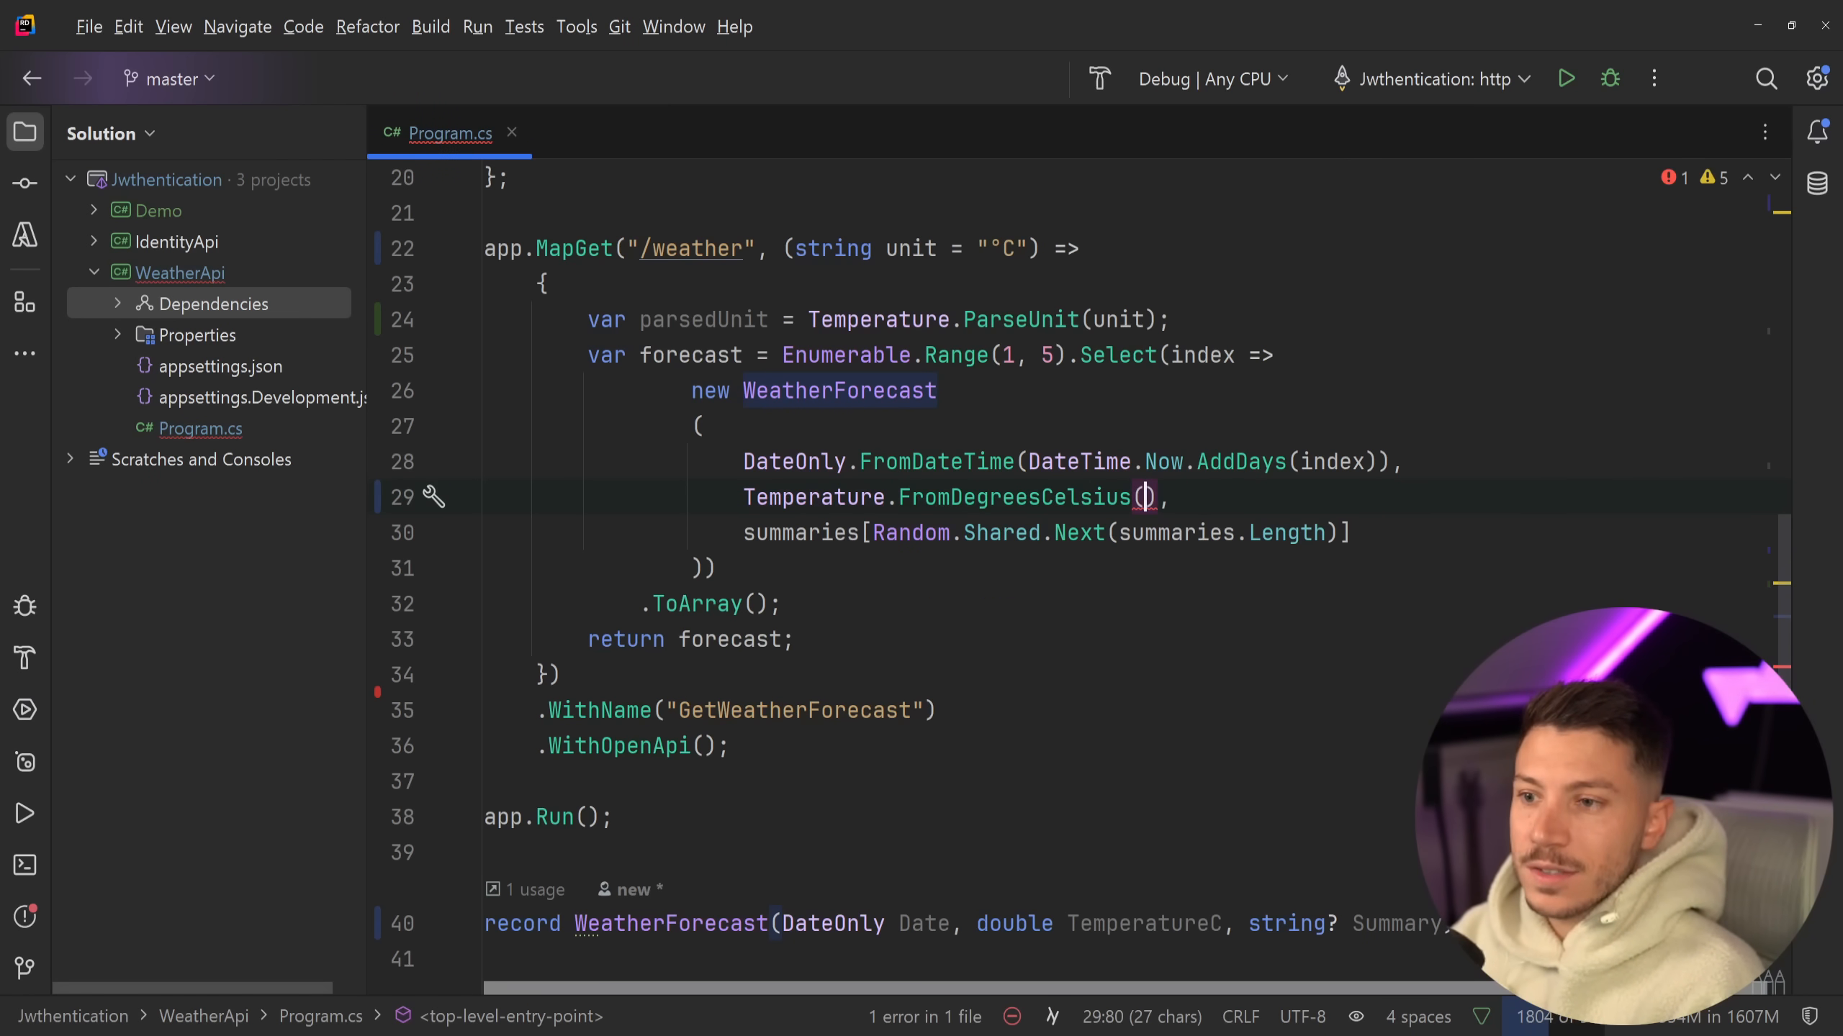
type("Random.Shared.Next(-20, 55)).As(")
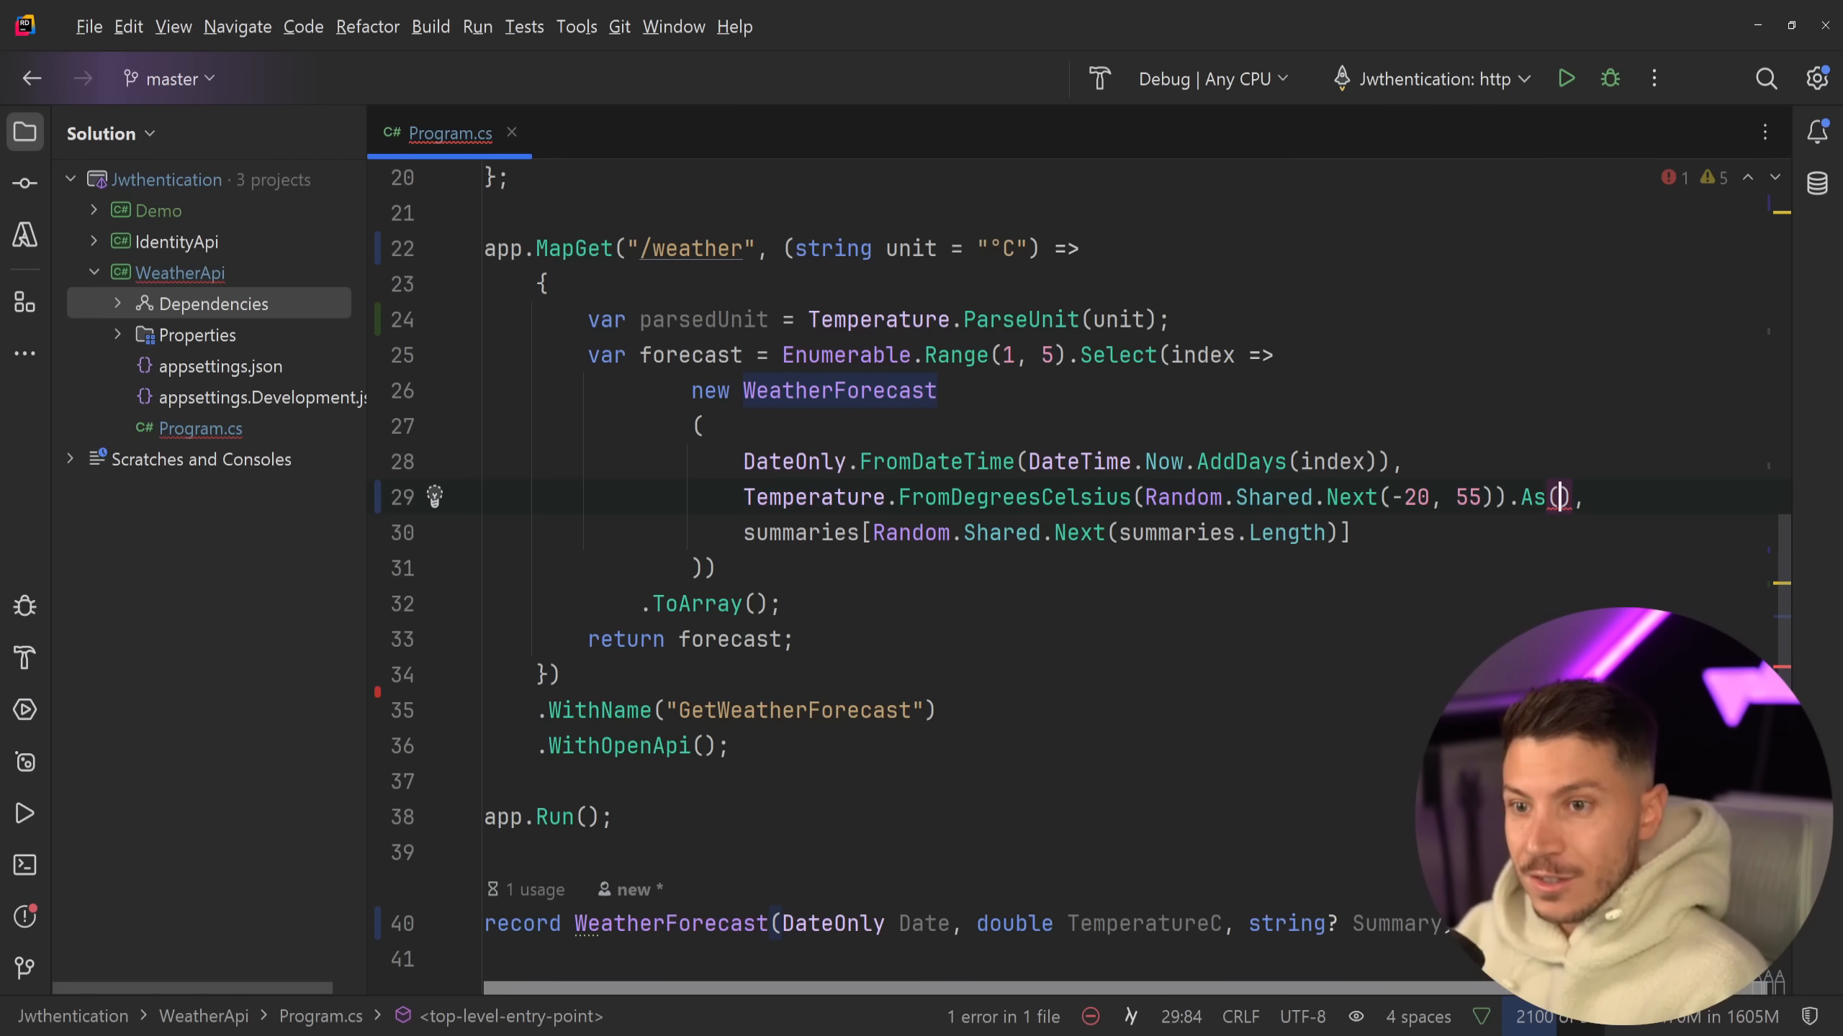
type("pa")
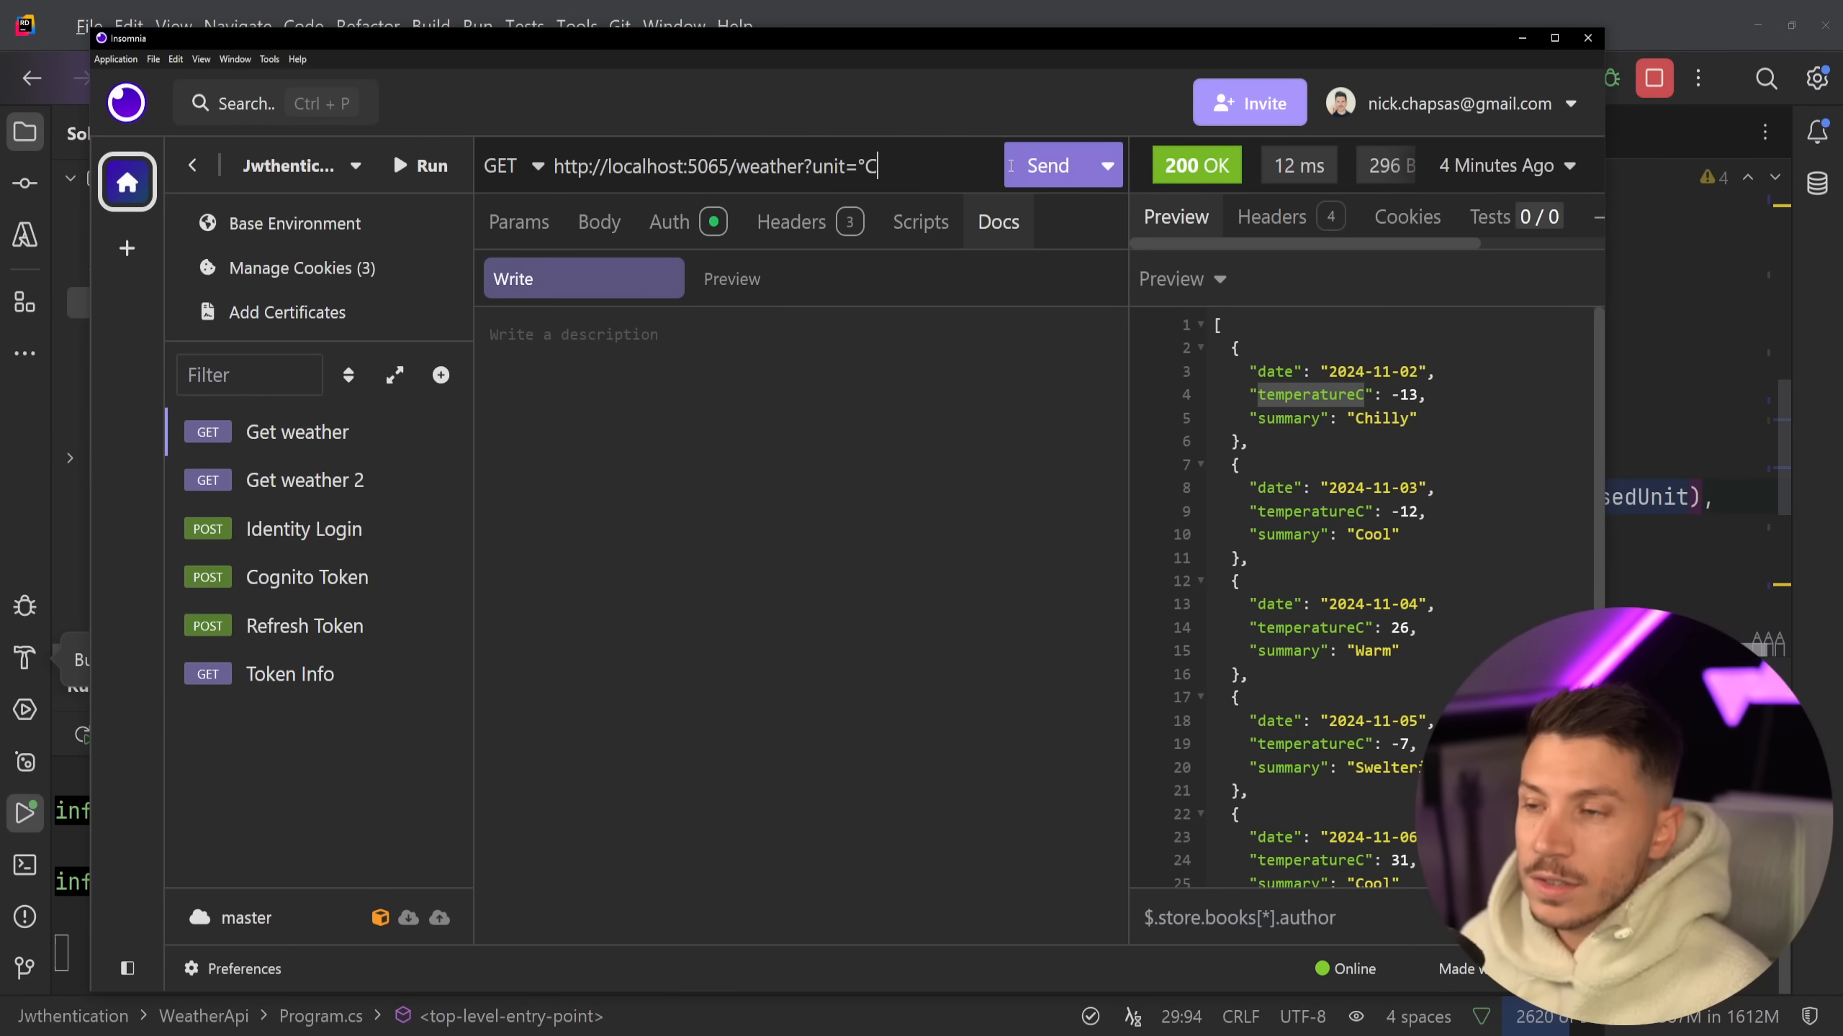
- Send the weather request with unit=°C, then with unit=°F, both returning 200 OK
left_click(1046, 164)
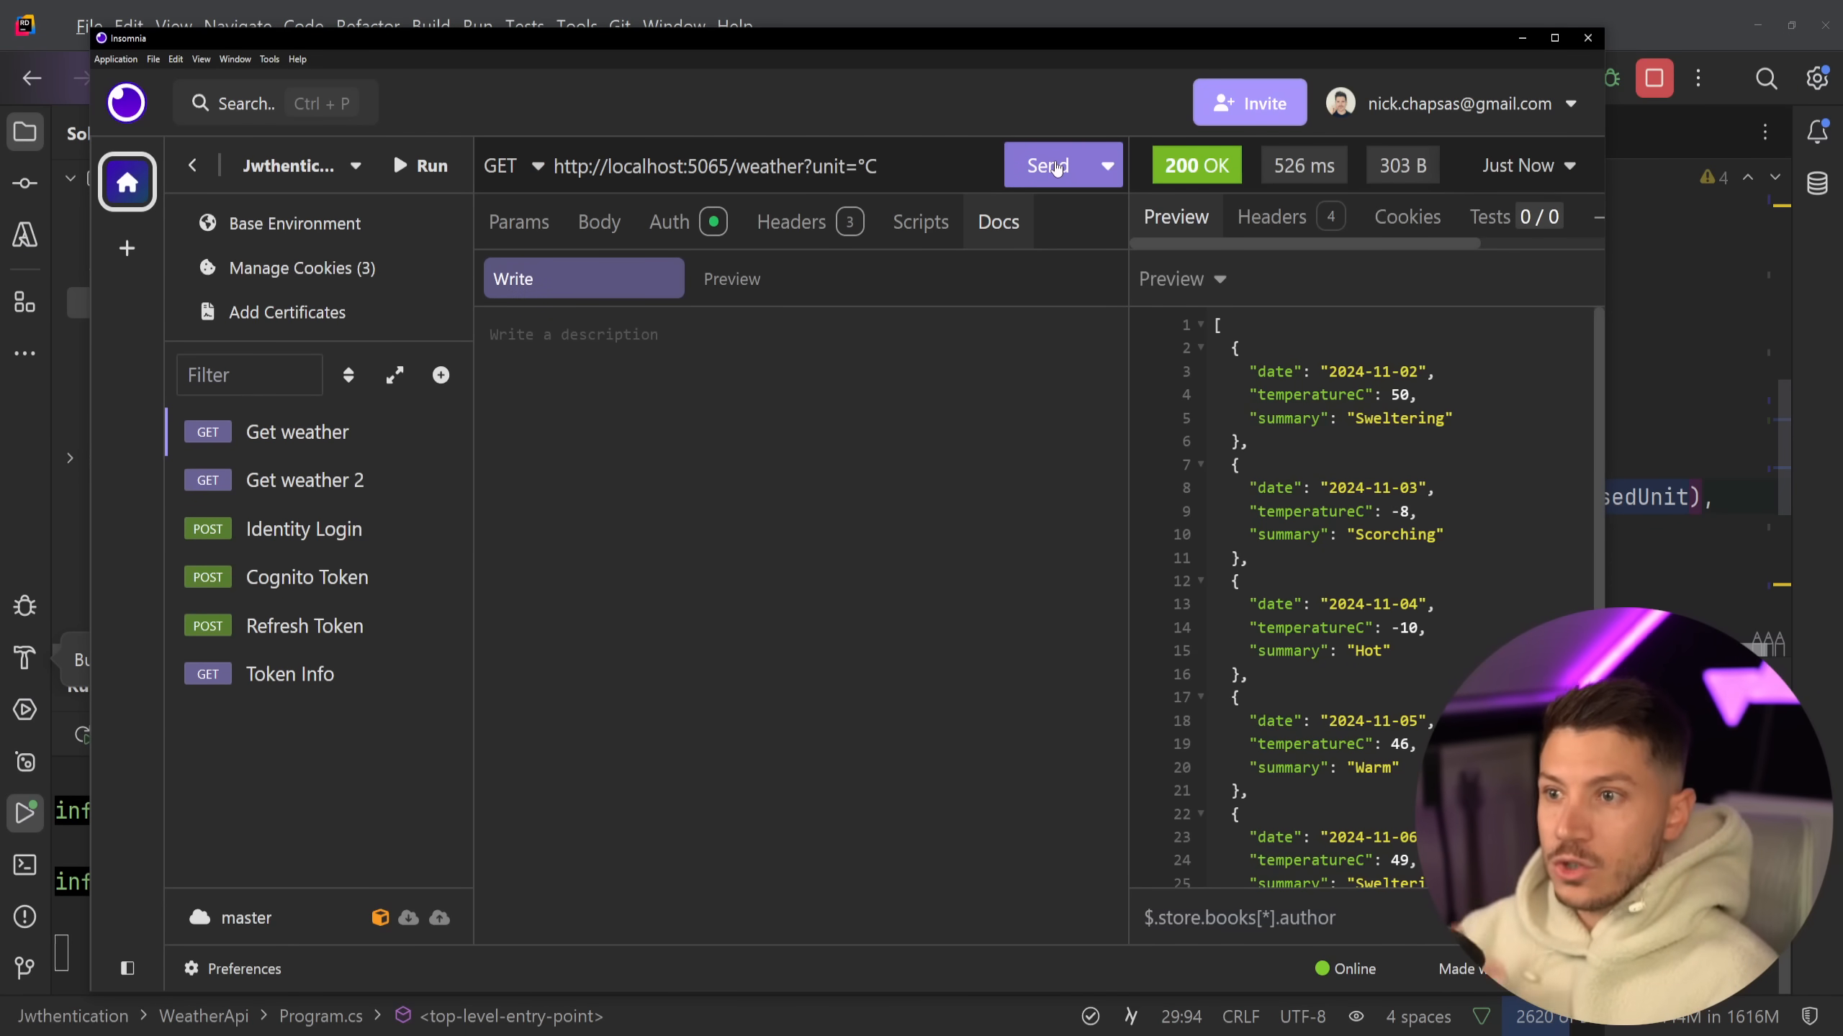
left_click(1045, 164)
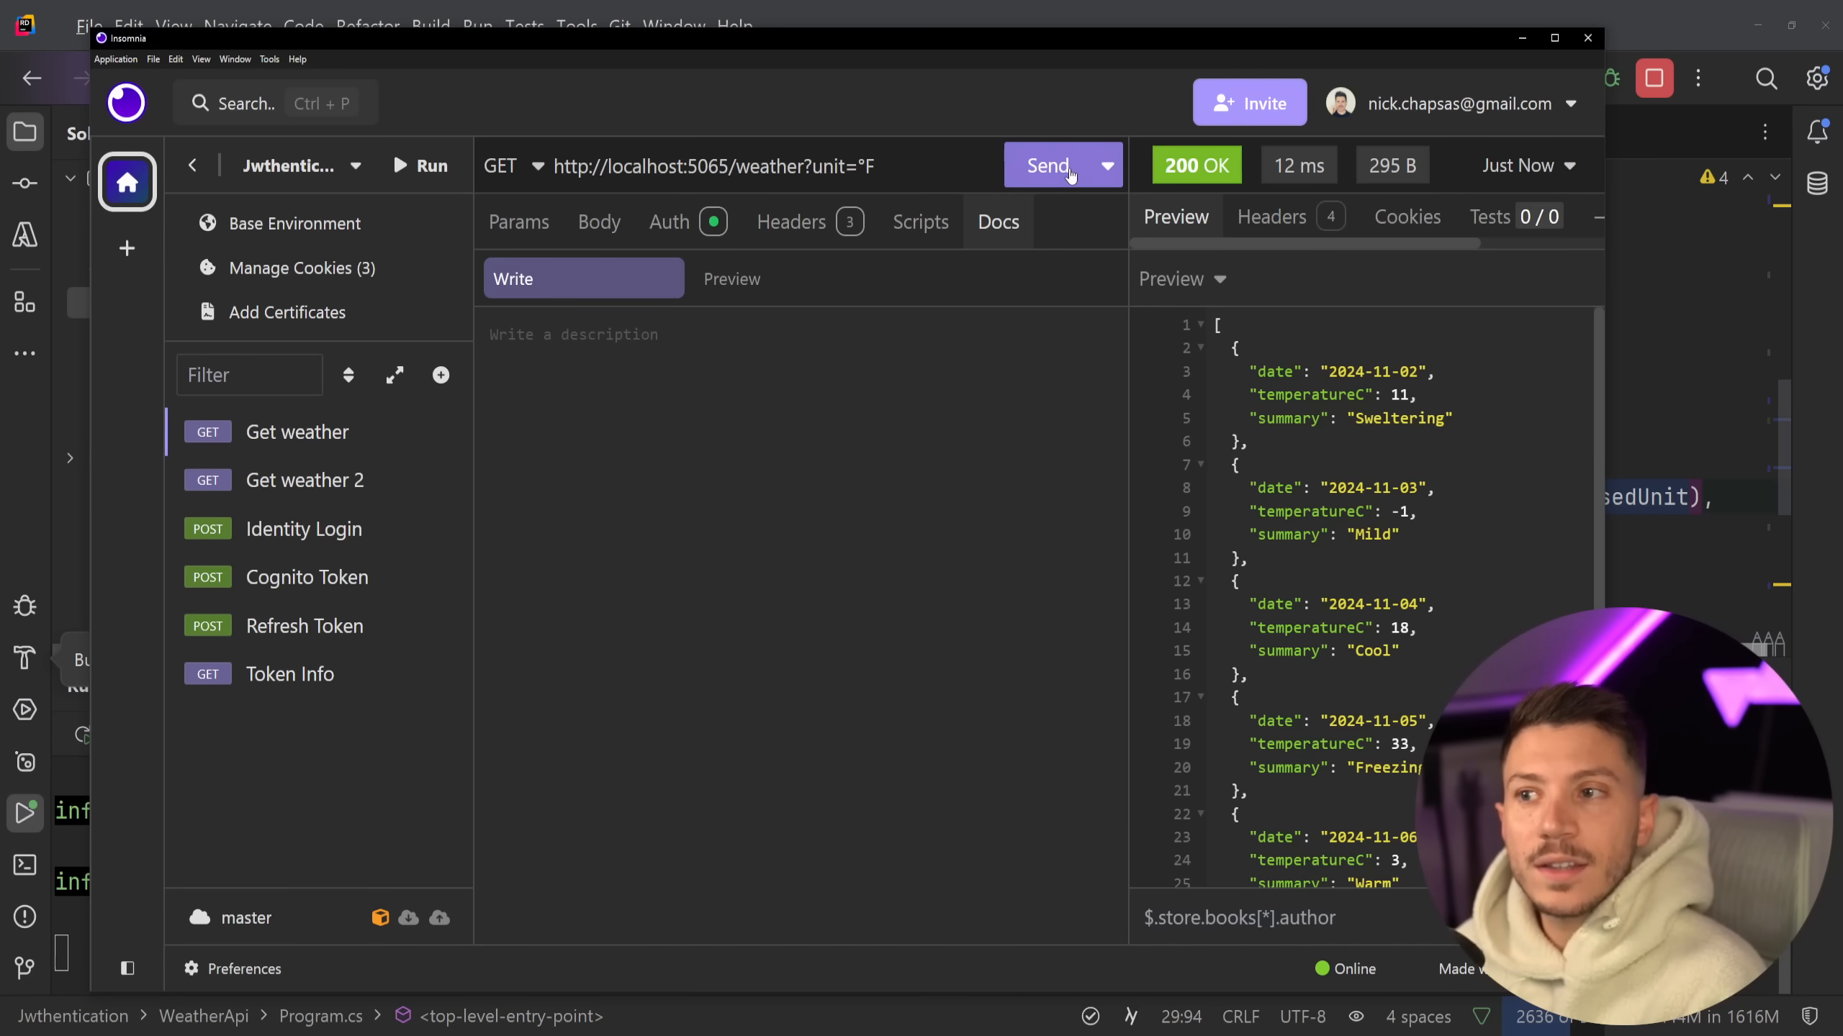
left_click(1047, 164)
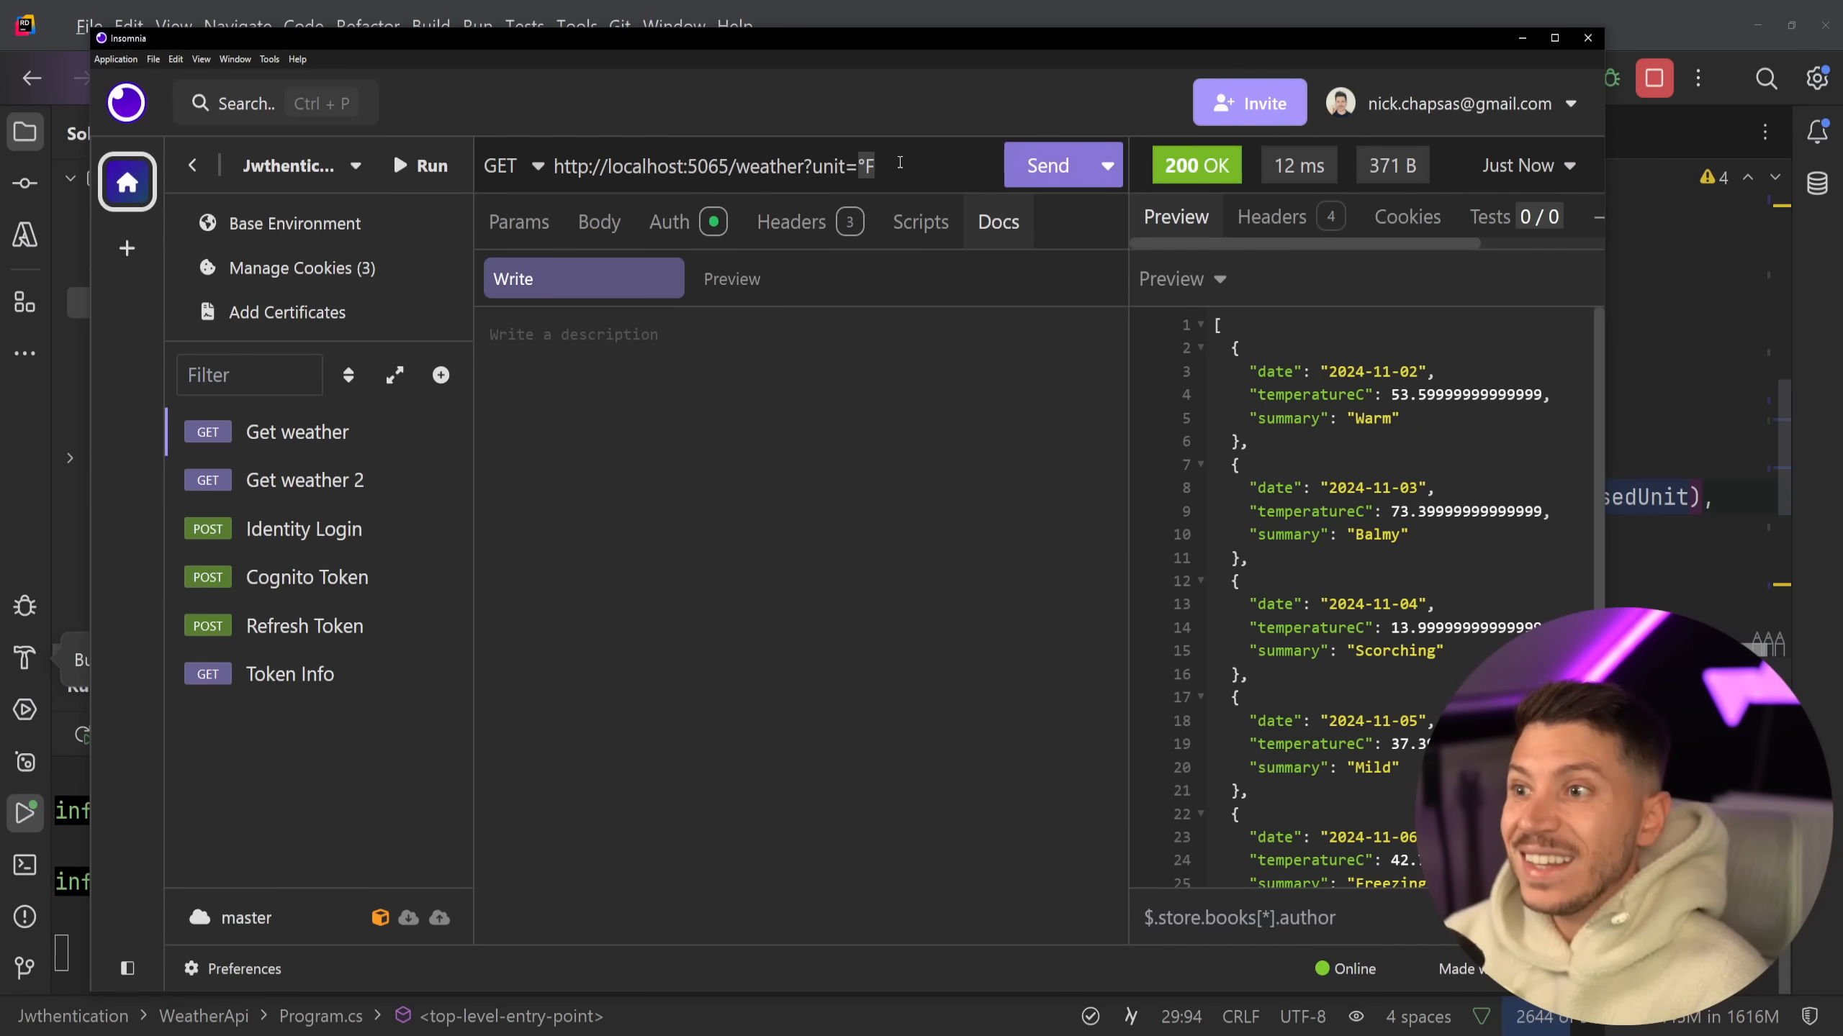
left_click(1046, 164)
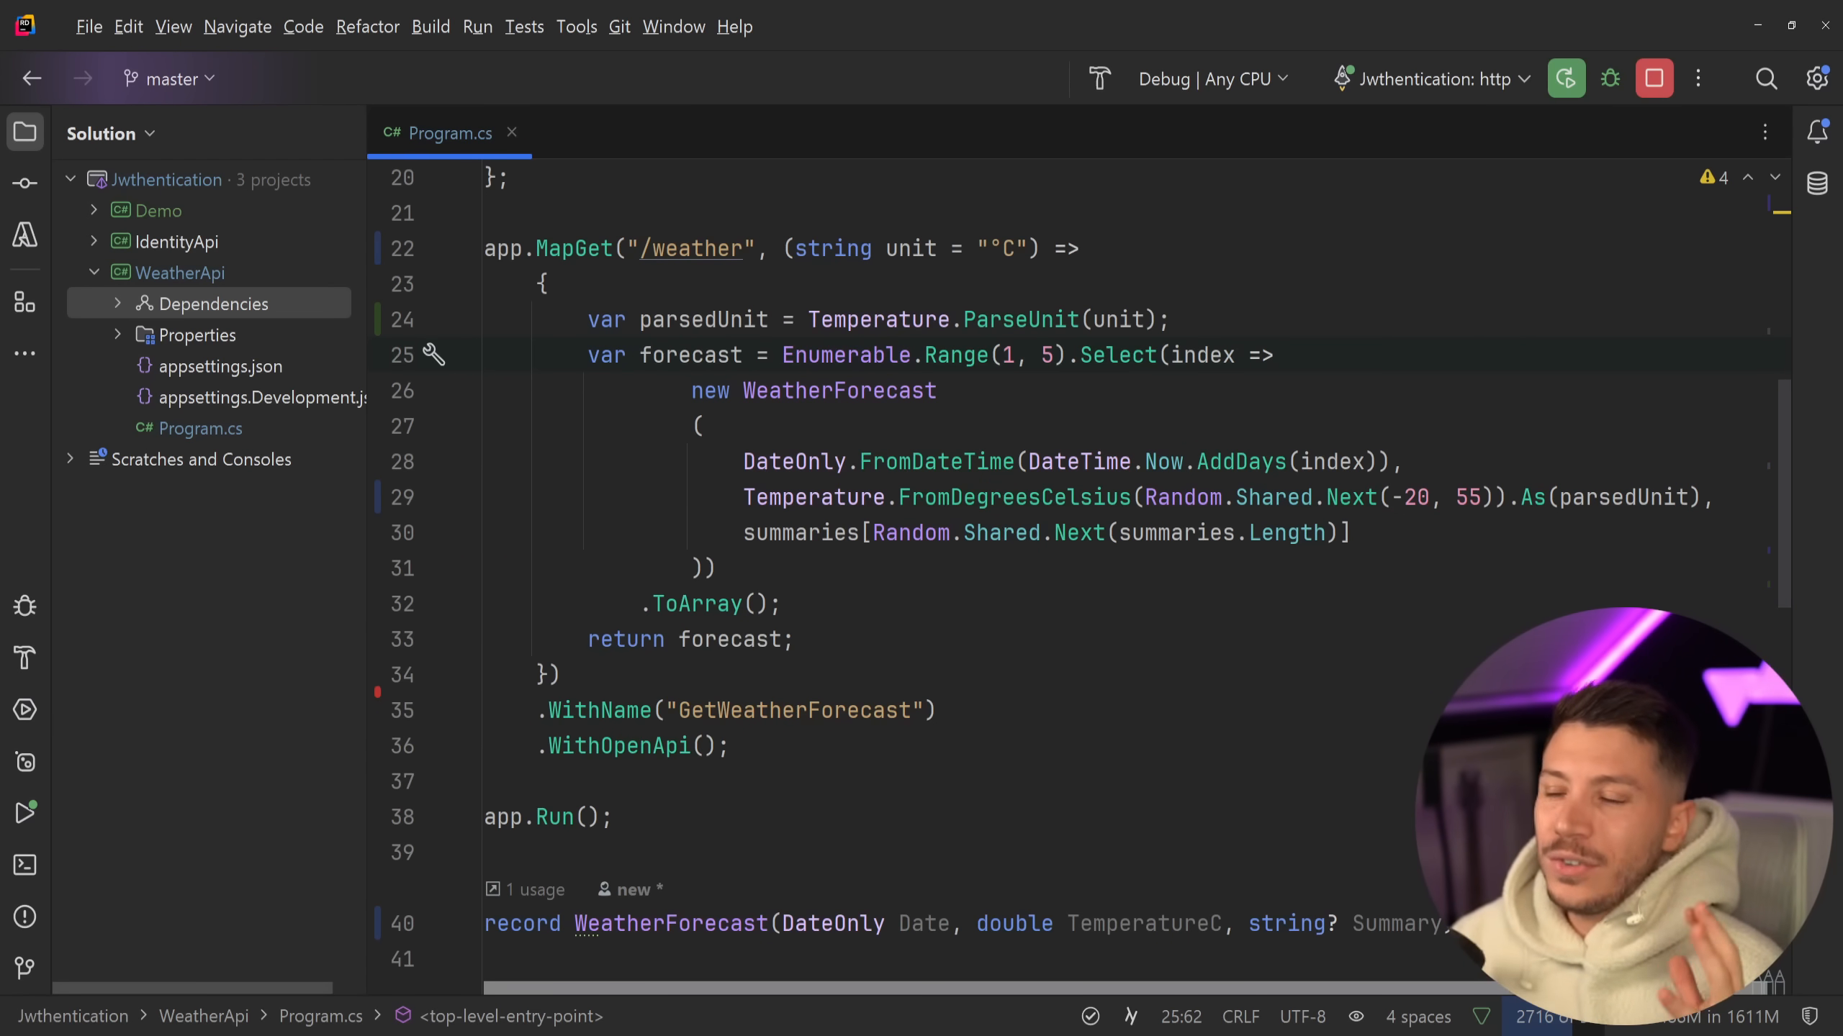
mouse_move(1677, 153)
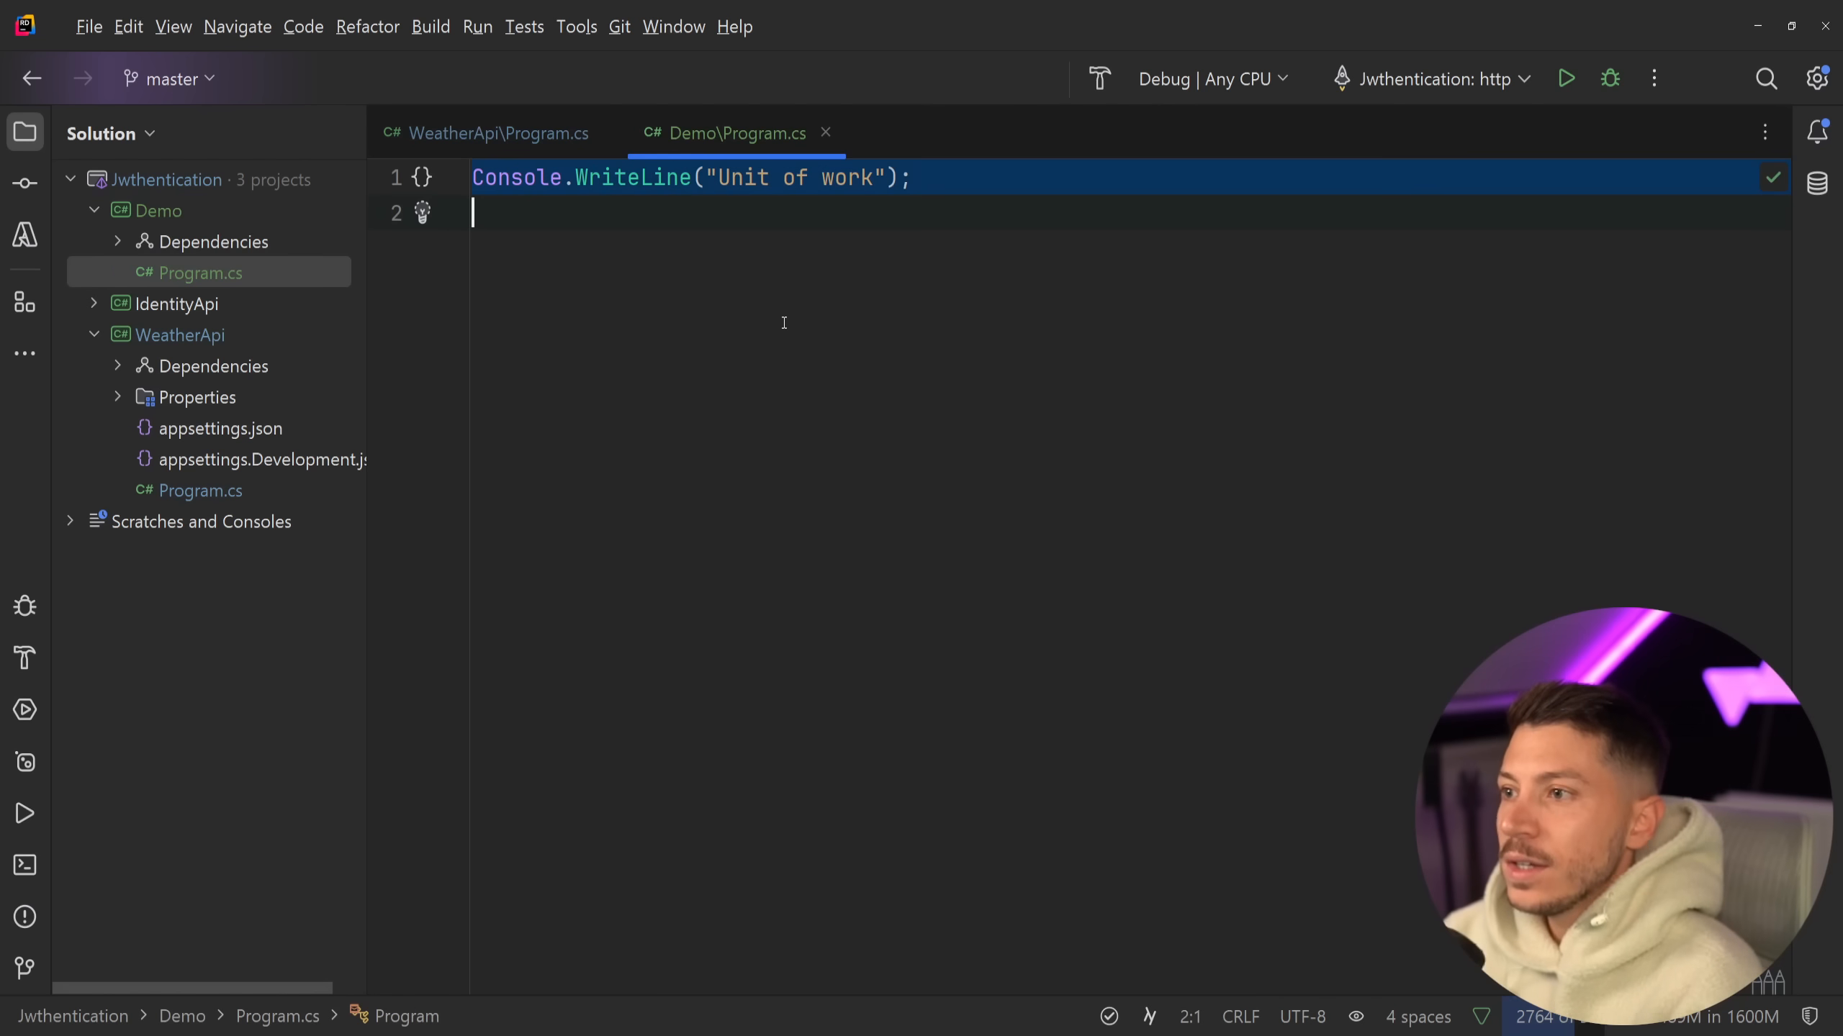
- Import UnitsNet and create a Length.FromMeters(2) in Demo's Program.cs
type("M")
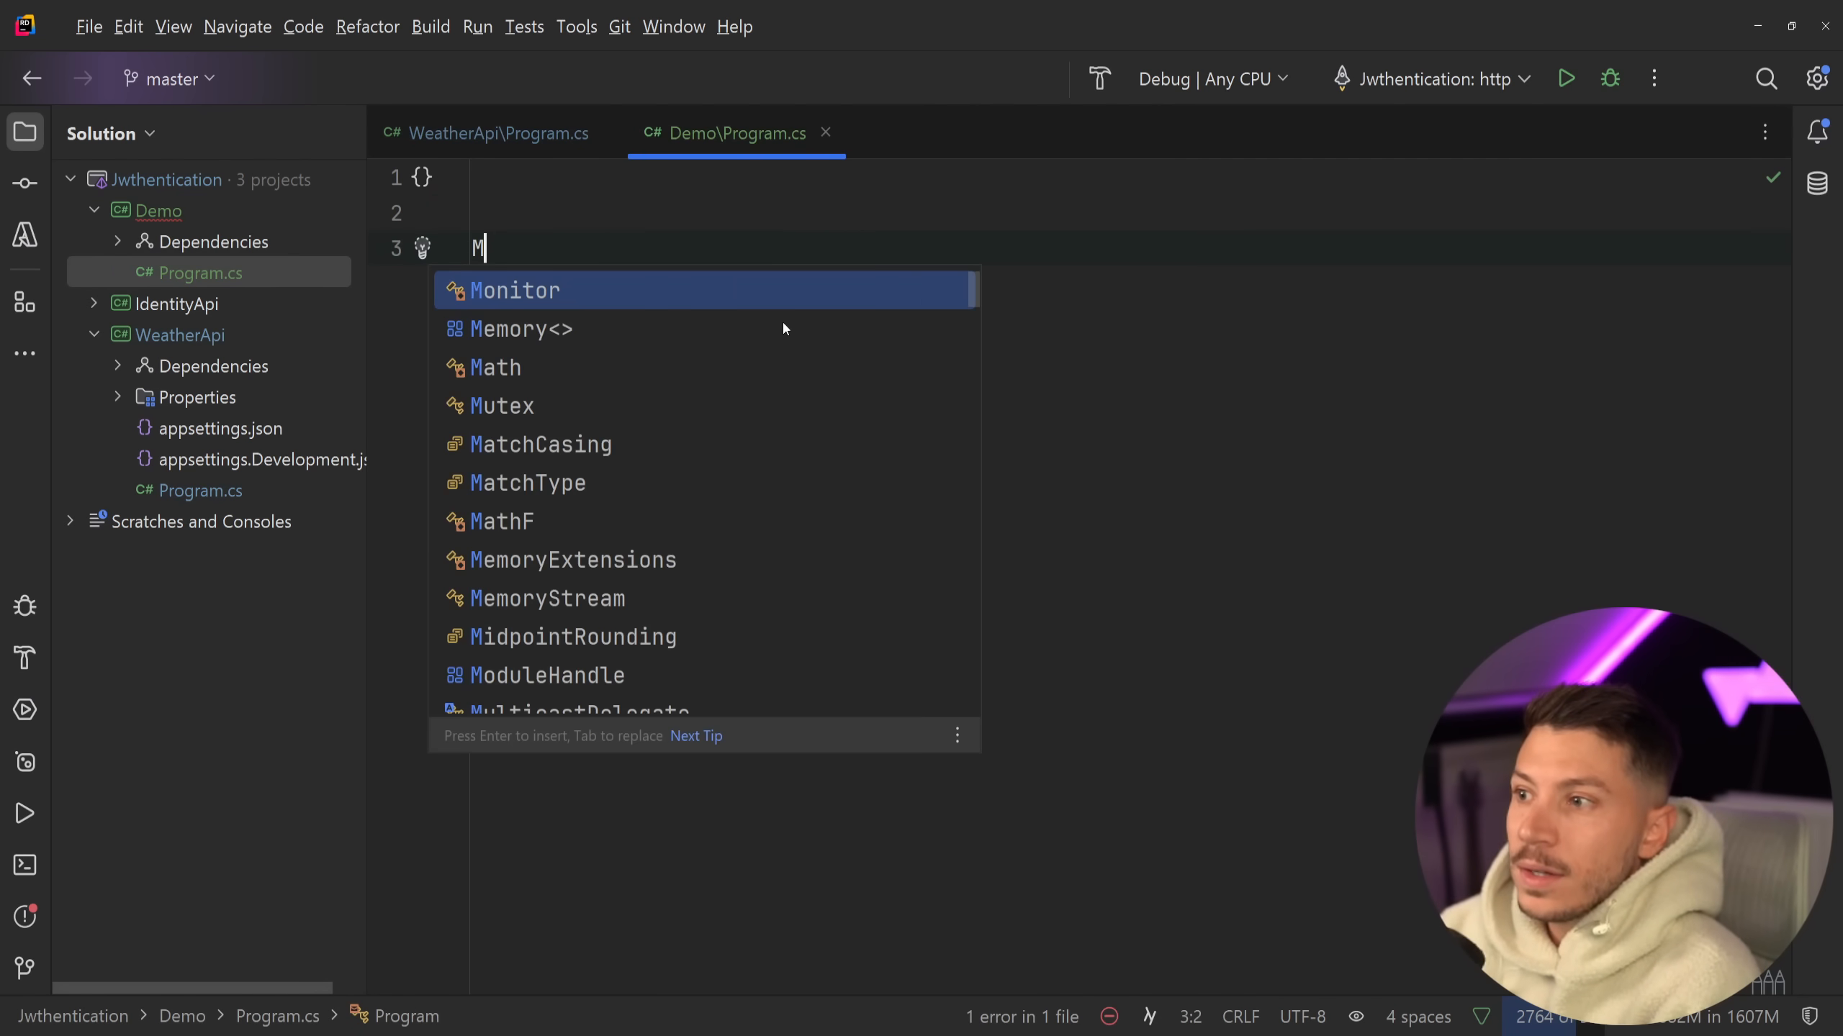
type("Length.From")
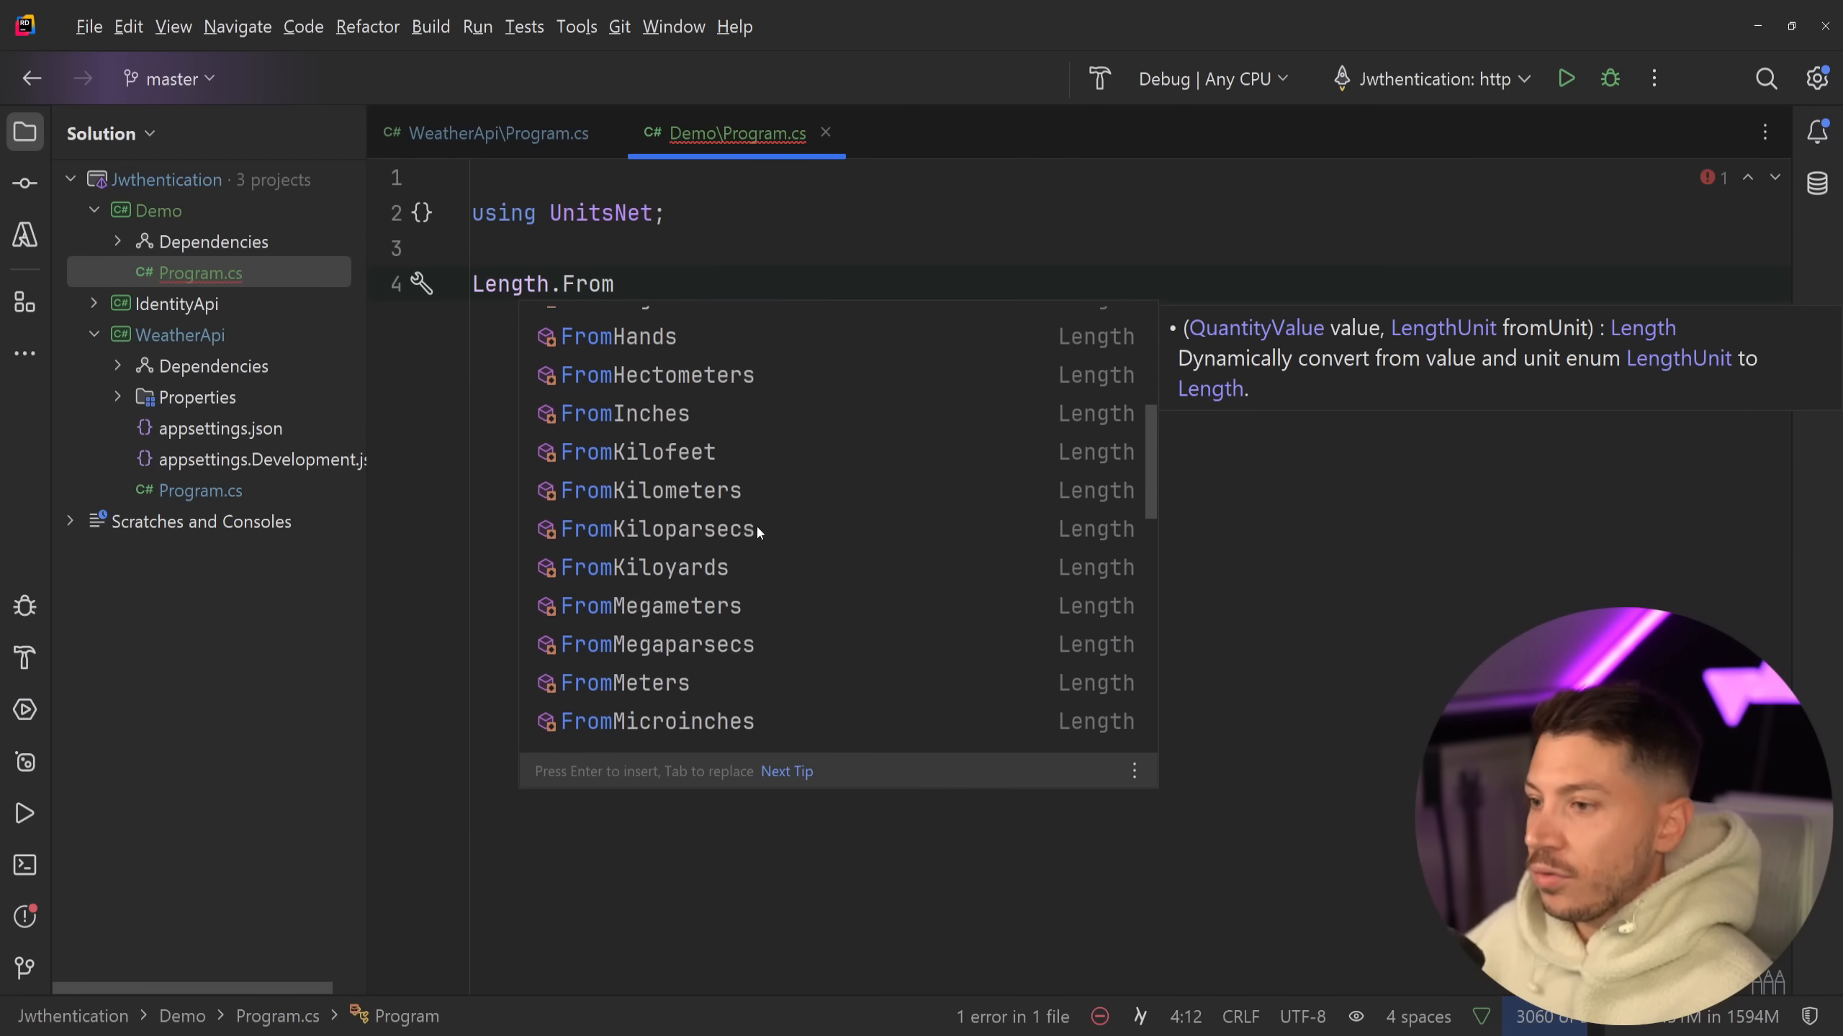
scroll("down", 3)
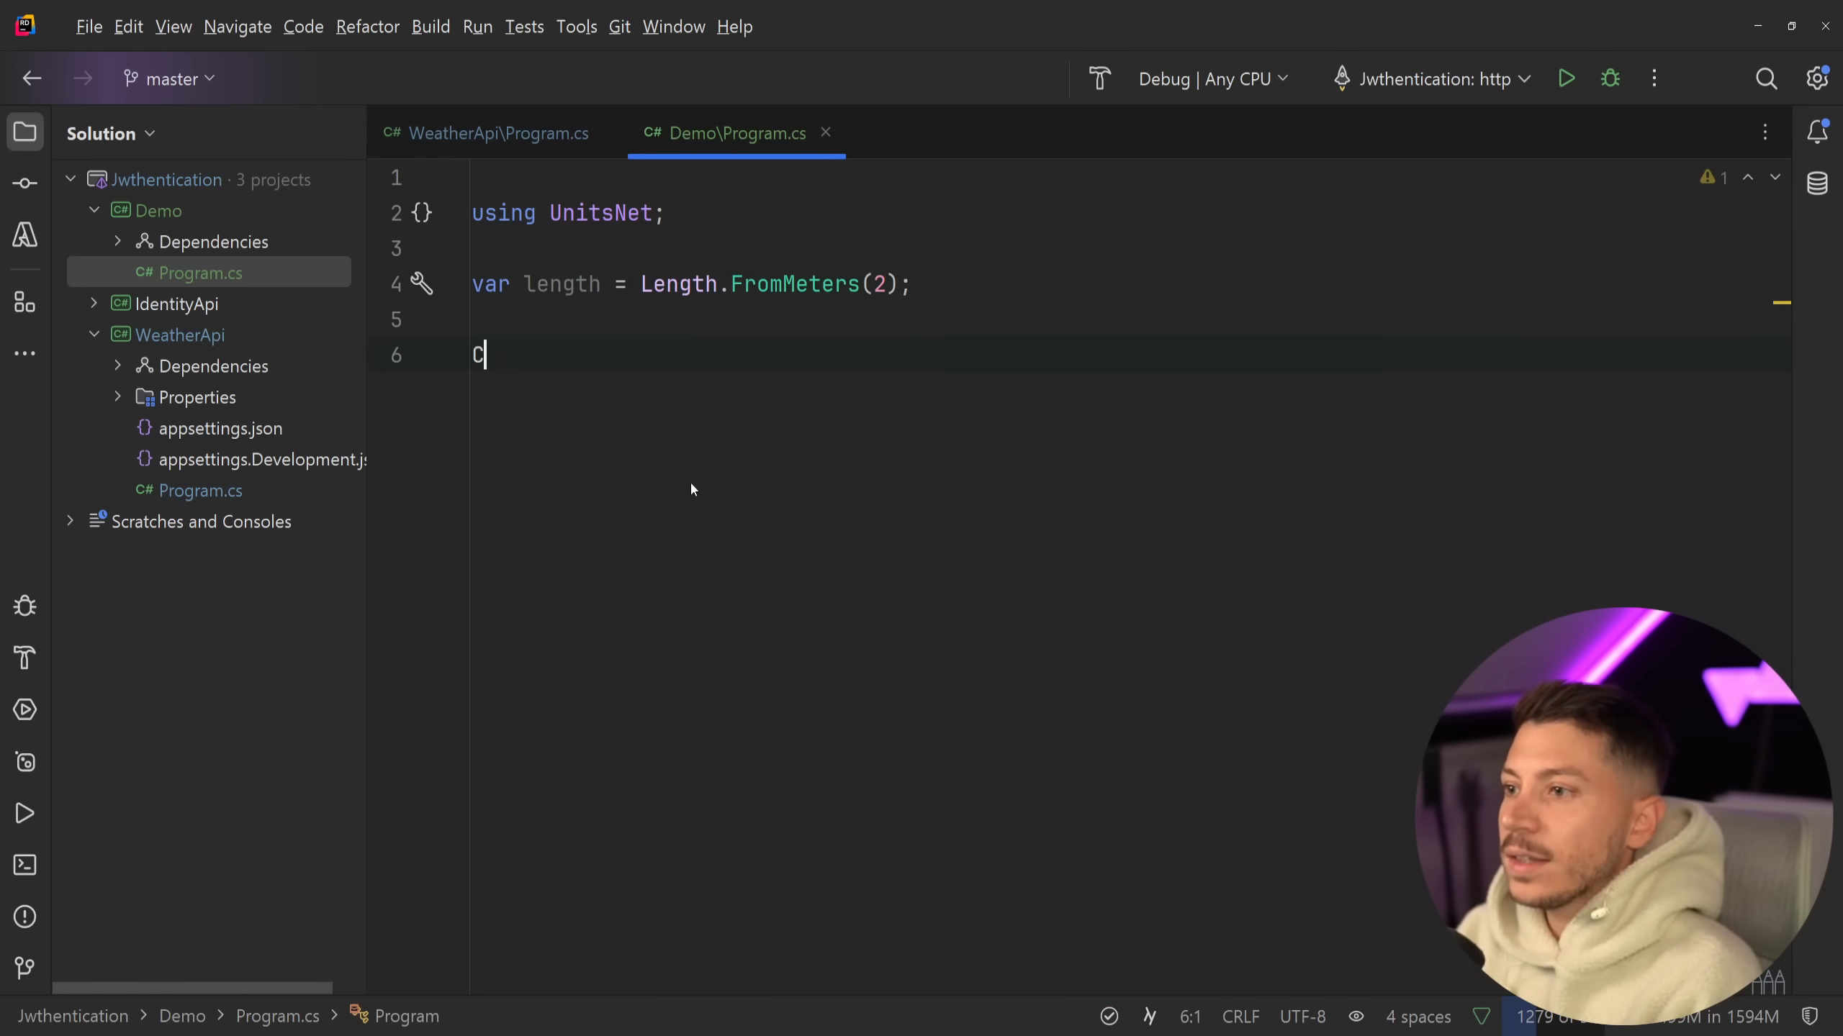
- Write length.Feet to the console and pick the Demo project to run
type("Console.WriteLine(length);")
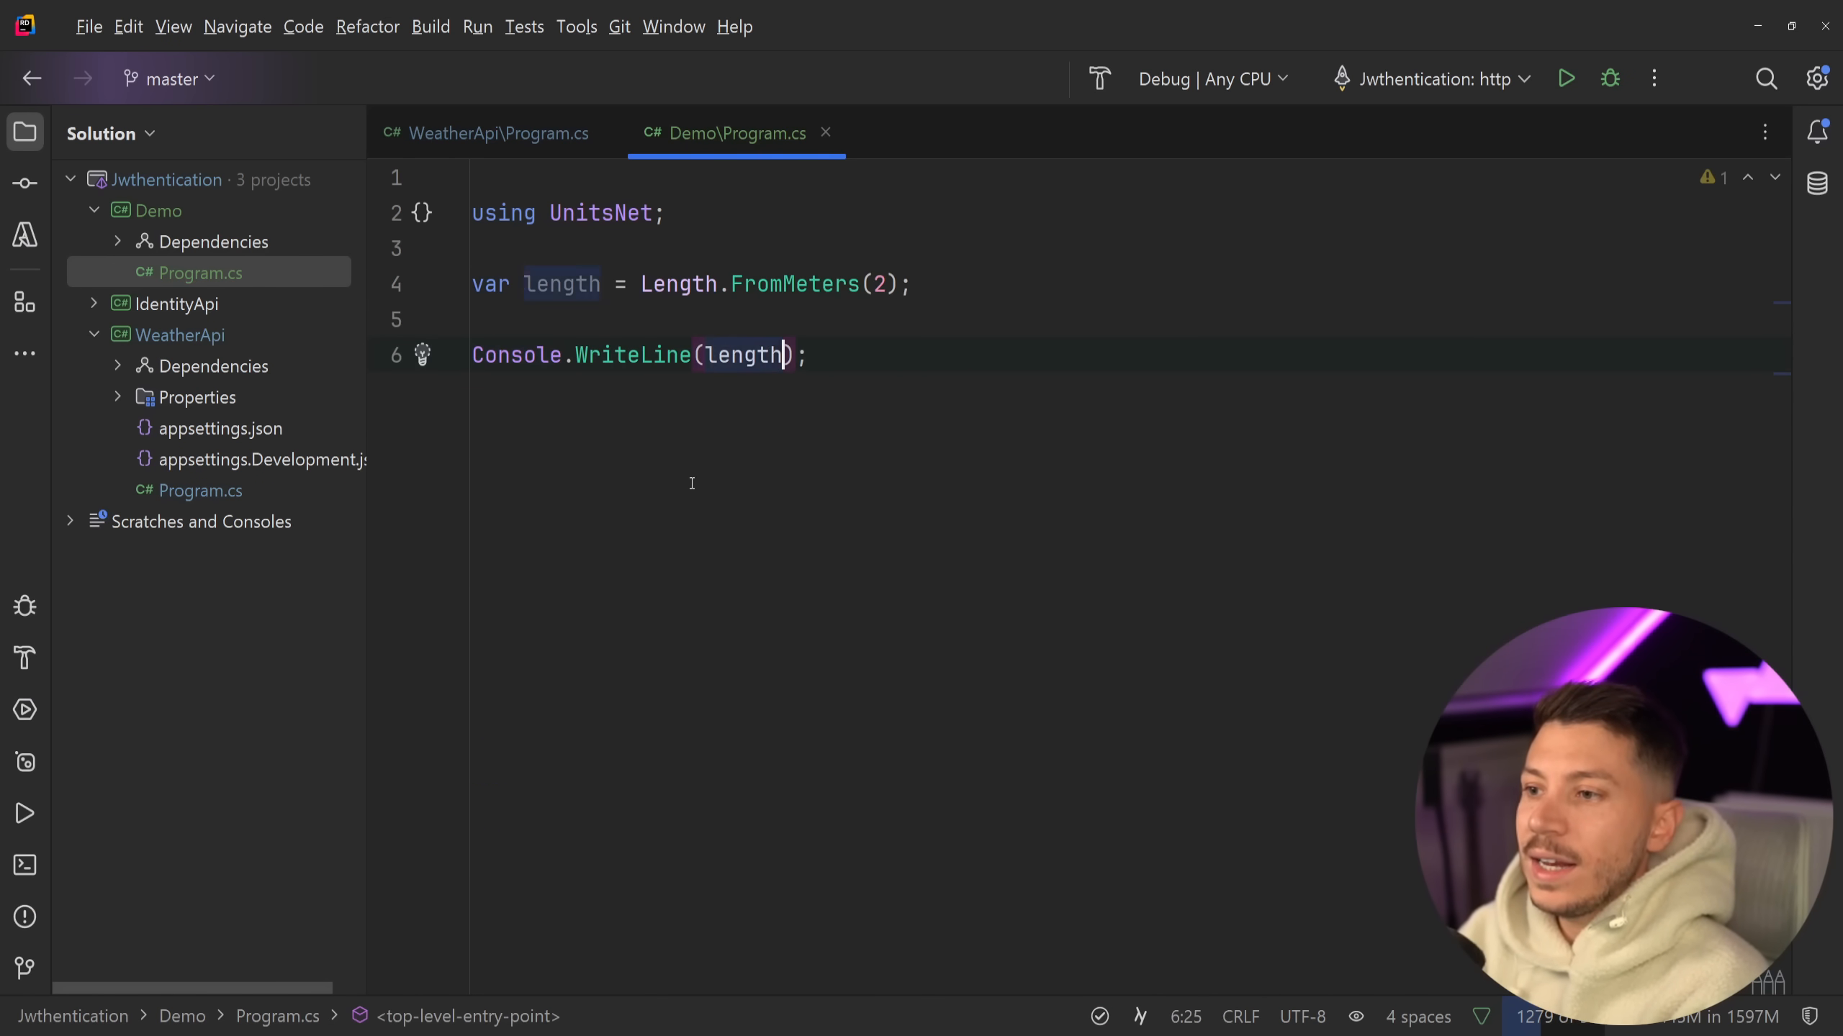
type(".")
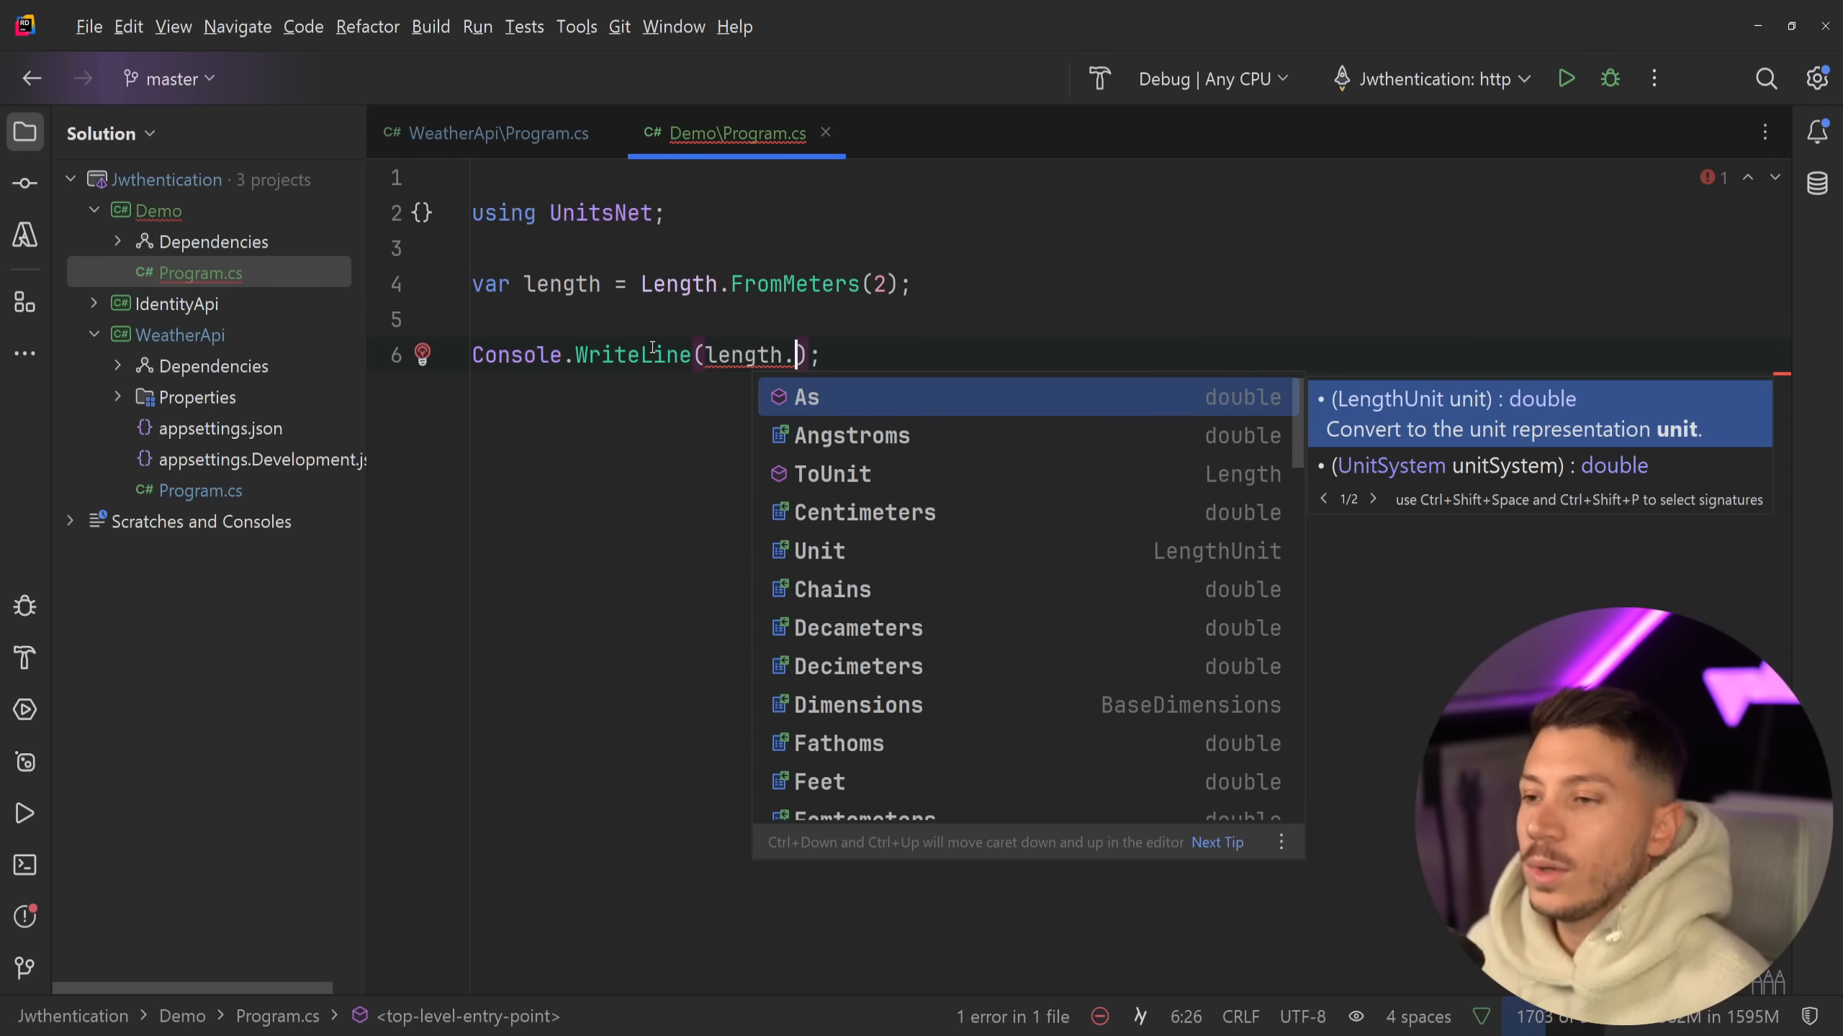
scroll("down", 3)
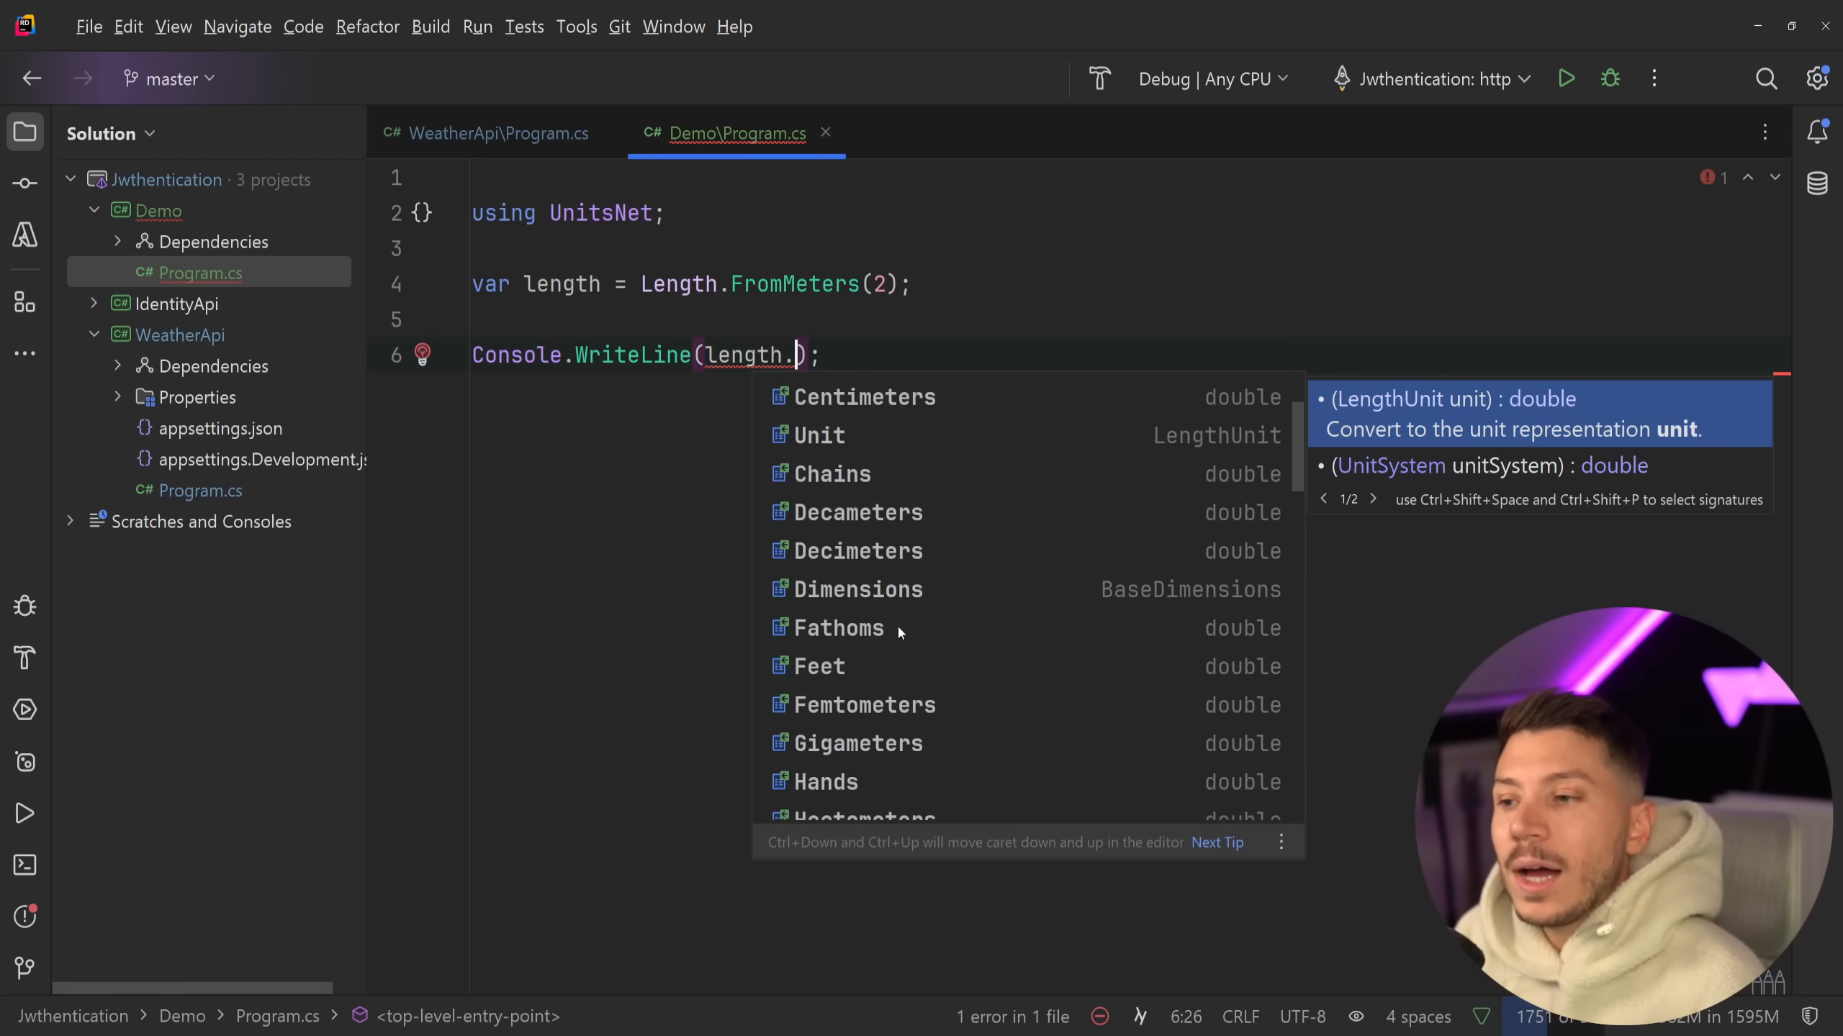
mouse_move(852, 667)
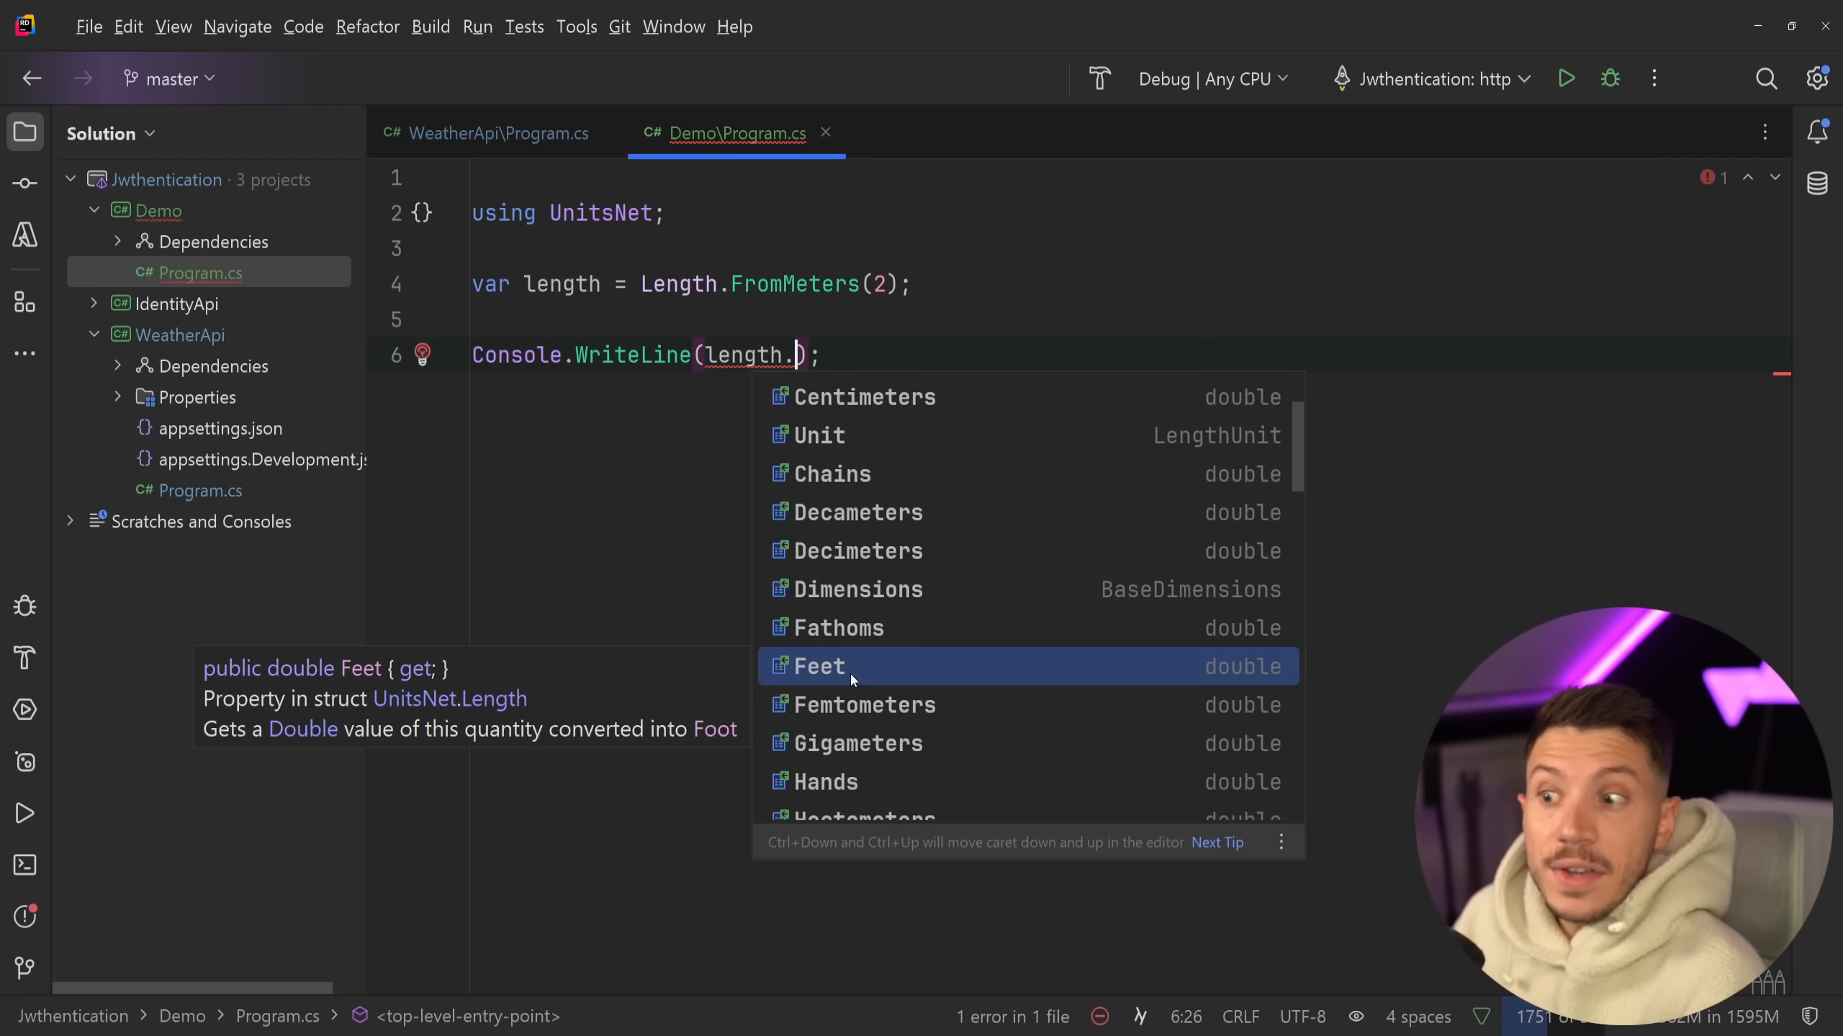
left_click(816, 667)
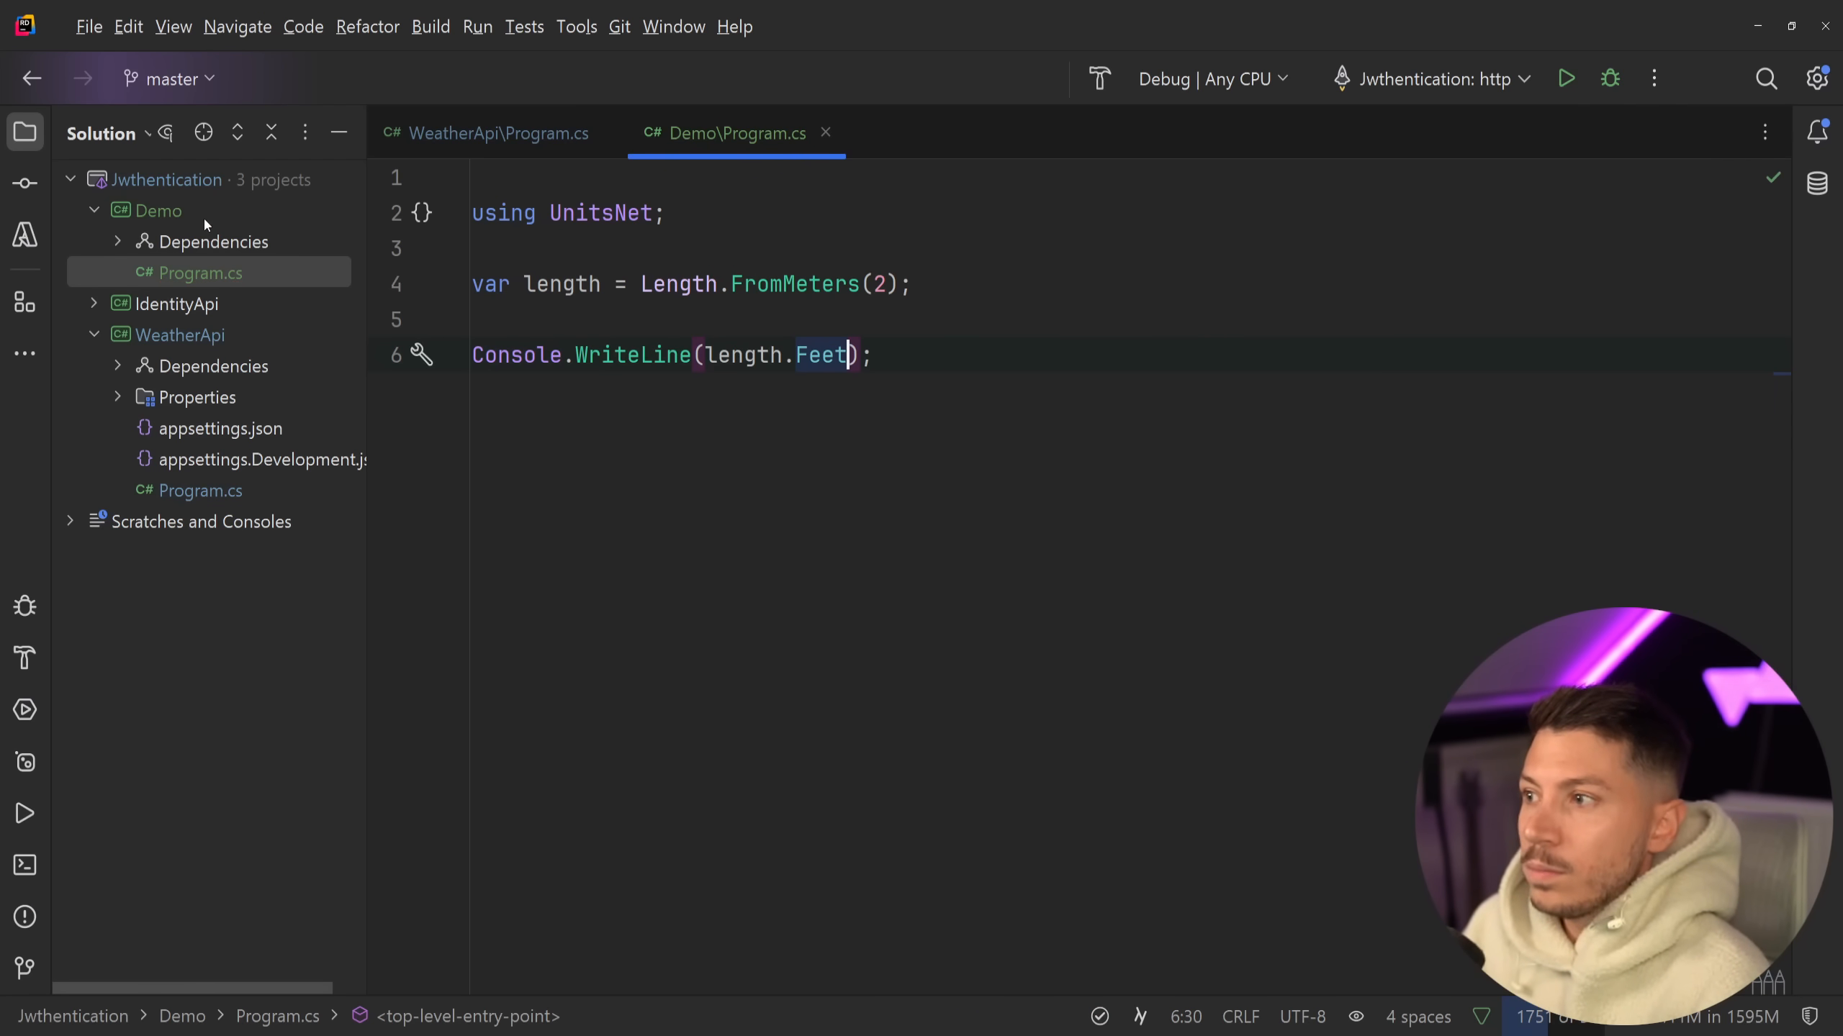
left_click(1565, 79)
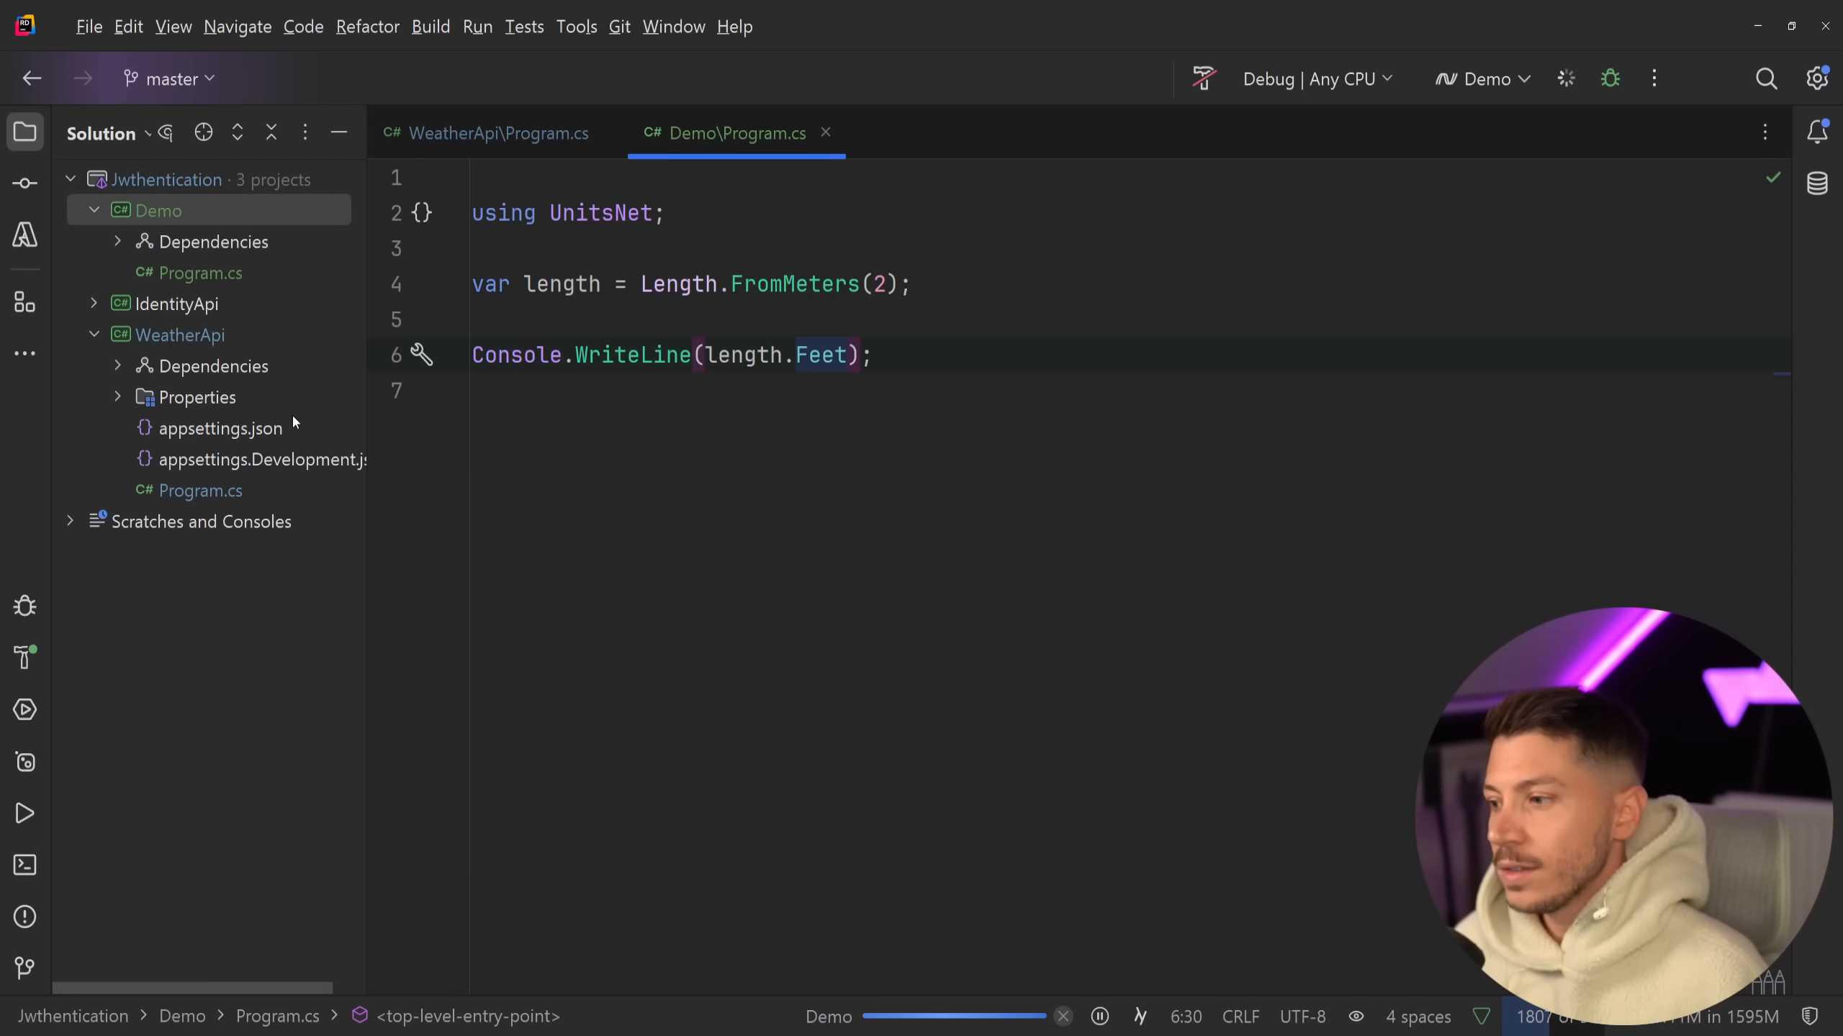
- Run Demo to print 6.5617 feet, change .Feet to .Hands and rerun
left_click(1565, 79)
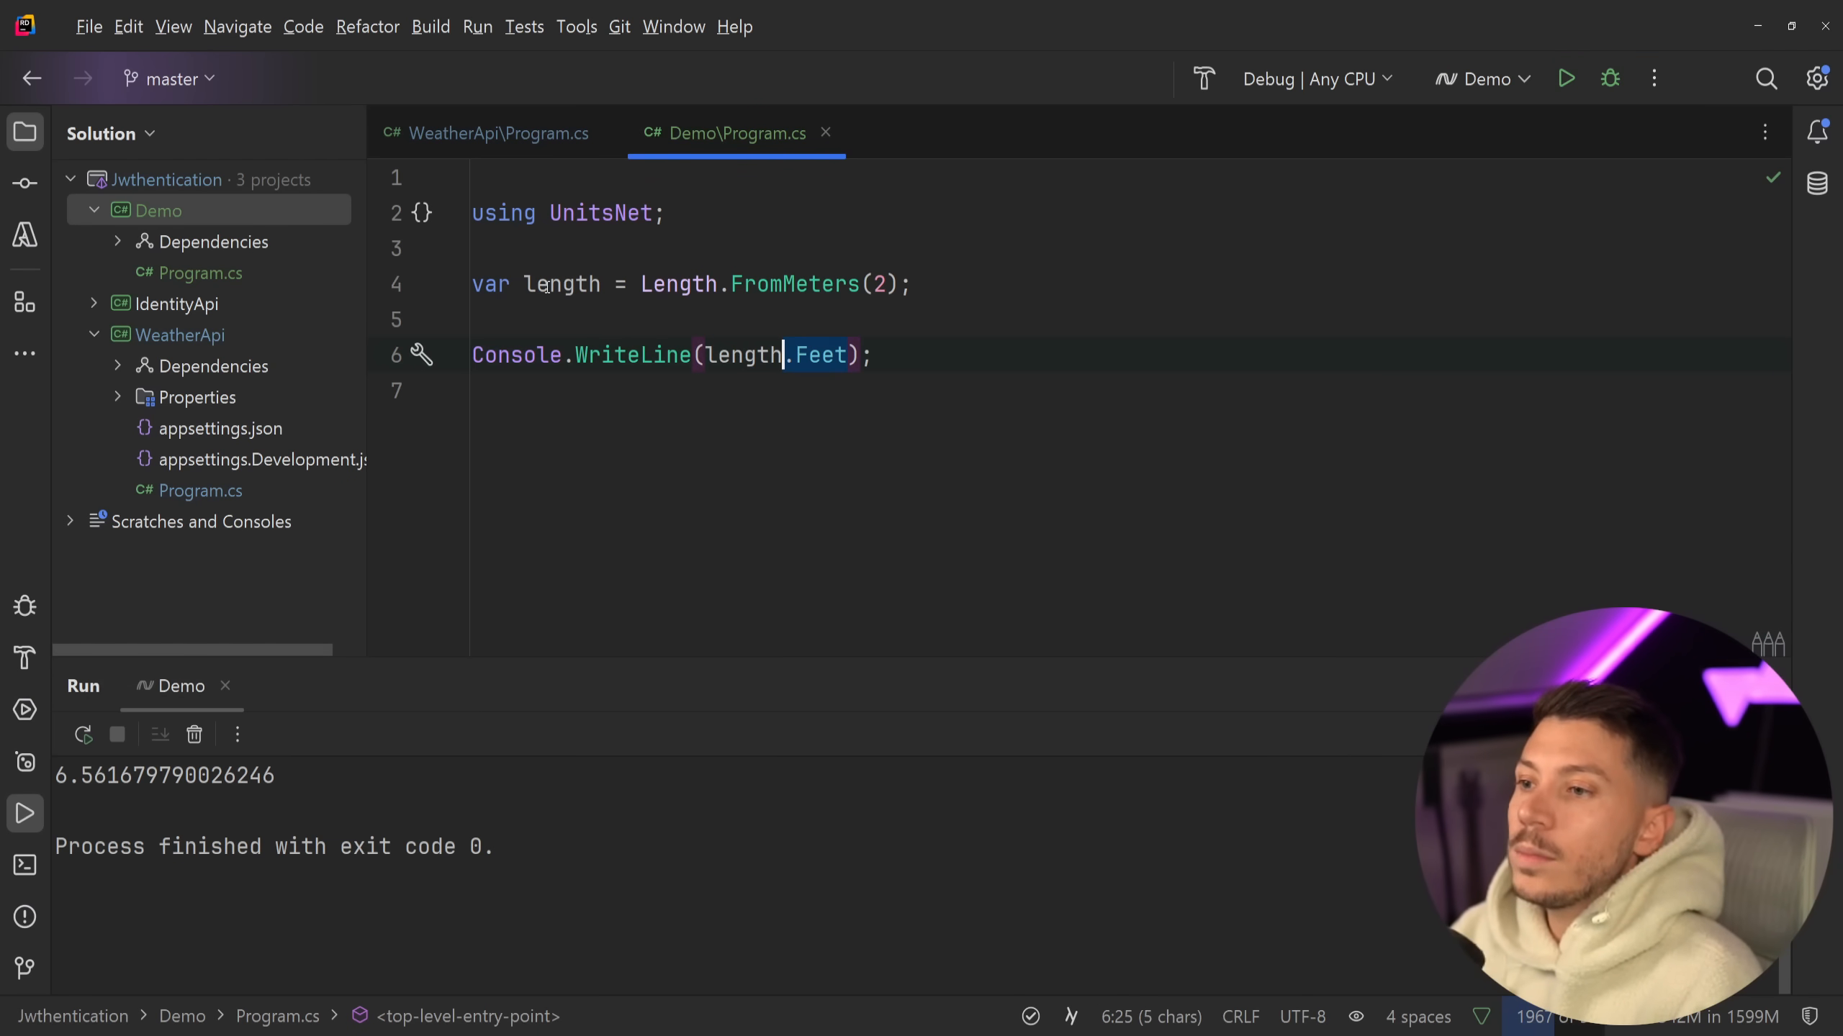
type("Hands")
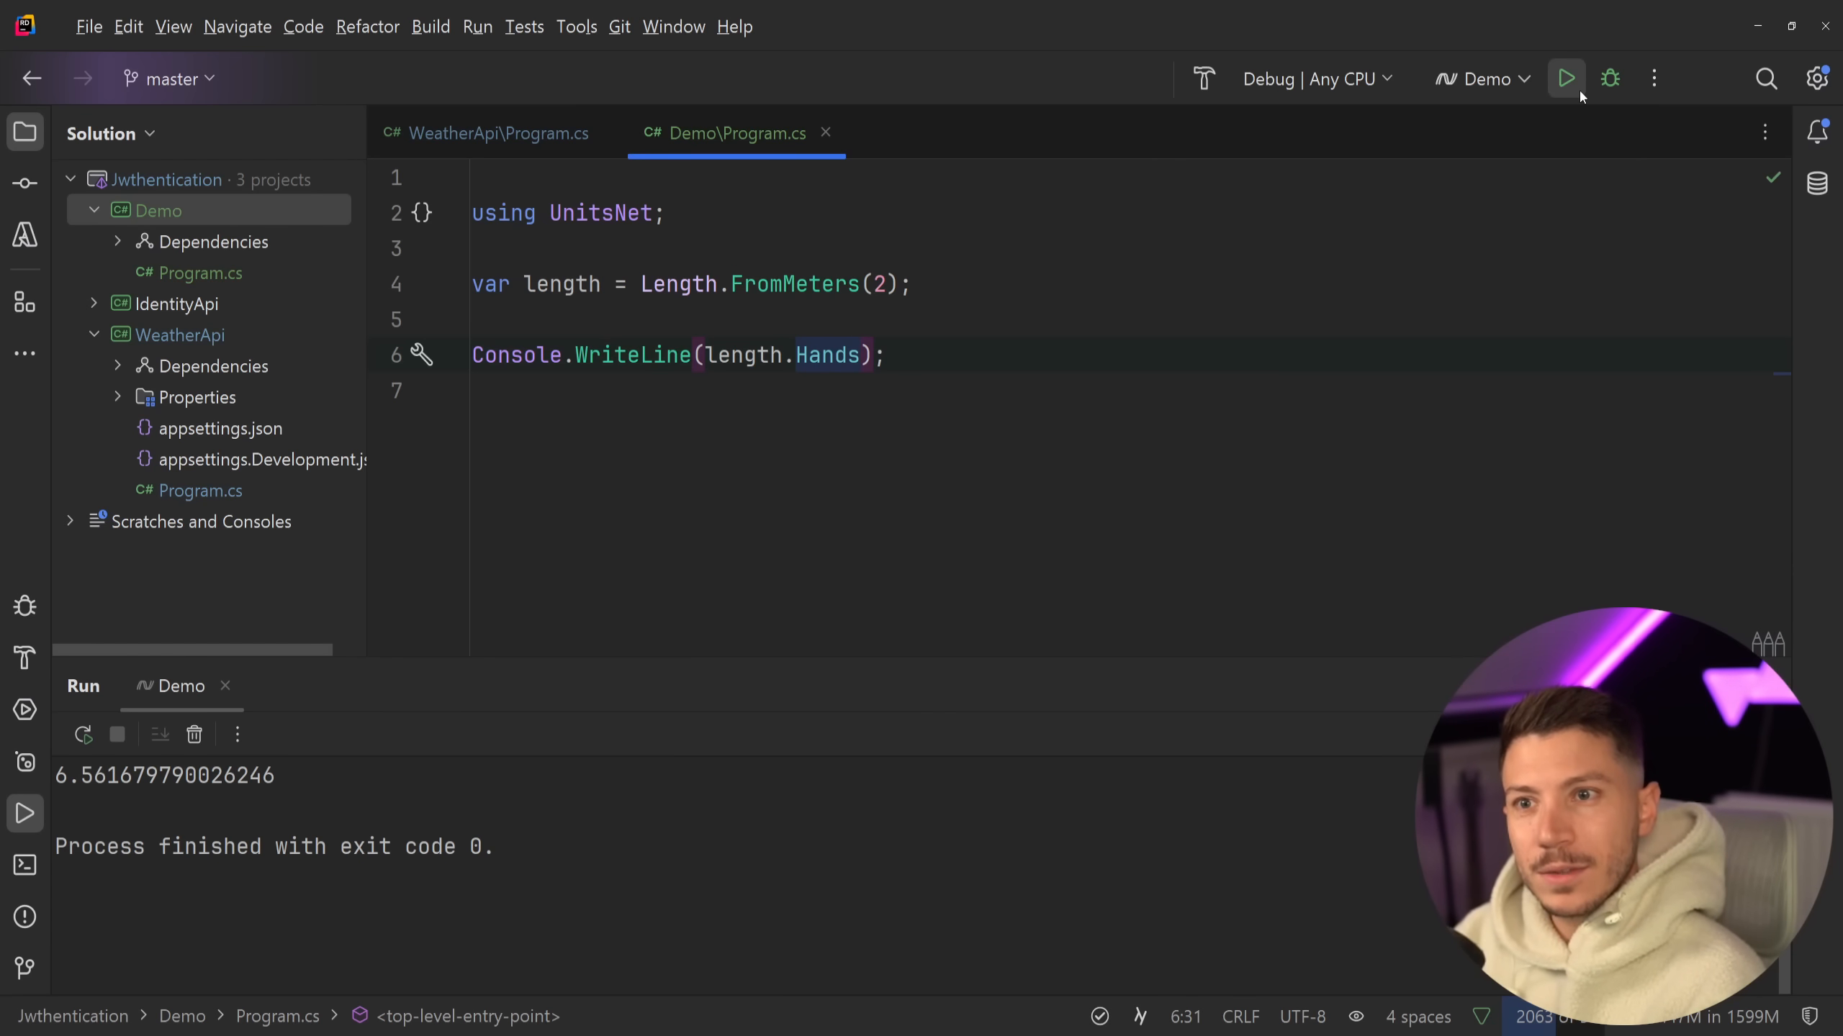
left_click(1565, 79)
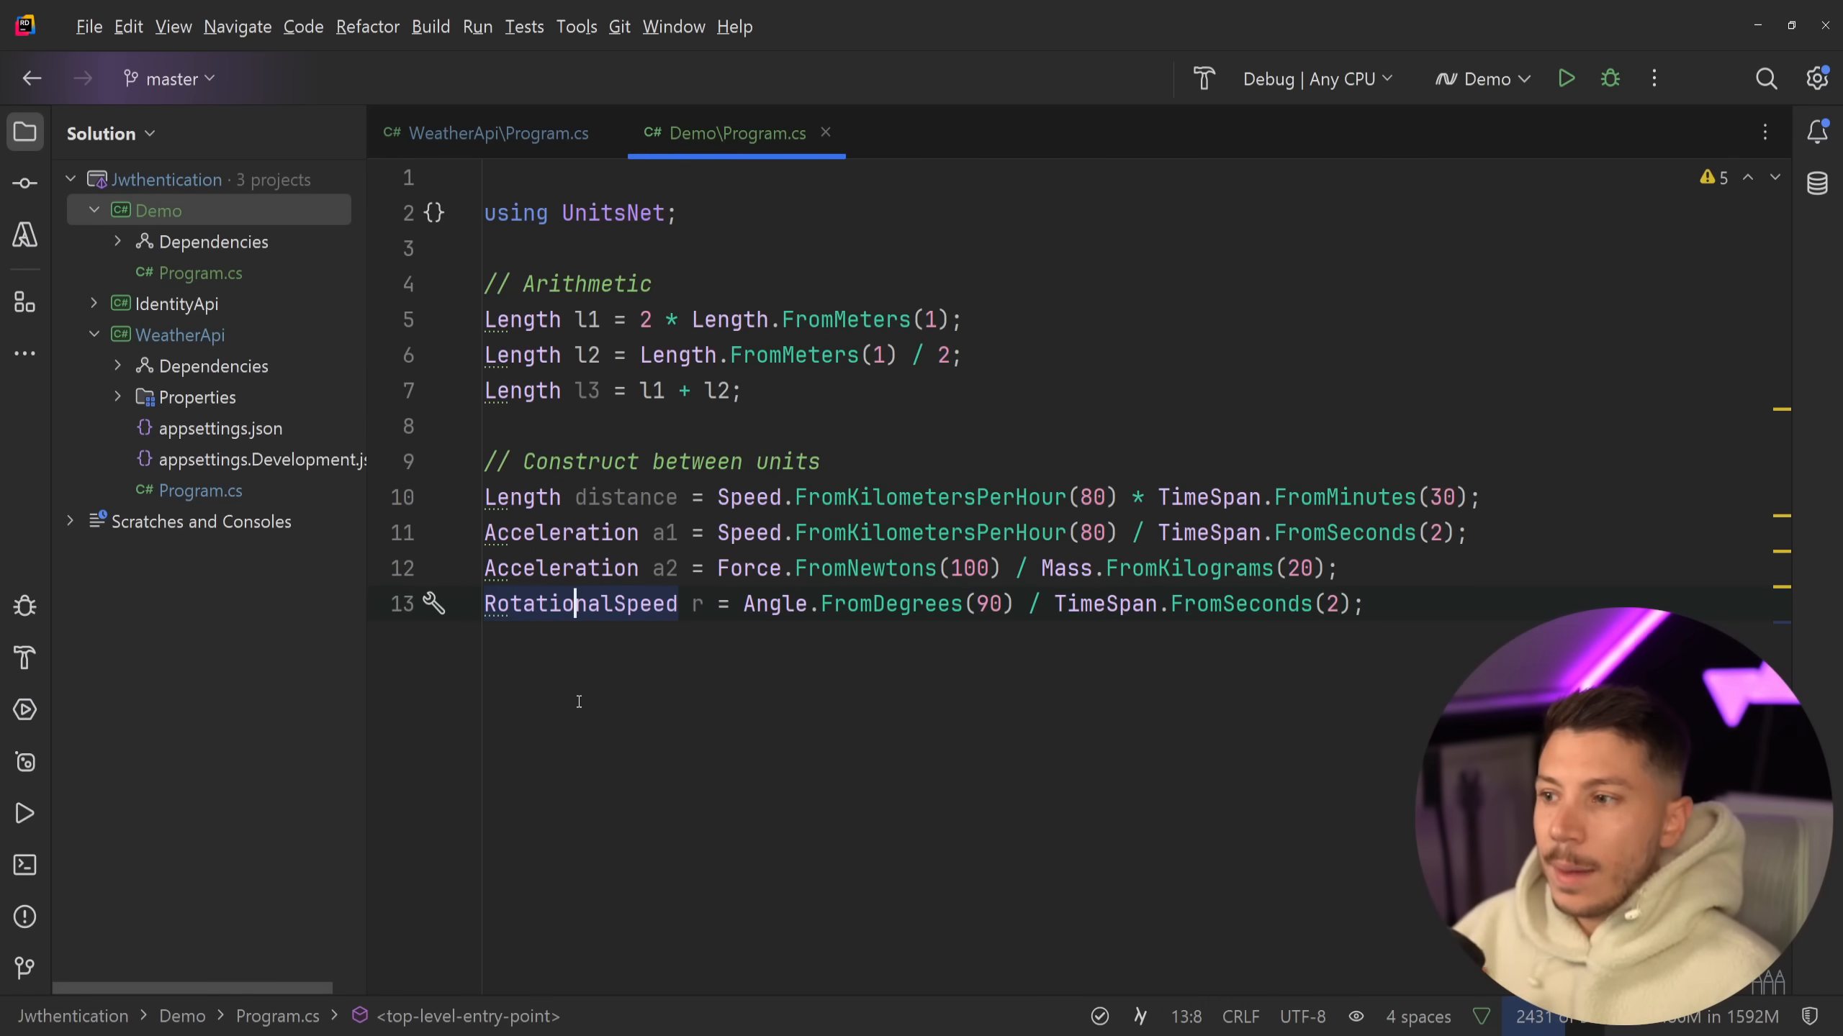
- Highlight the halved and doubled one-metre examples and inspect the * operator in Length.g.cs
left_click(740, 356)
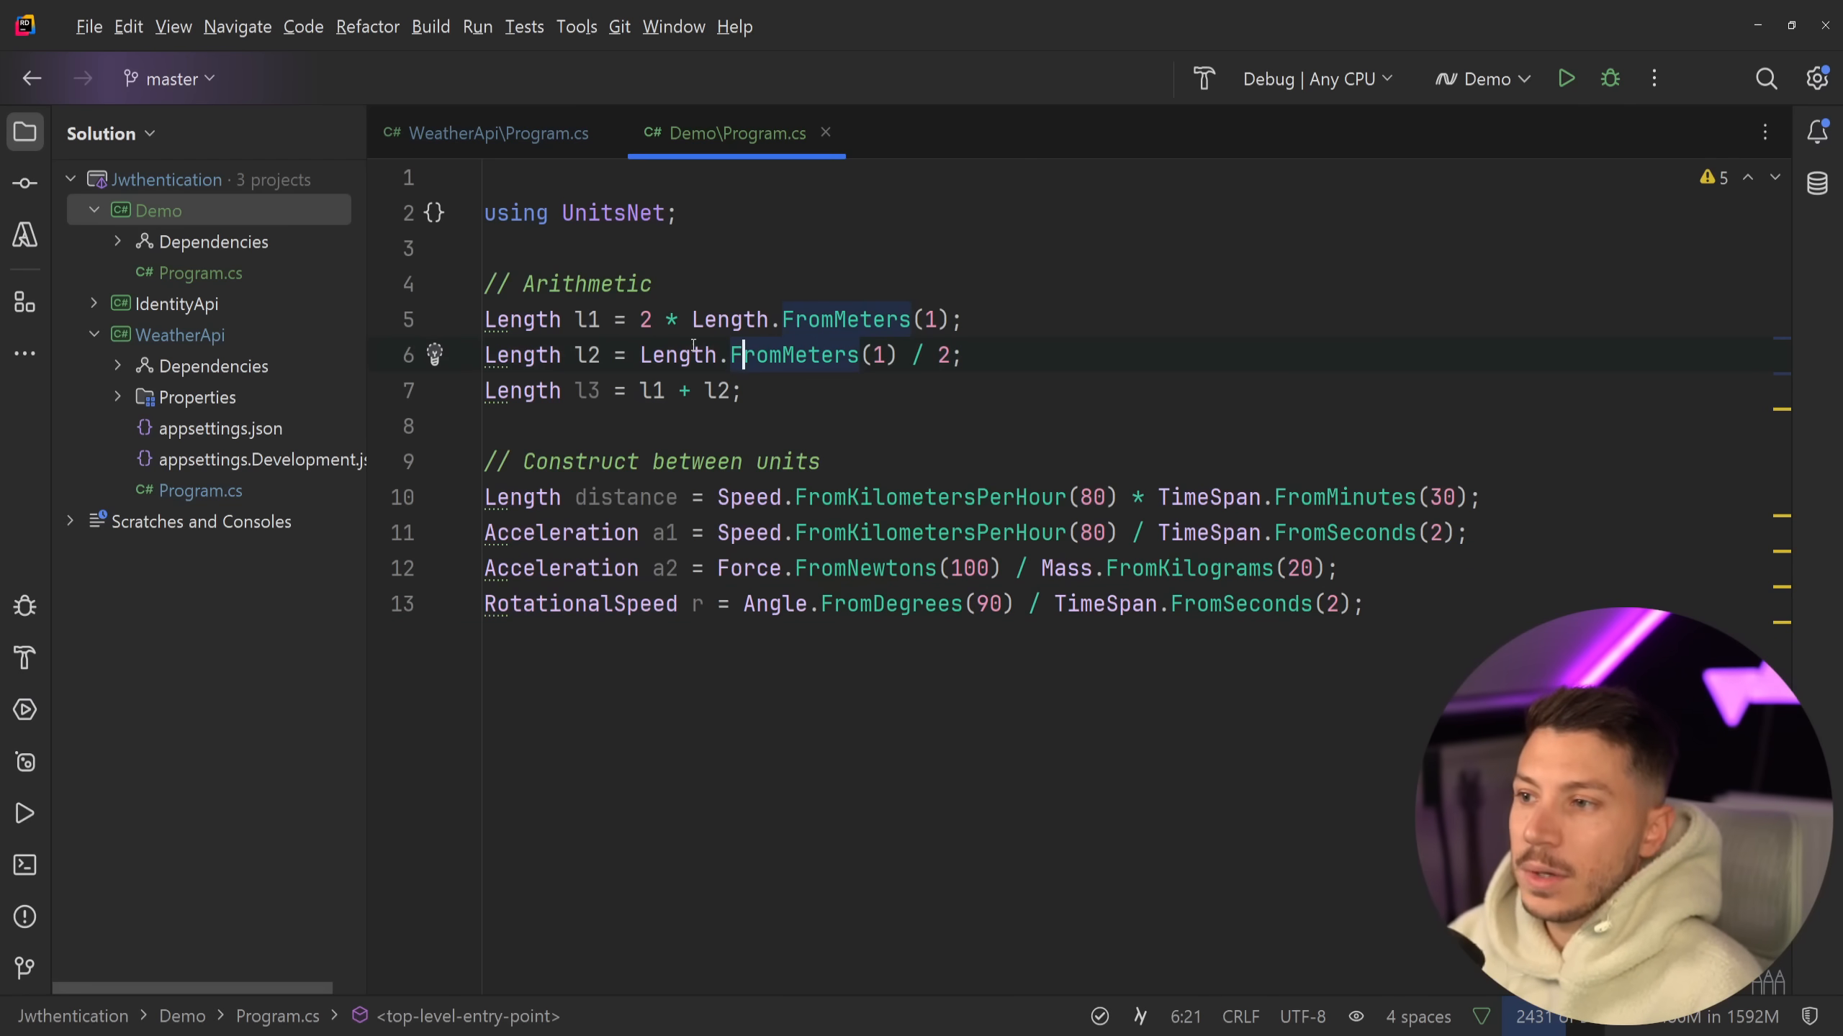
left_click(835, 320)
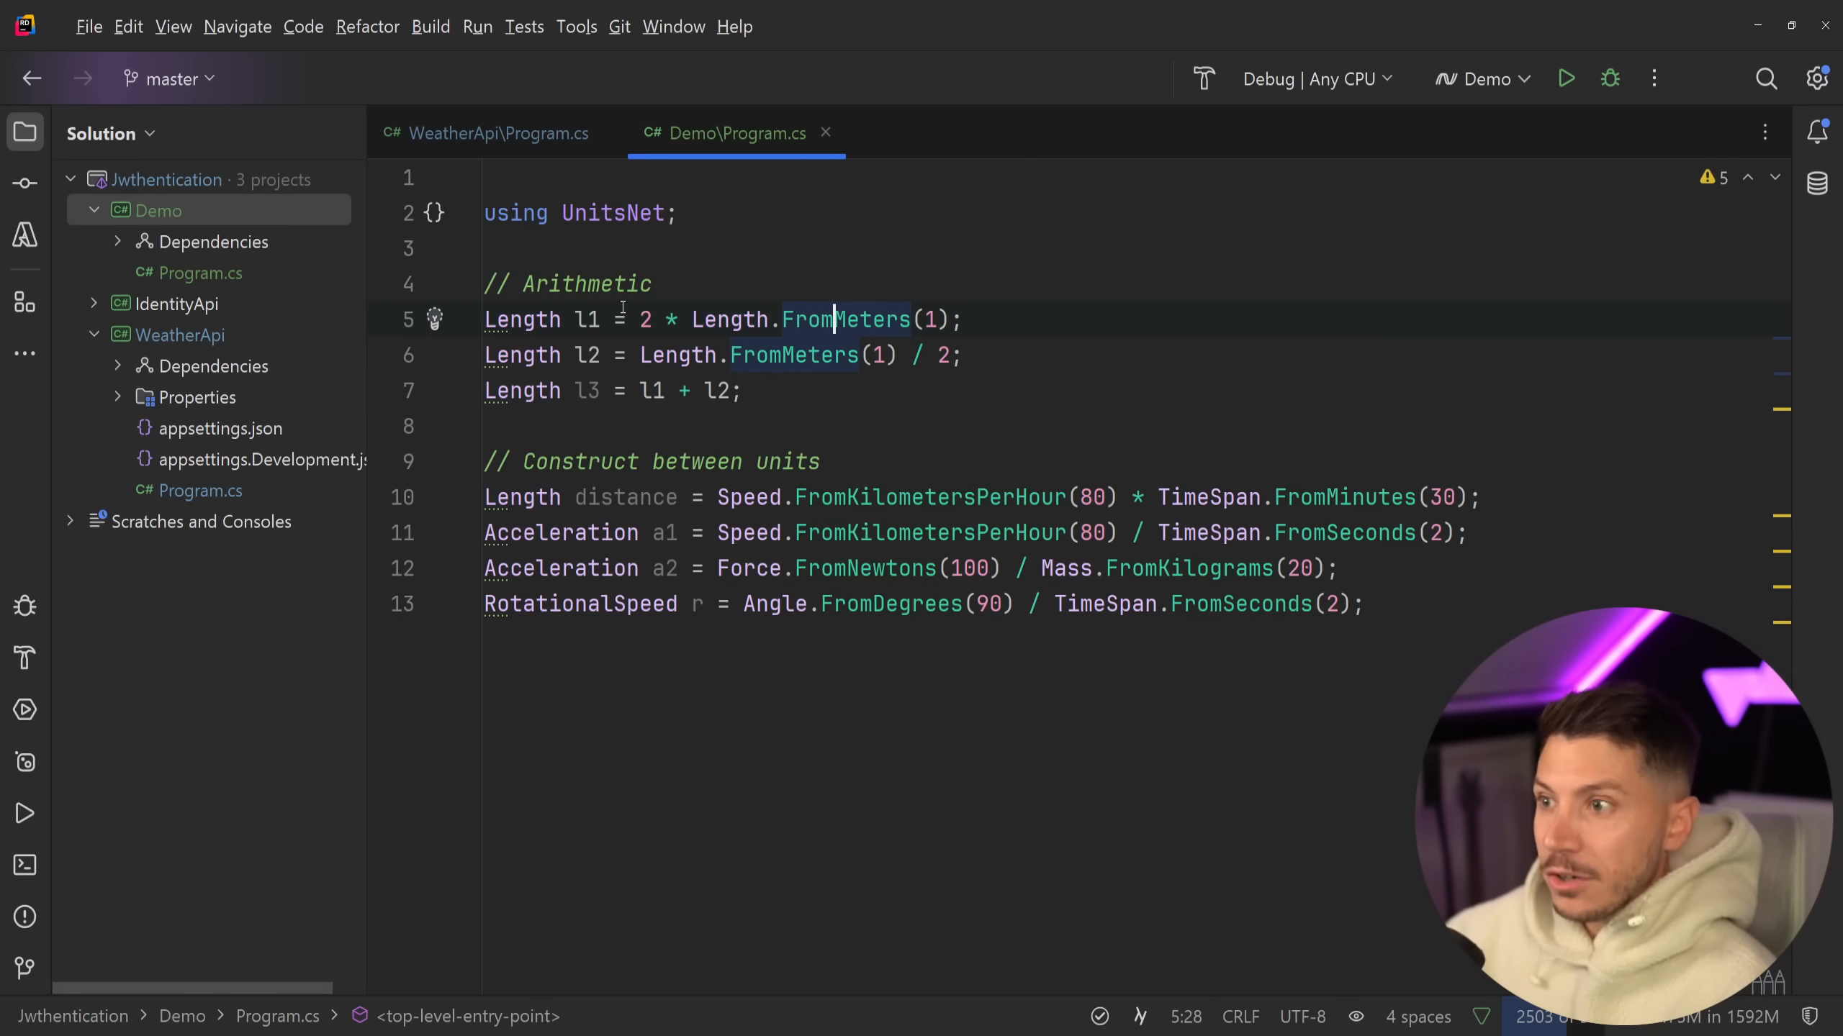
left_click(666, 320)
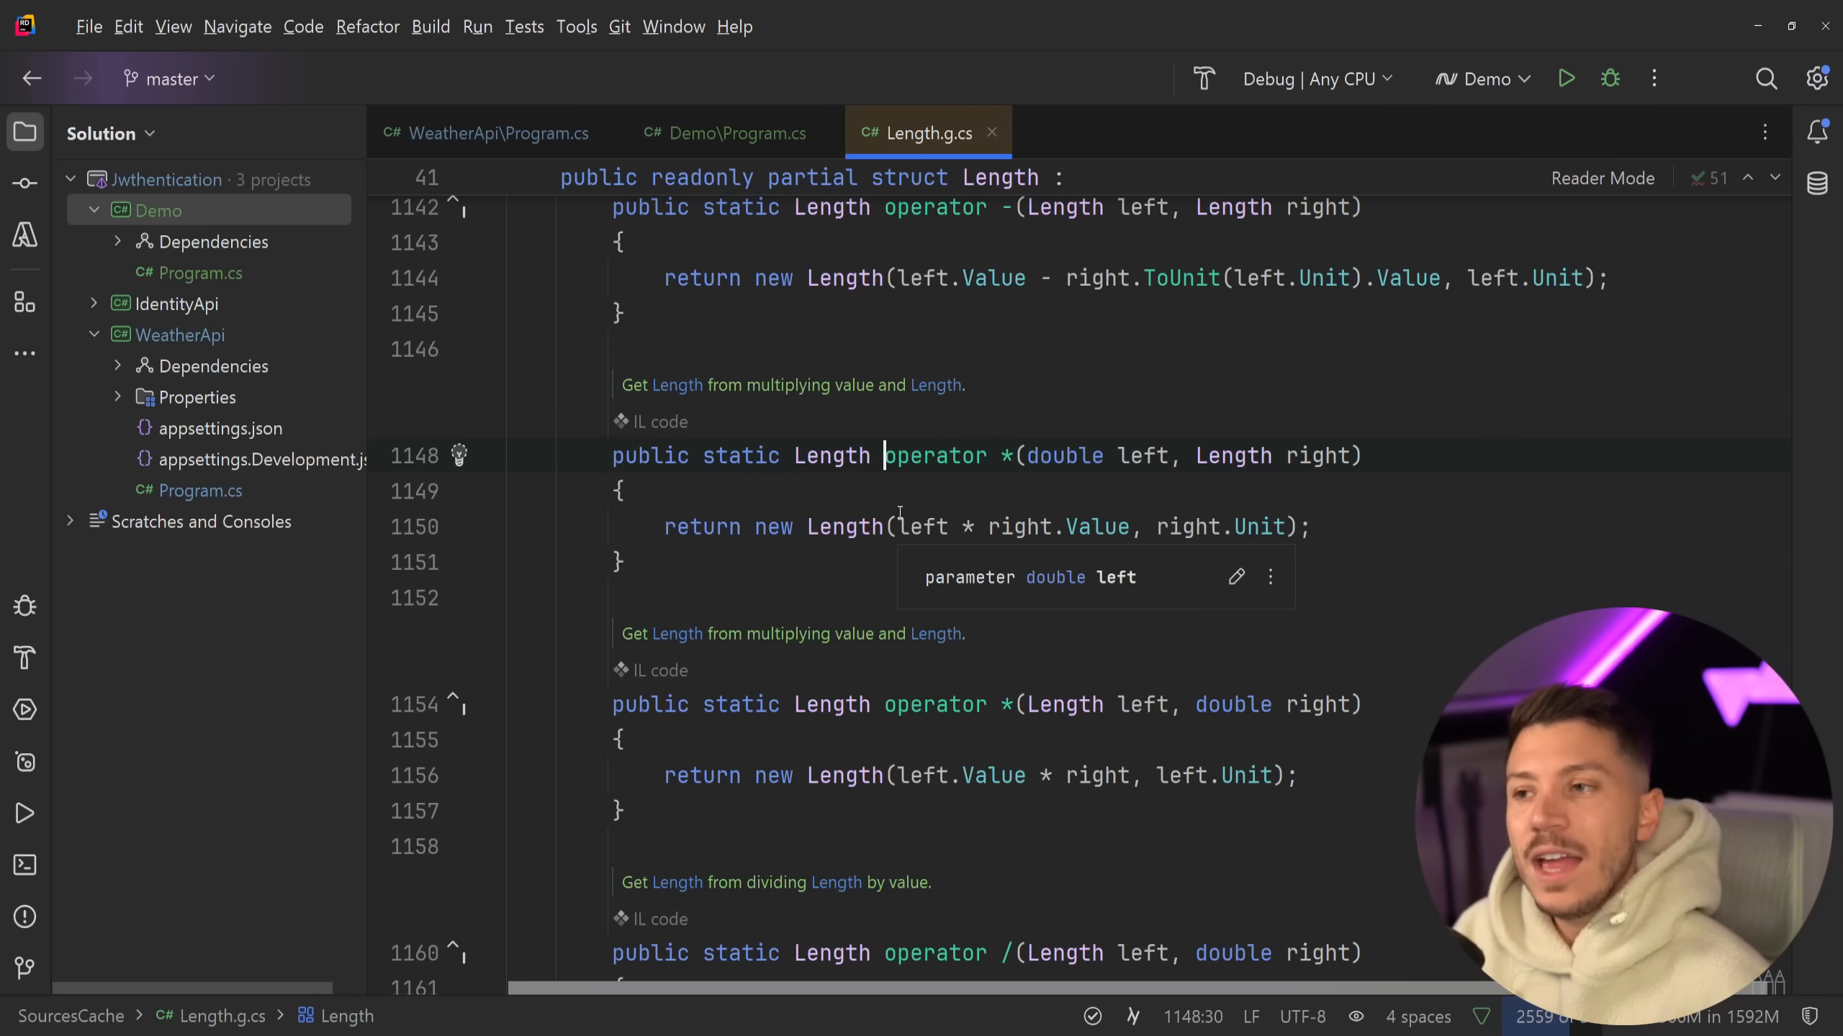
left_click(725, 133)
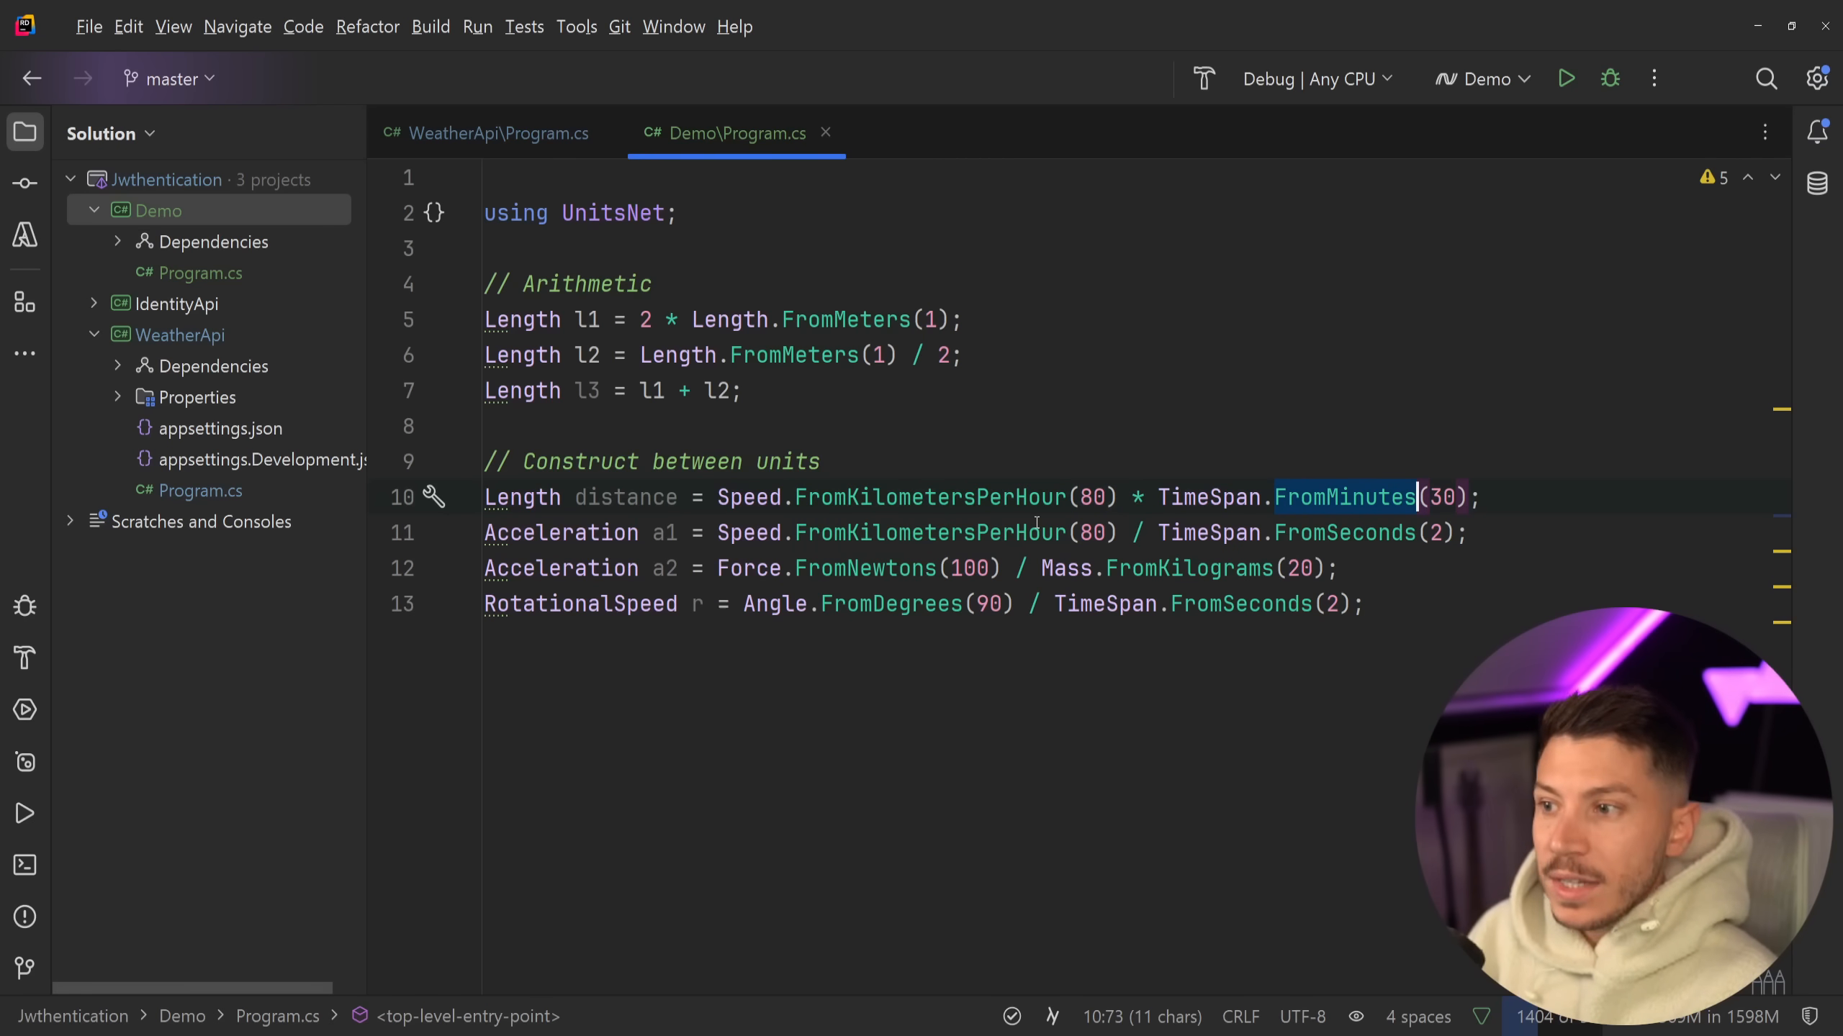
- Point out the FromMinutes call and the Acceleration type in the cross-unit construction samples
double_click(623, 497)
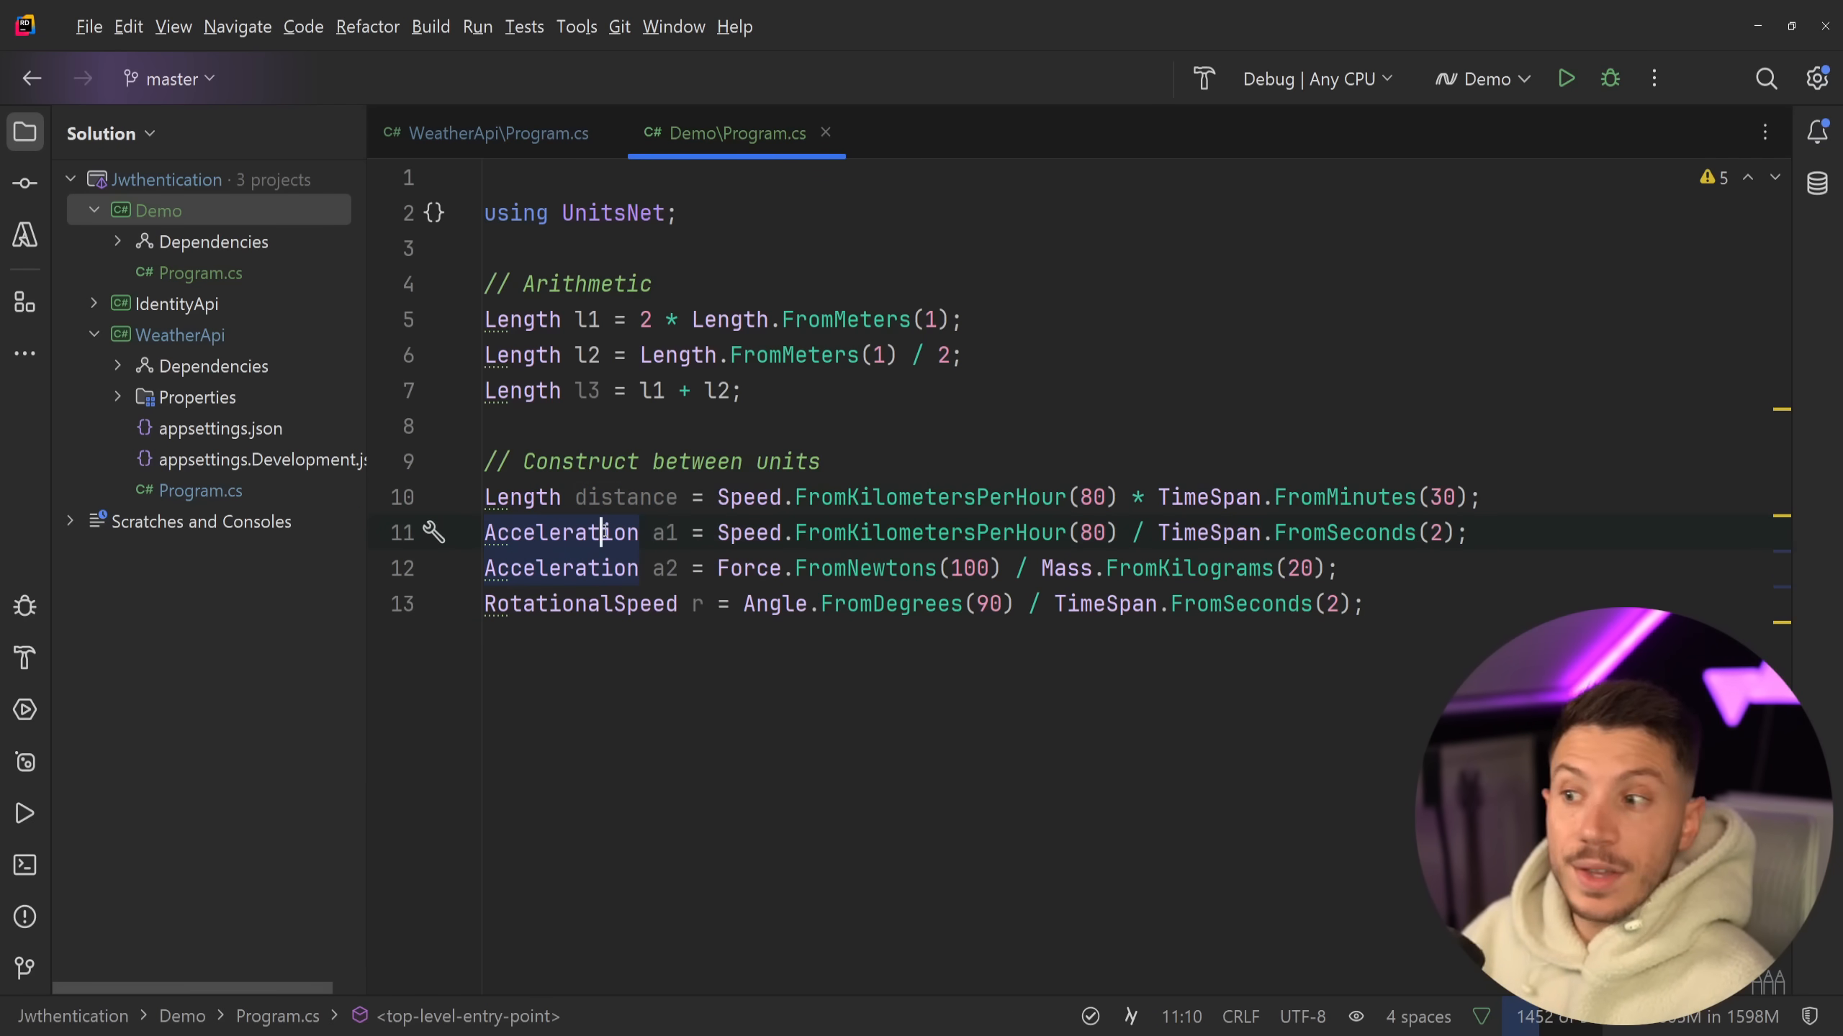
double_click(579, 603)
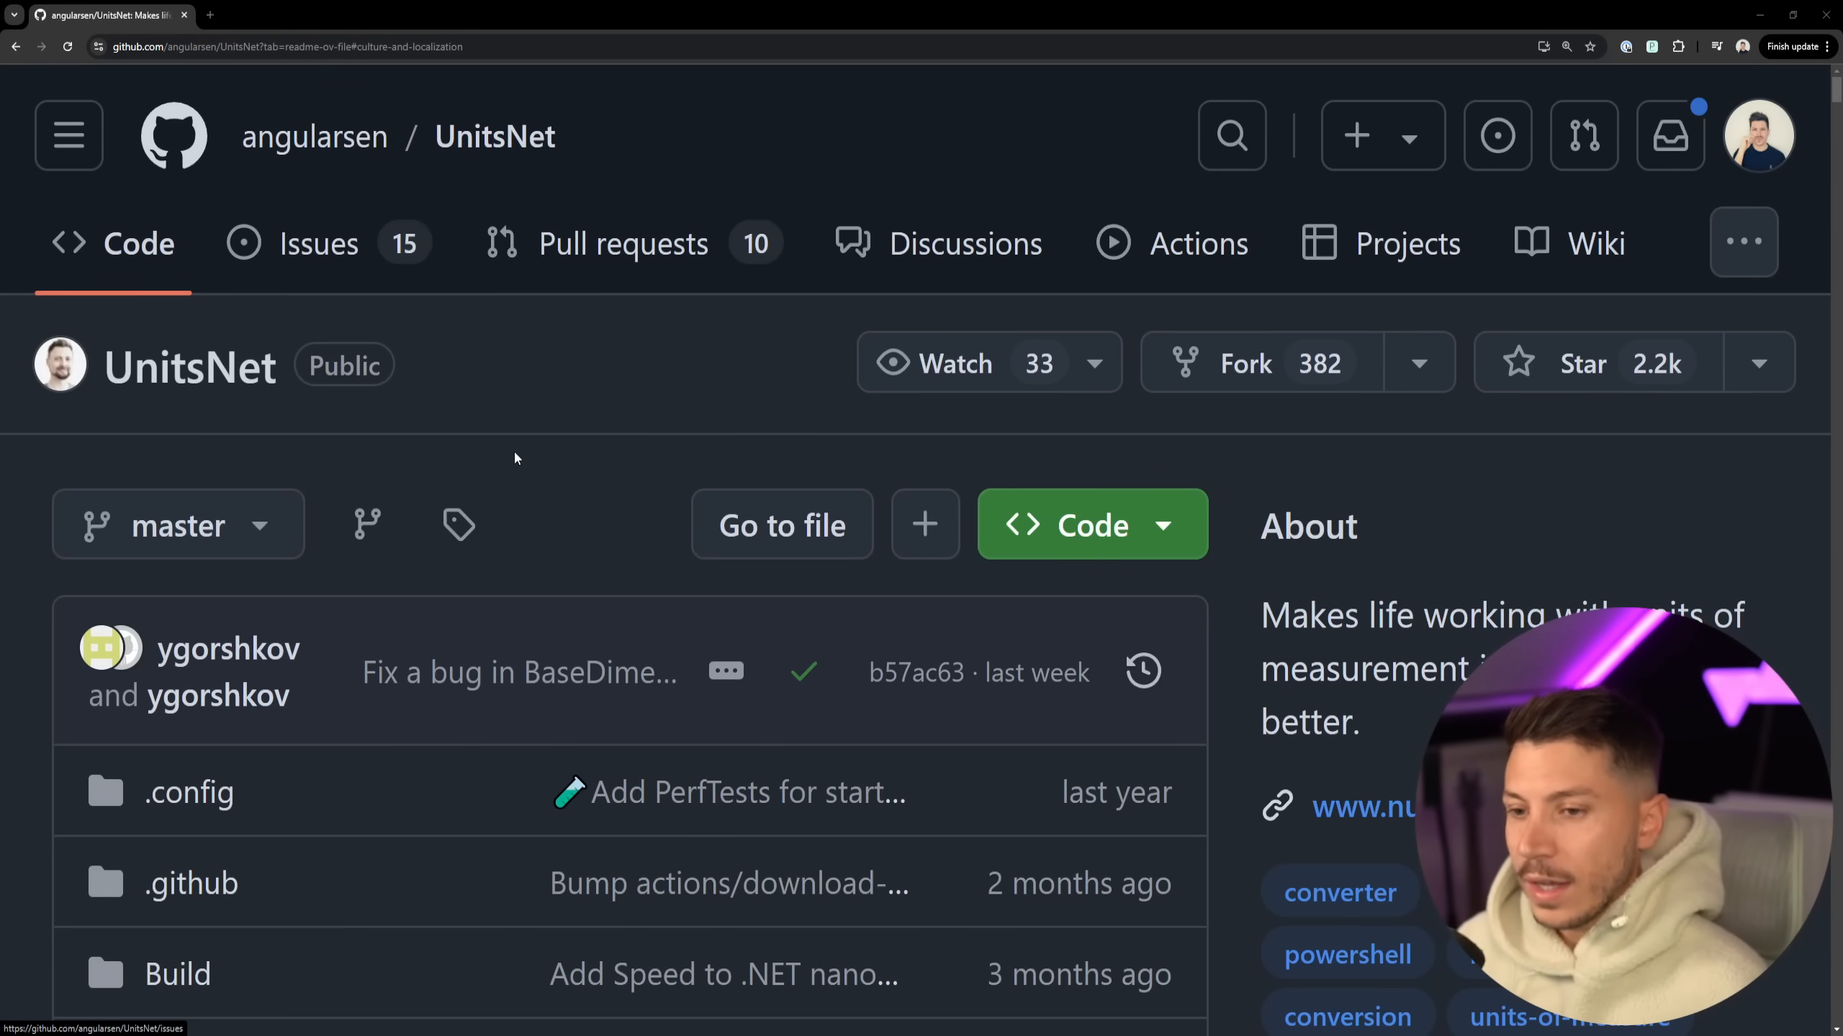
- Scroll the UnitsNet README to its Overview topics, including Culture and Localization
scroll("down", 3)
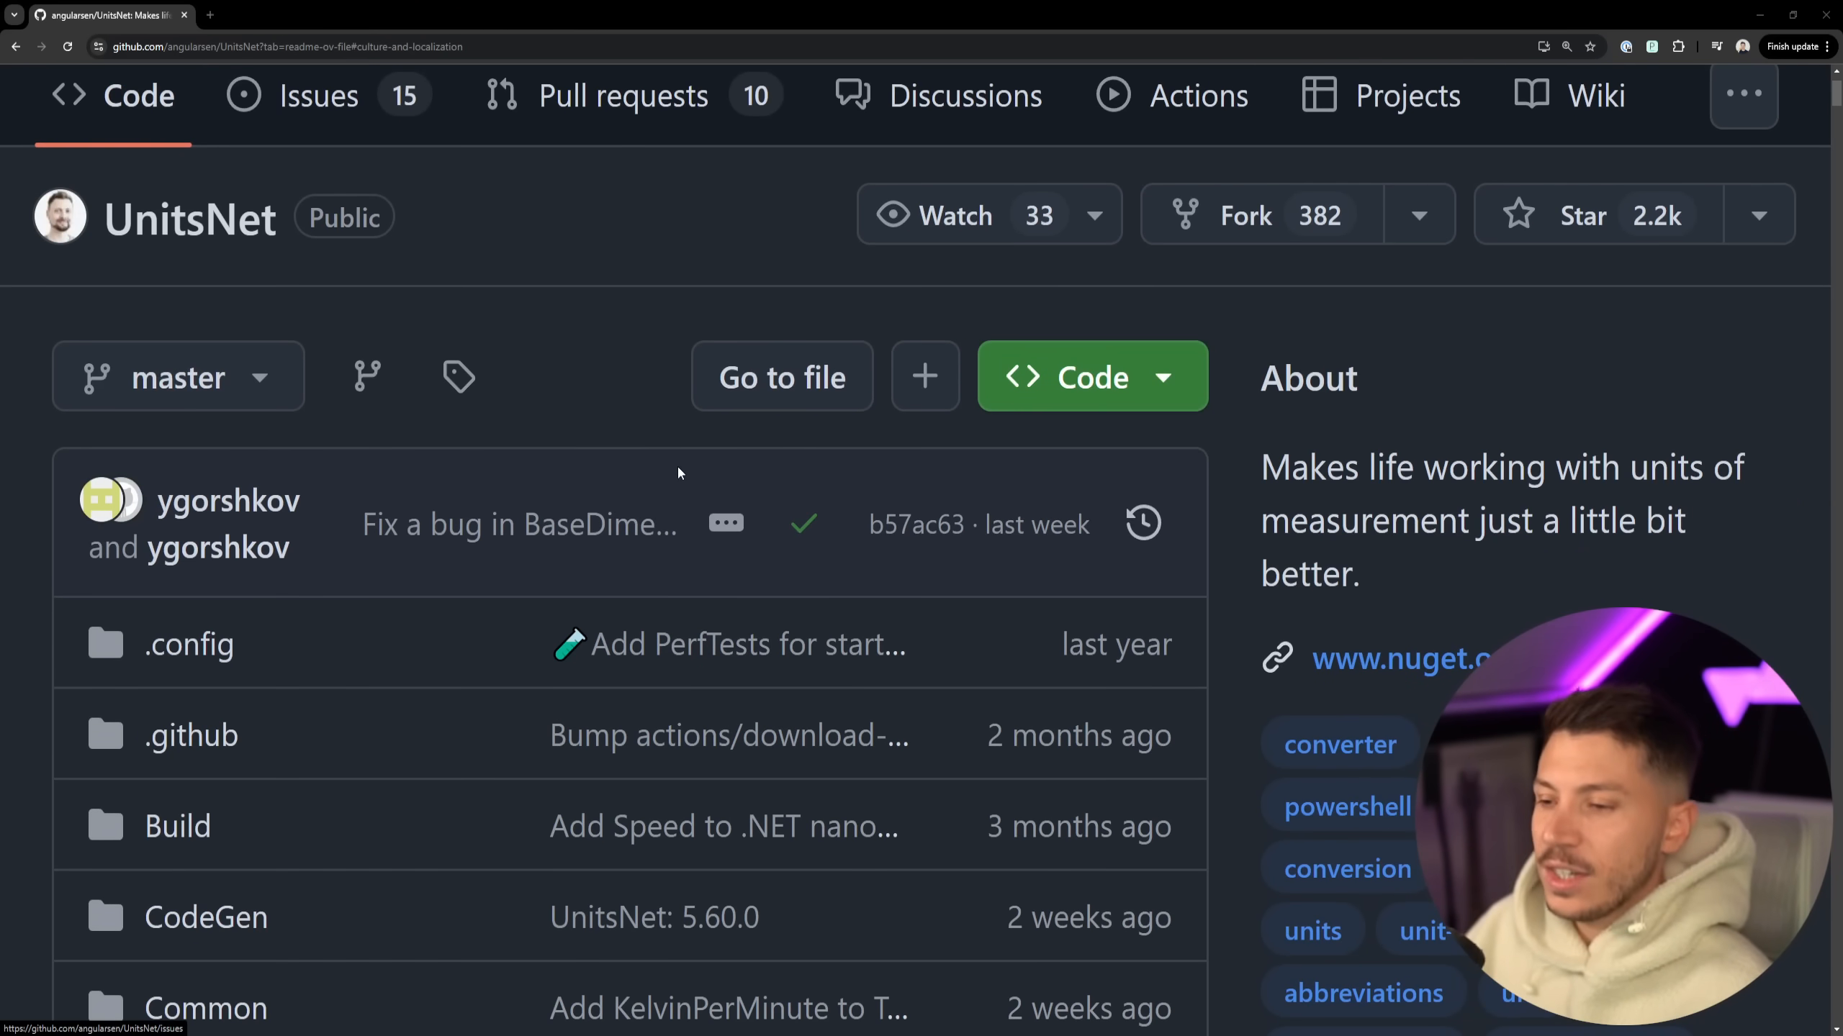
scroll("up", 3)
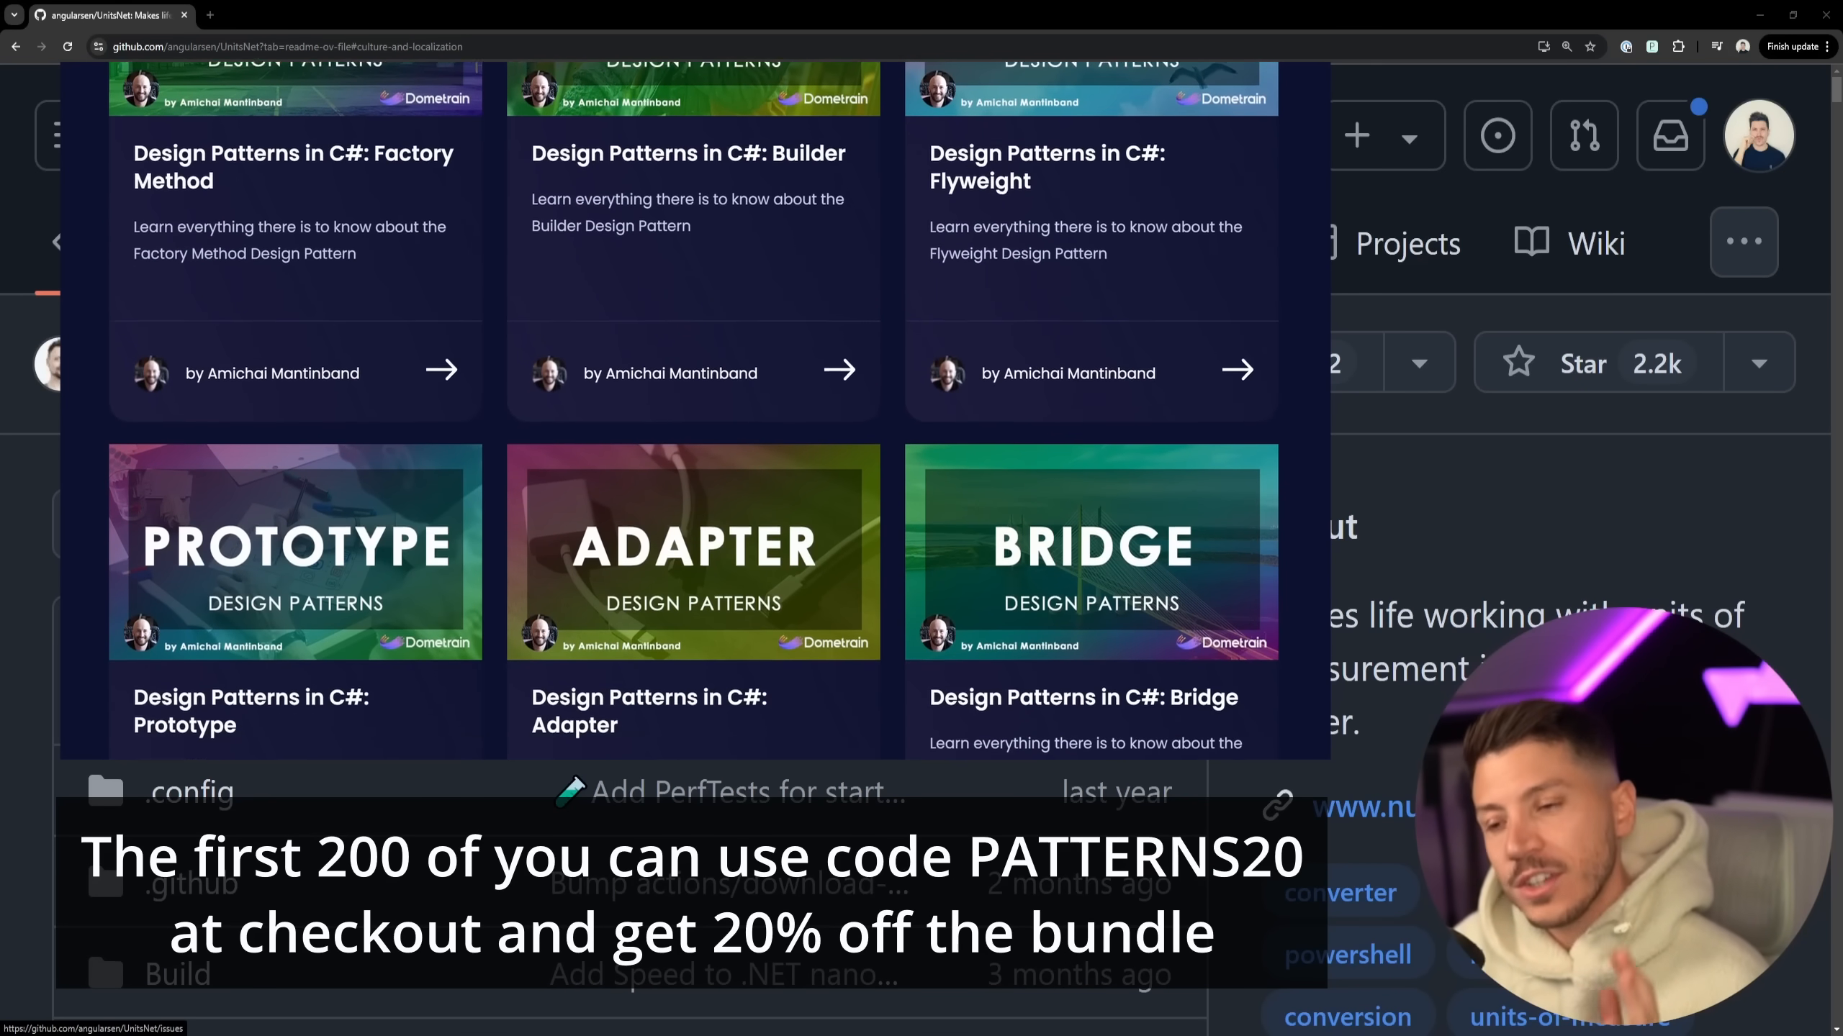
scroll("down", 3)
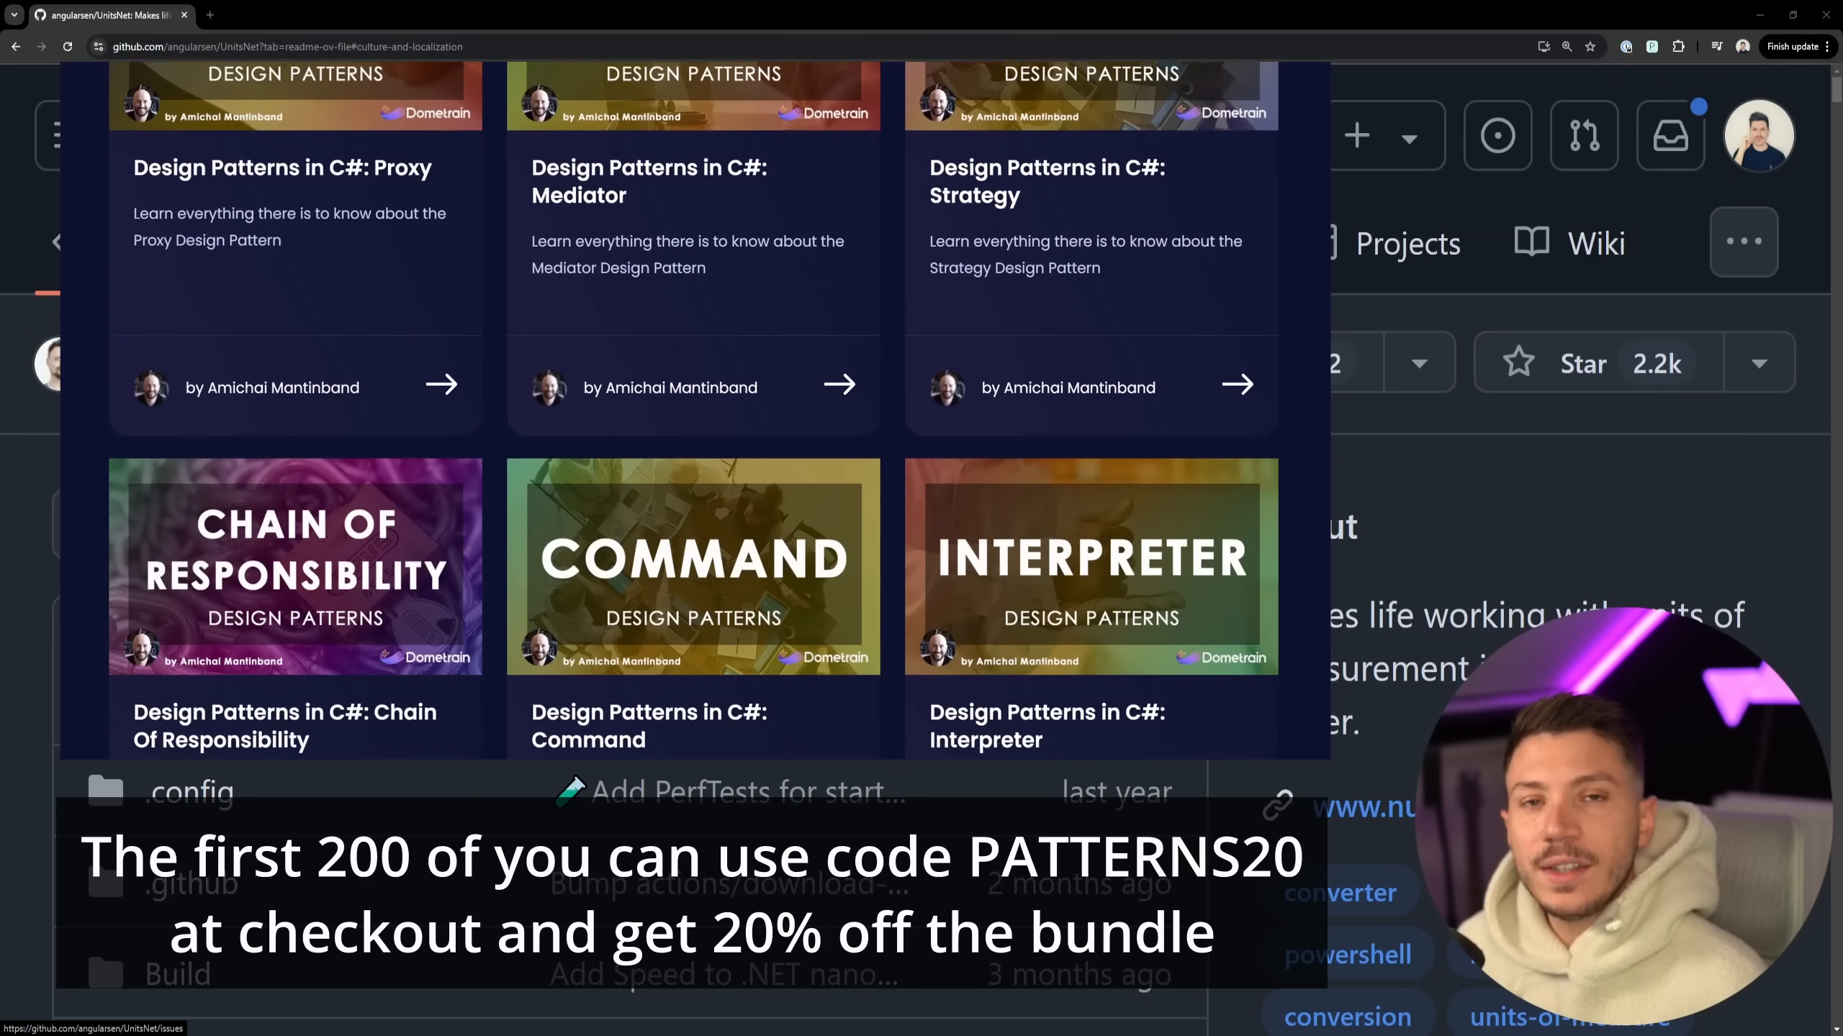
scroll("down", 3)
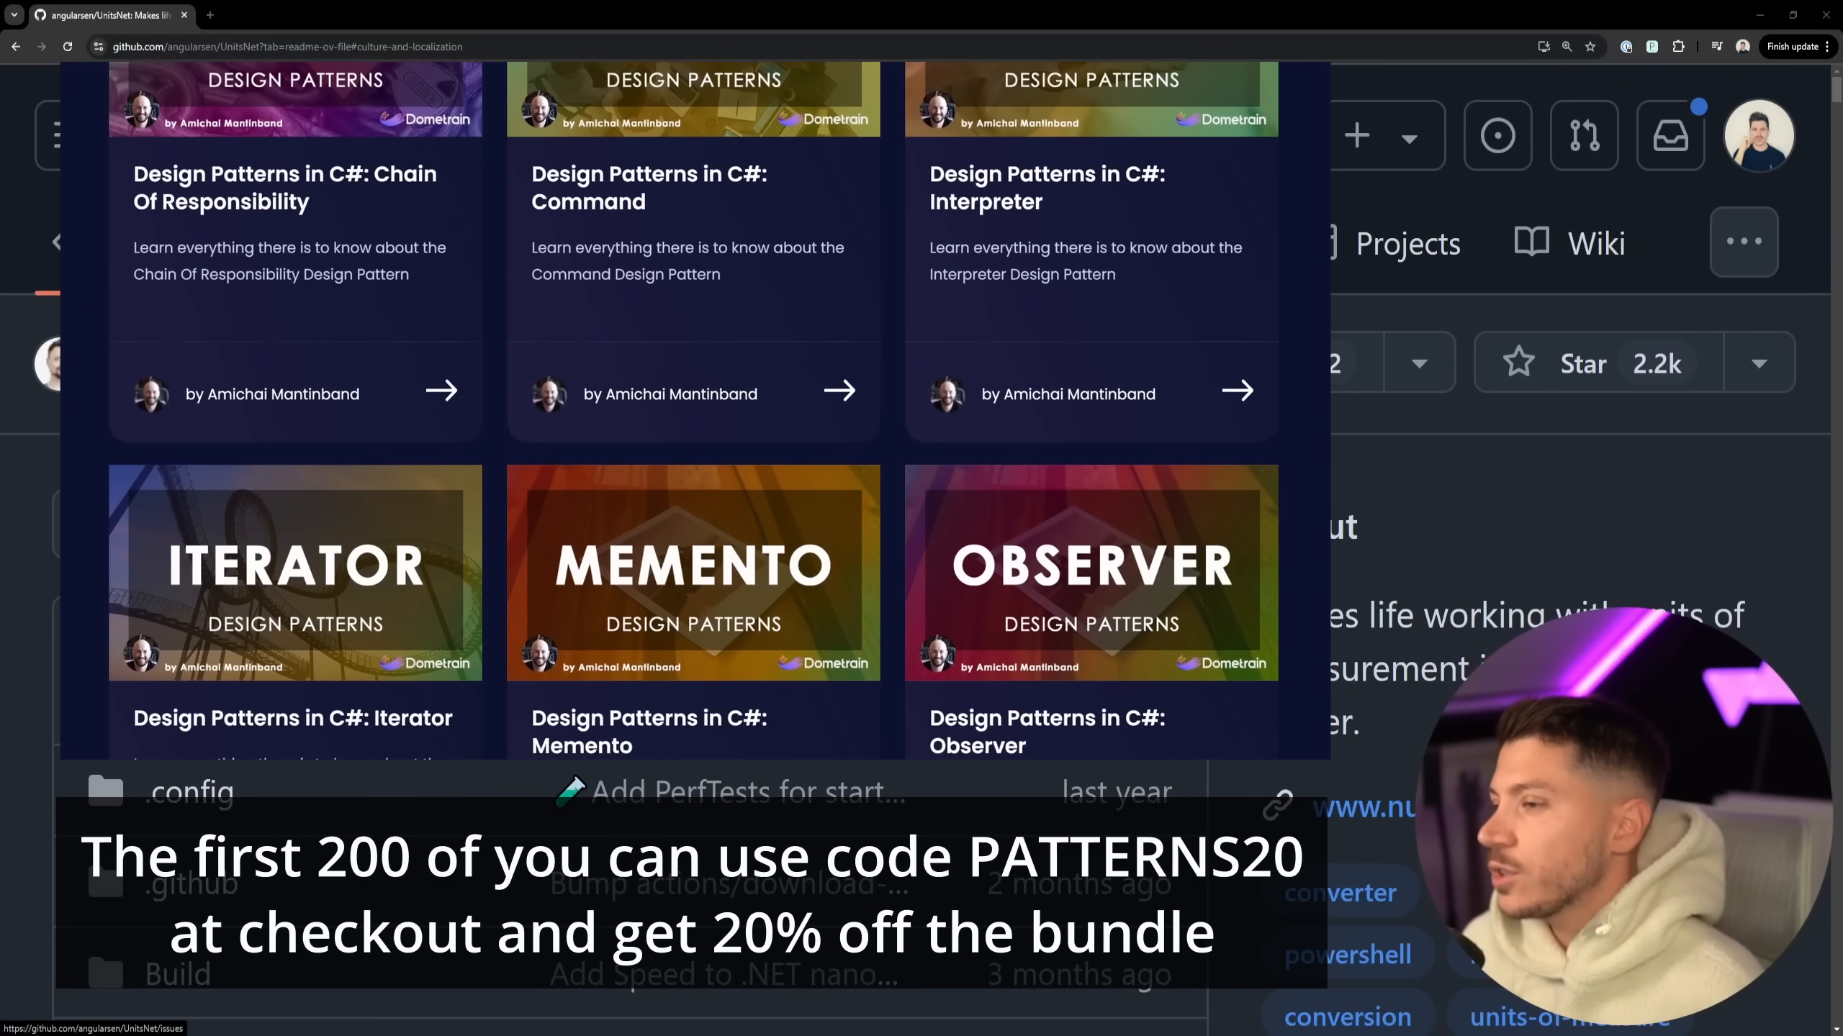
scroll("down", 3)
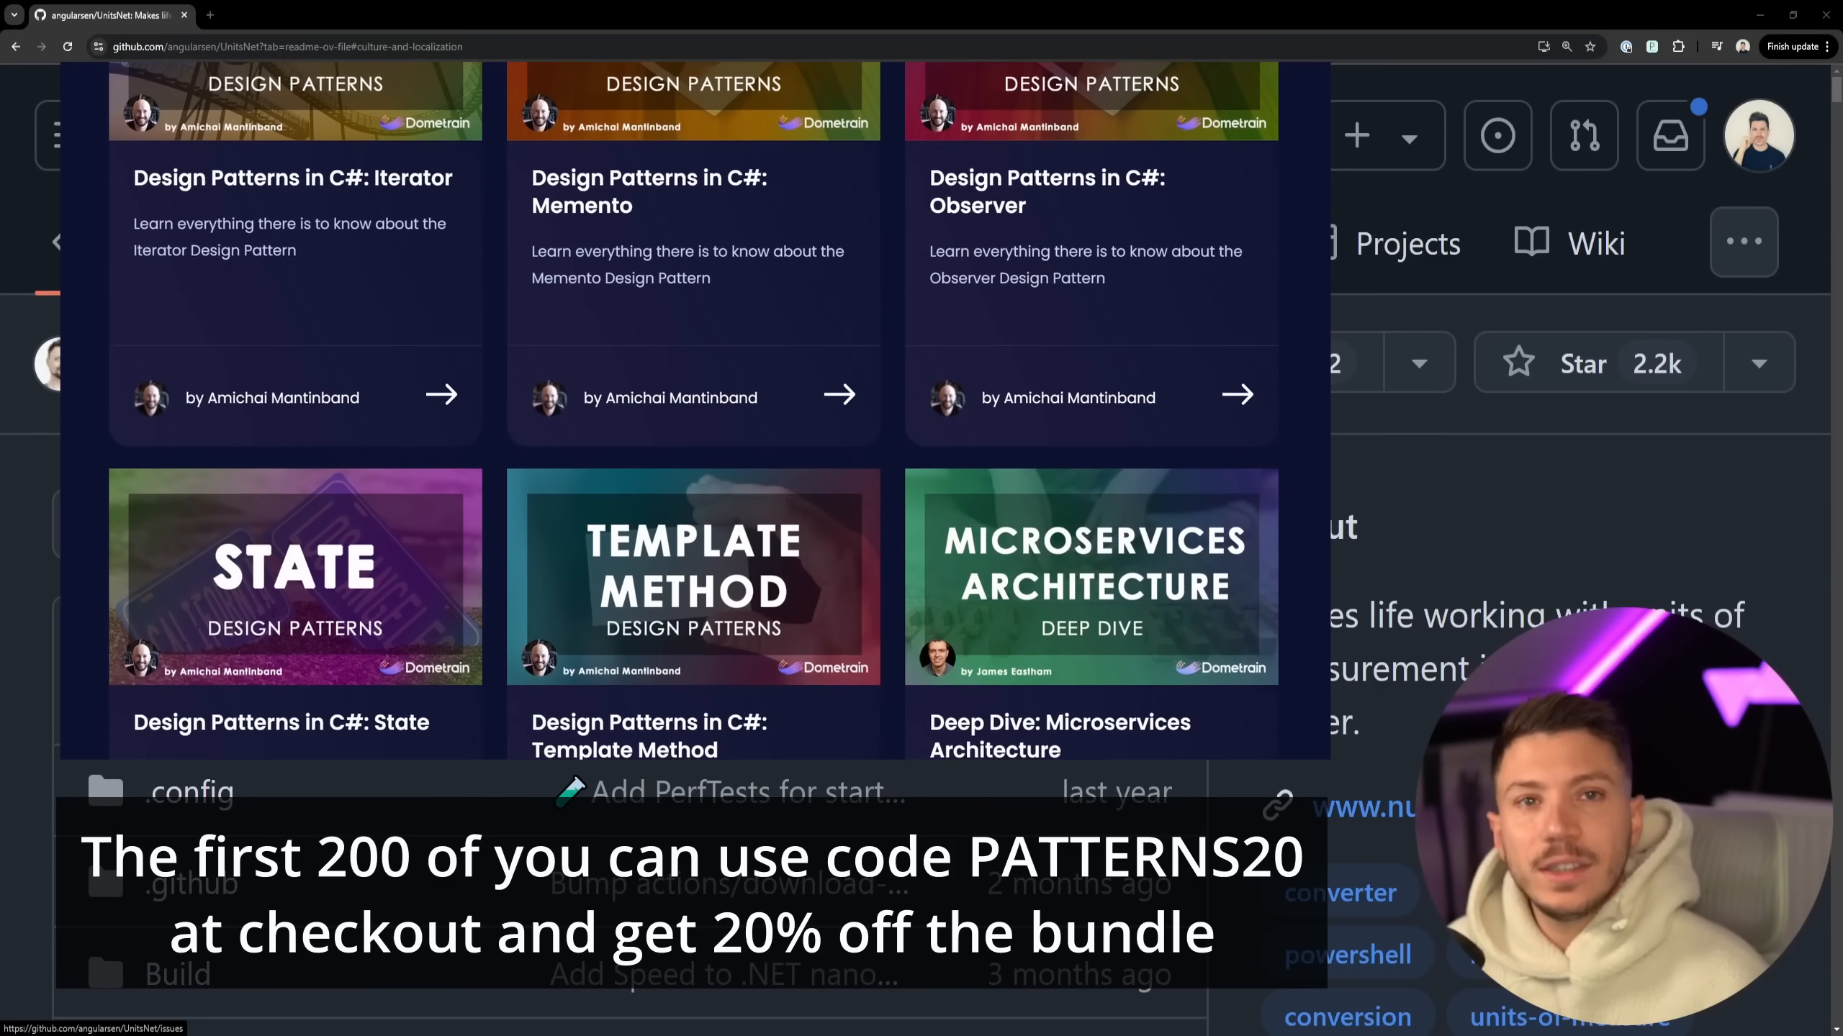
scroll("up", 3)
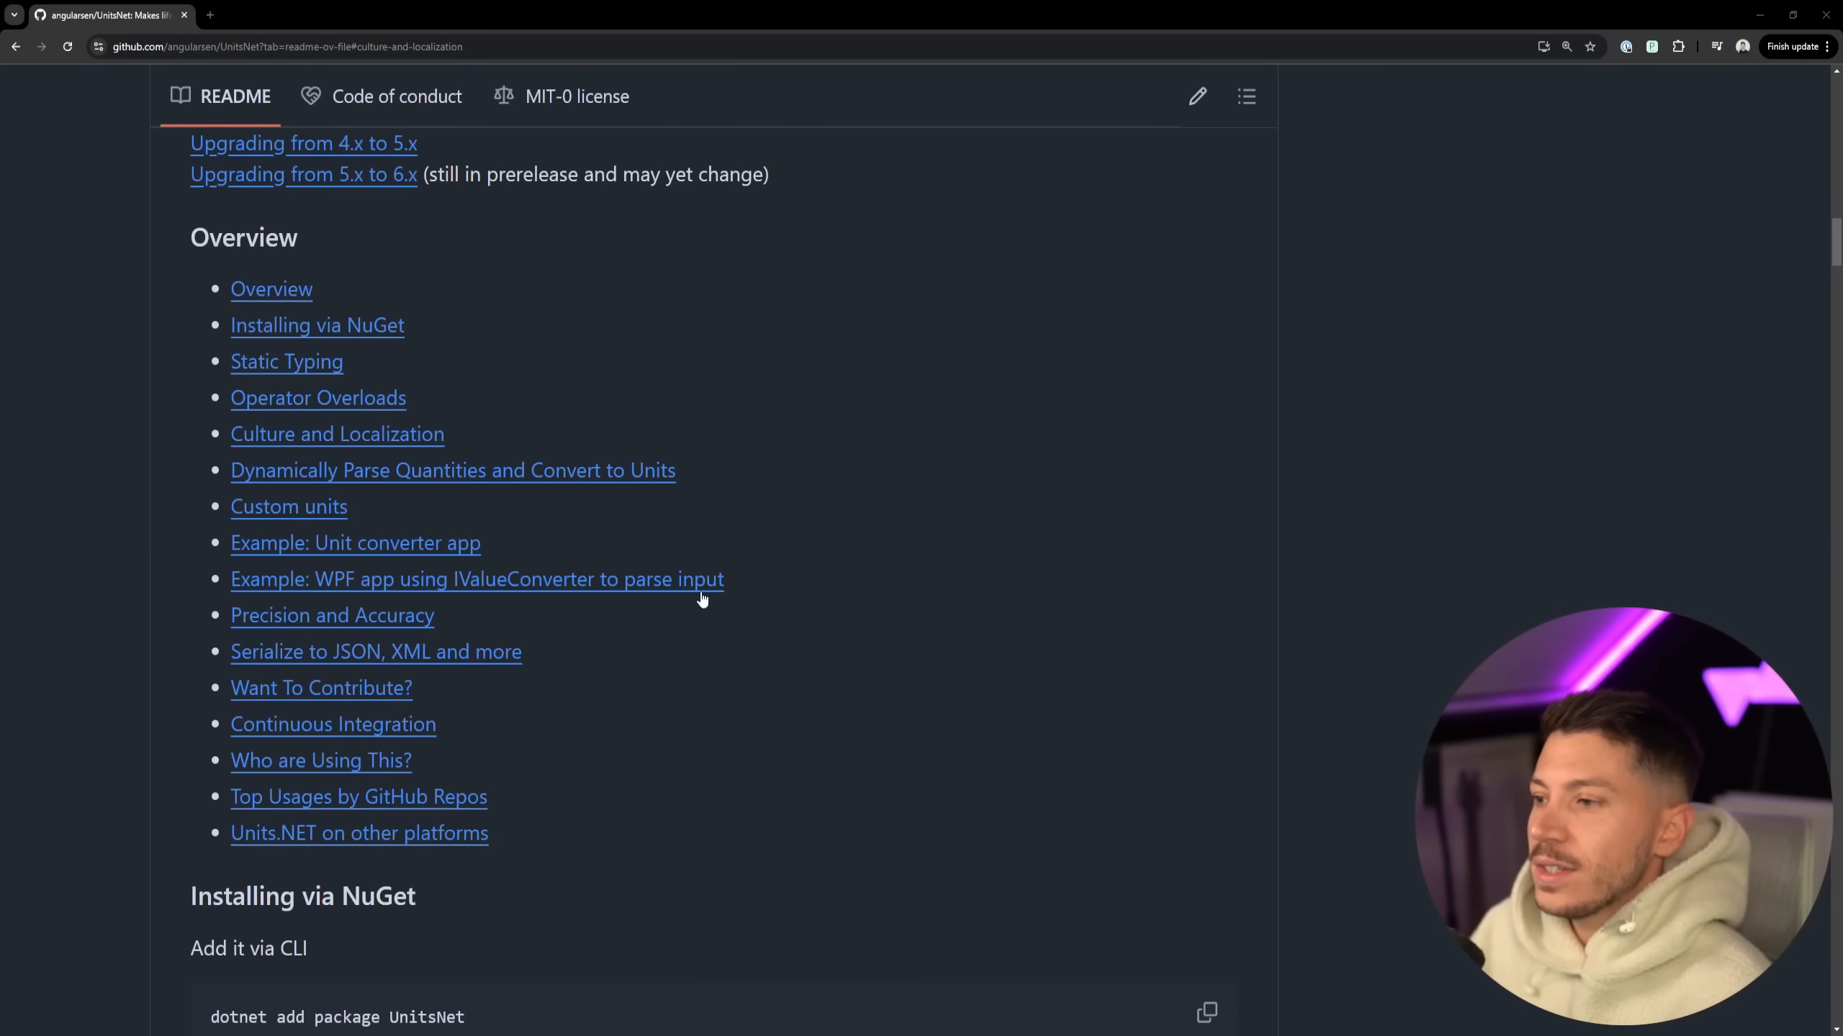
mouse_move(635, 590)
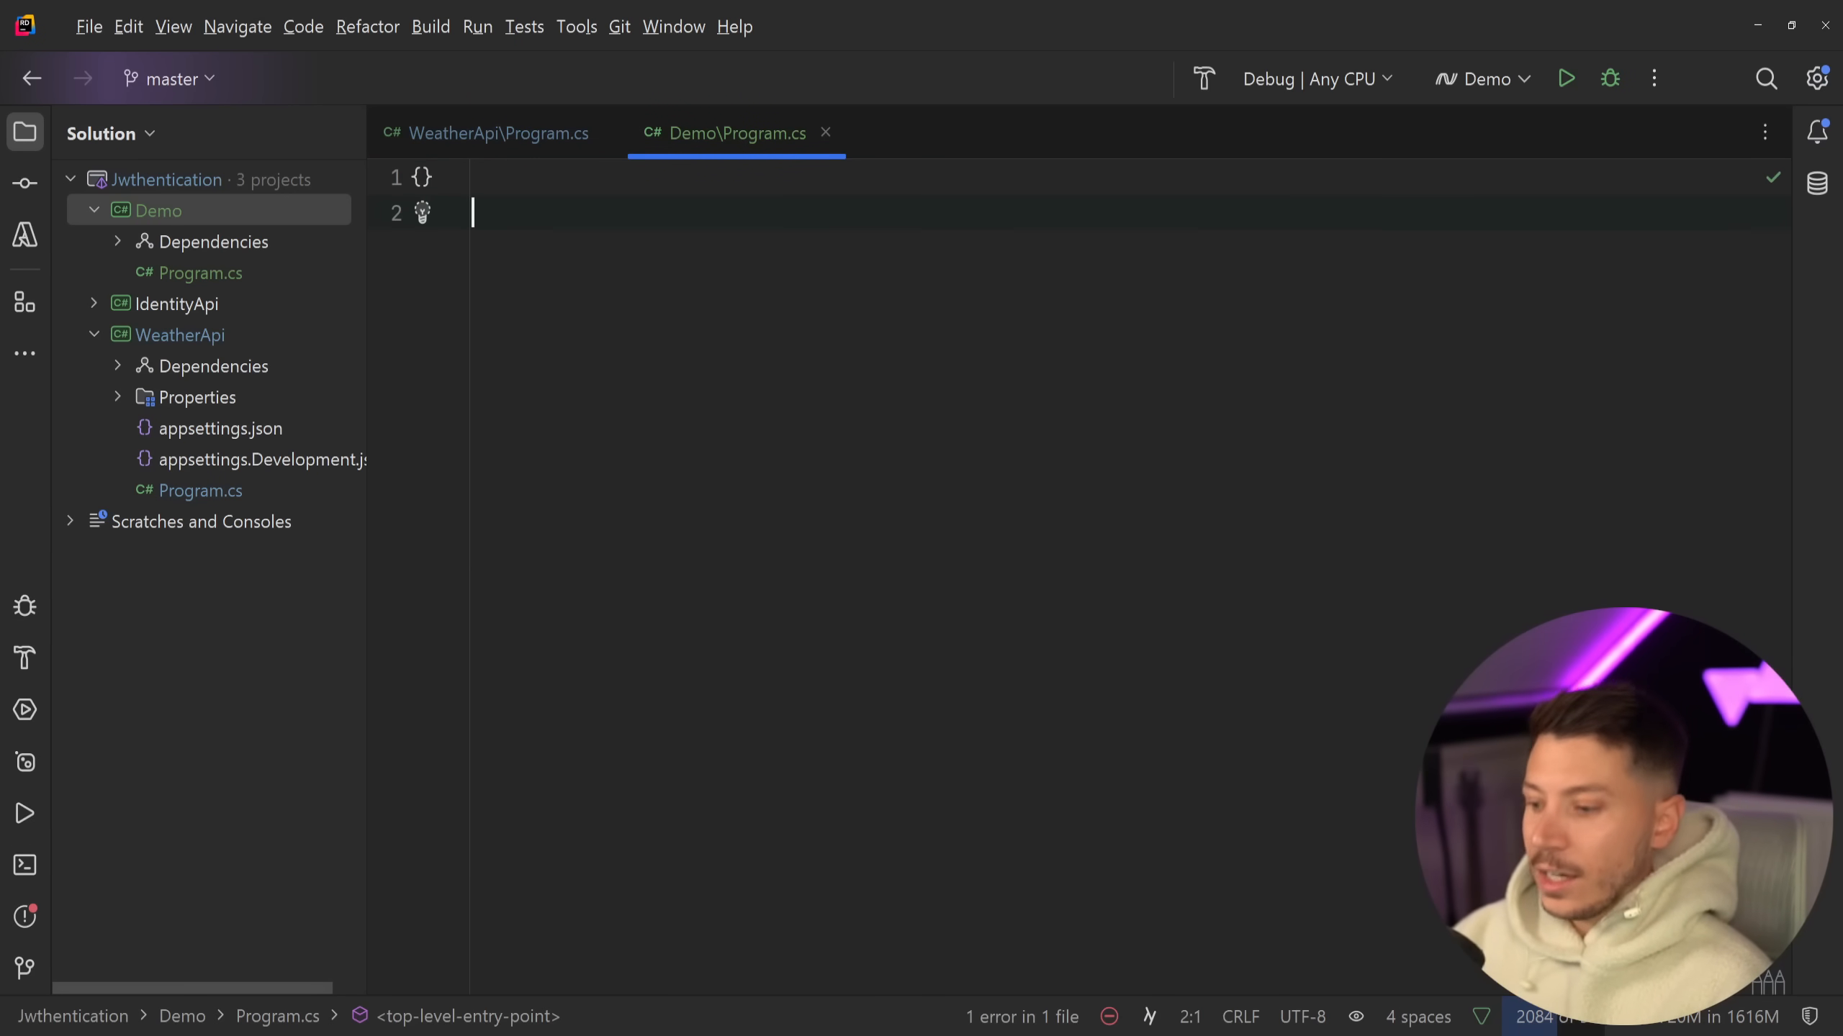
- Define english as new CultureInfo("en-US") and russian as new CultureInfo("ru-RU")
type("var englsi")
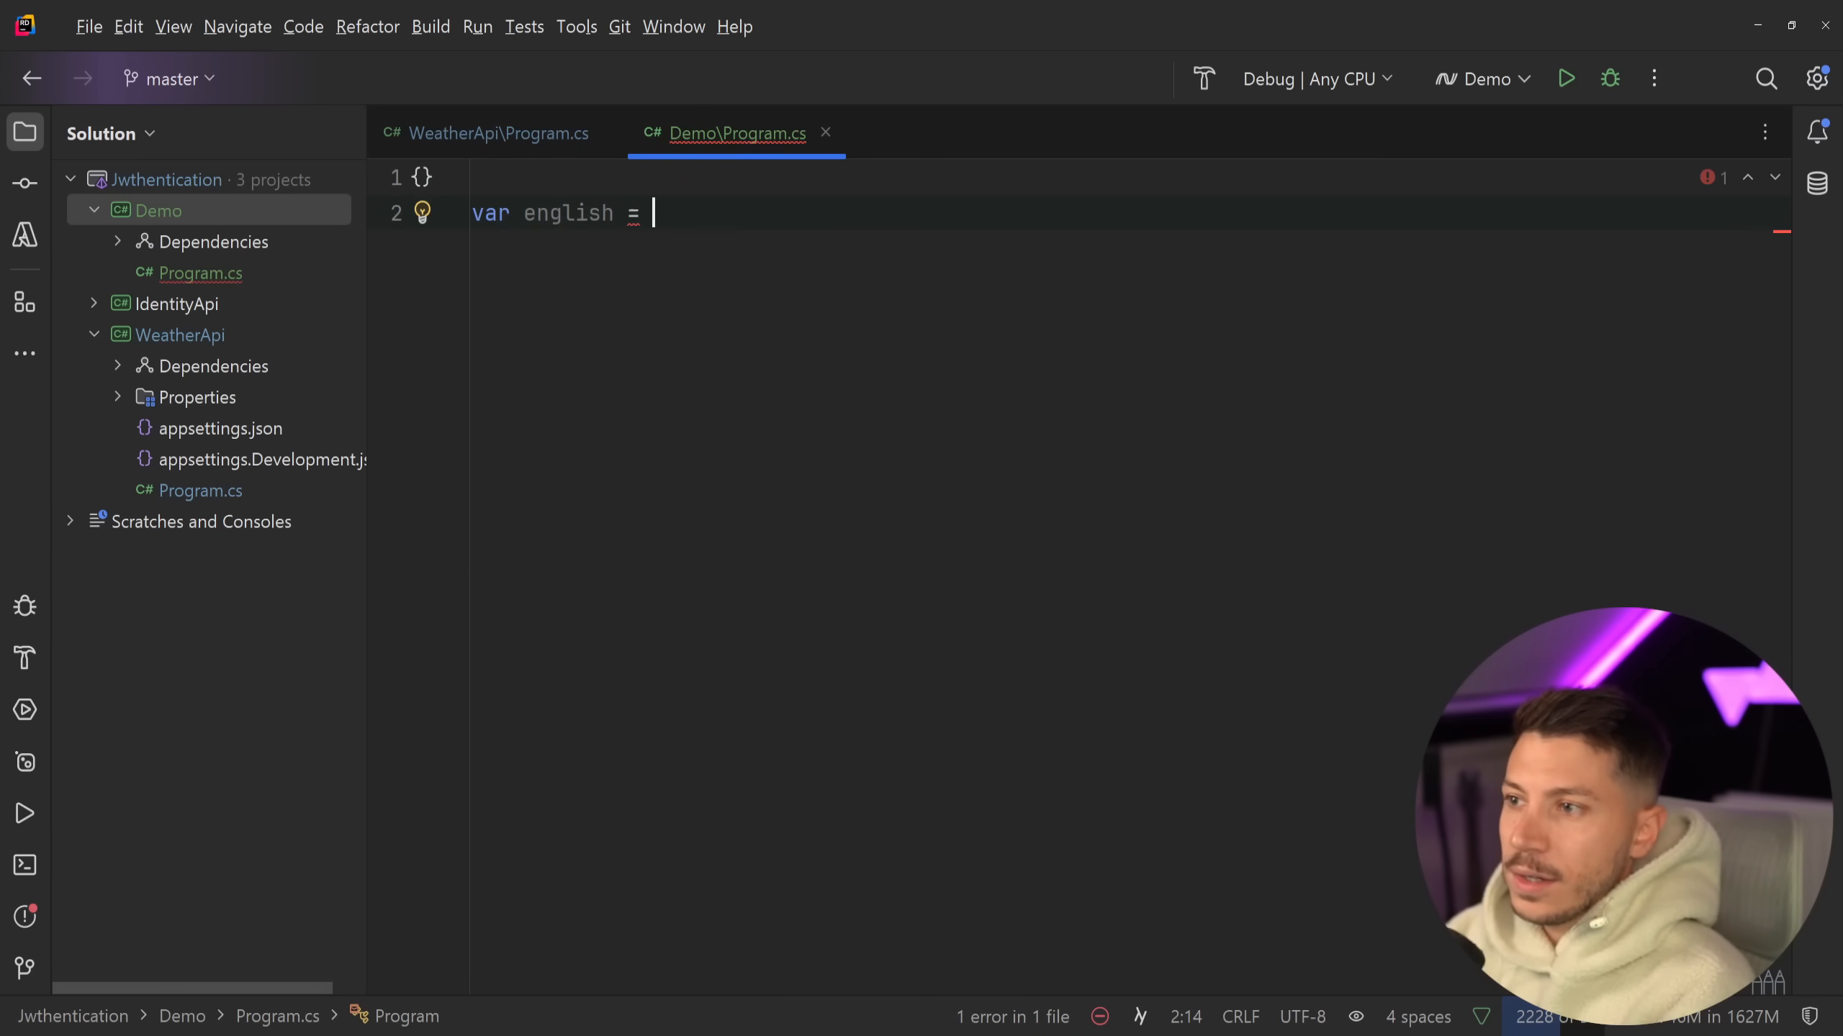
type("new CultureInfo(")
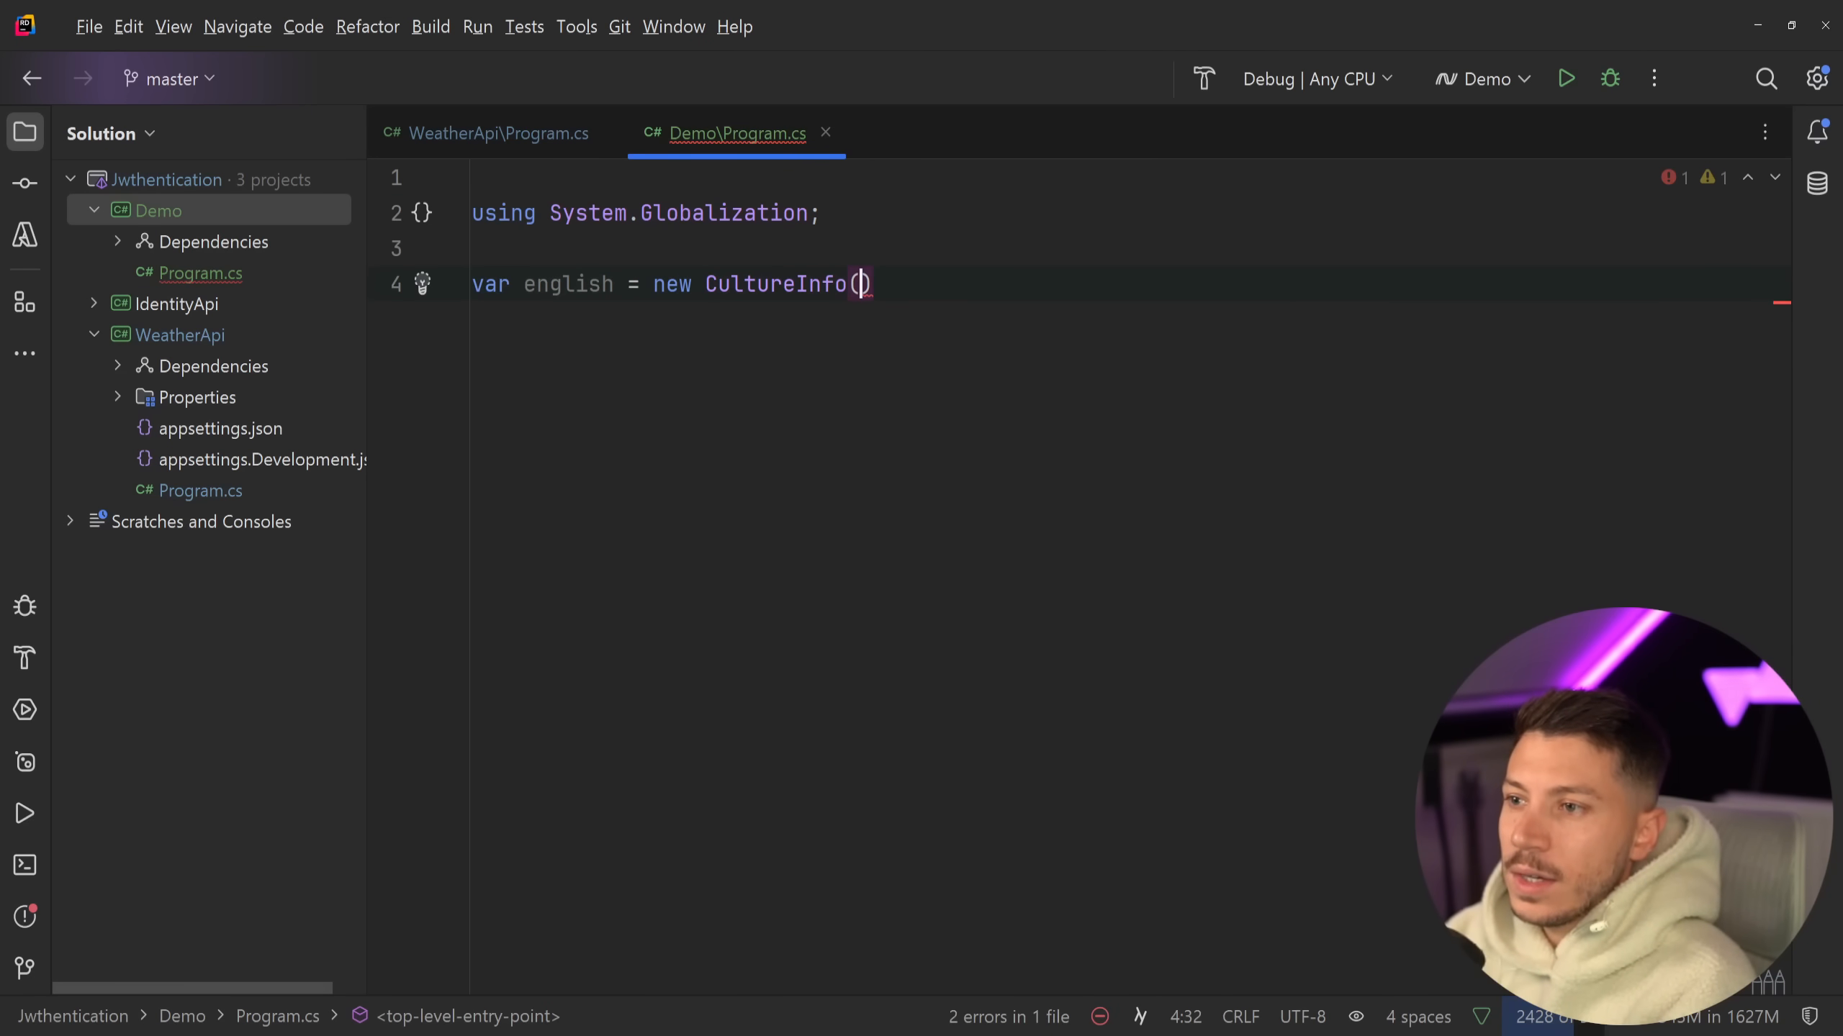
type("\"en-US\")/")
type("var russi")
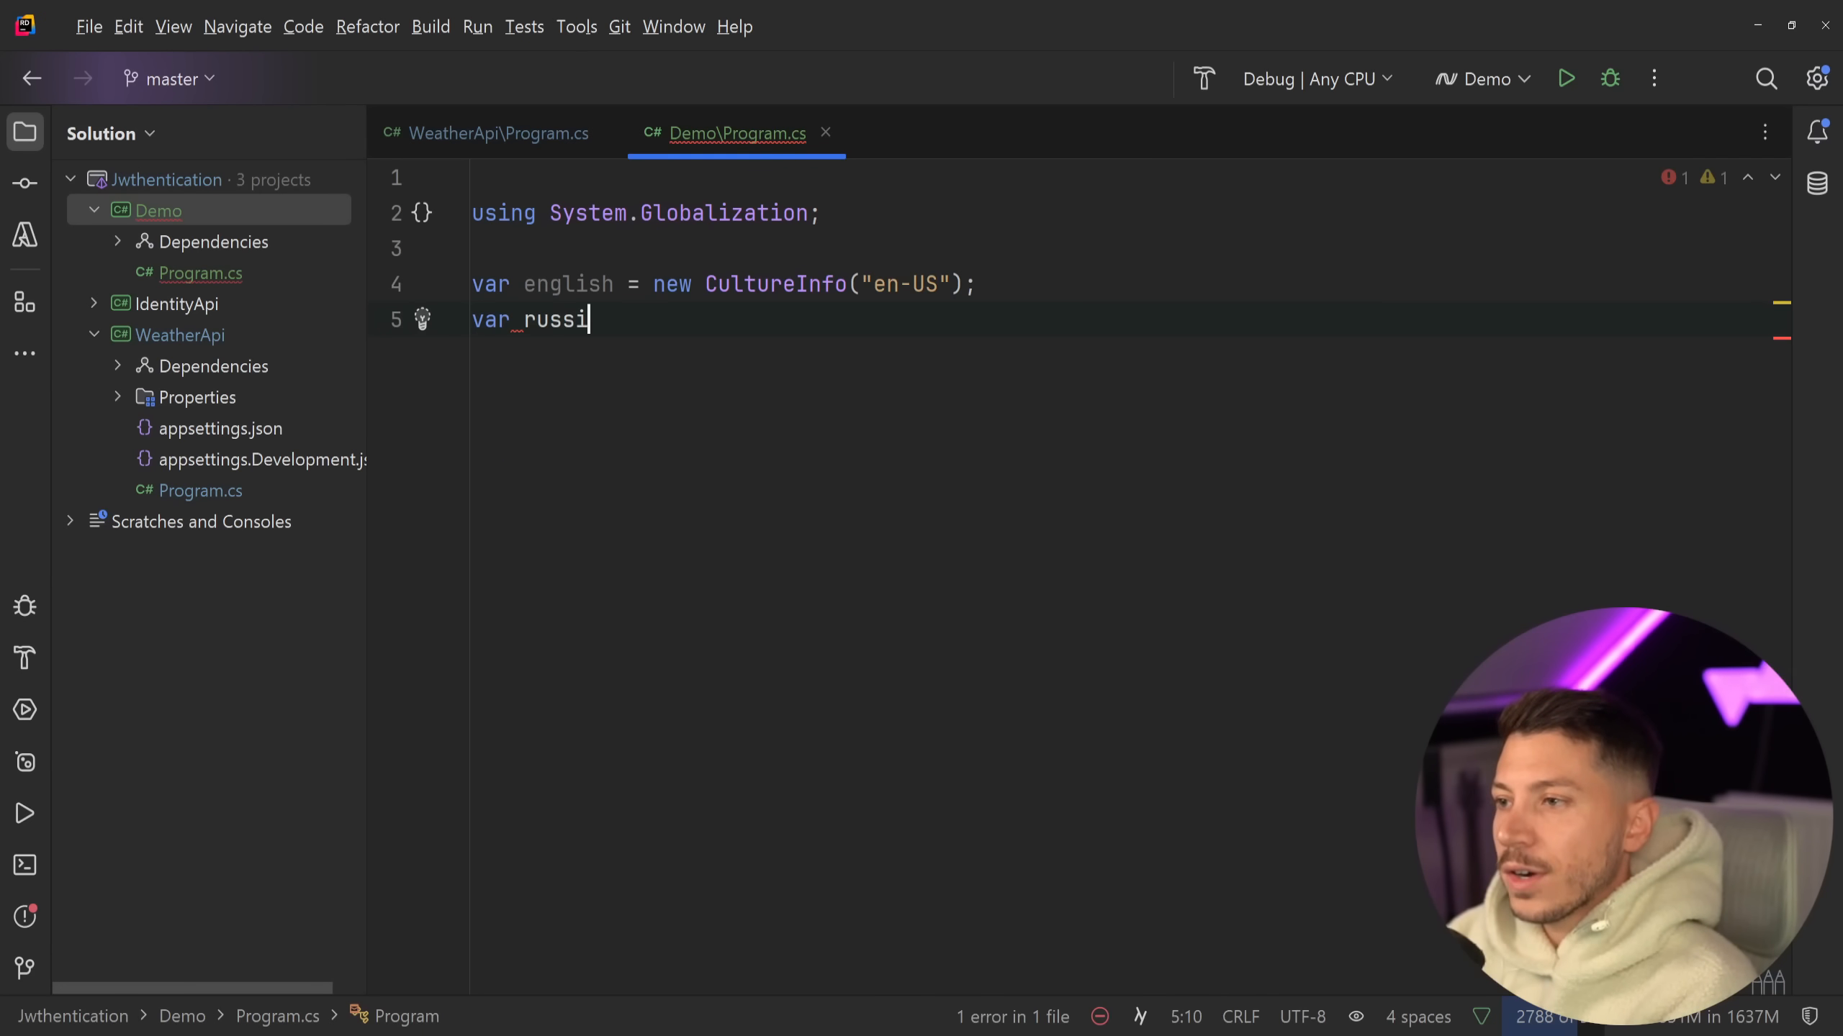
type("an = new")
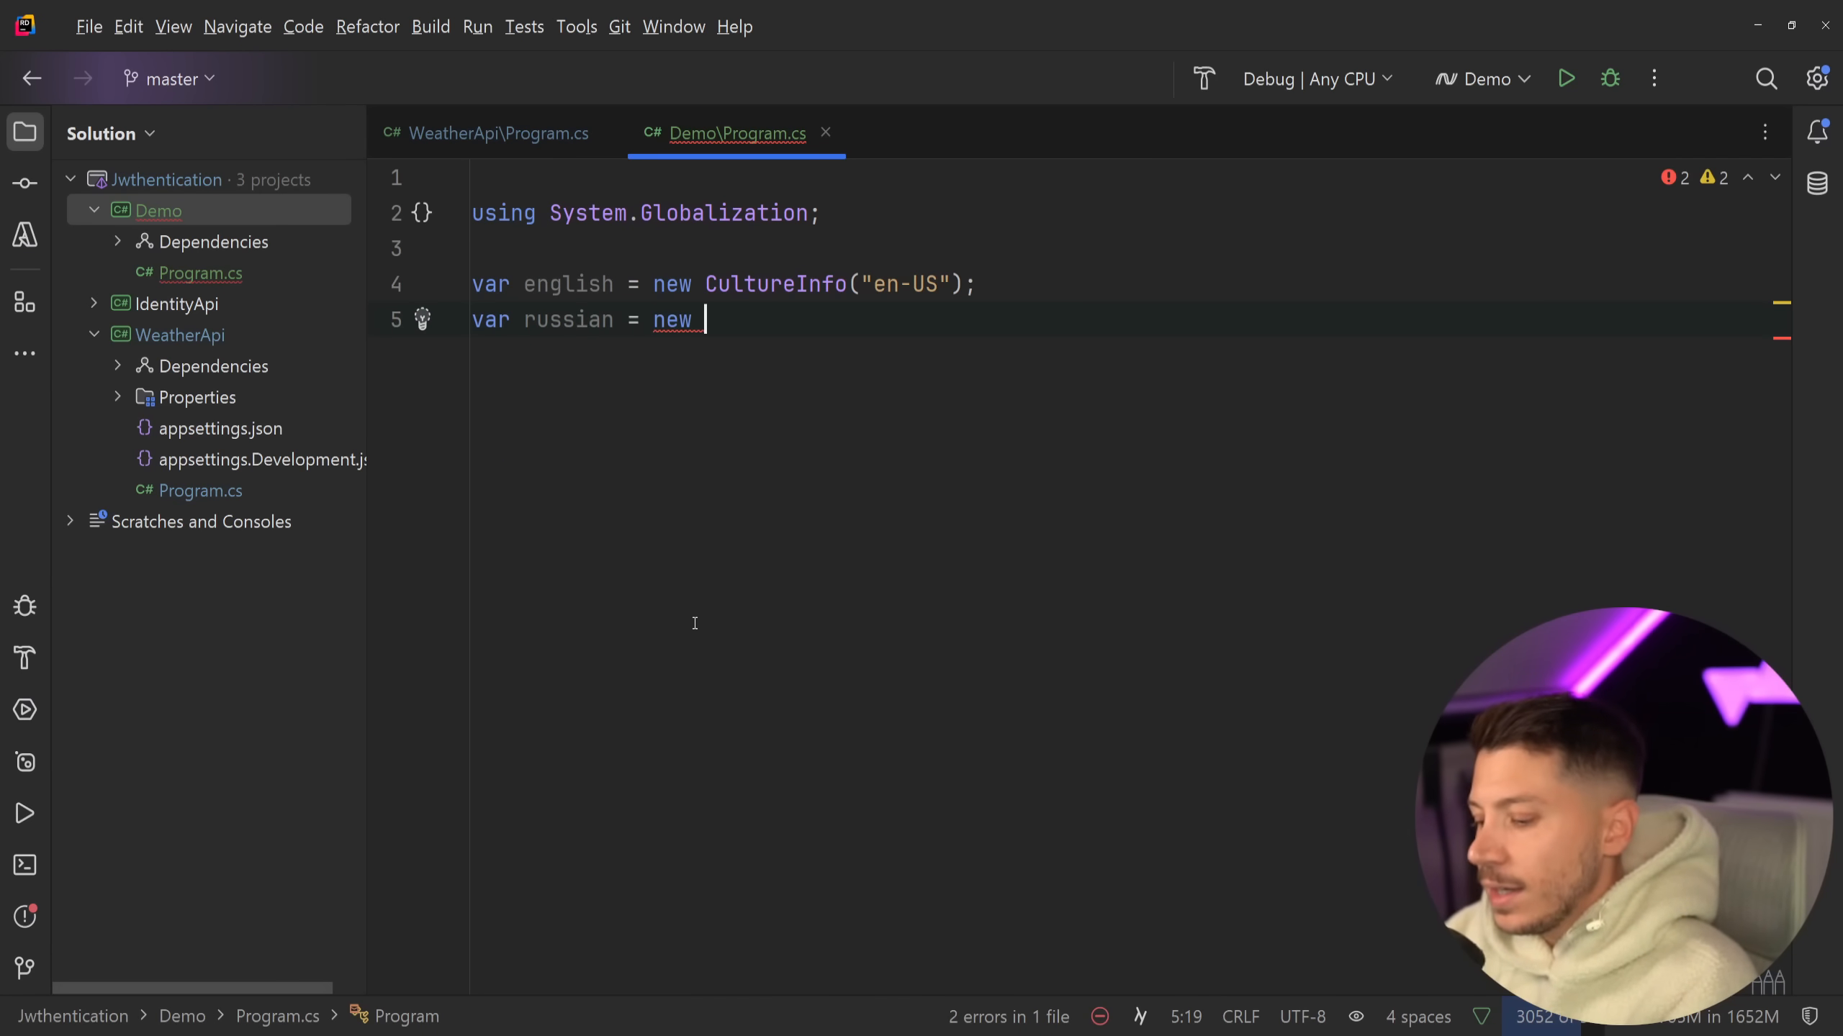
type("CultureInfo(\"ru\")")
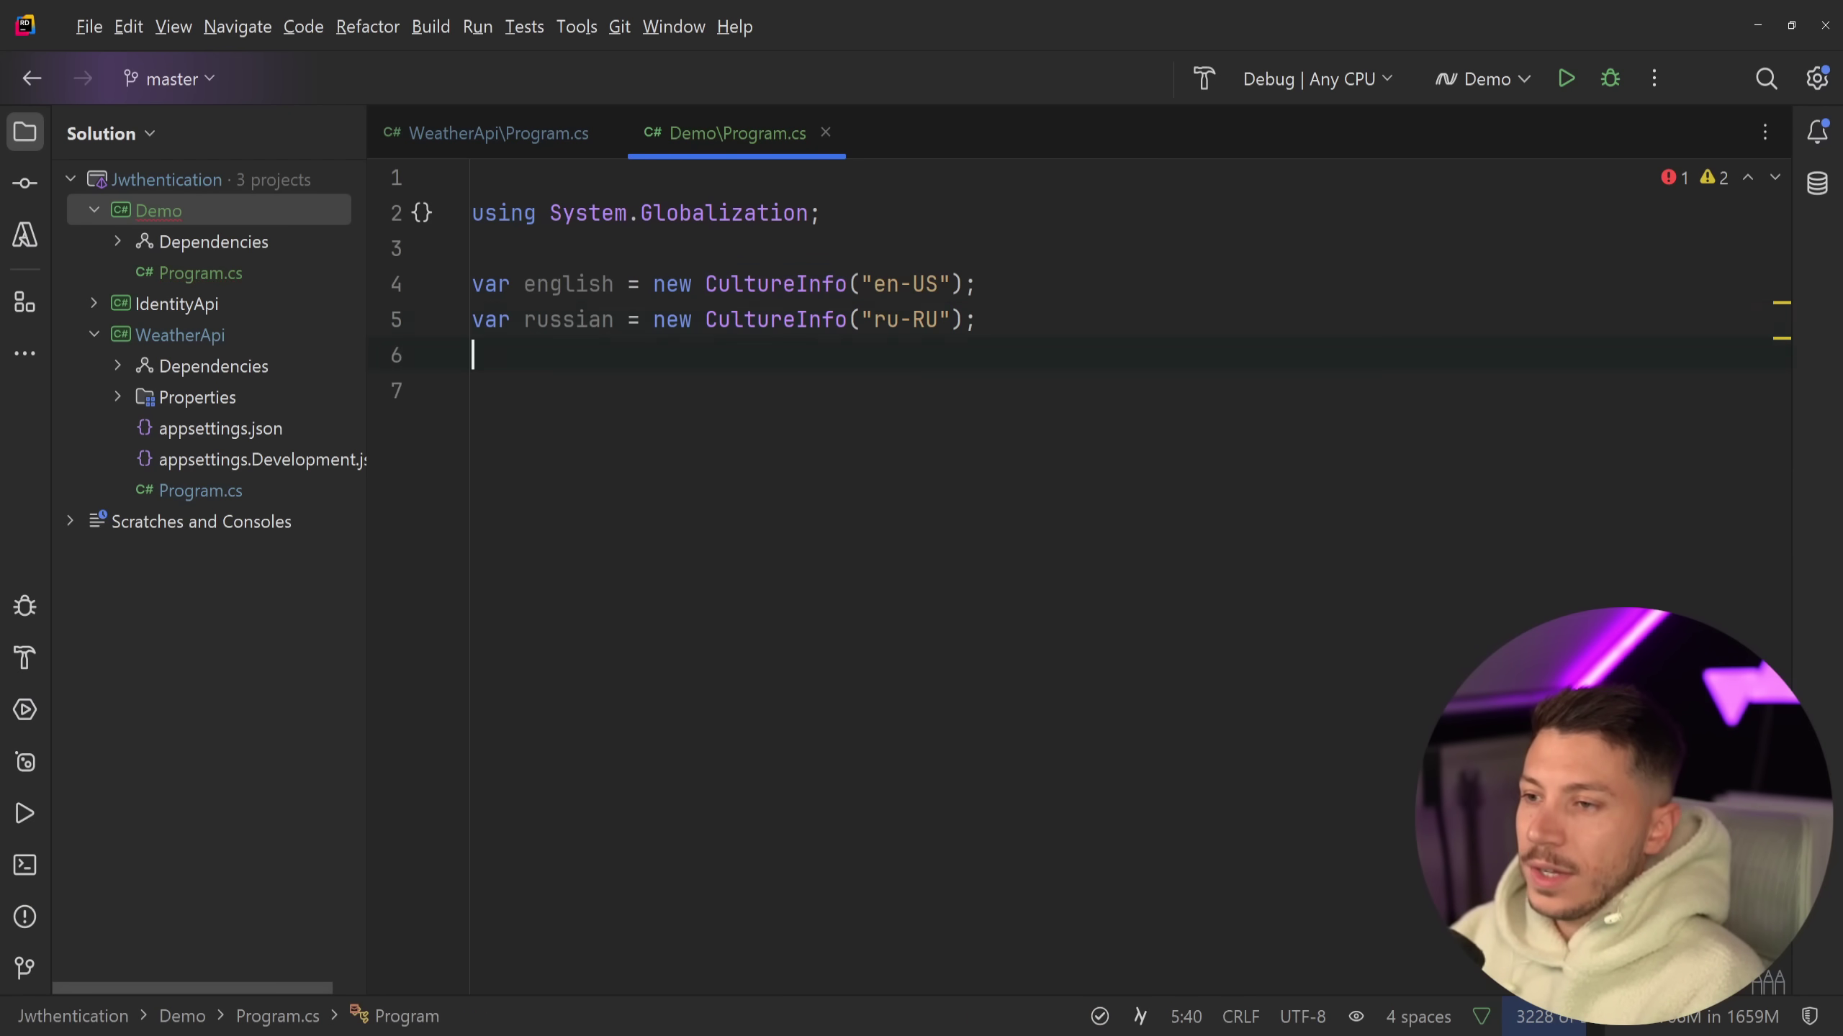
key("Return")
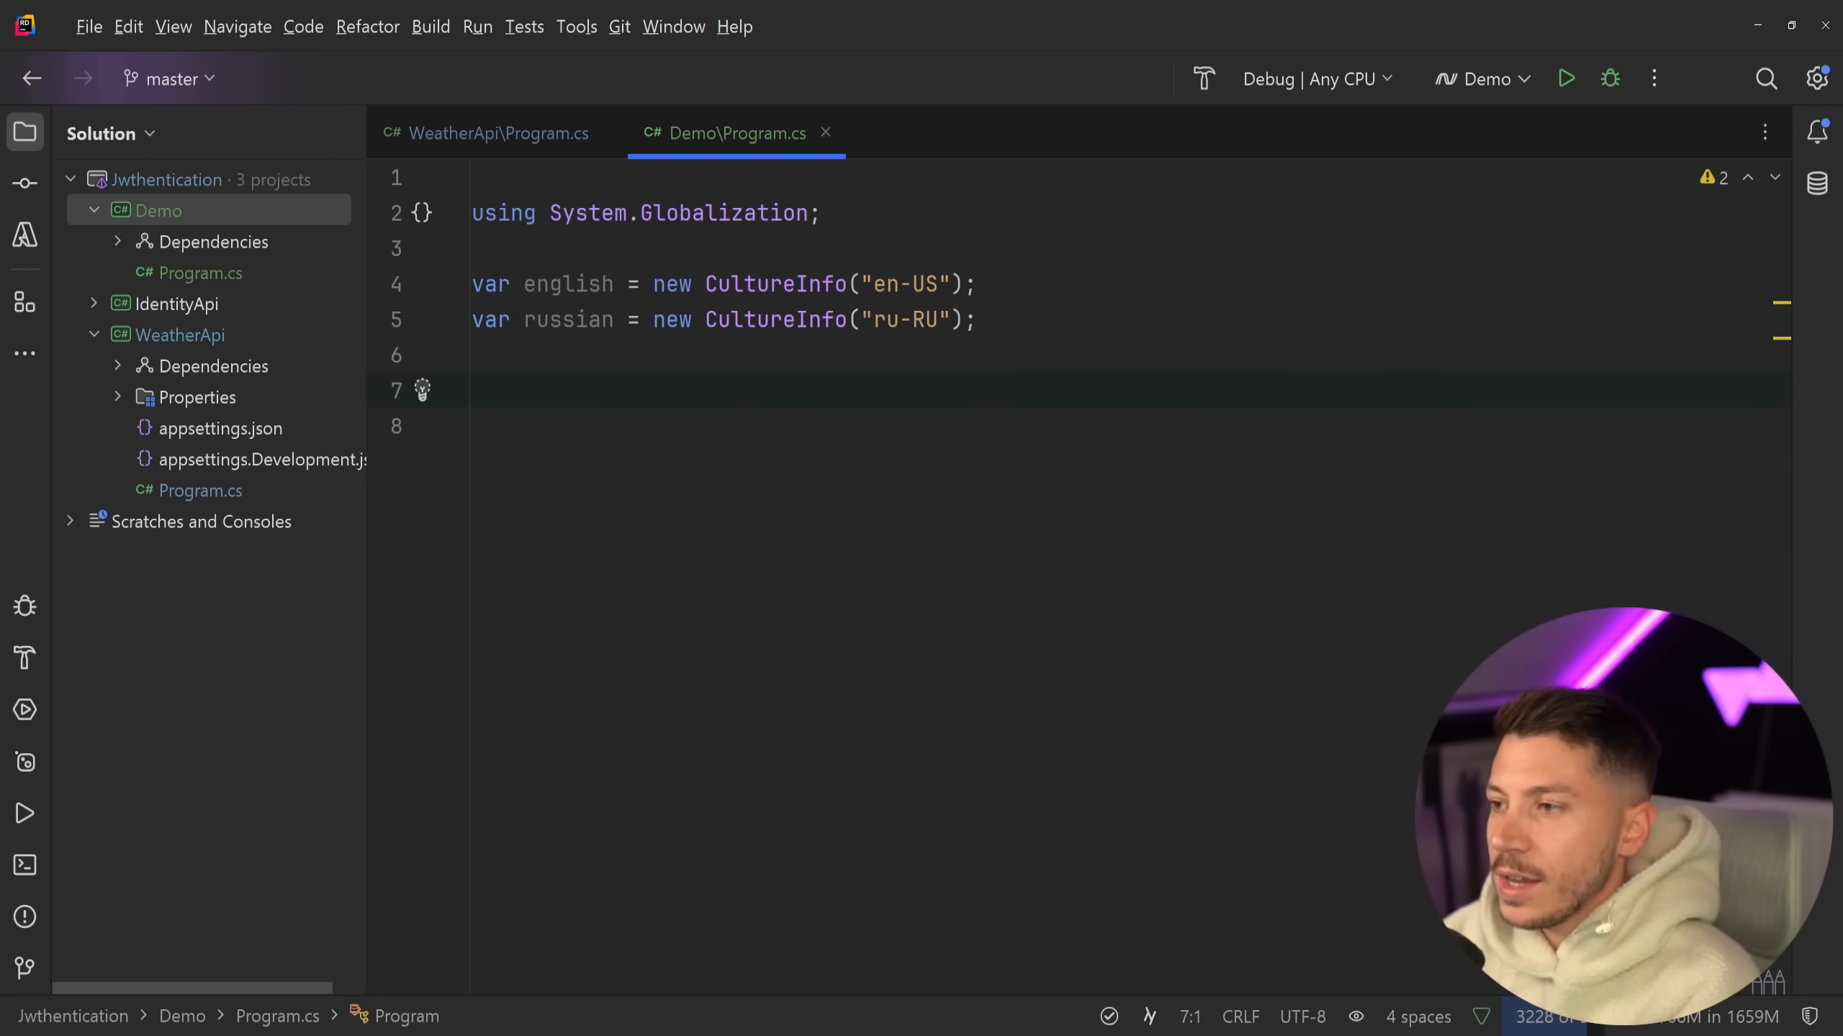
- Create oneKilo = Mass.FromKilograms(1) and print oneKilo.ToString with english and russian cultures
type("var oneKilo = Mass.FromKilograms(1);")
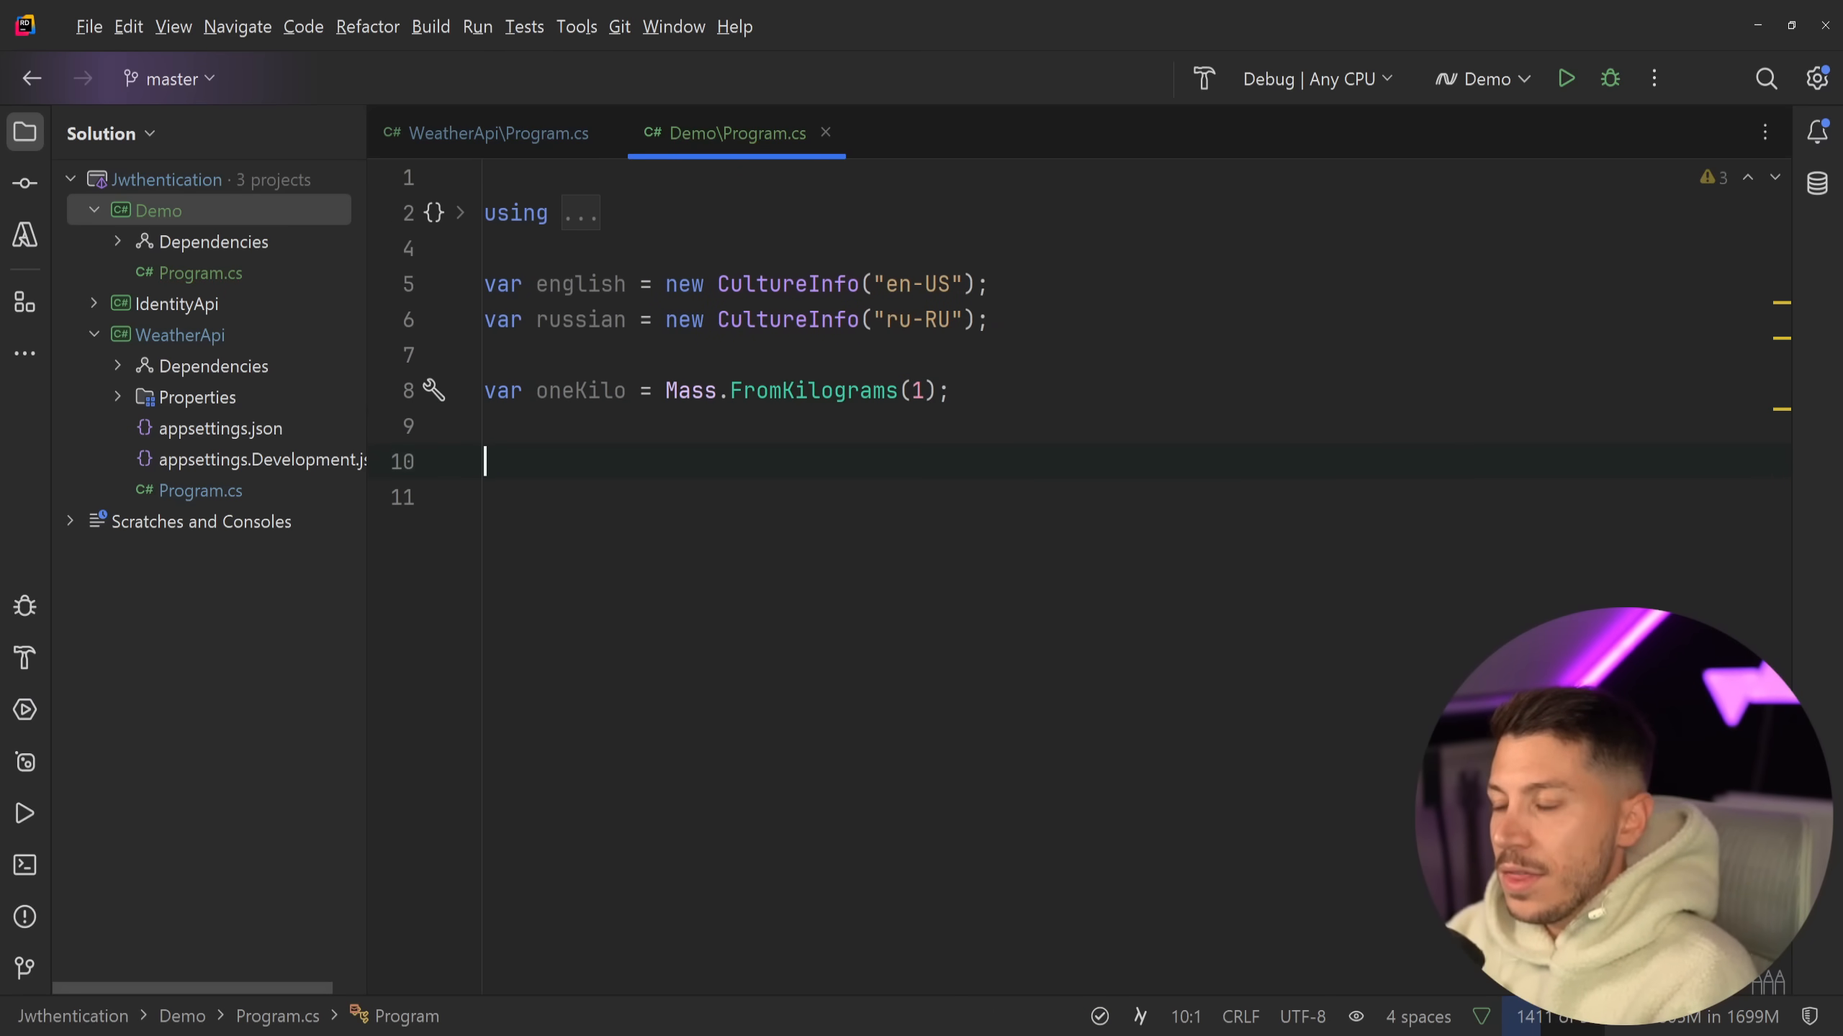
type("Console.WriteLine();")
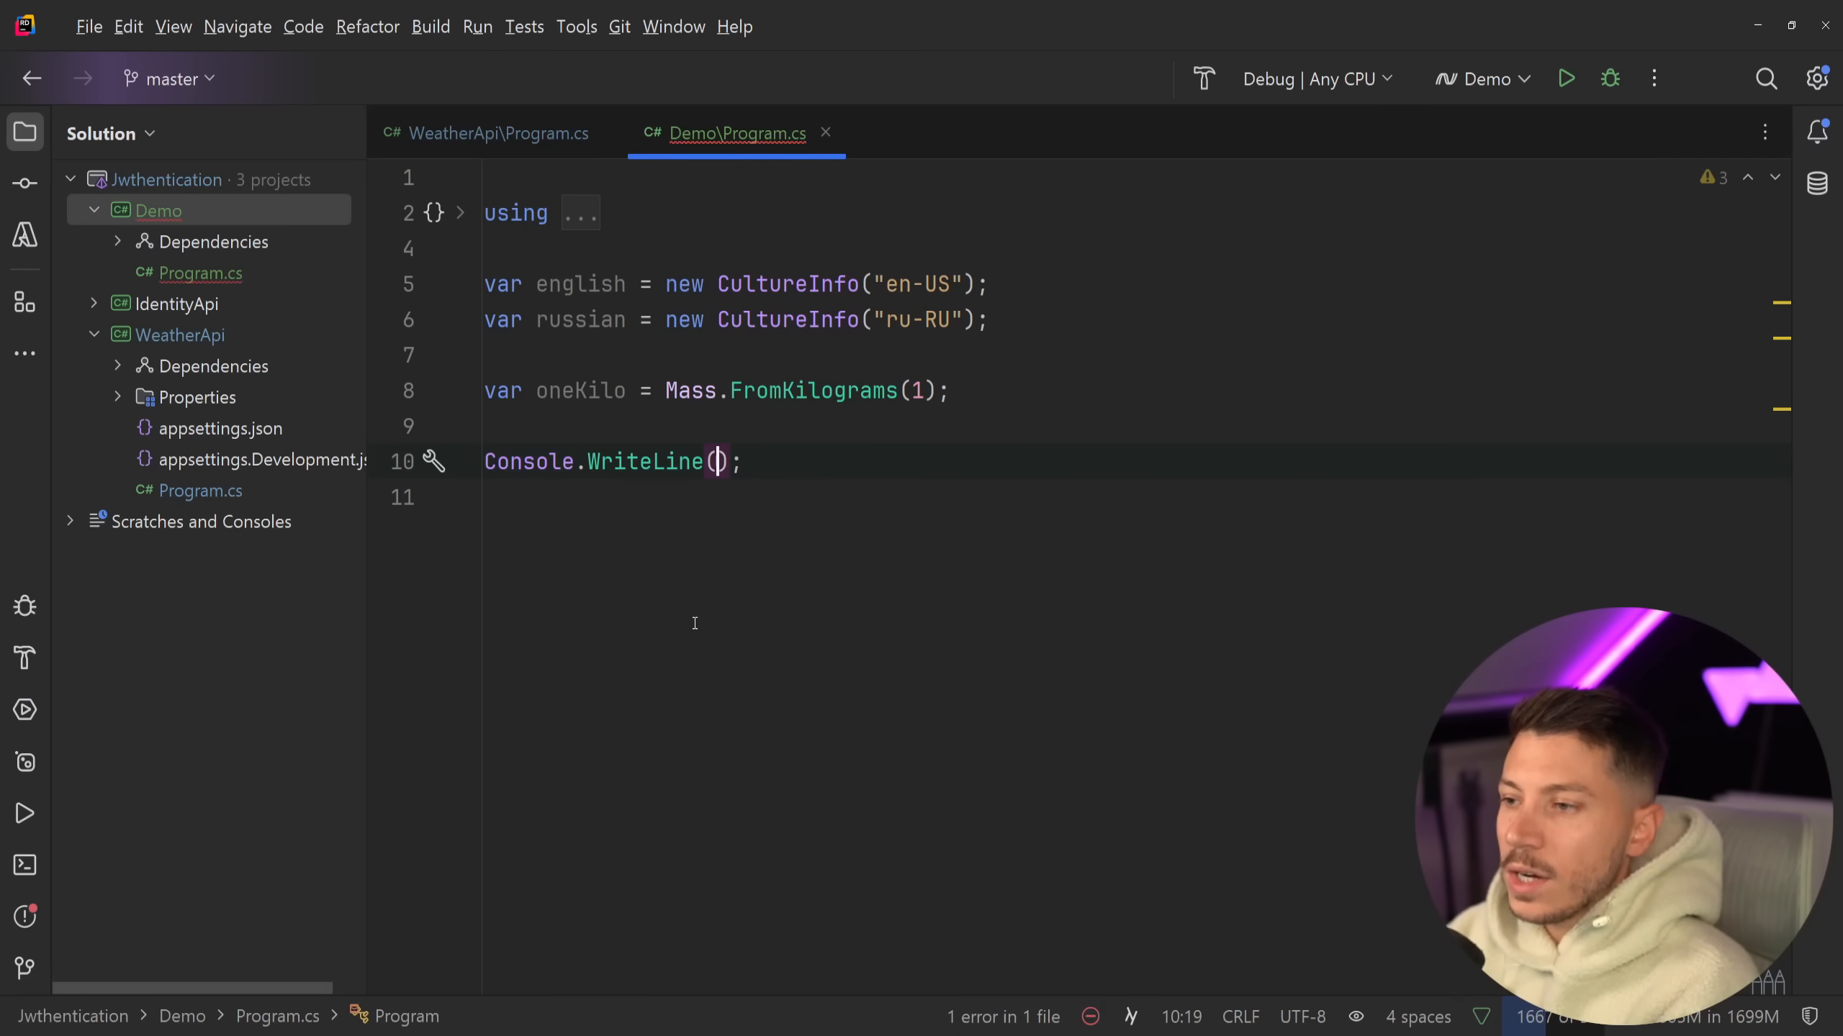
type("oneKilo.ToString(english")
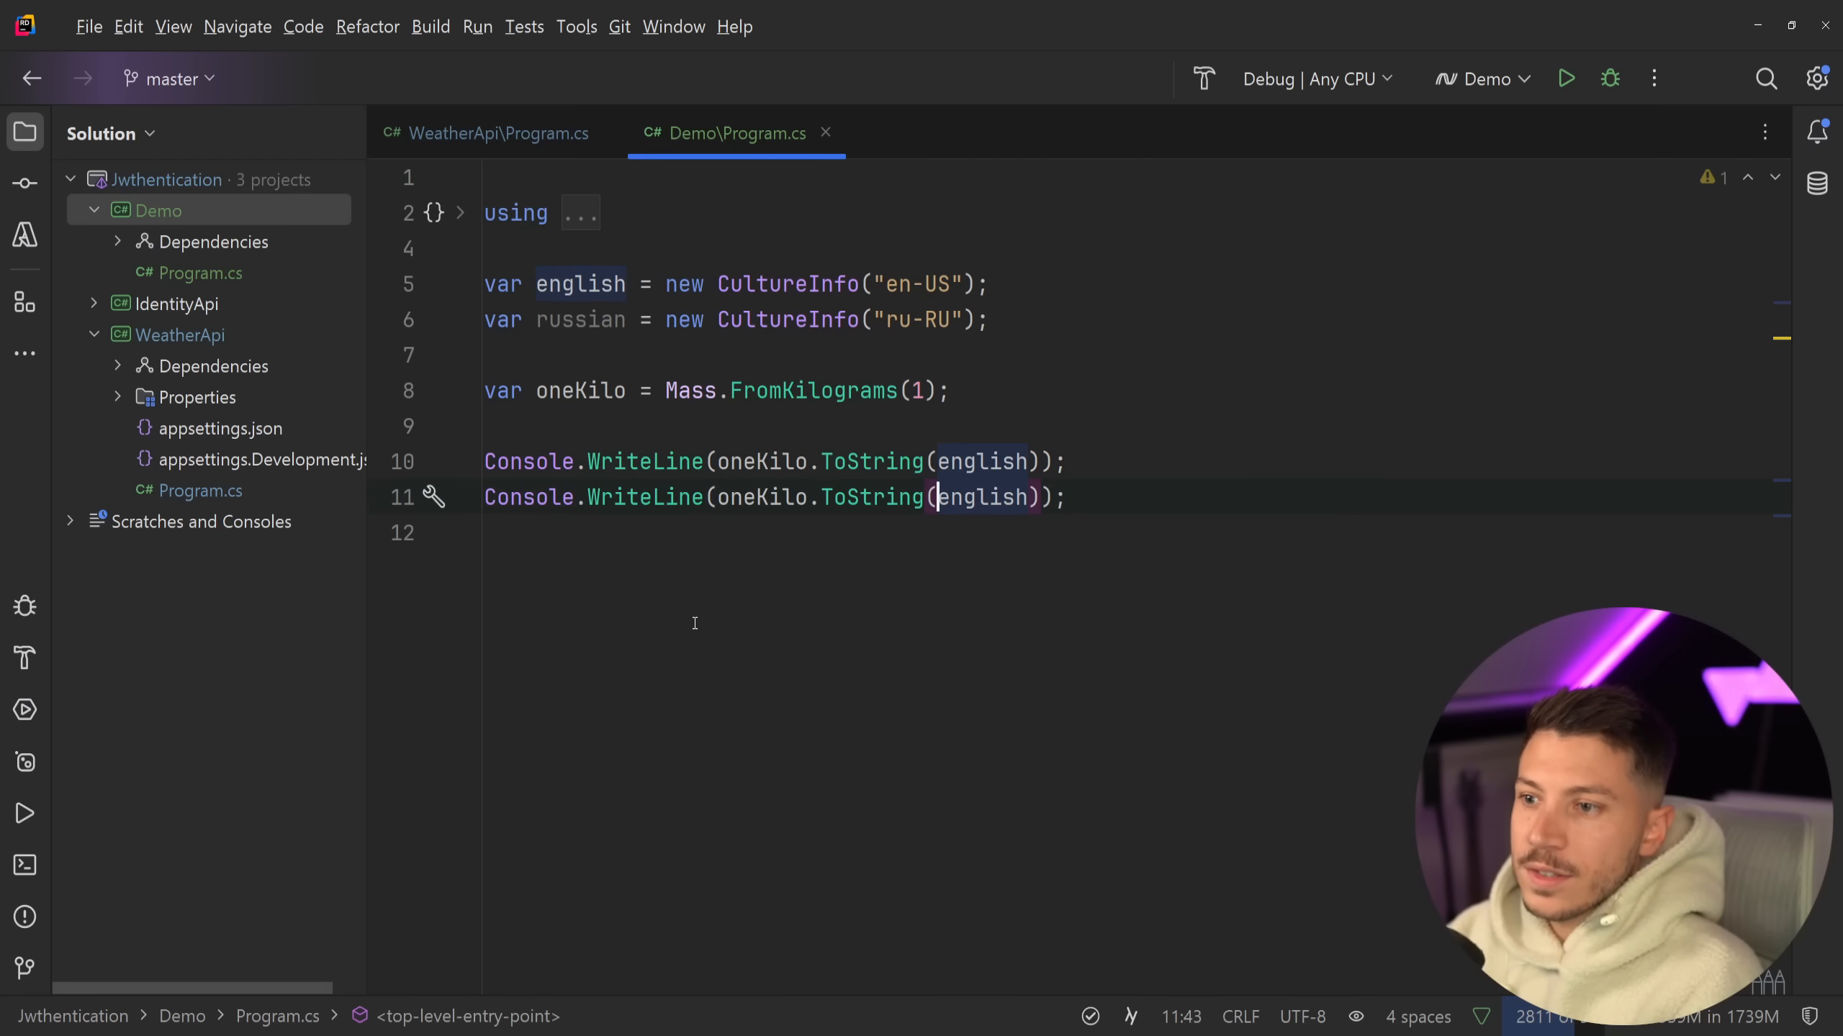
type("russian")
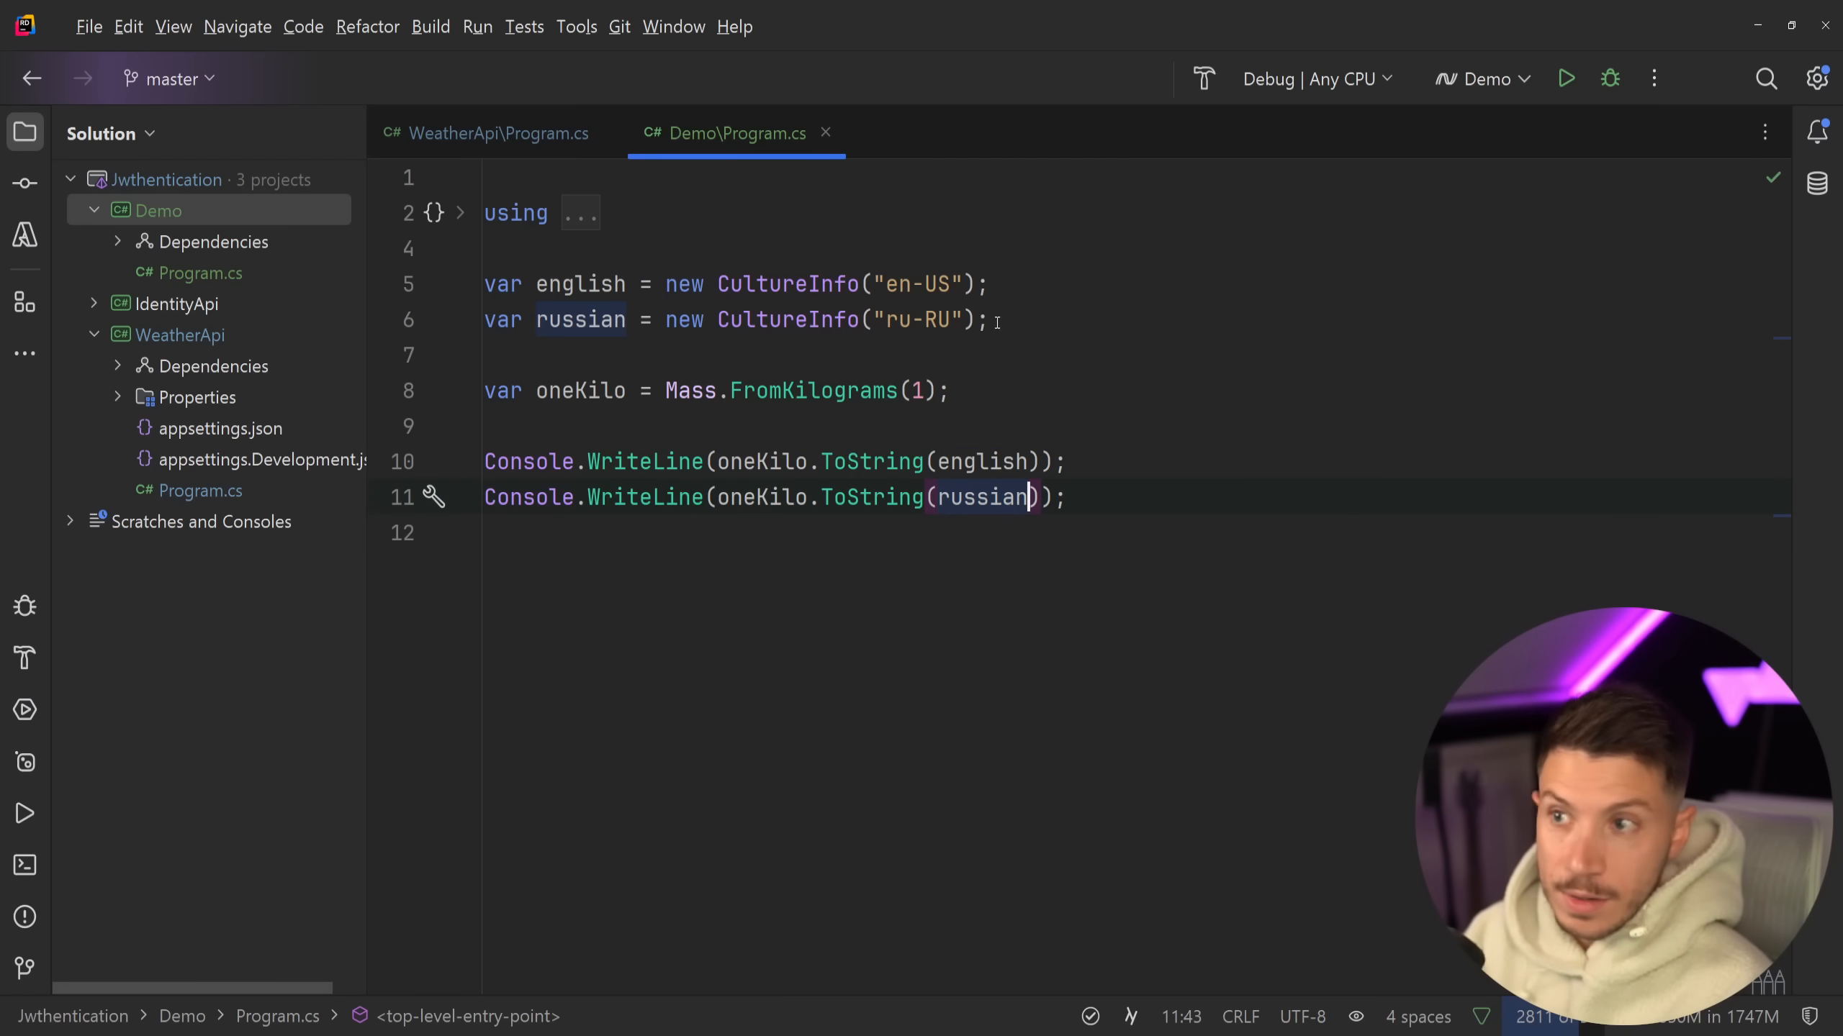
- Run the Demo configuration, printing "1 kg" for en-US and garbled "1 ??" for ru-RU
left_click(1565, 79)
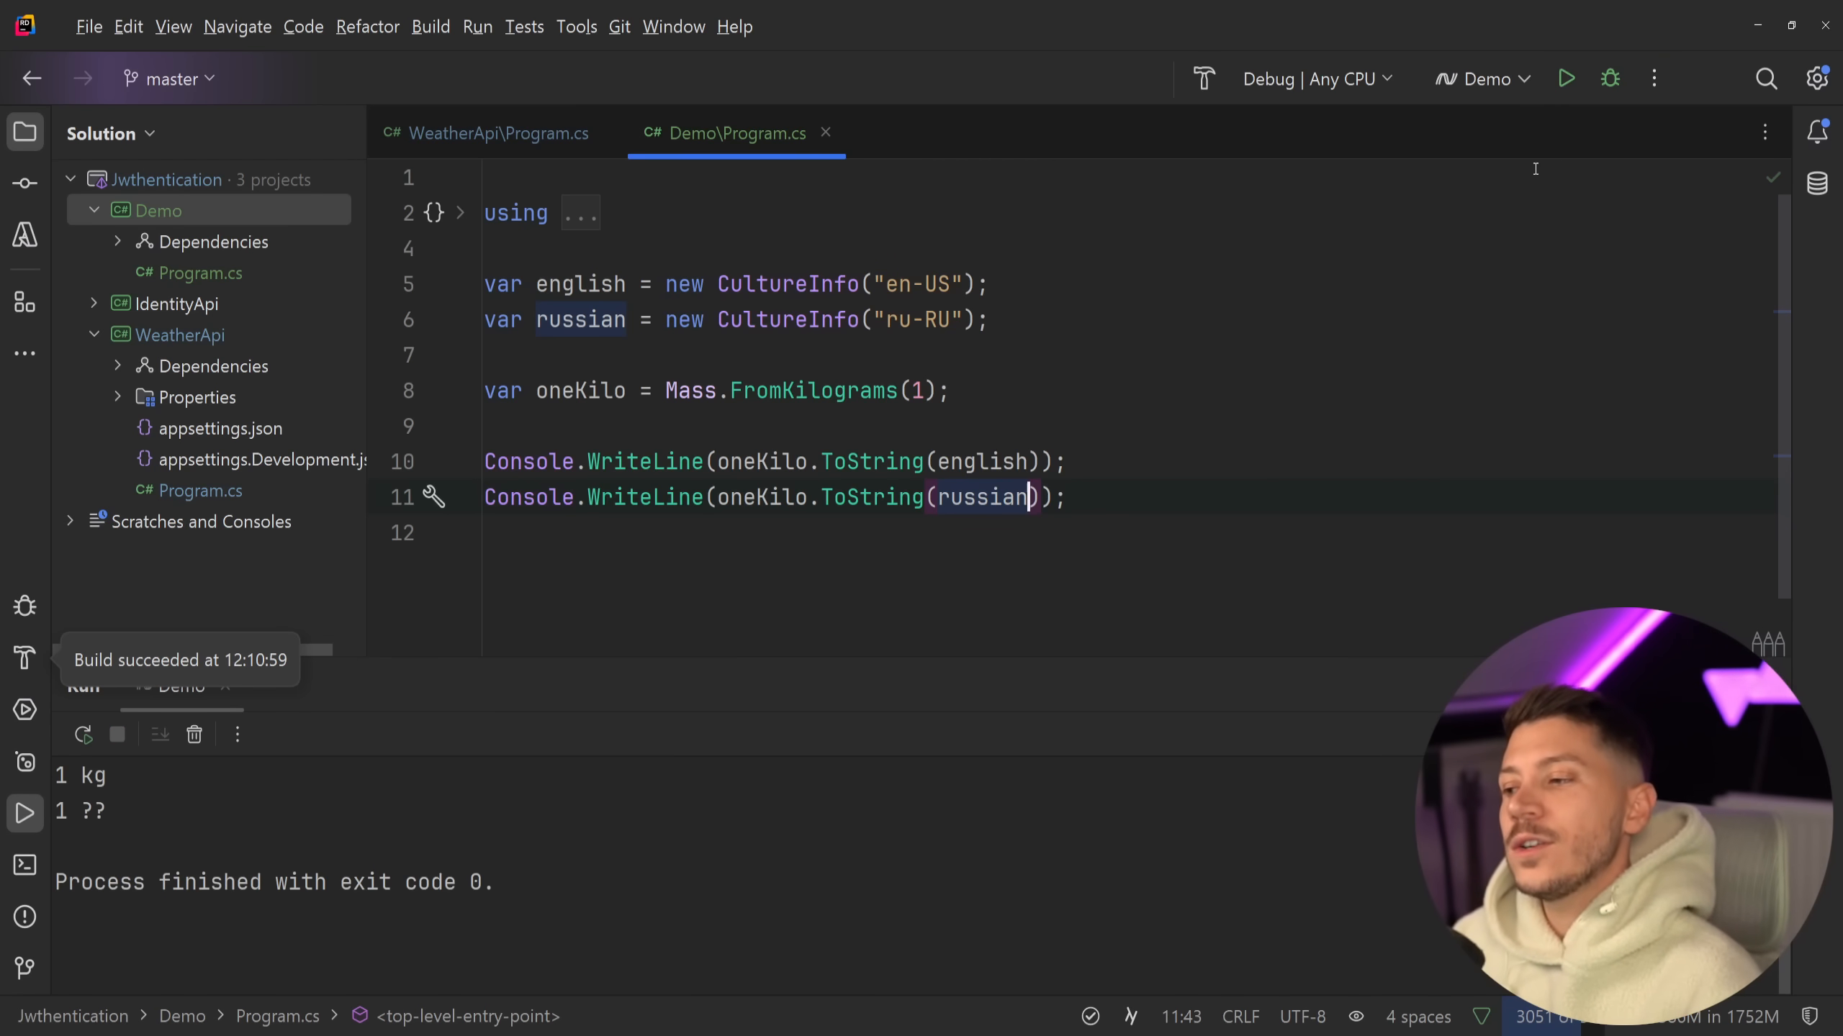
mouse_move(222, 836)
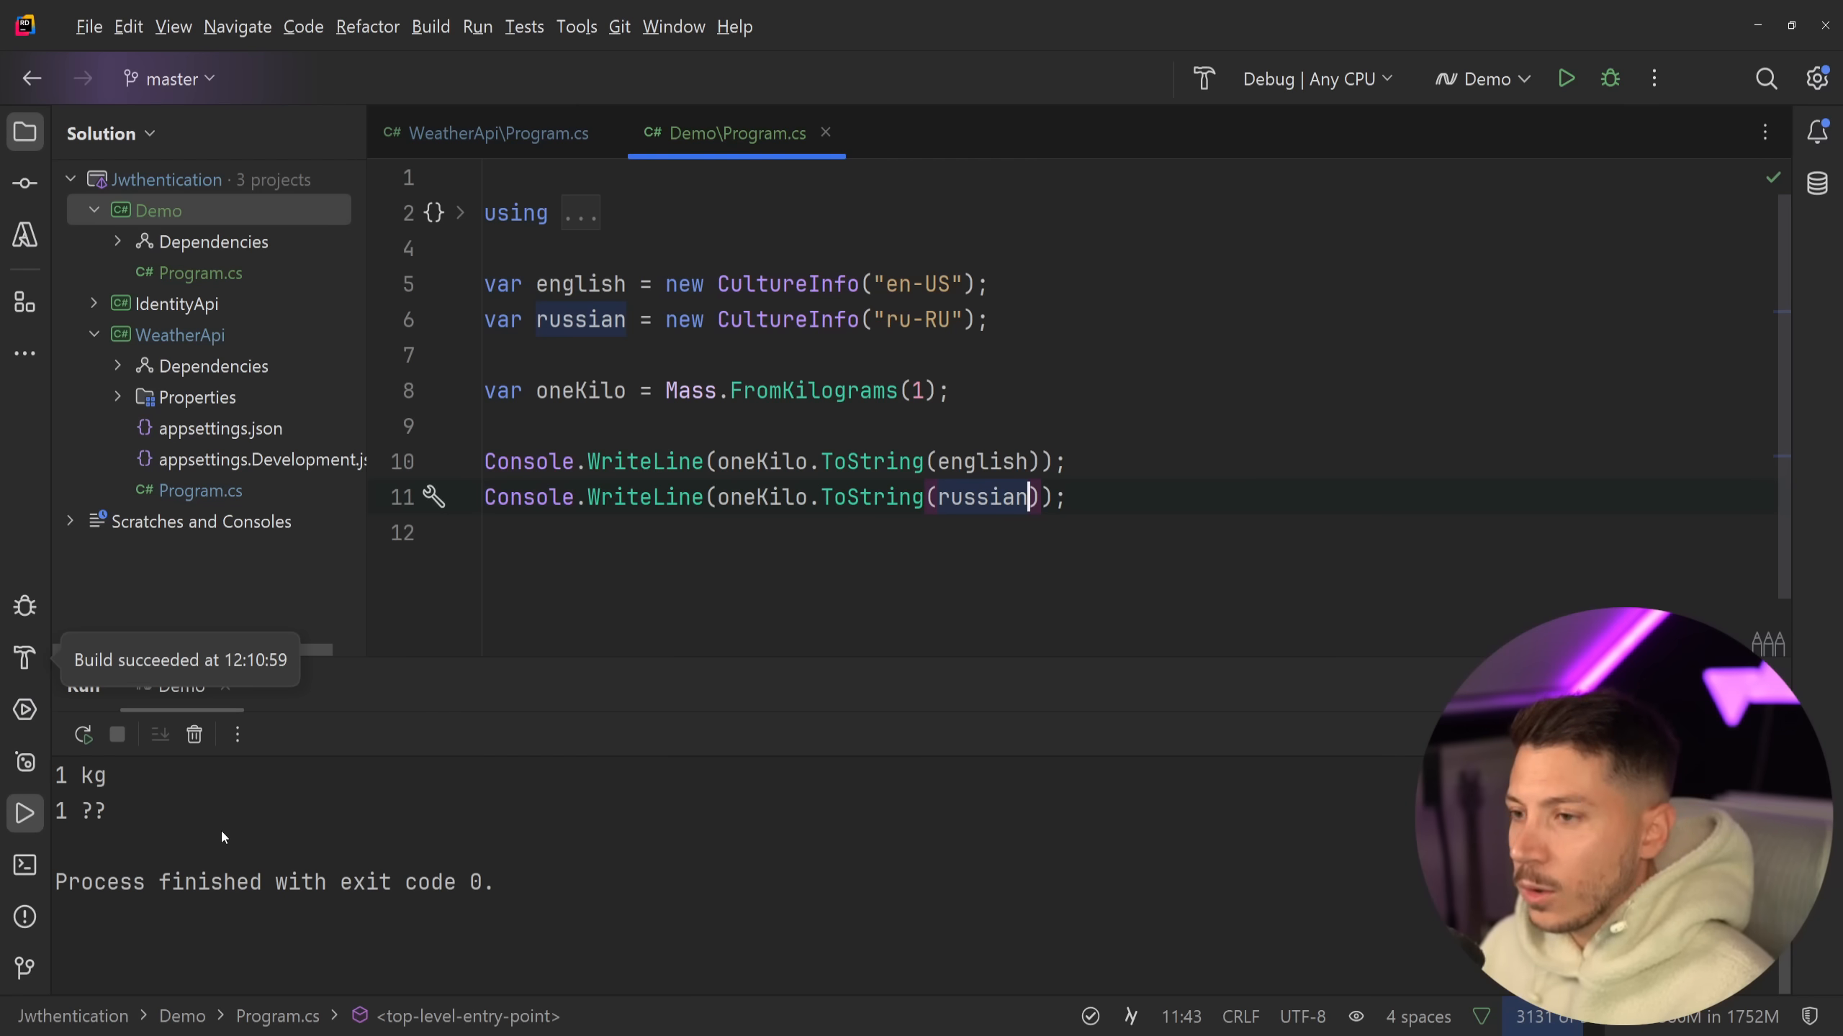
mouse_move(138, 940)
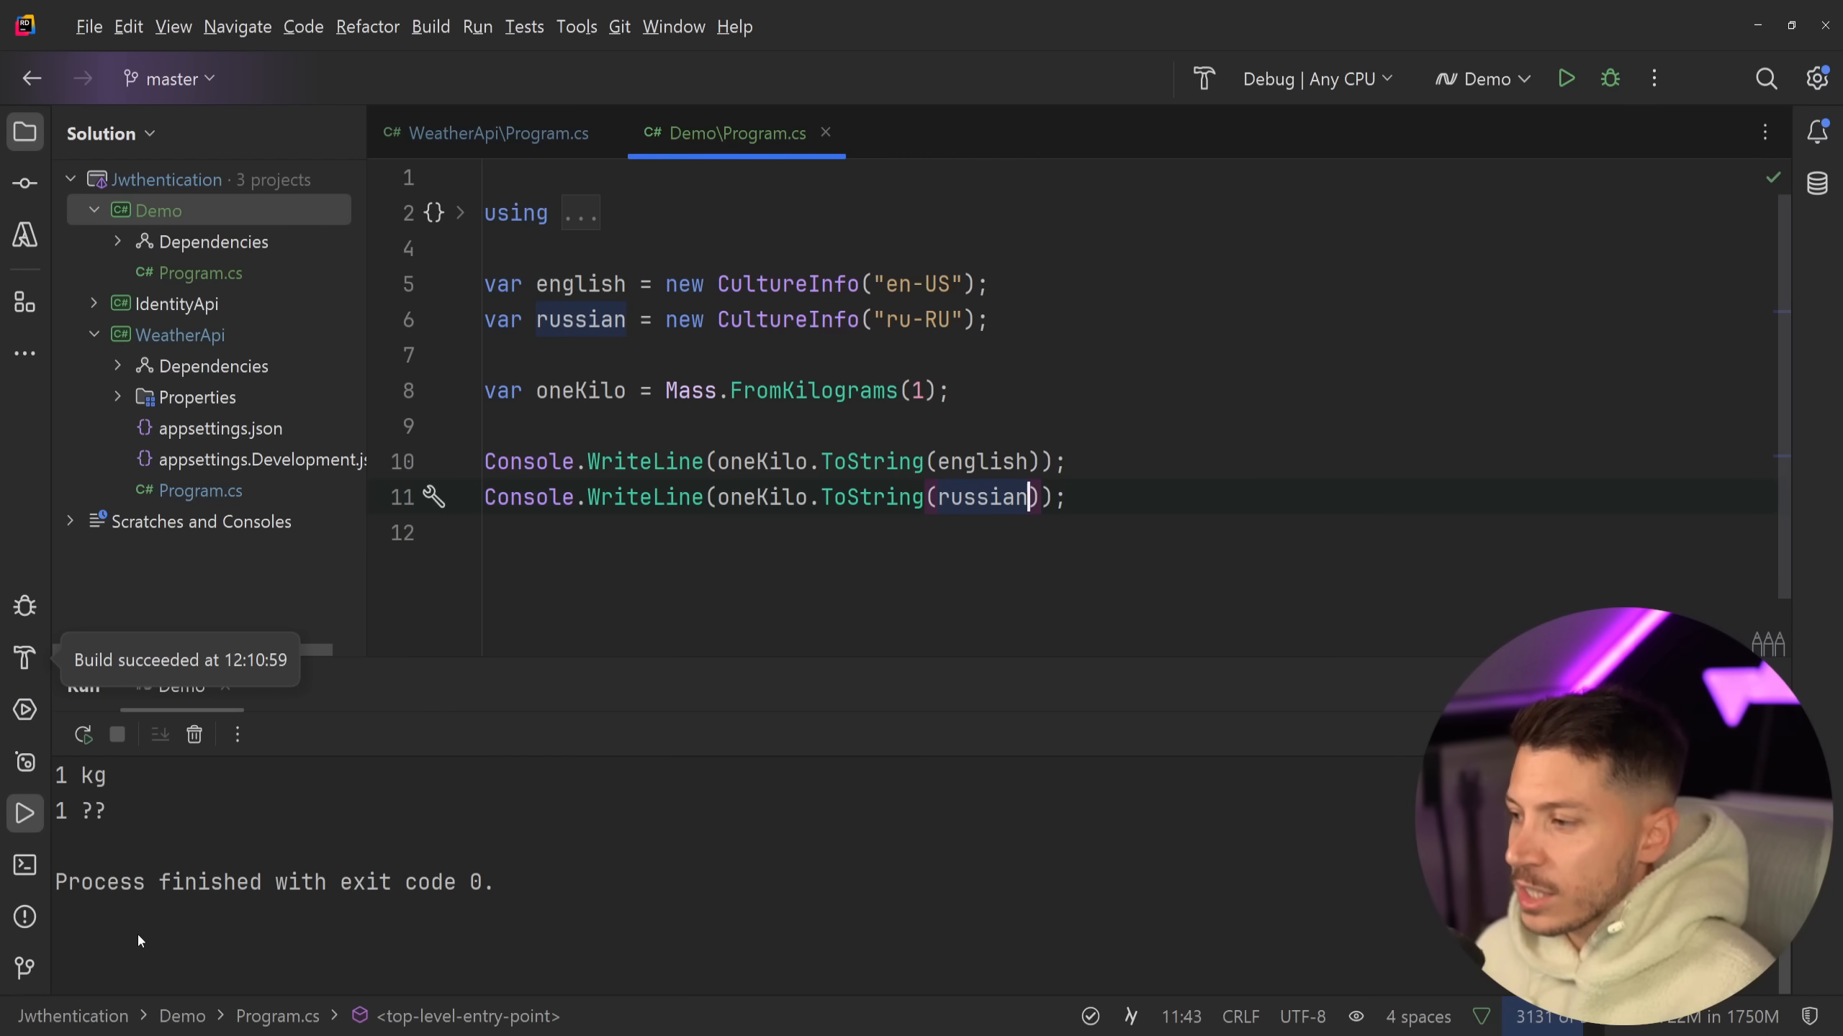
mouse_move(52, 857)
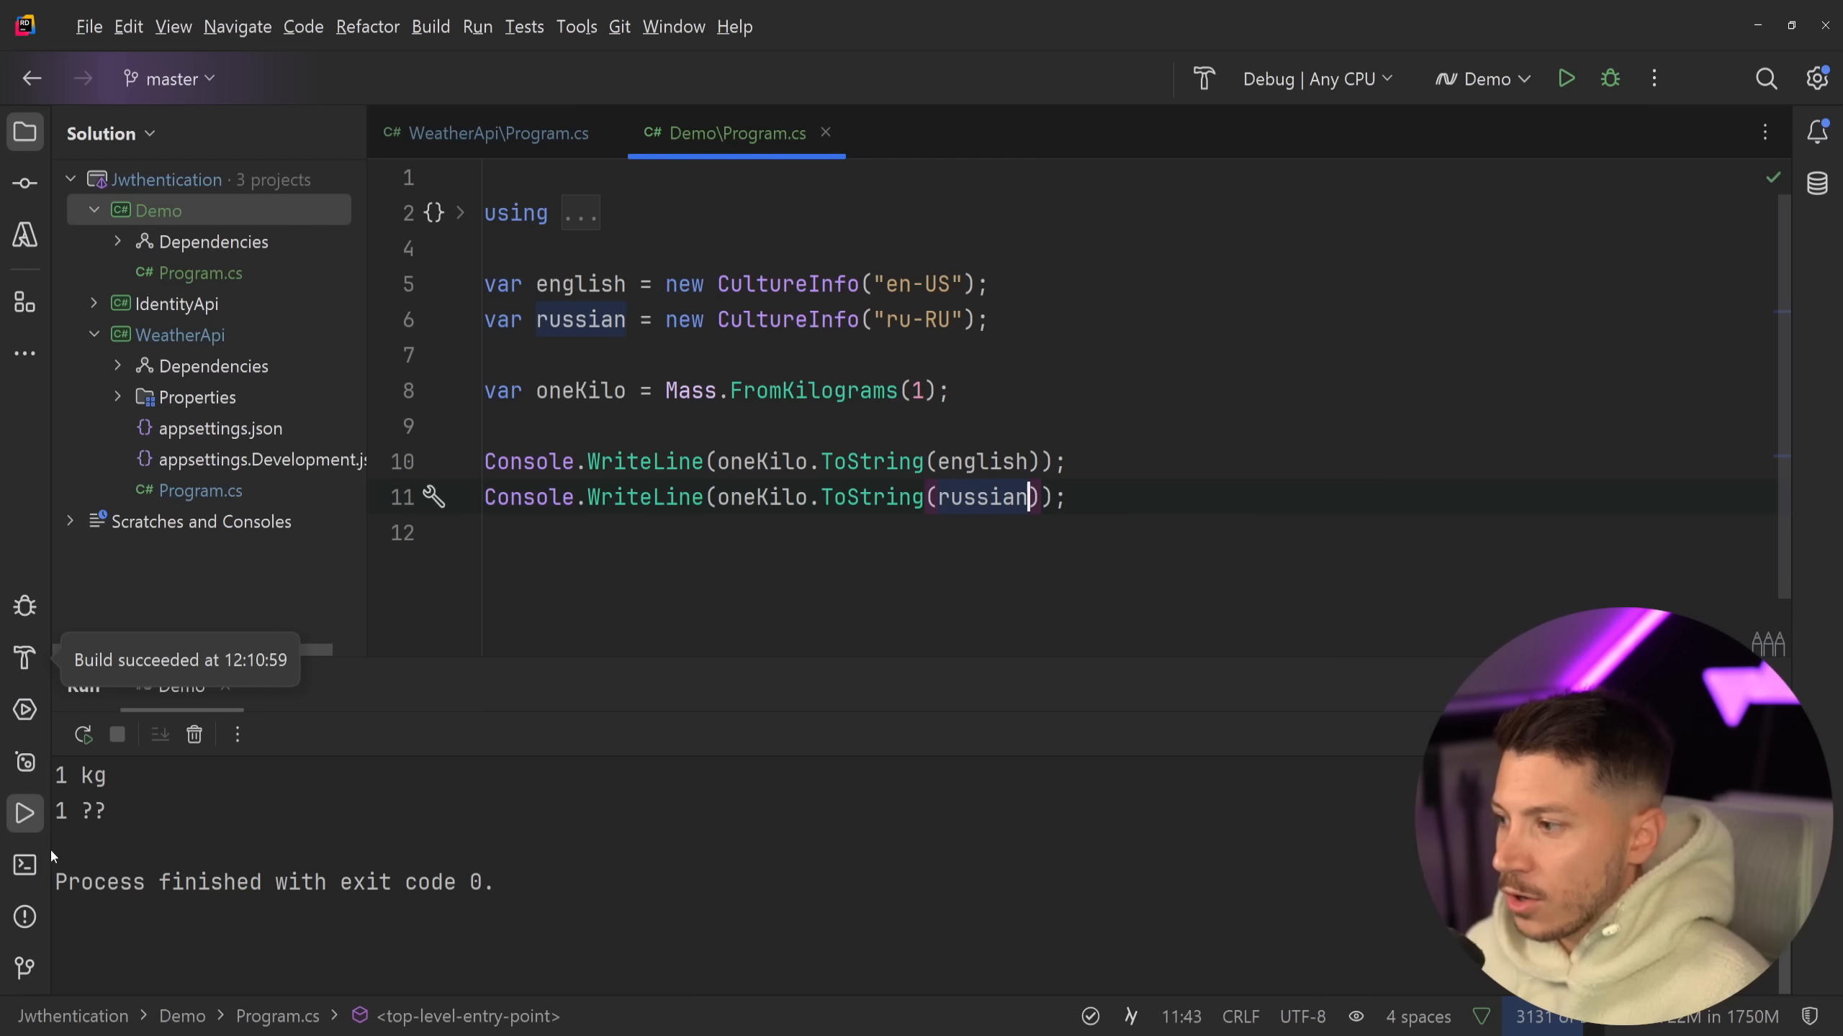
- Run the Demo via 'dotnet run' in the terminal and select the correct "1 кг" output
left_click(23, 865)
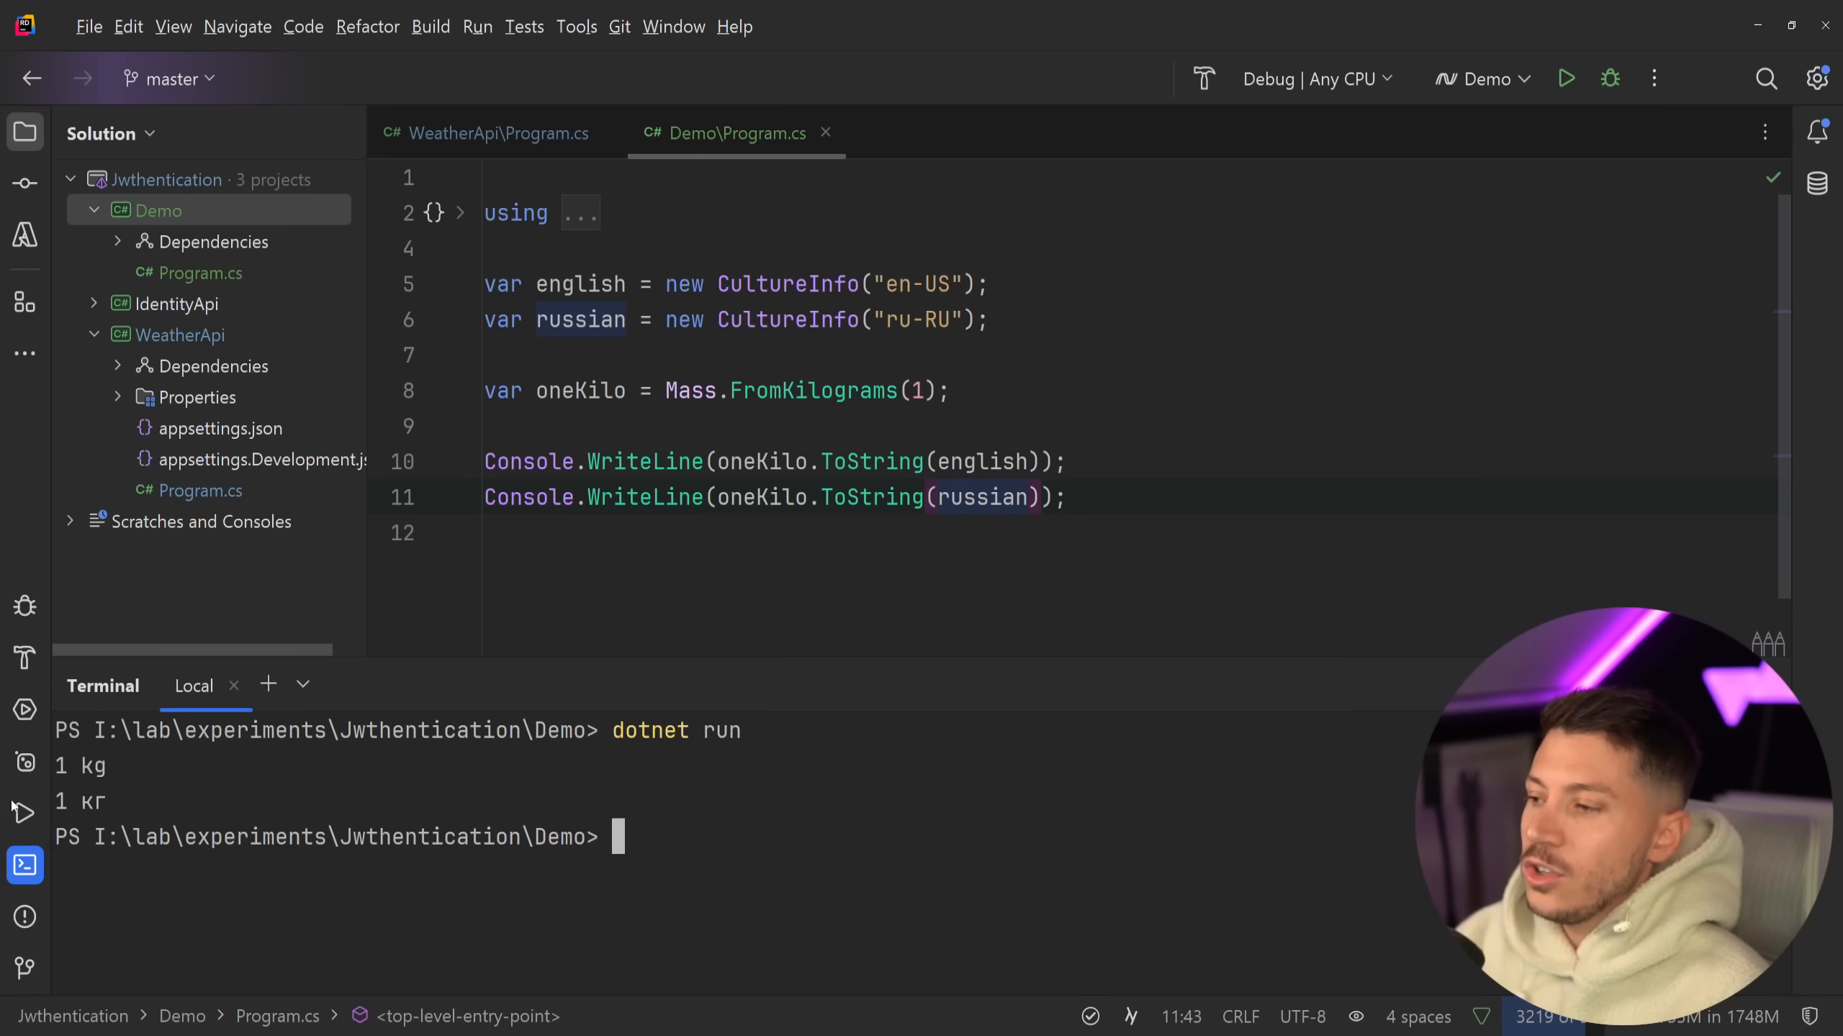
double_click(79, 802)
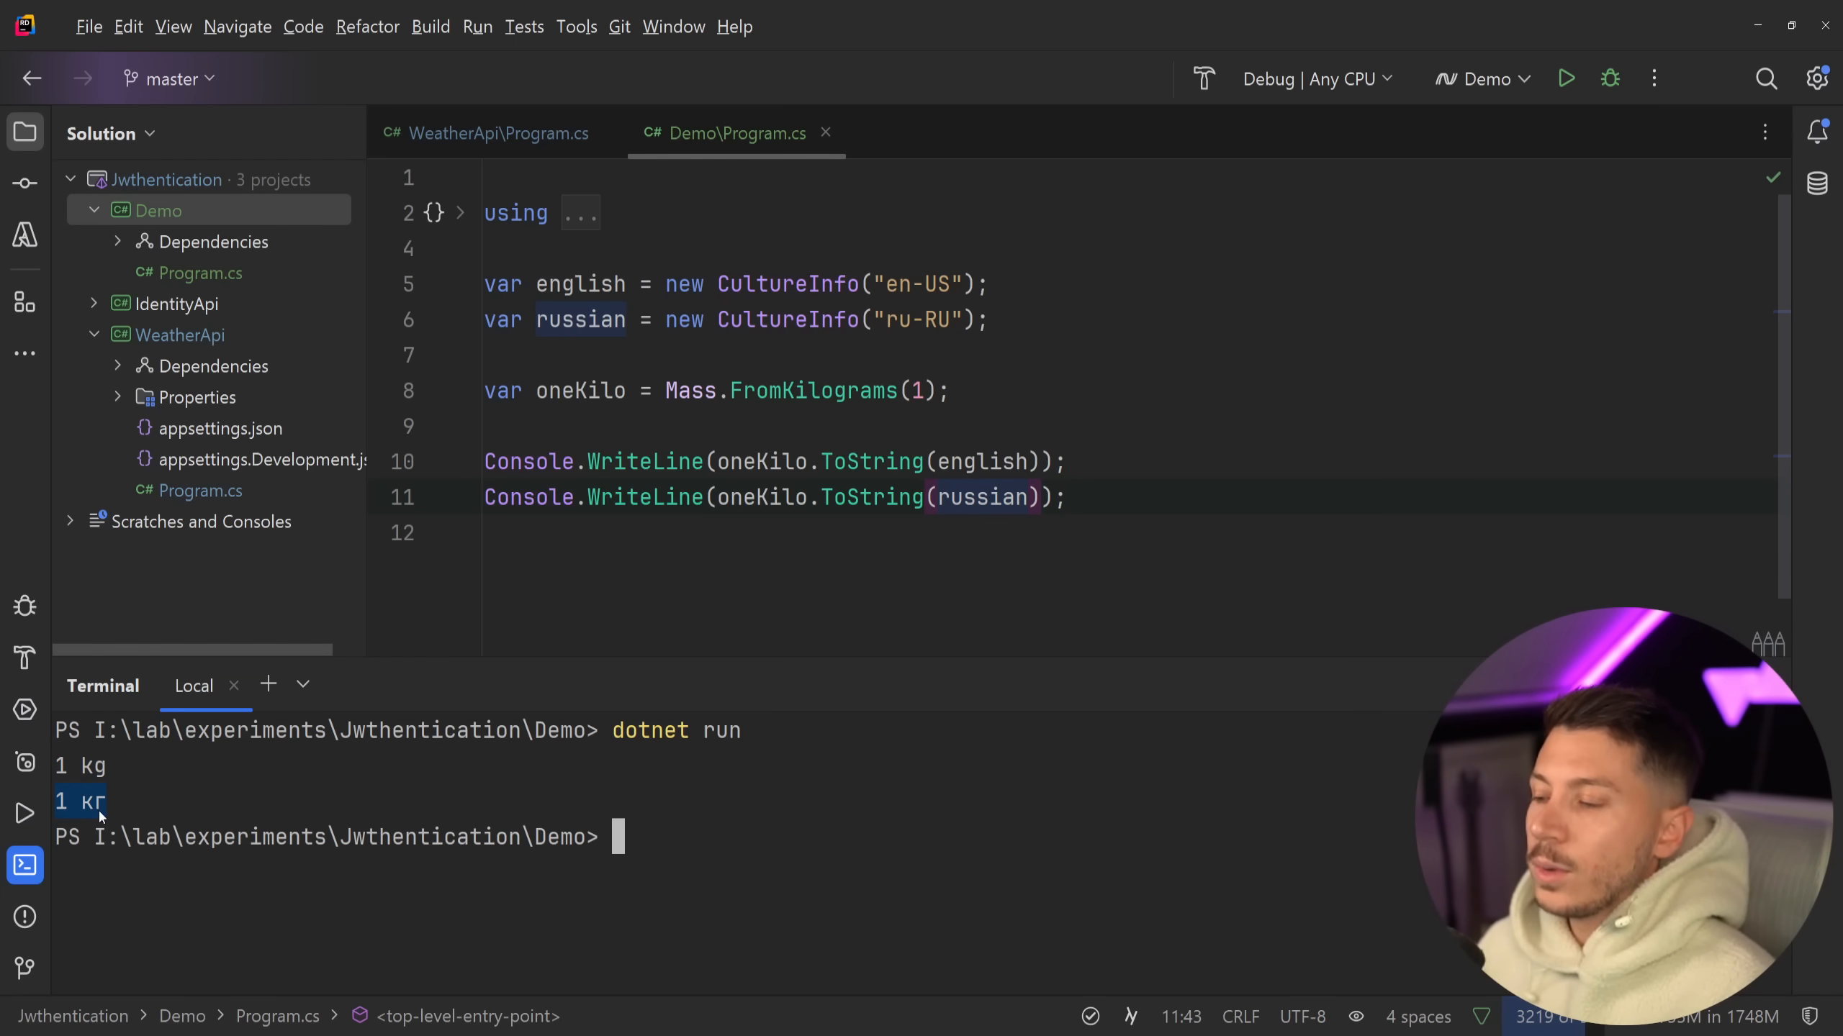
mouse_move(961, 683)
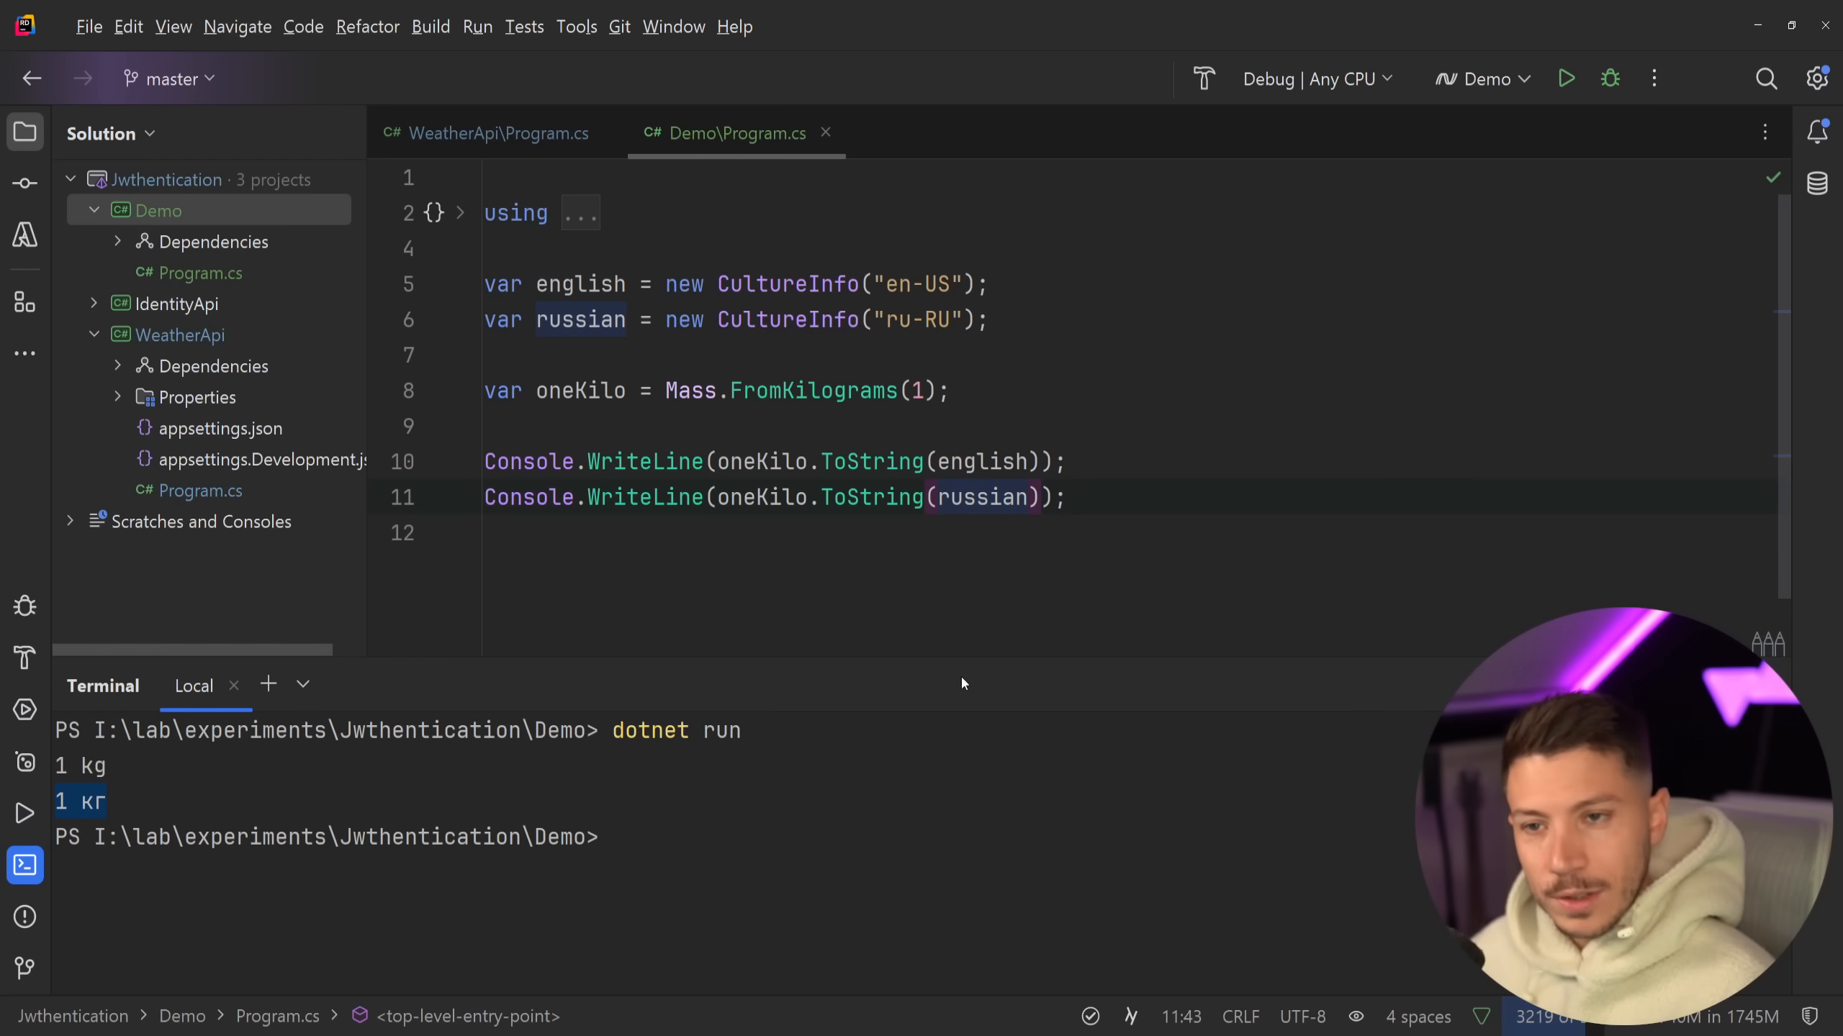
left_click(952, 391)
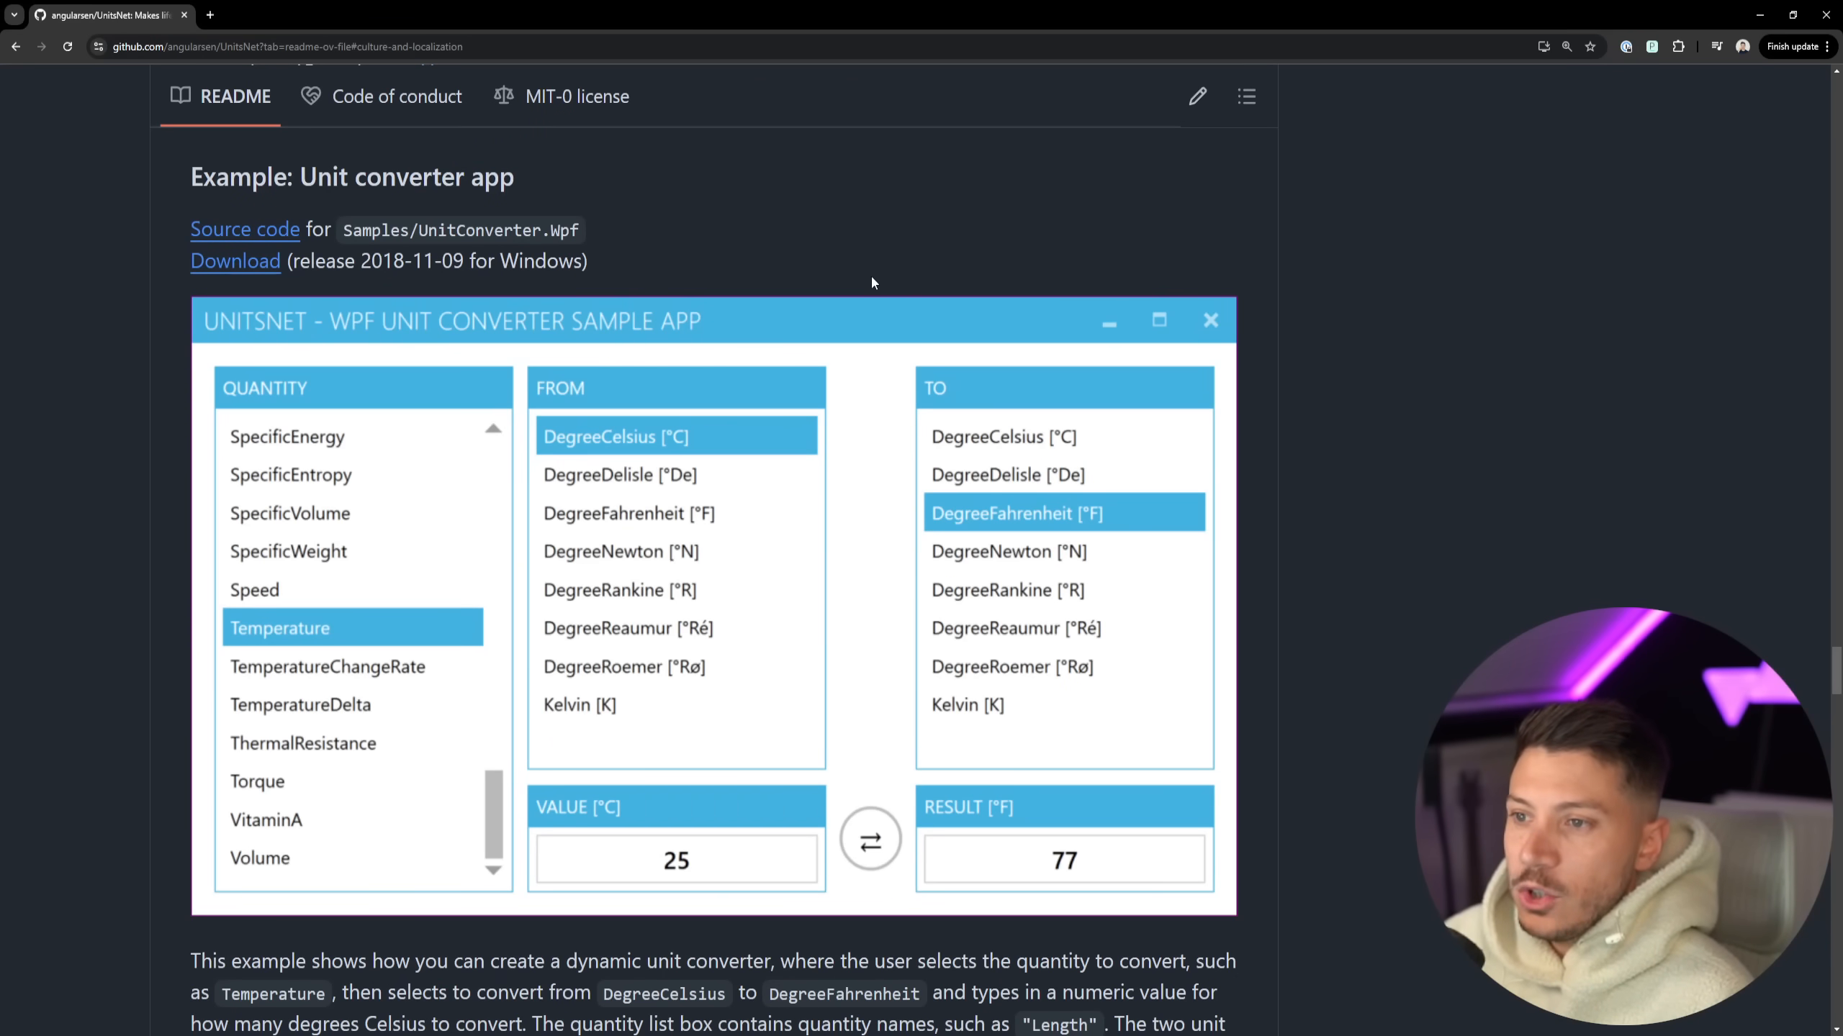
- Scroll the UnitsNet README down to its Who are Using and Top Usages by GitHub Repos sections
scroll("down", 3)
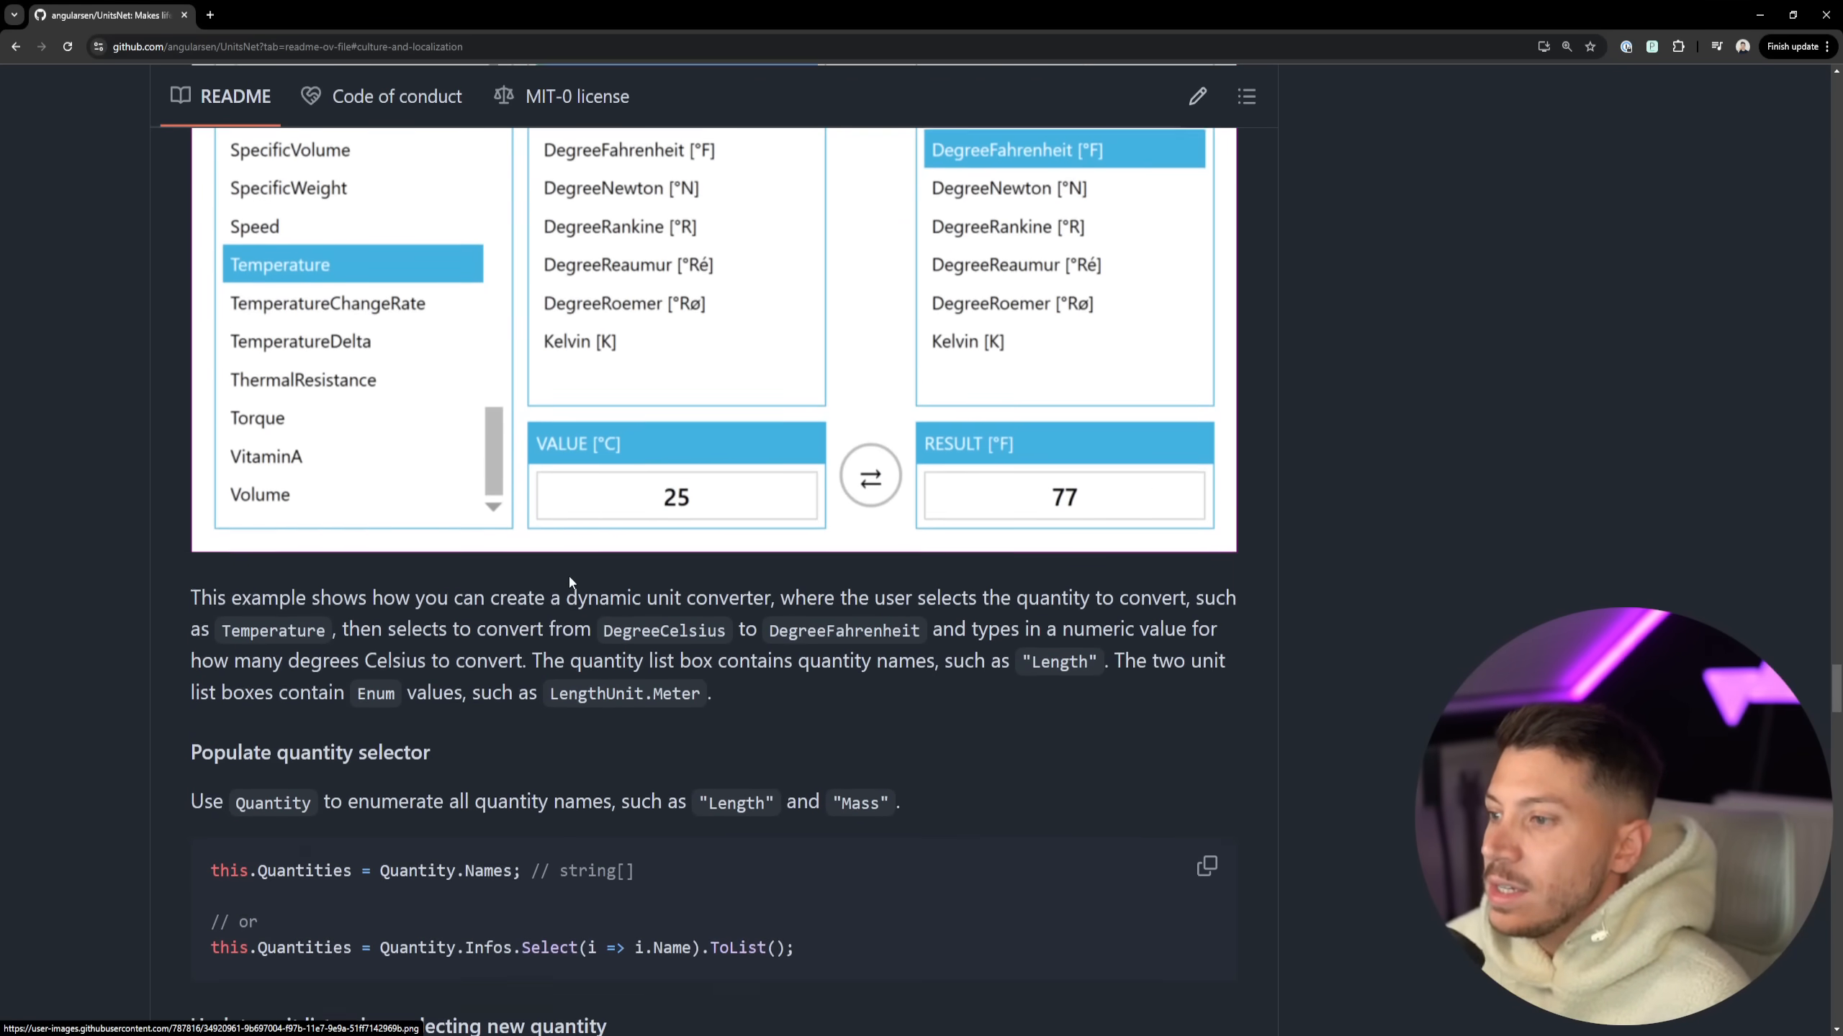
scroll("down", 3)
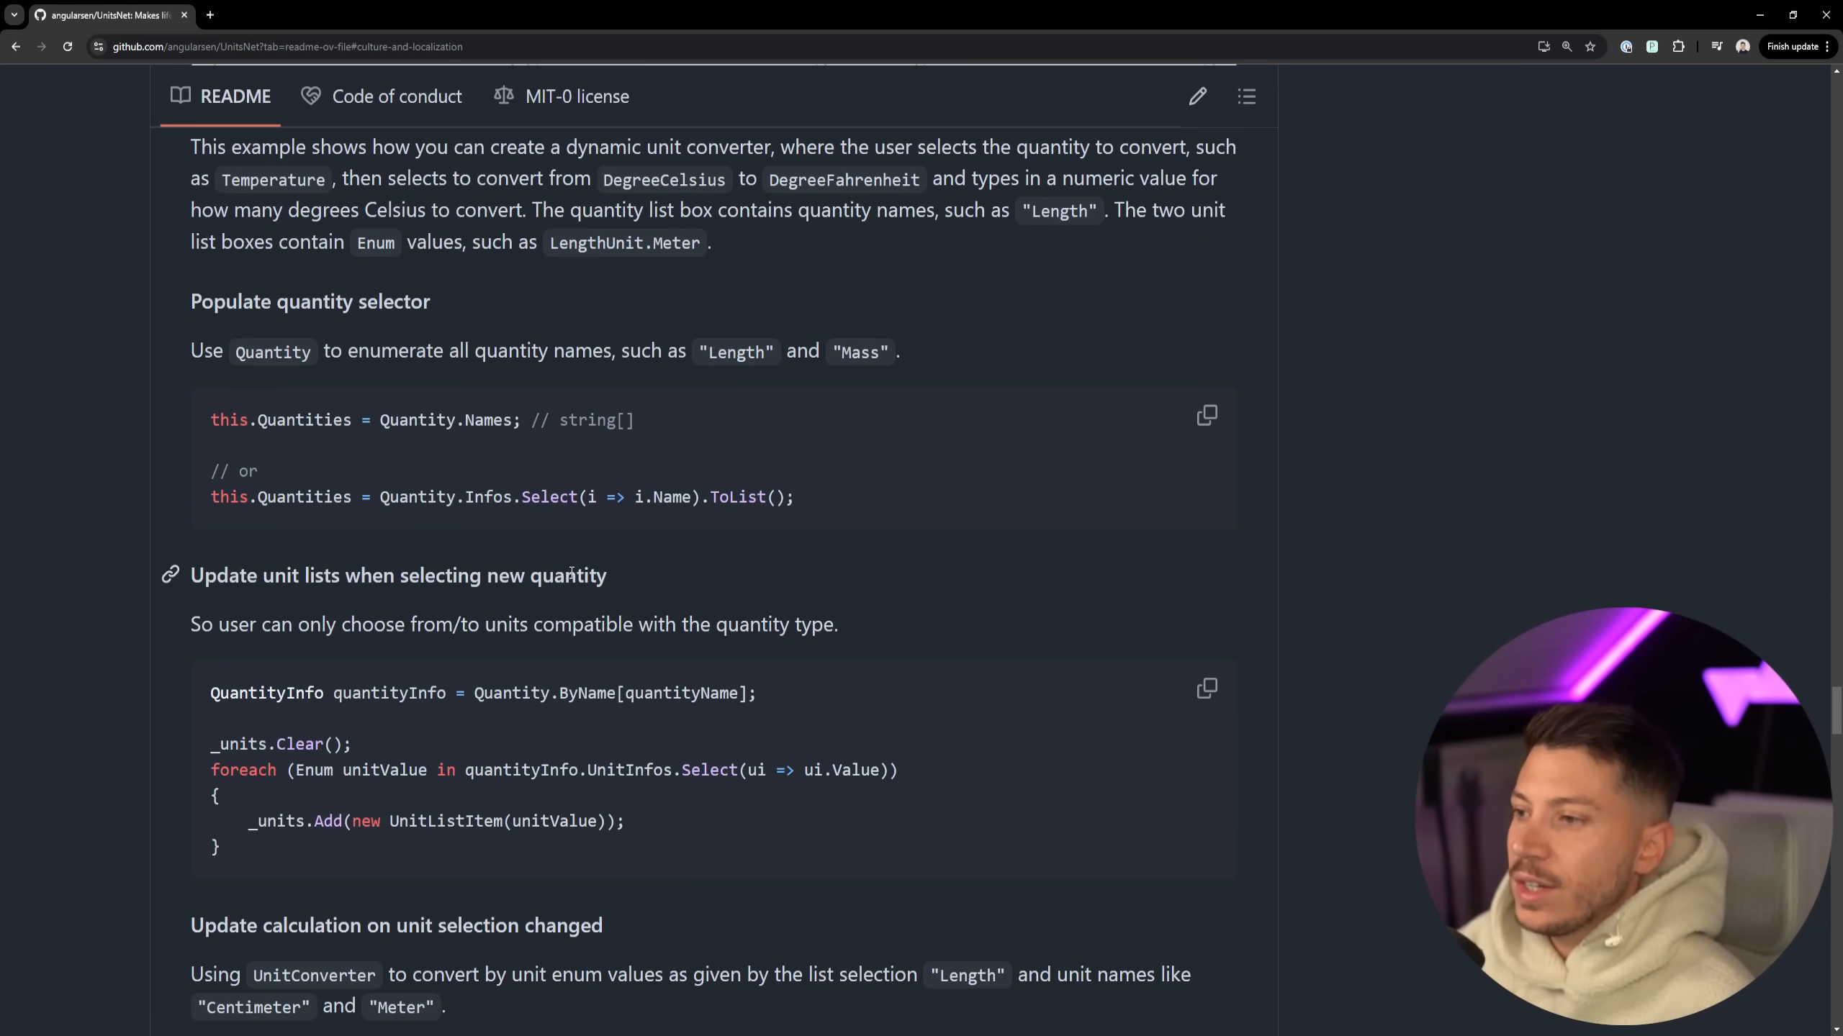
scroll("down", 3)
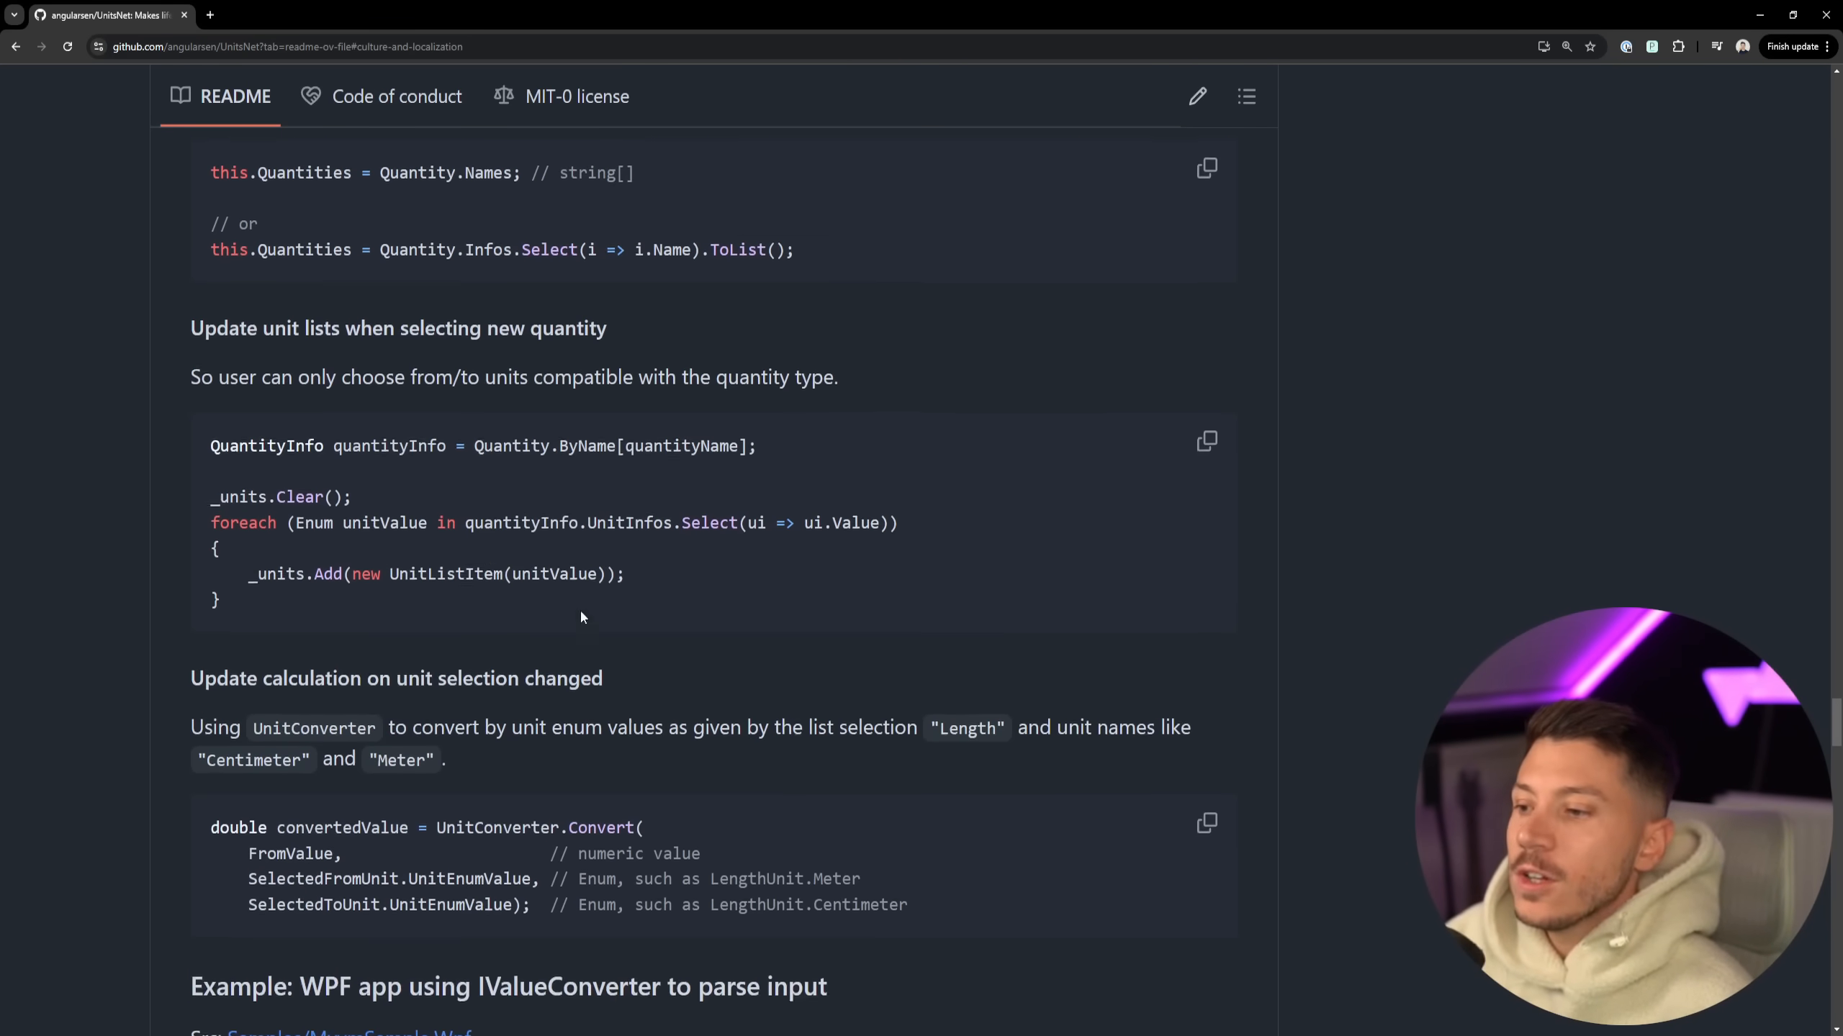
scroll("down", 3)
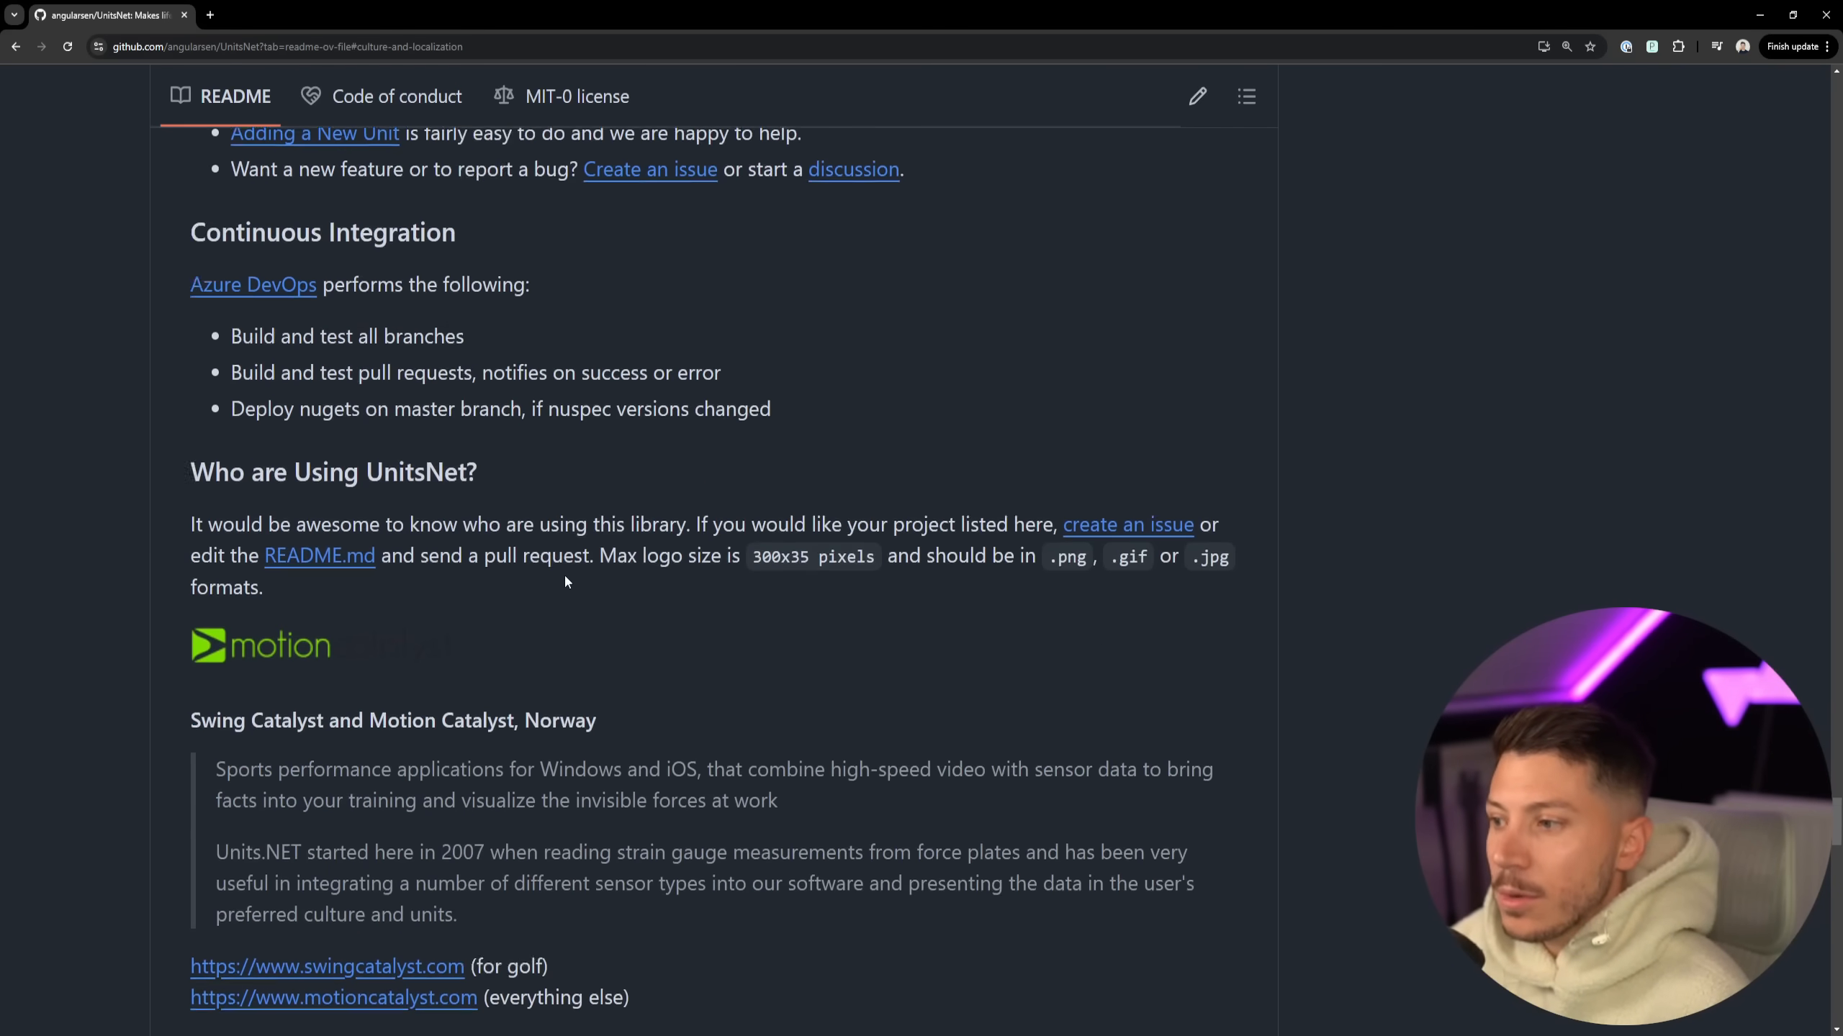
scroll("down", 3)
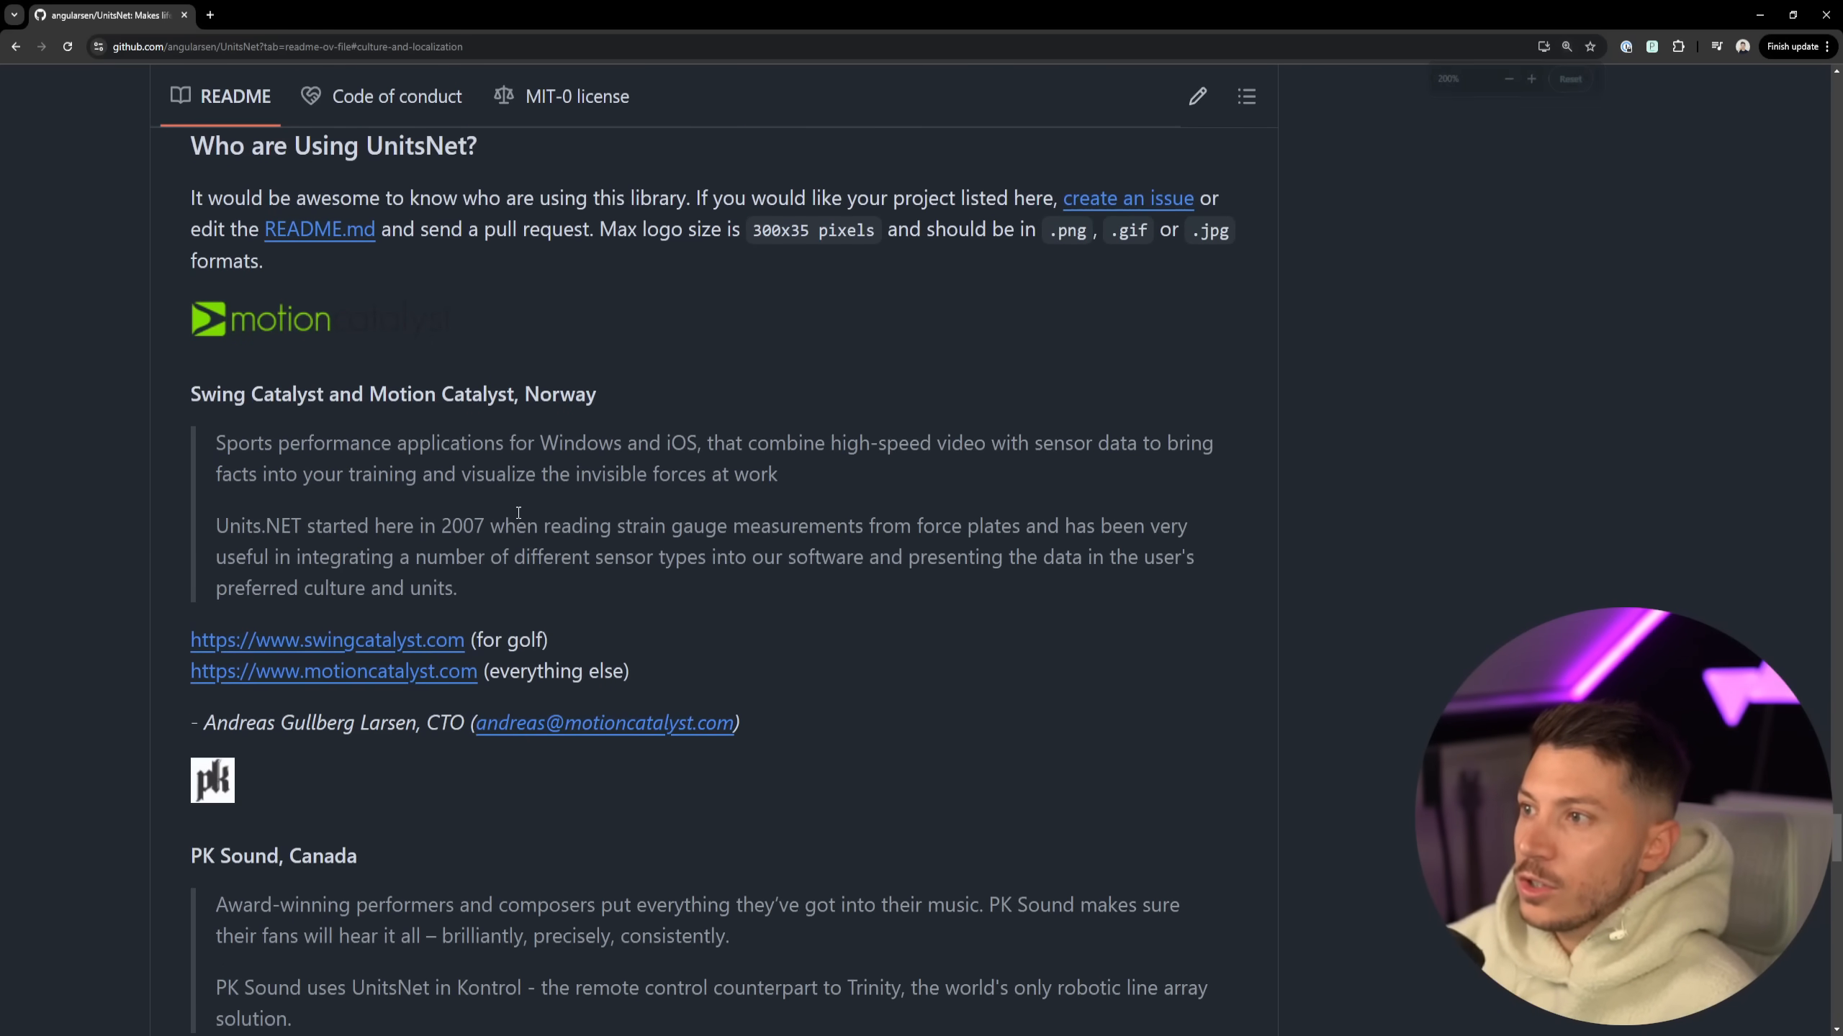
scroll("down", 3)
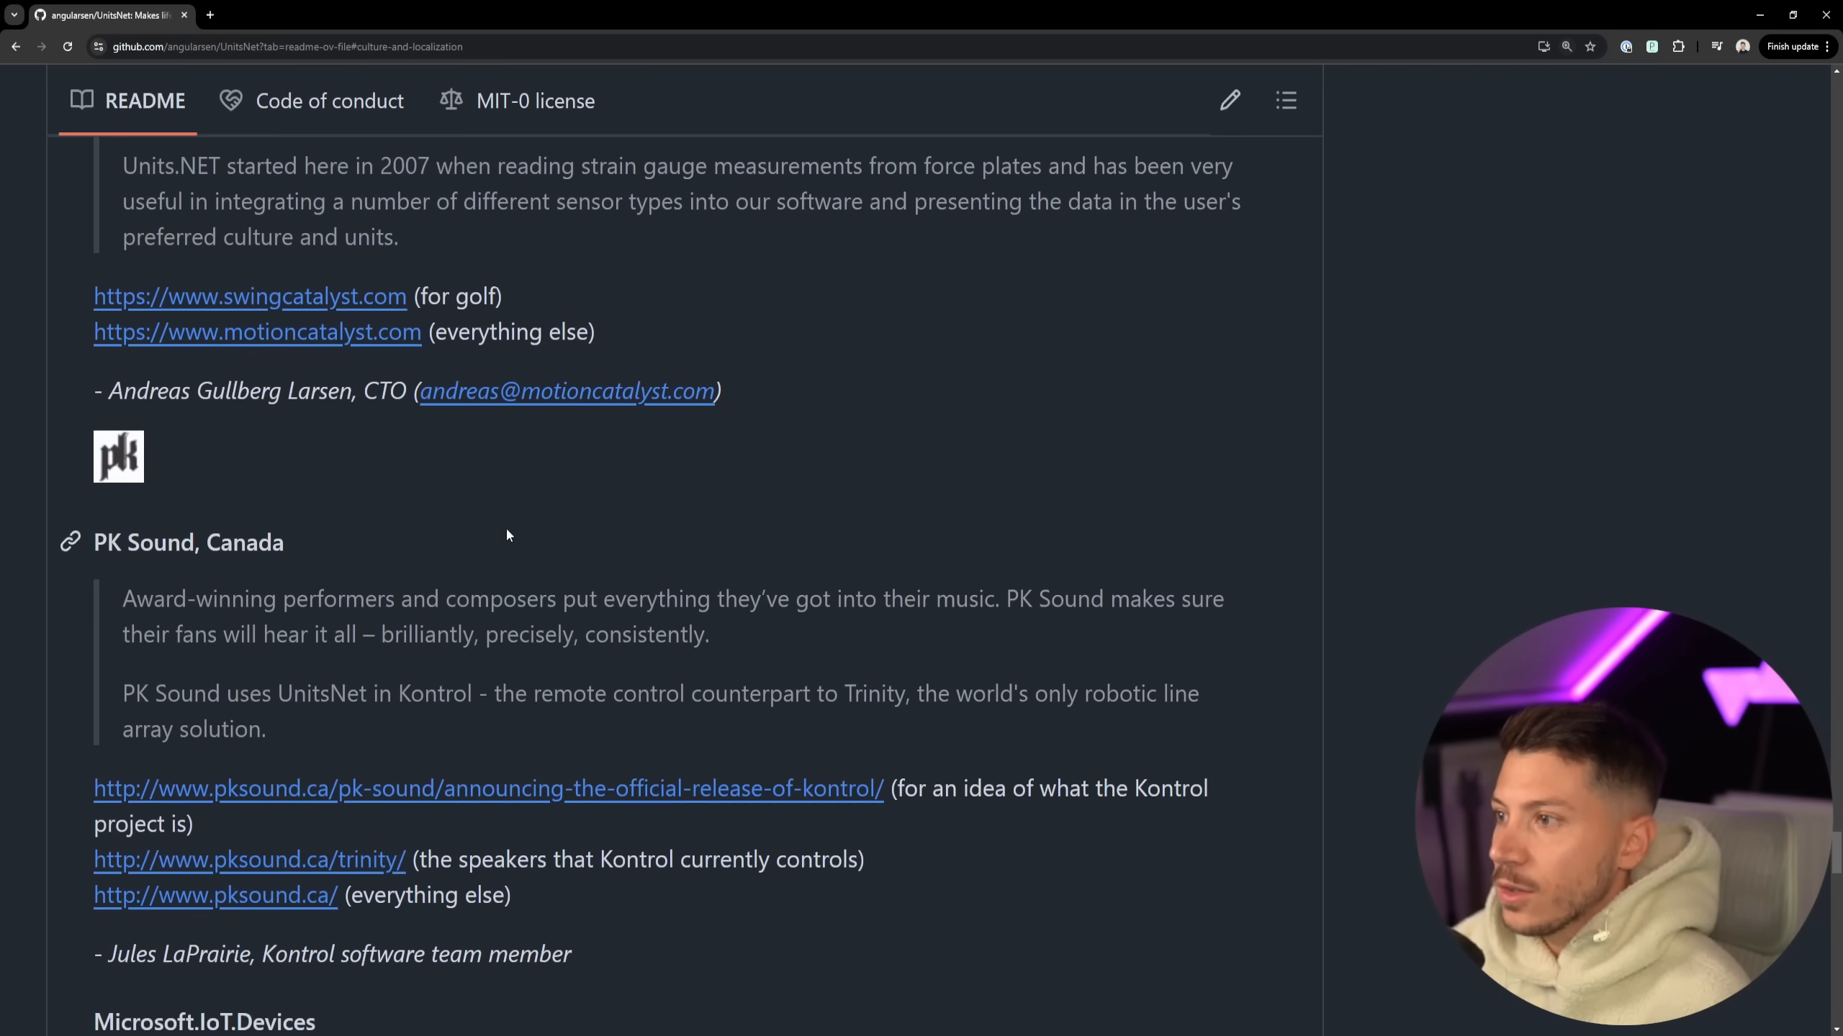
scroll("down", 3)
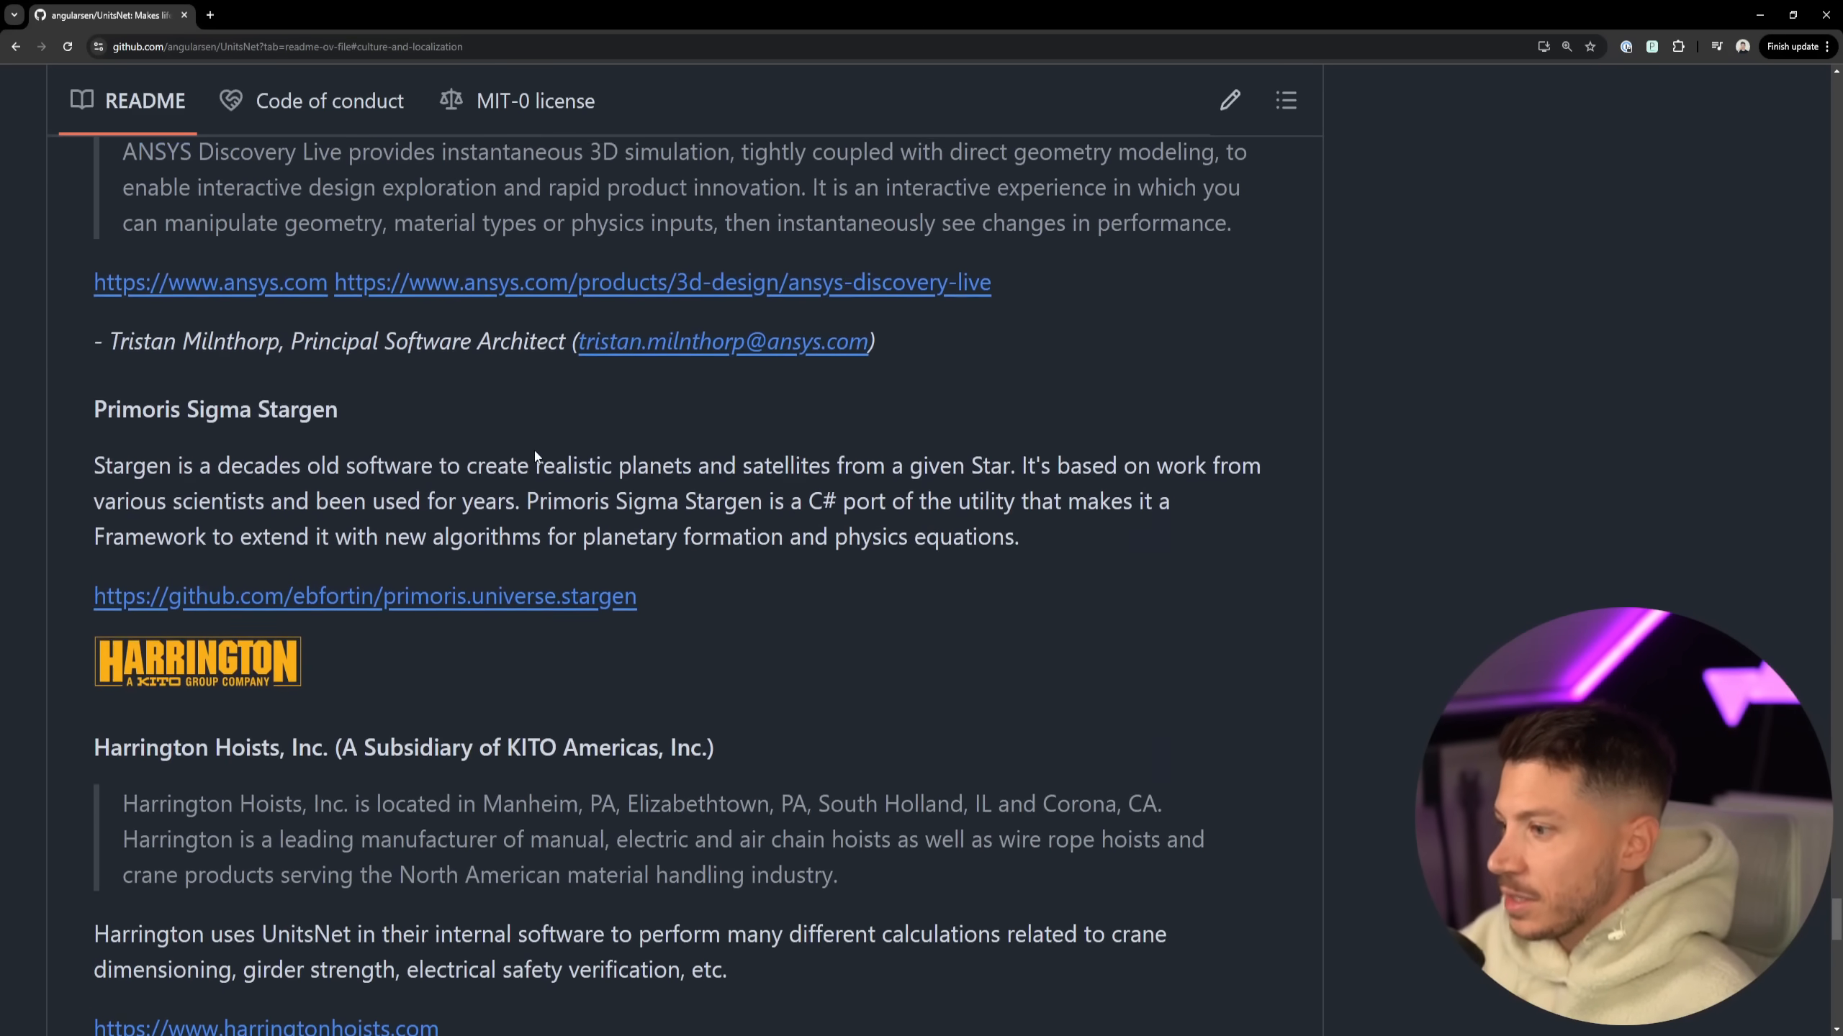
scroll("down", 3)
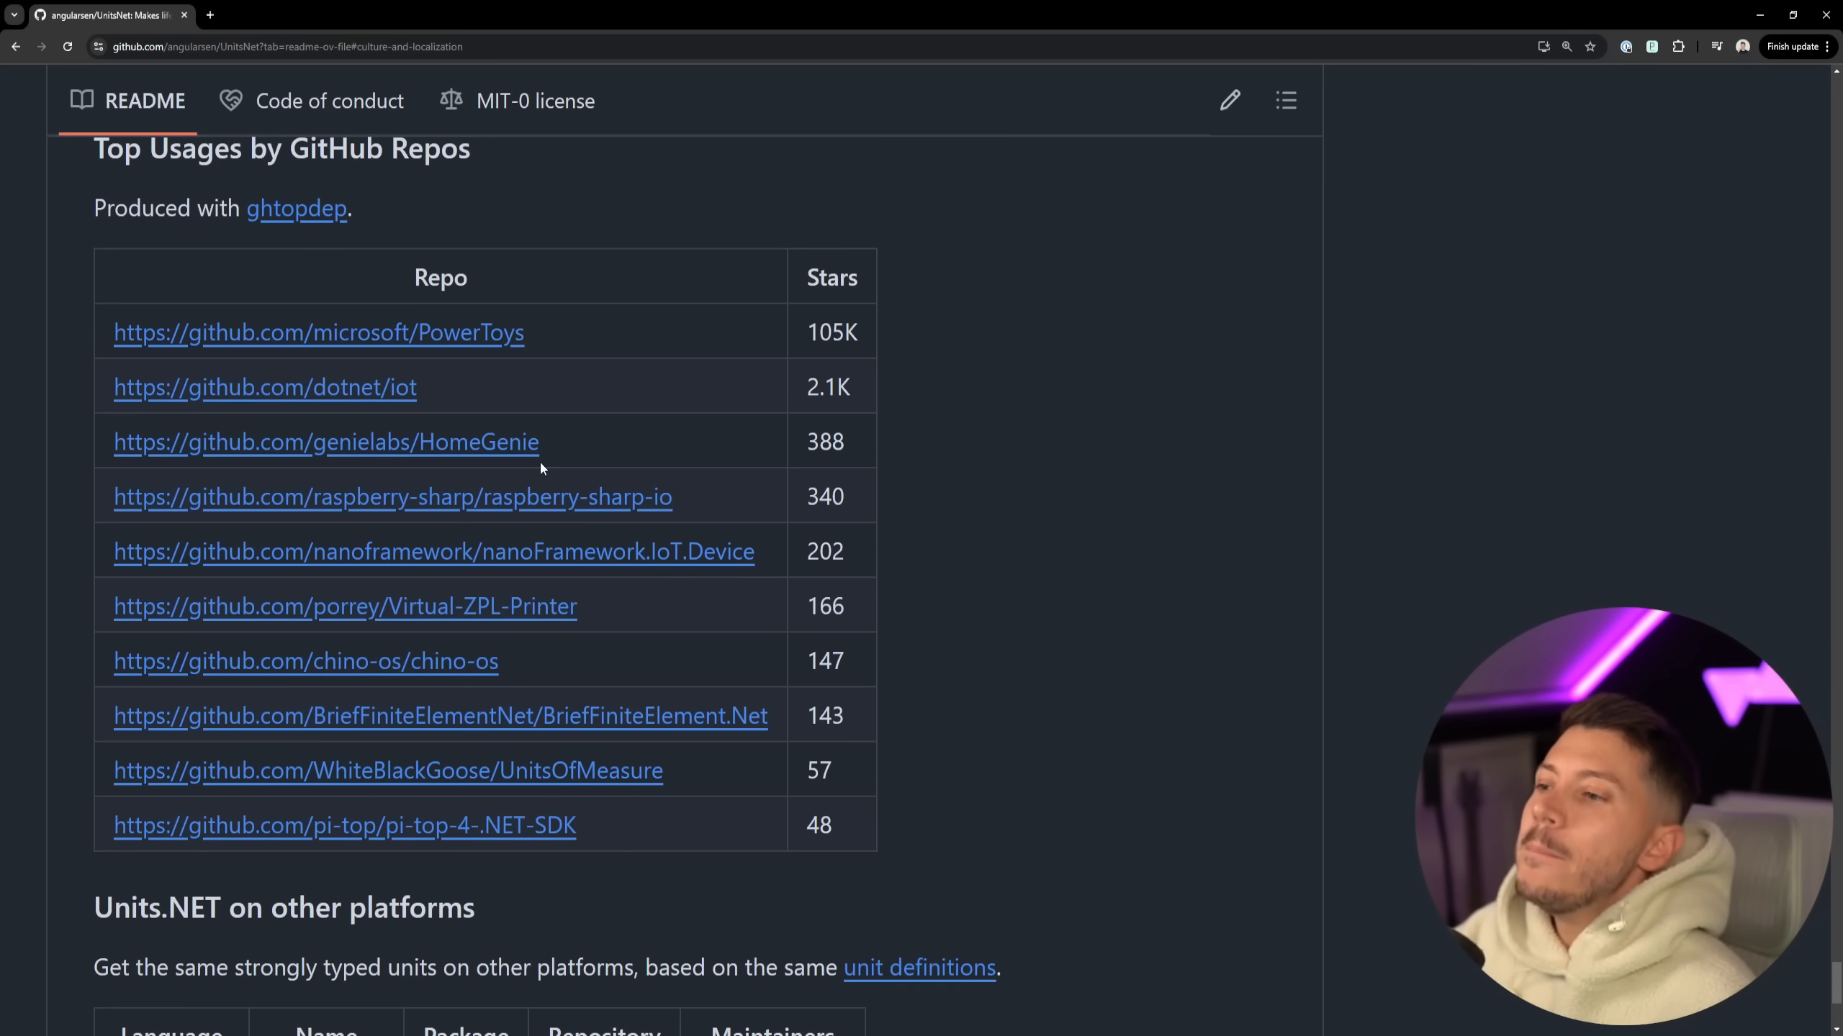
scroll("up", 3)
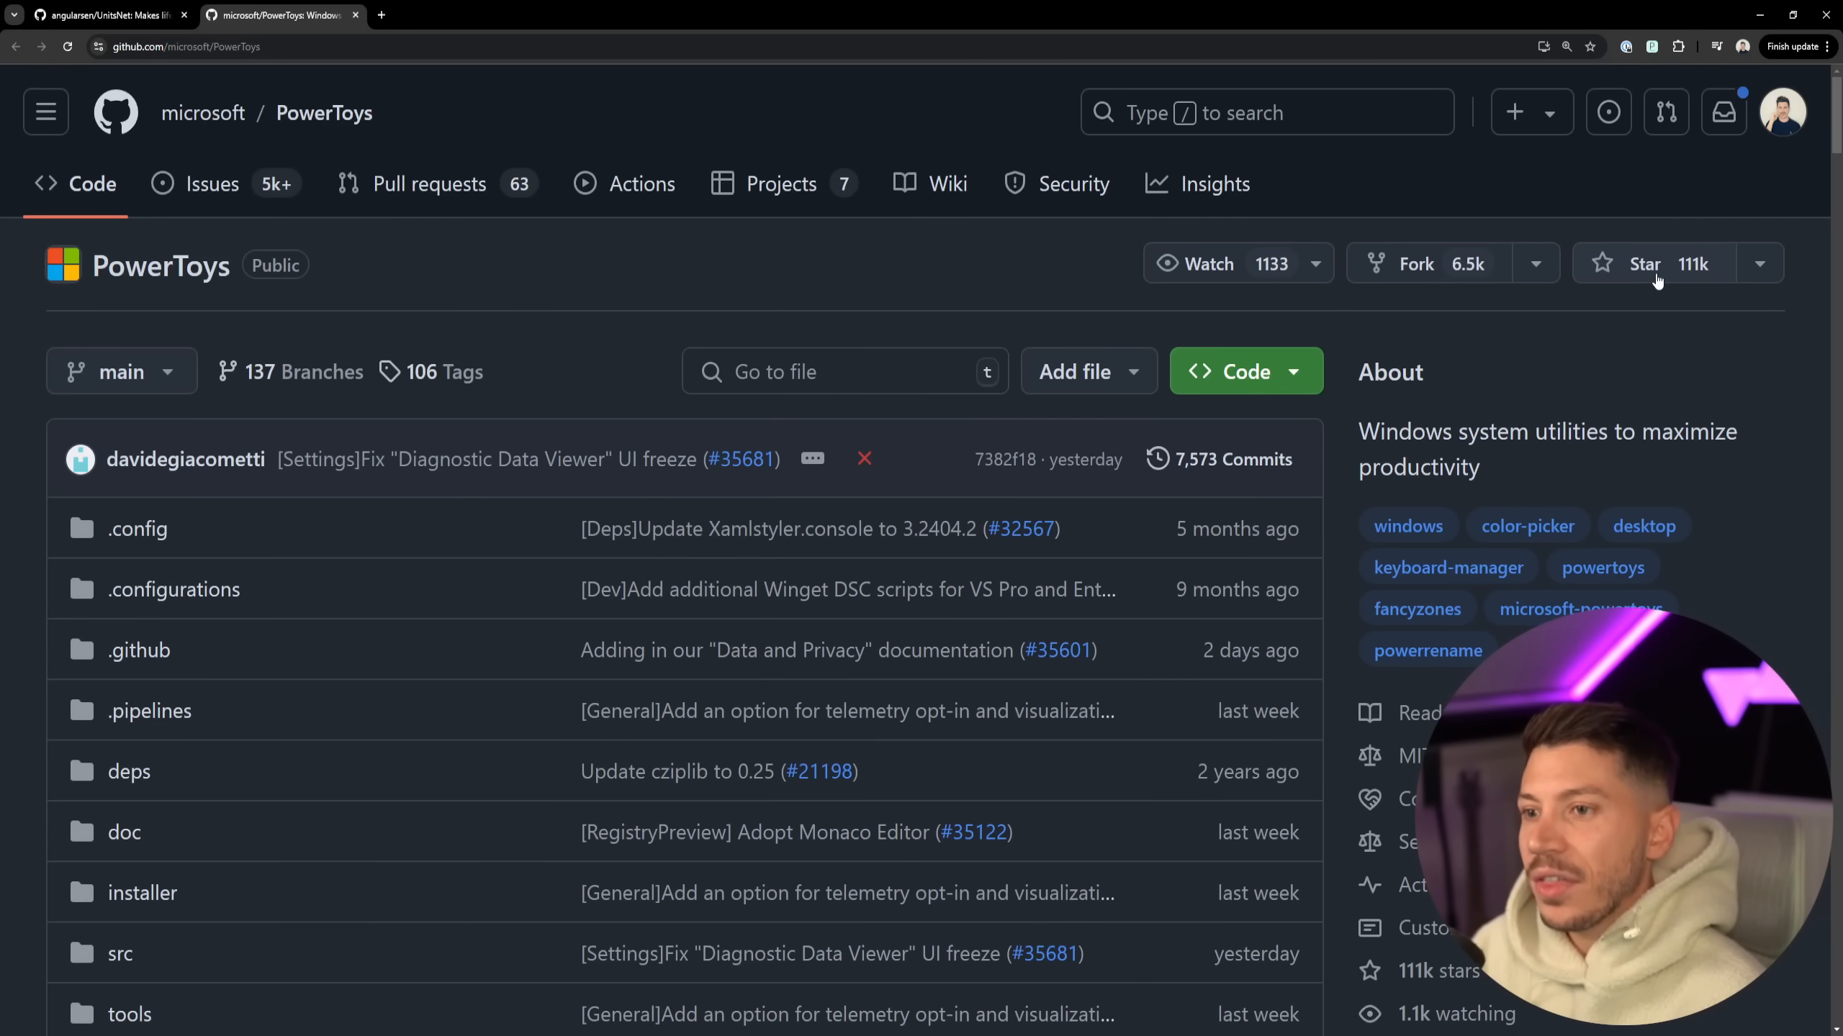
- Browse the PowerToys repository tab, then return to the UnitsNet README tab
scroll("down", 3)
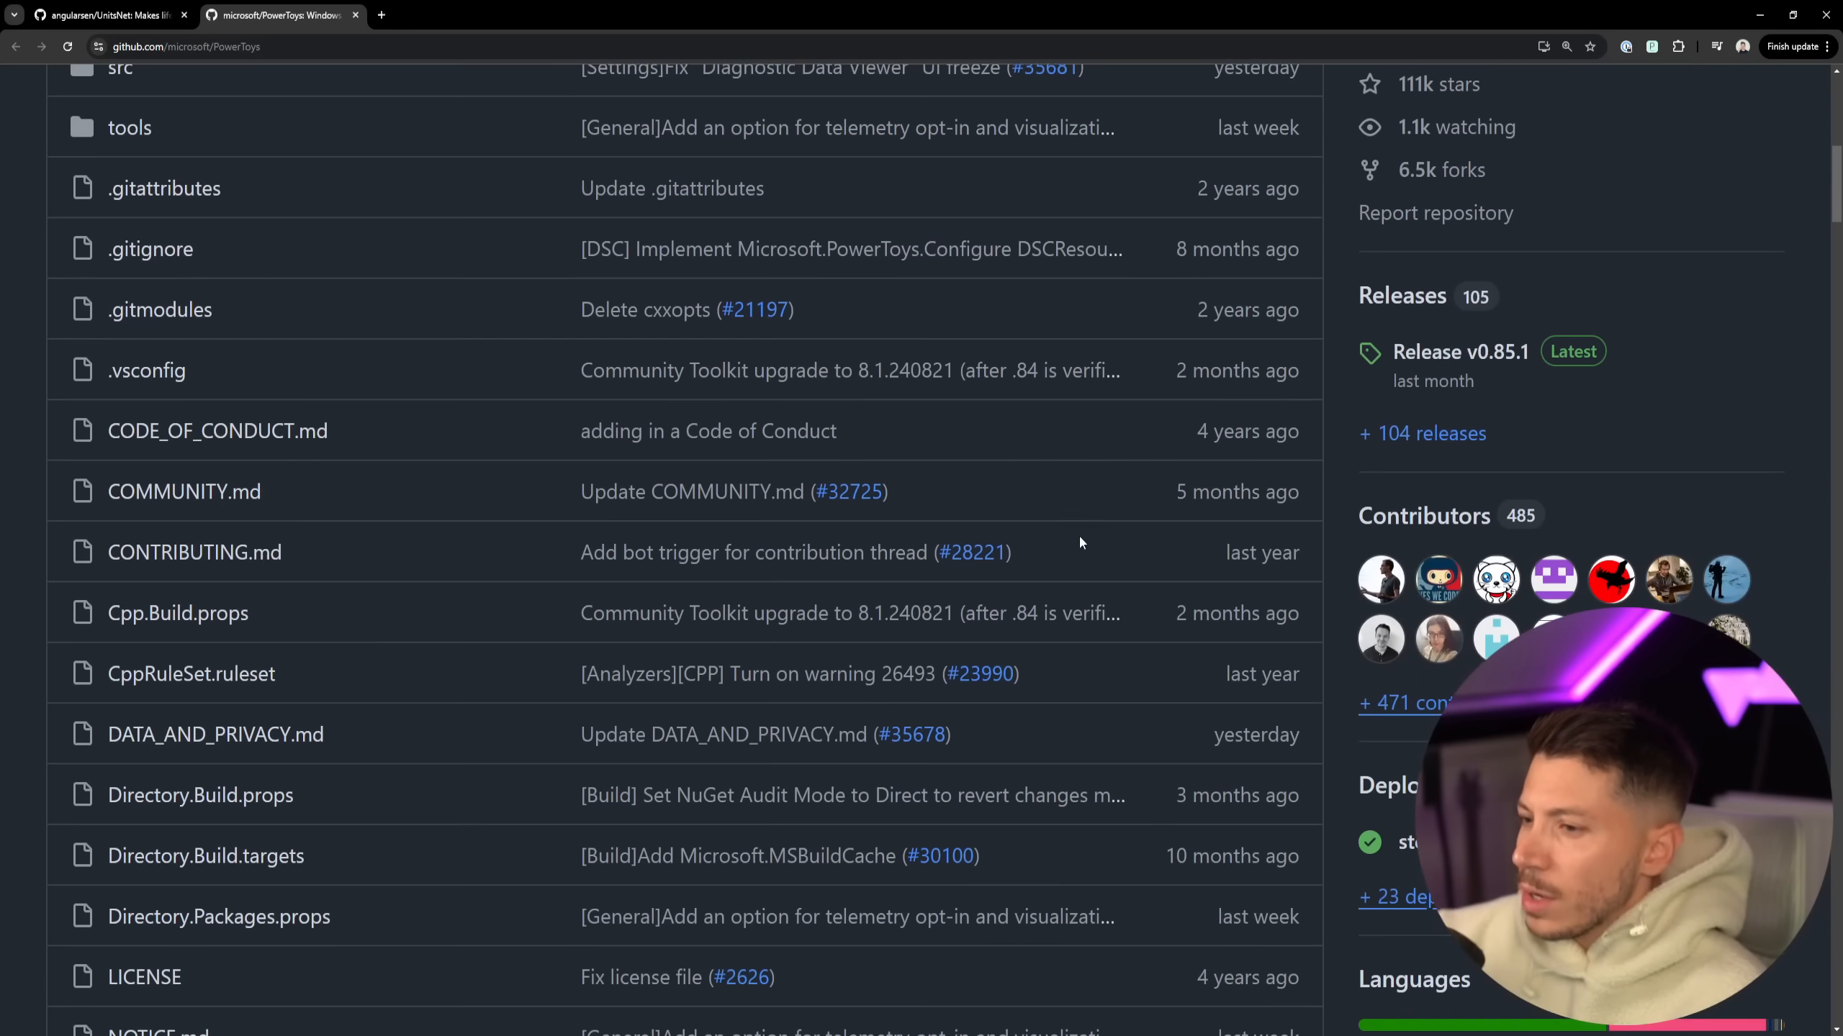
scroll("down", 3)
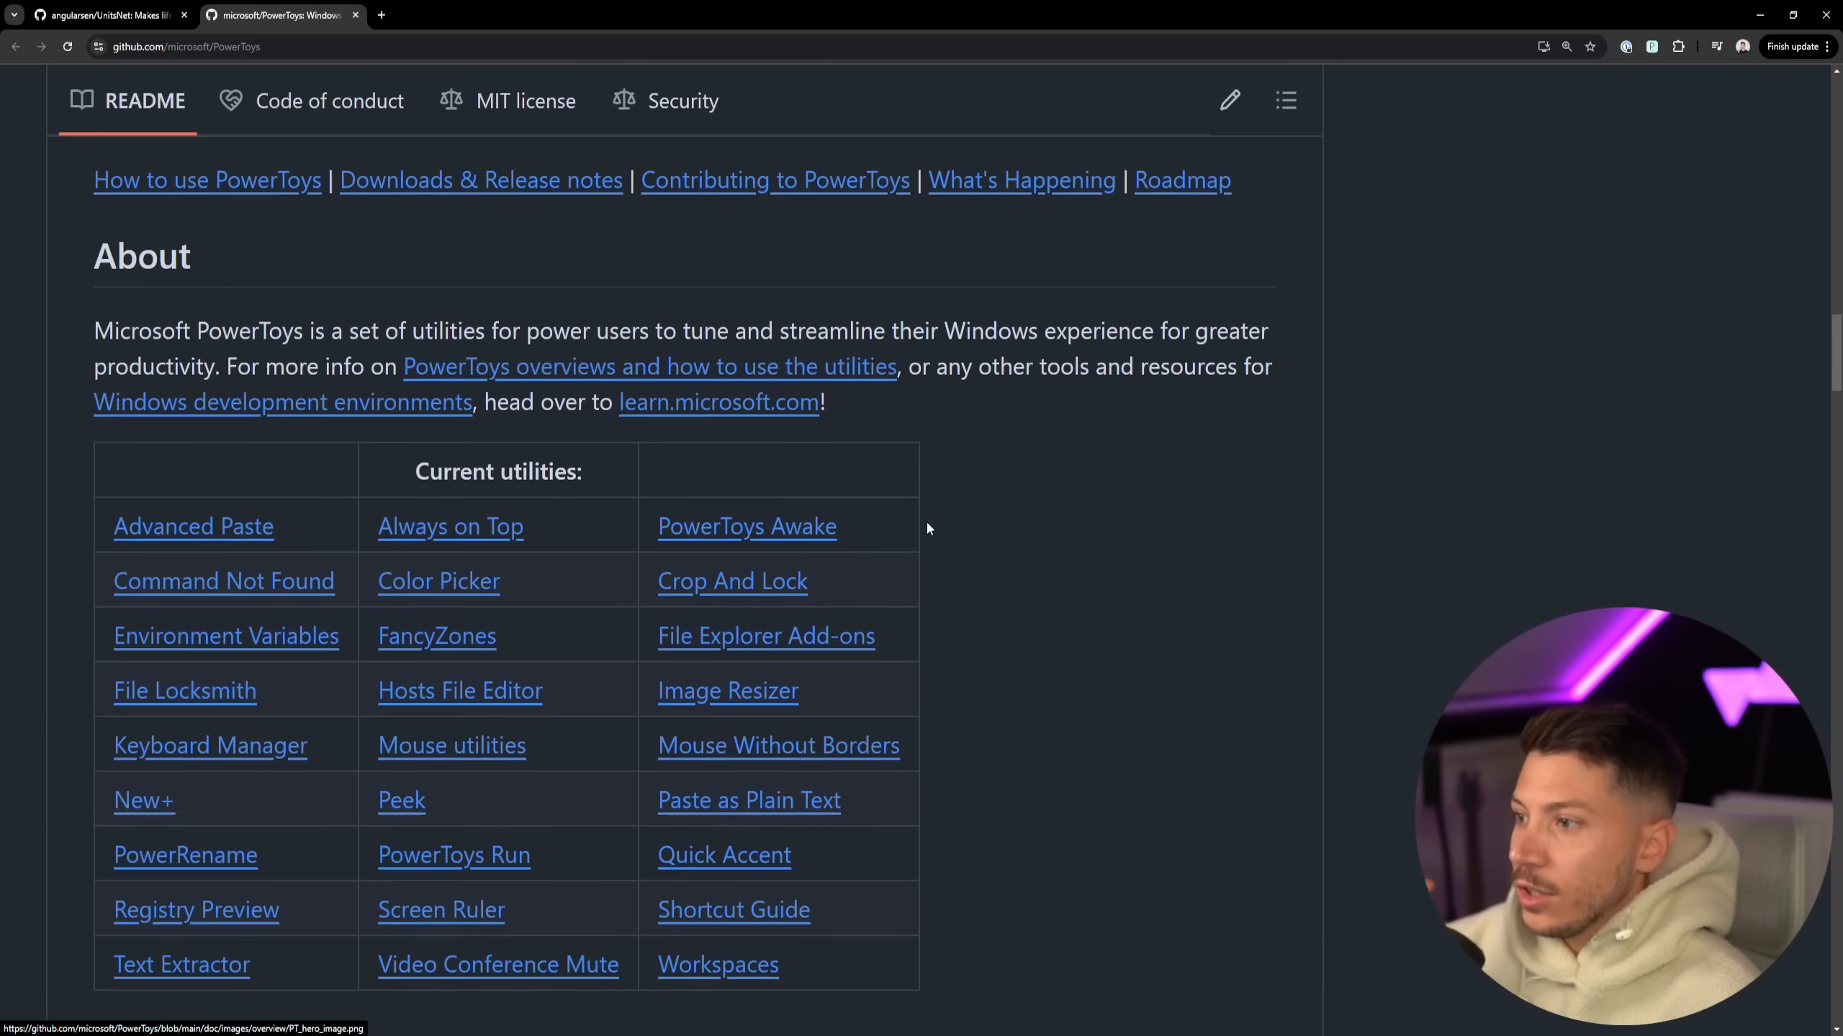
left_click(105, 14)
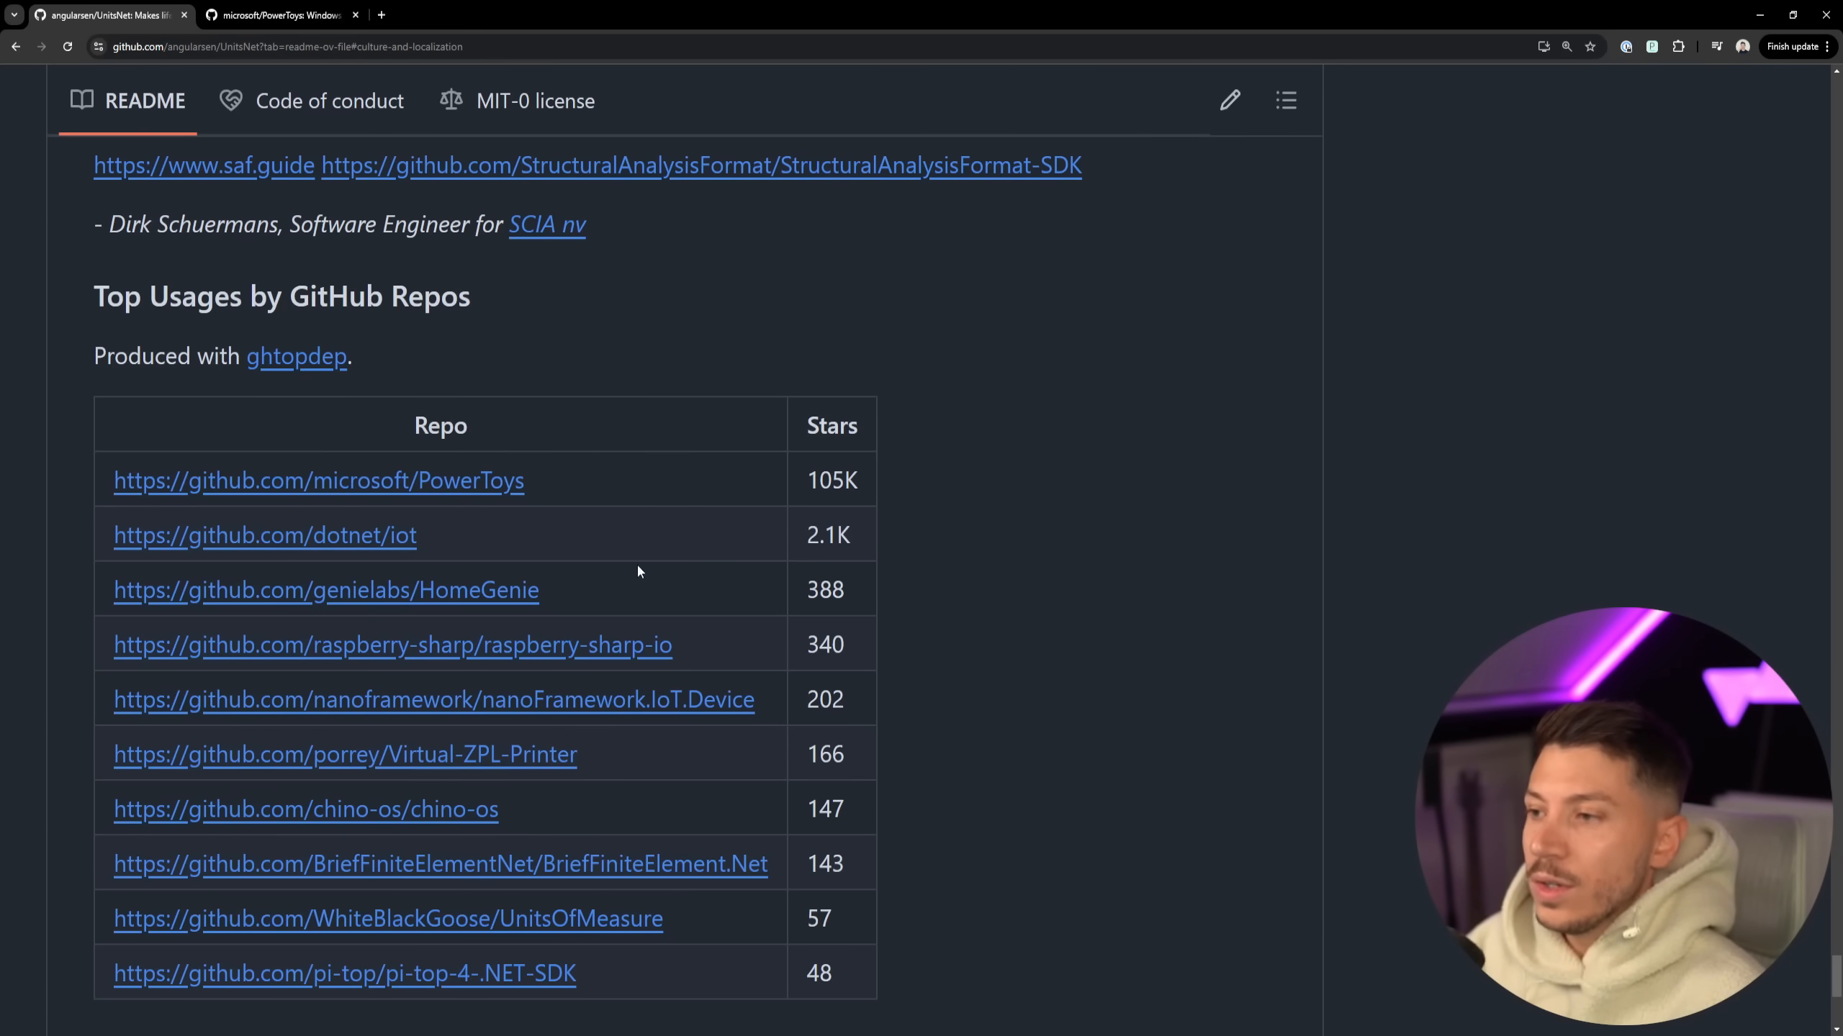
mouse_move(488, 547)
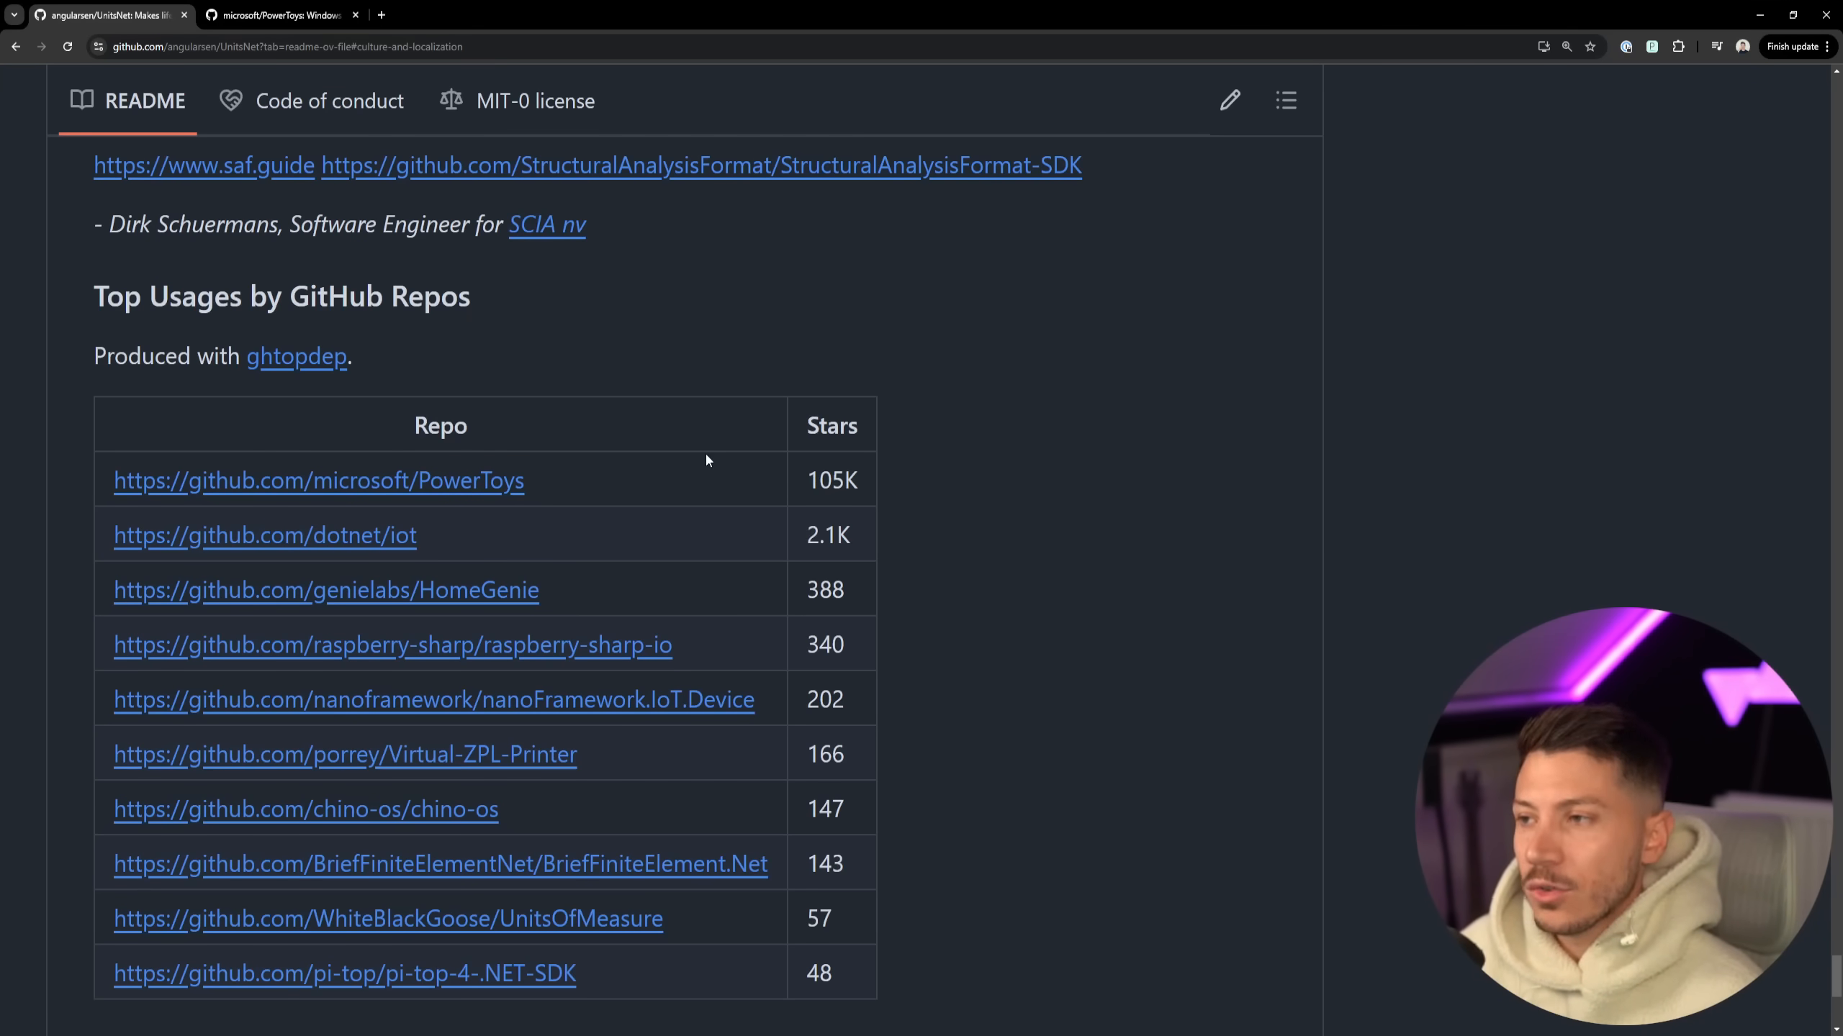
- Scroll the UnitsNet README up to the Operator Overloads and Culture and Localization sections
scroll("up", 3)
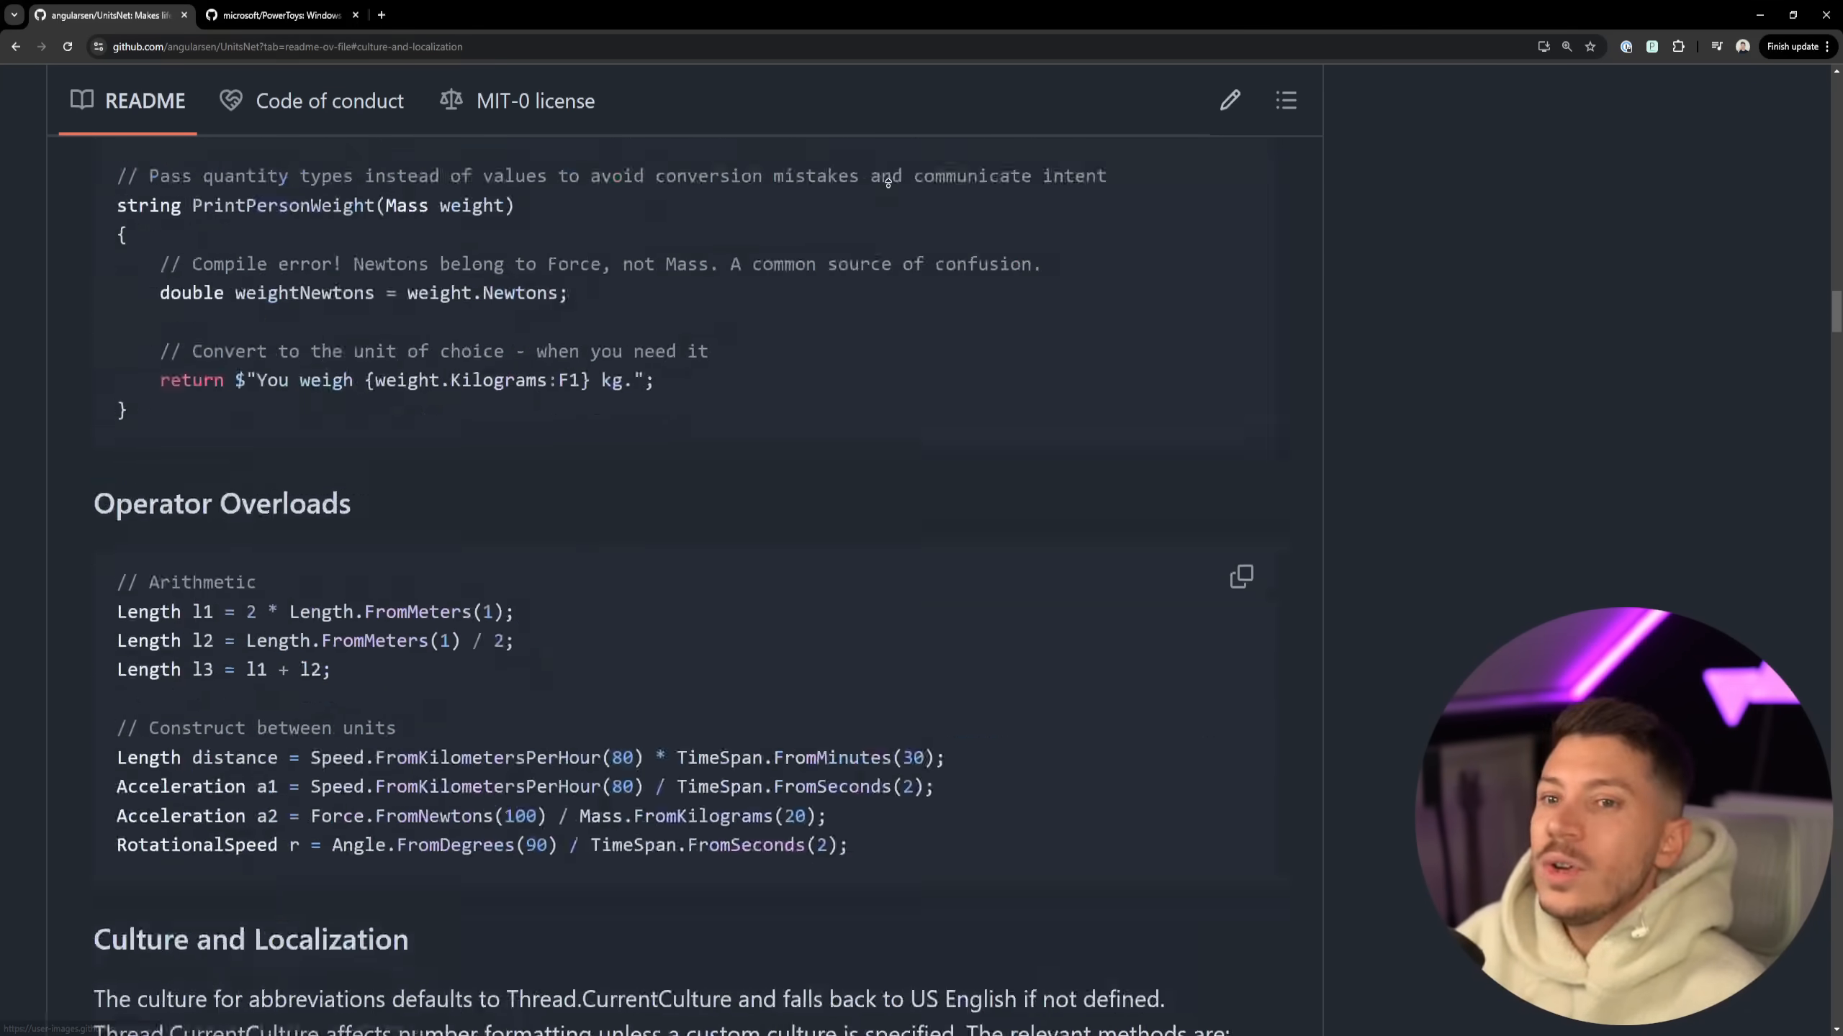